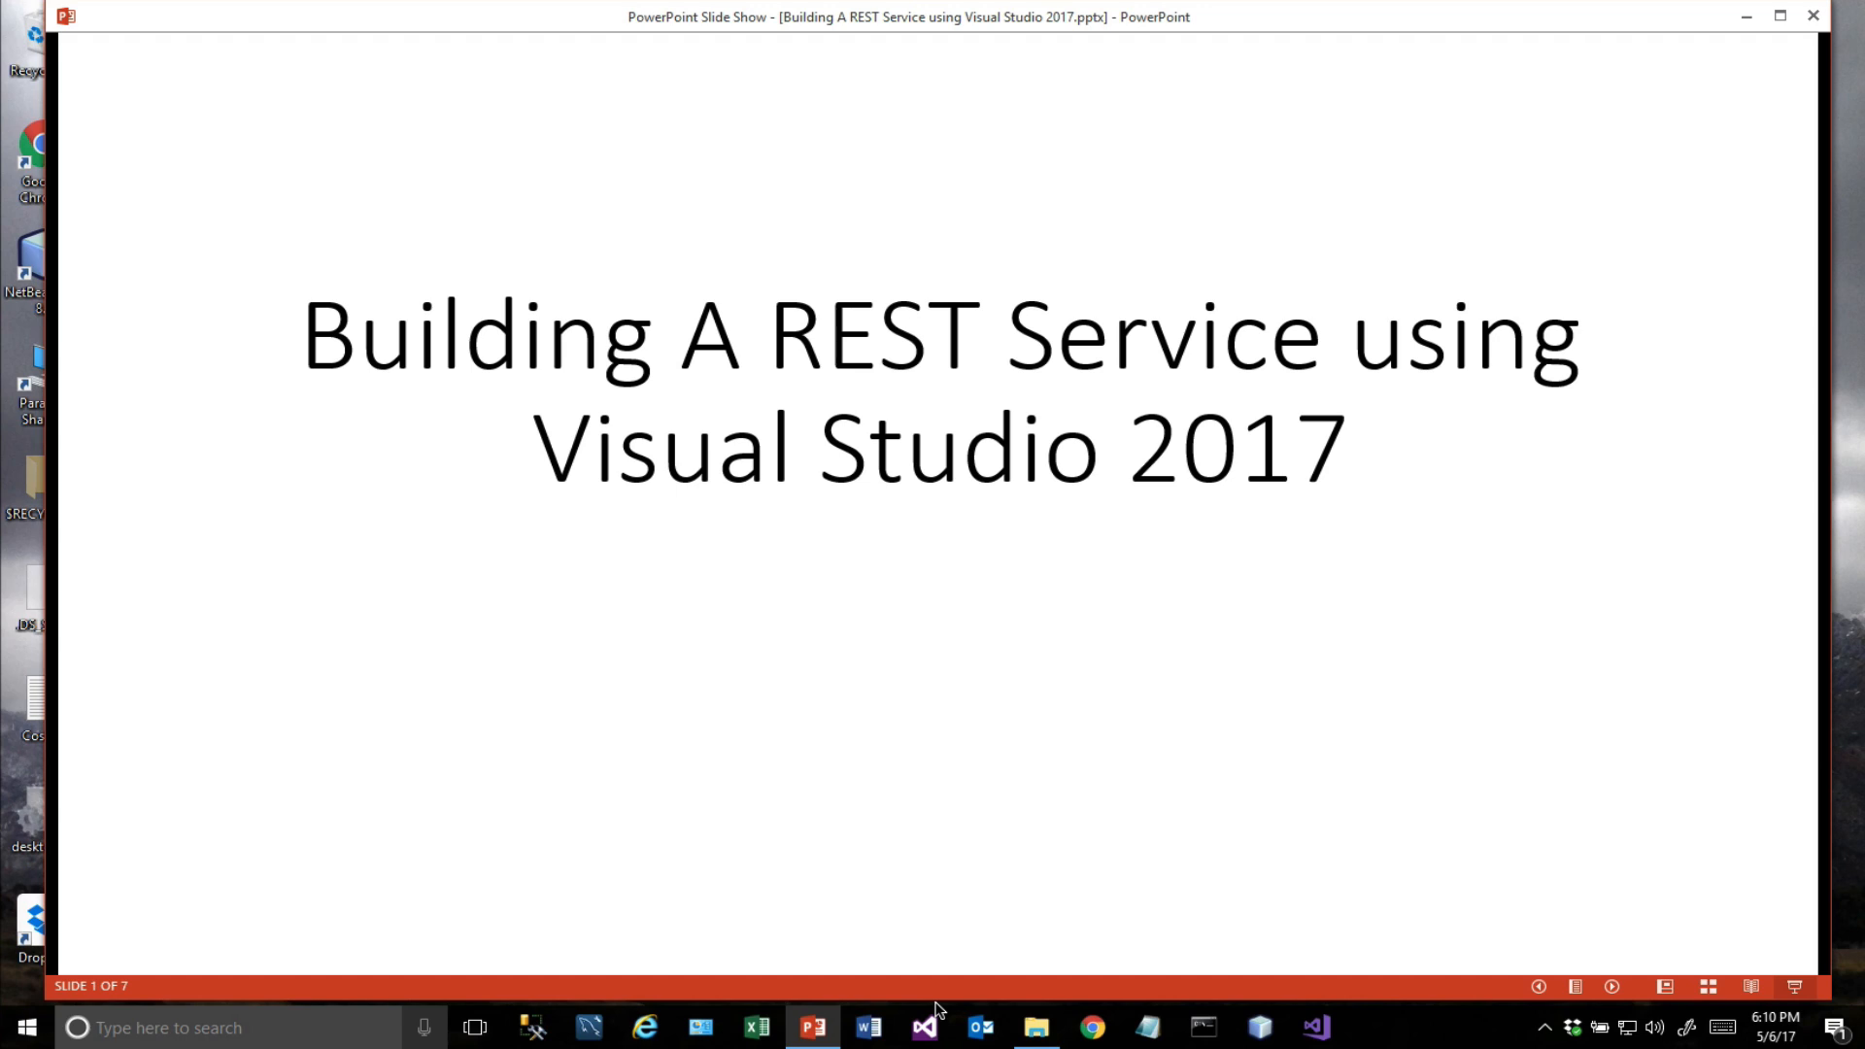
pyautogui.moveTo(935, 676)
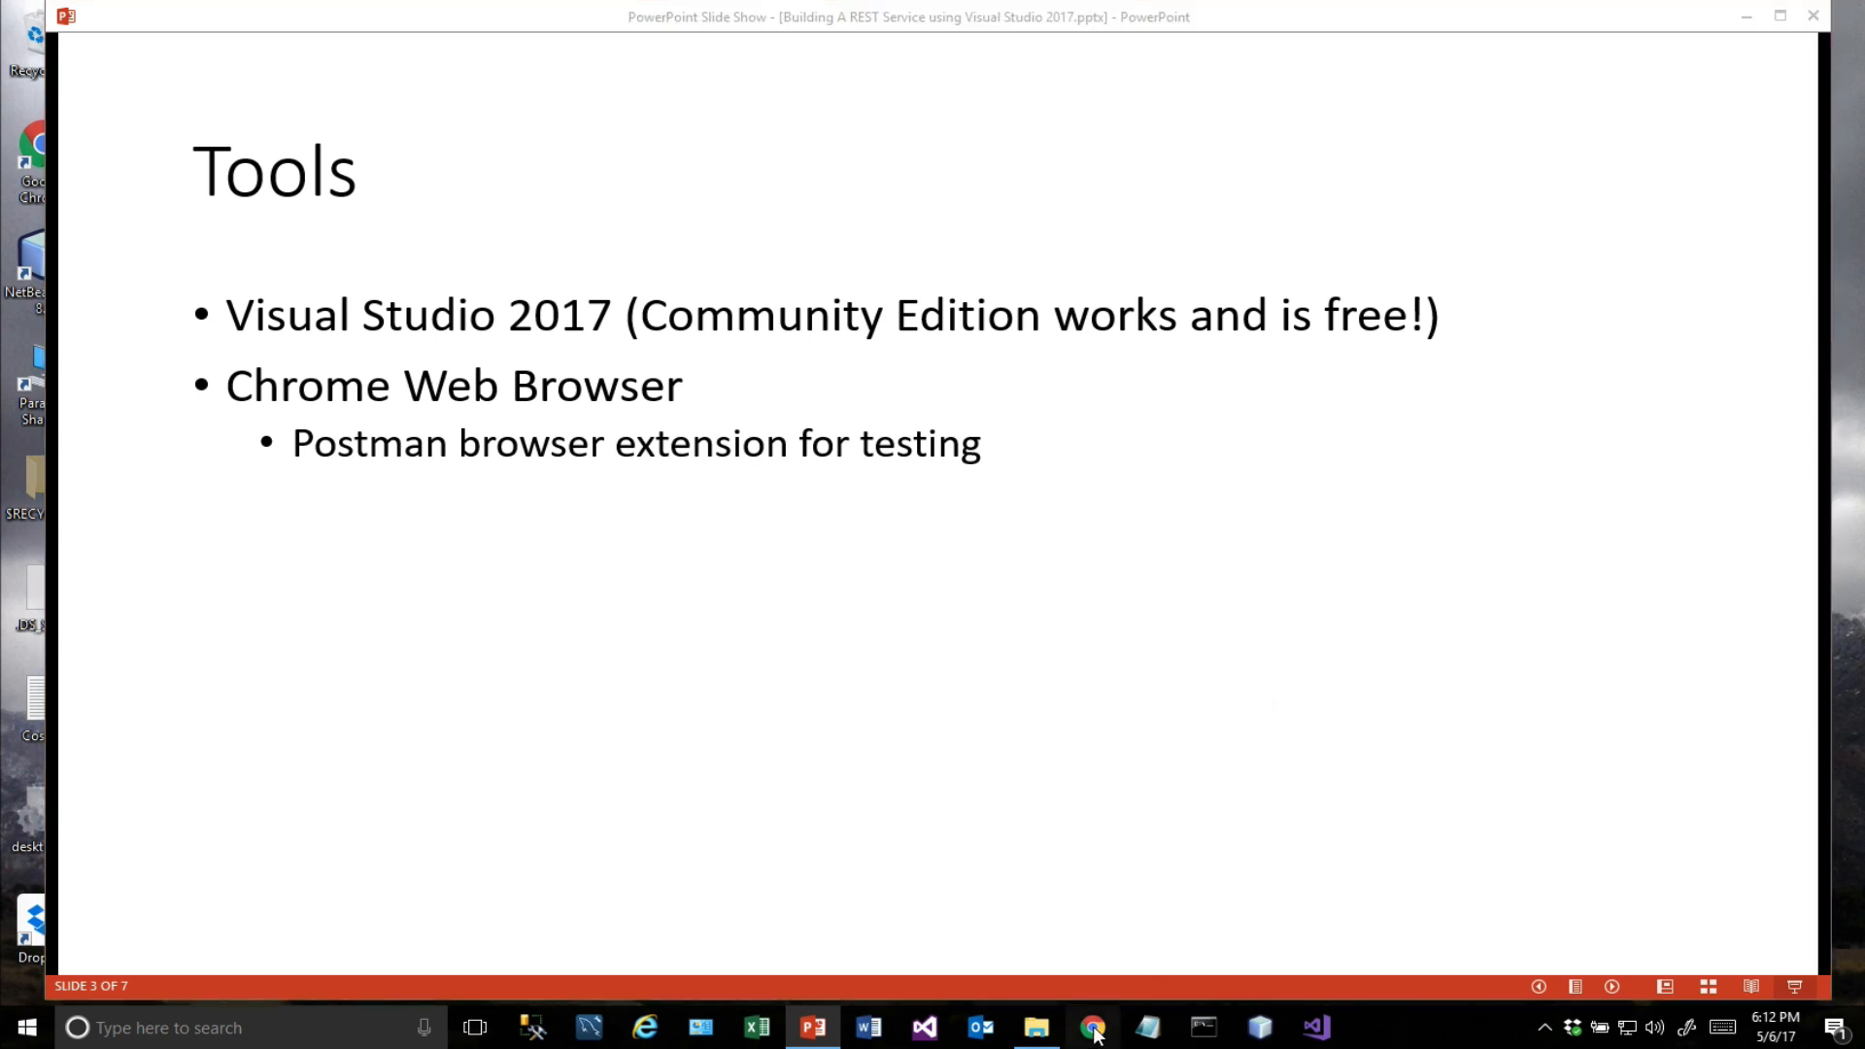
# Launch Chrome, dismiss the restore prompt and show the extensions list with Postman enabled.
pyautogui.click(1090, 1028)
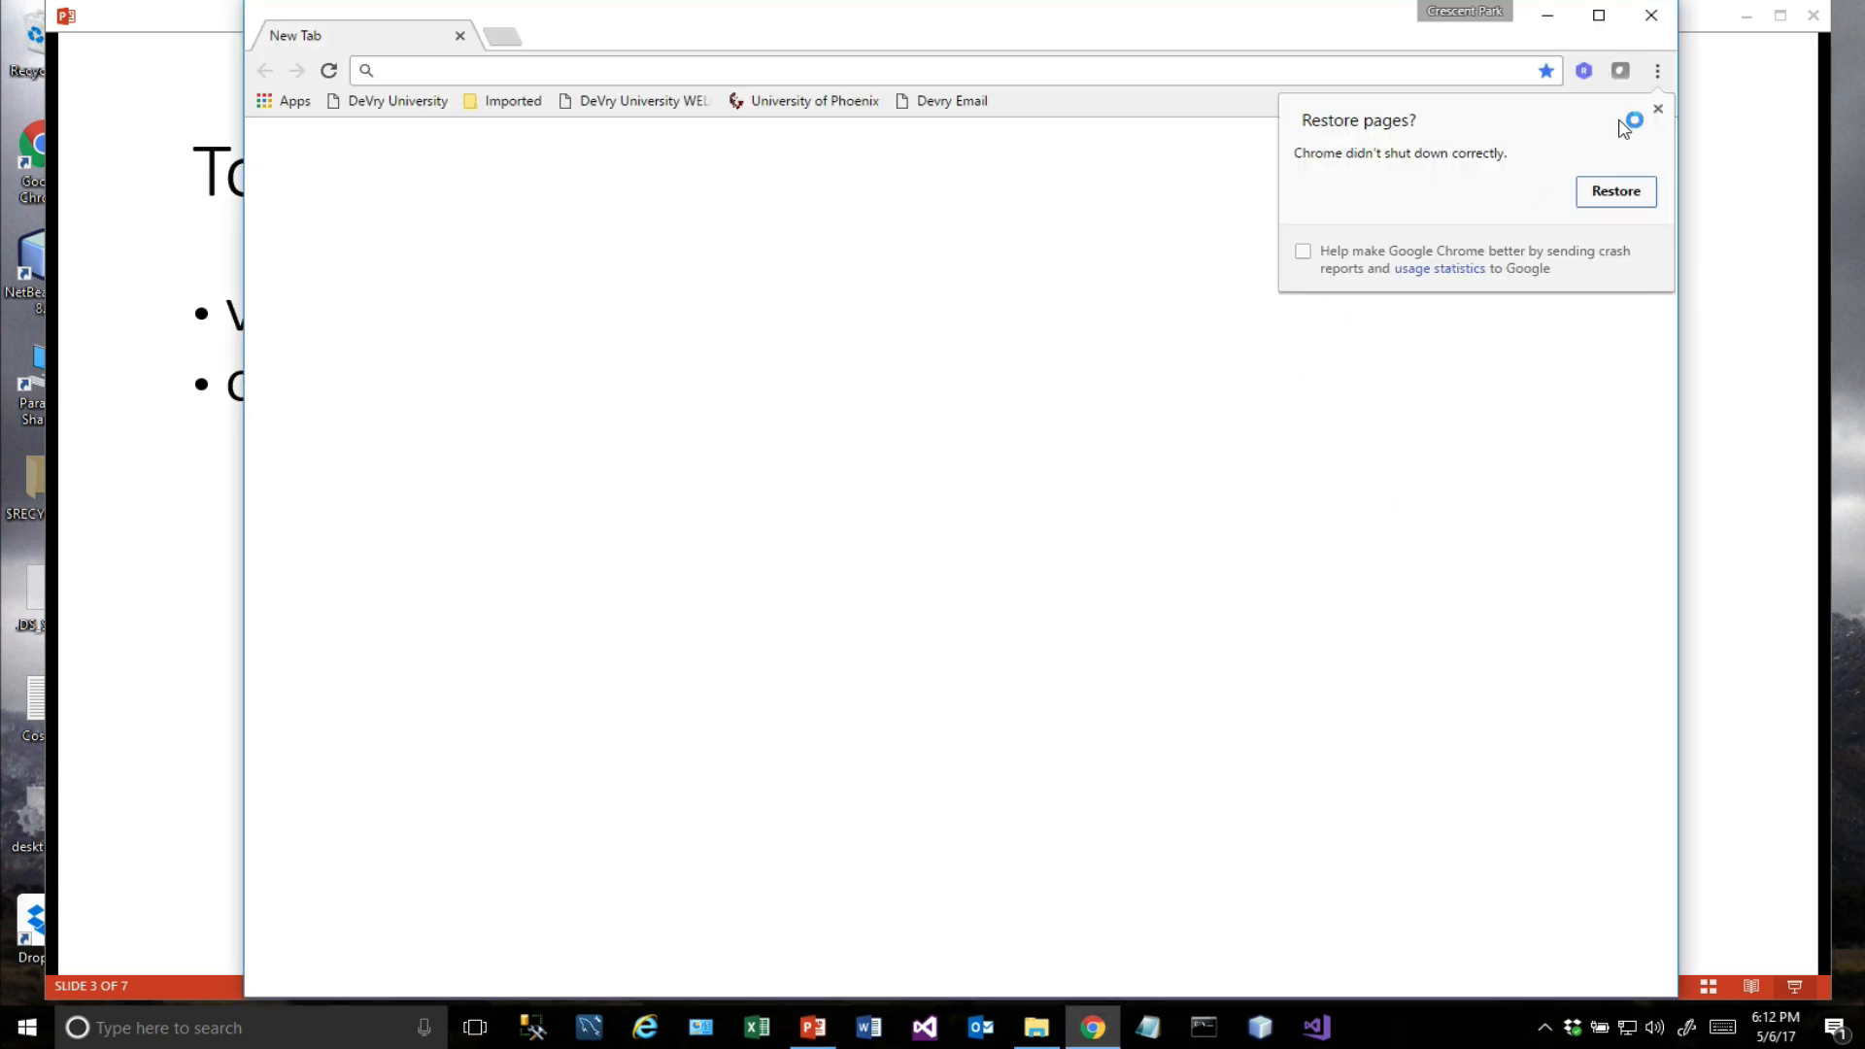
pyautogui.click(1657, 109)
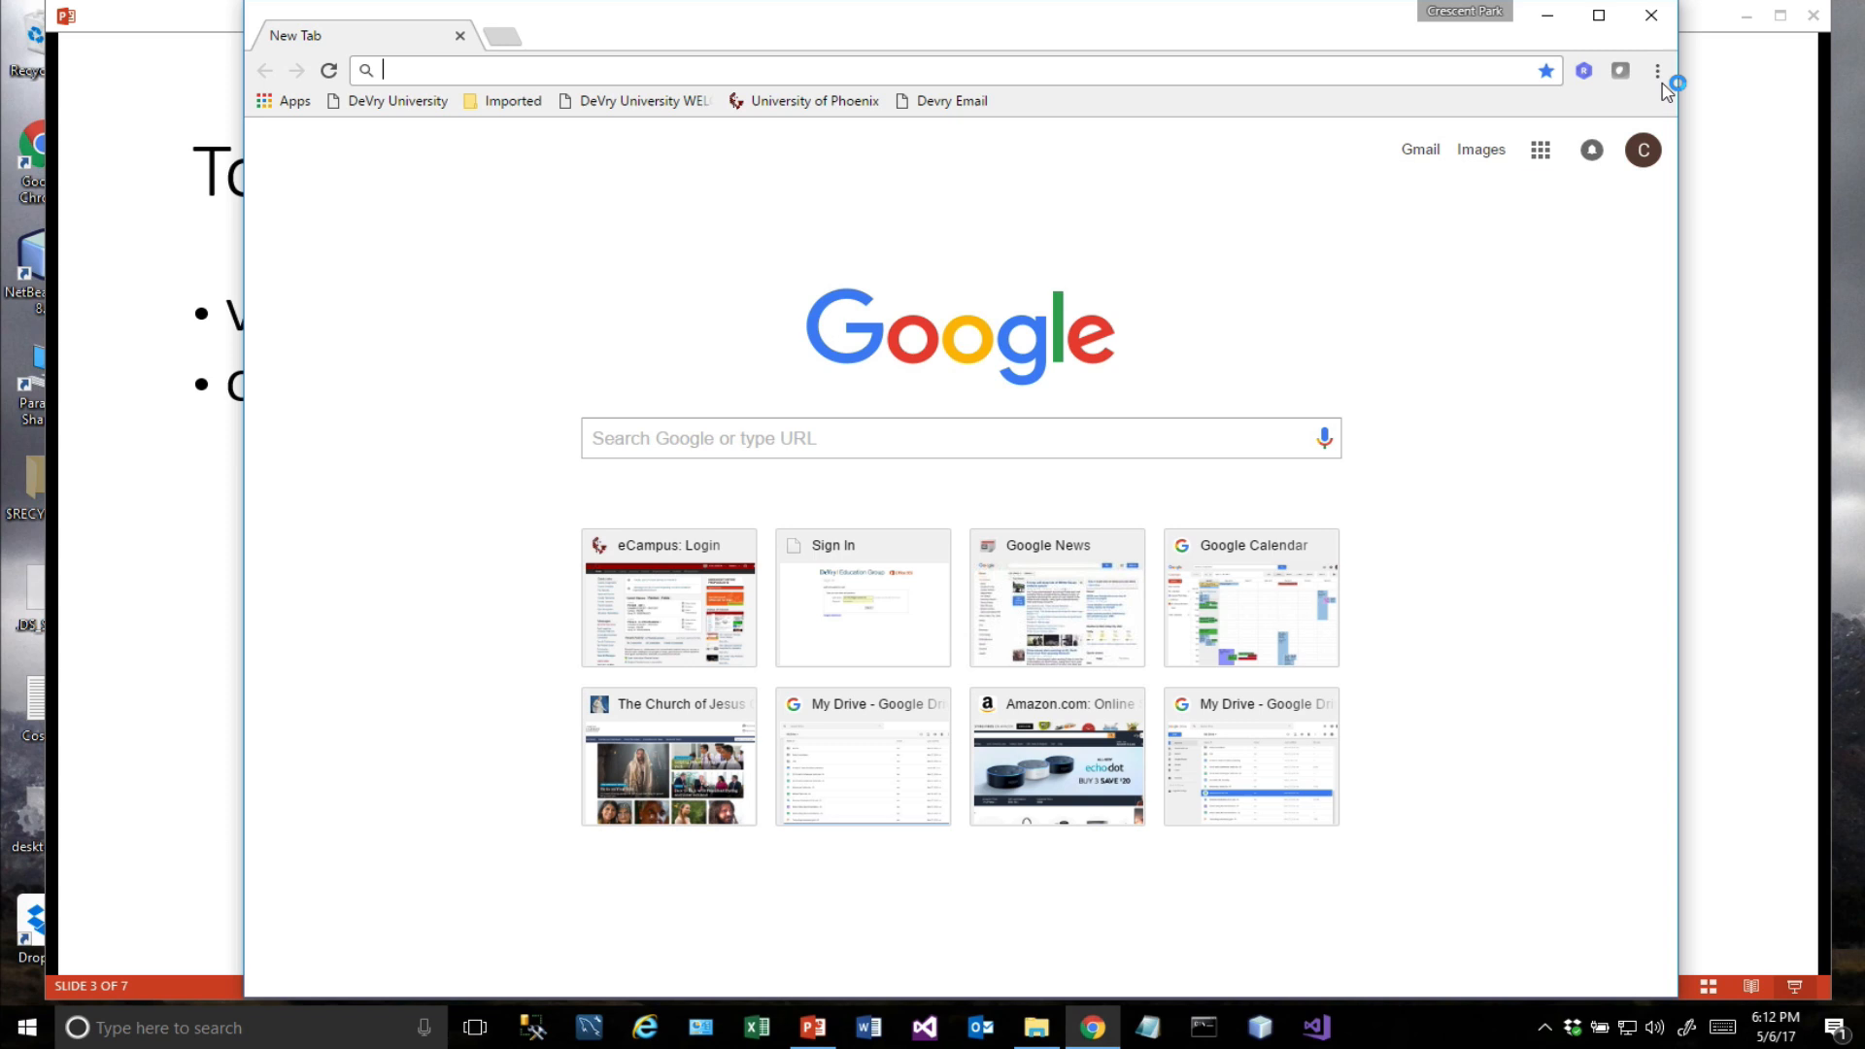
pyautogui.click(1656, 69)
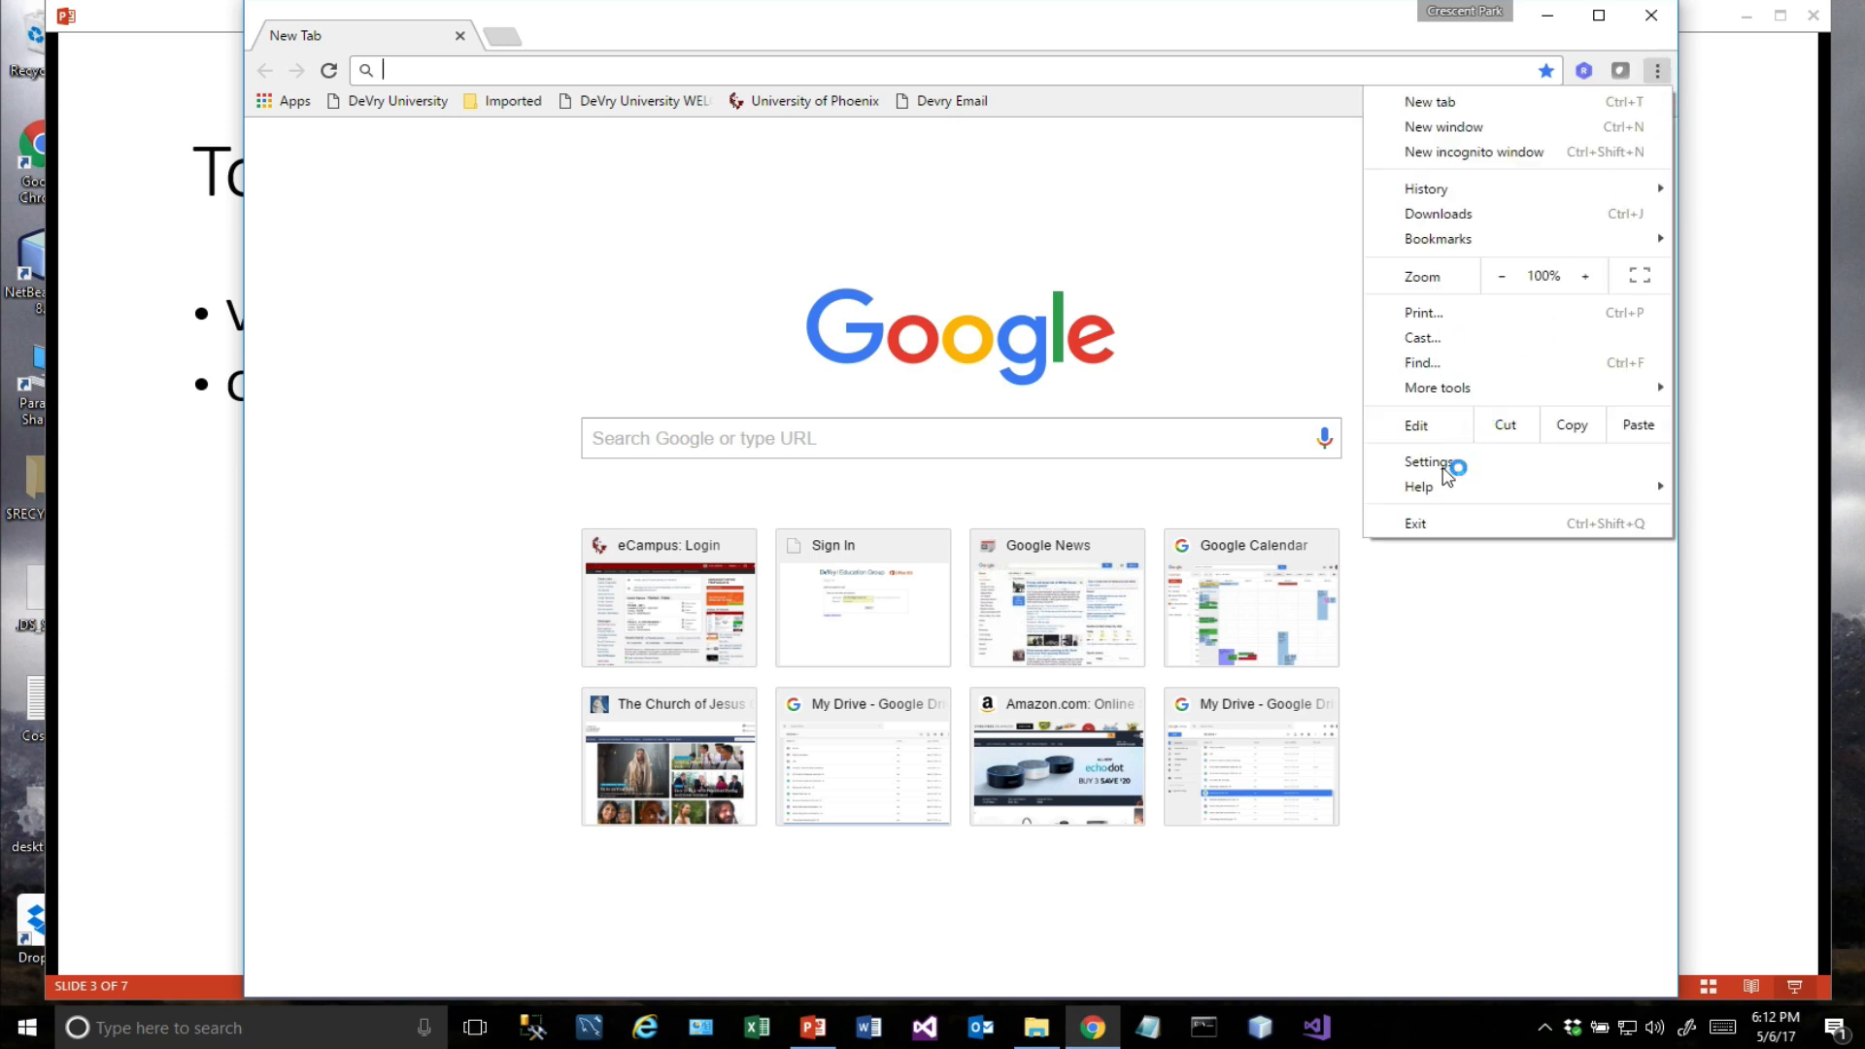
pyautogui.click(1430, 462)
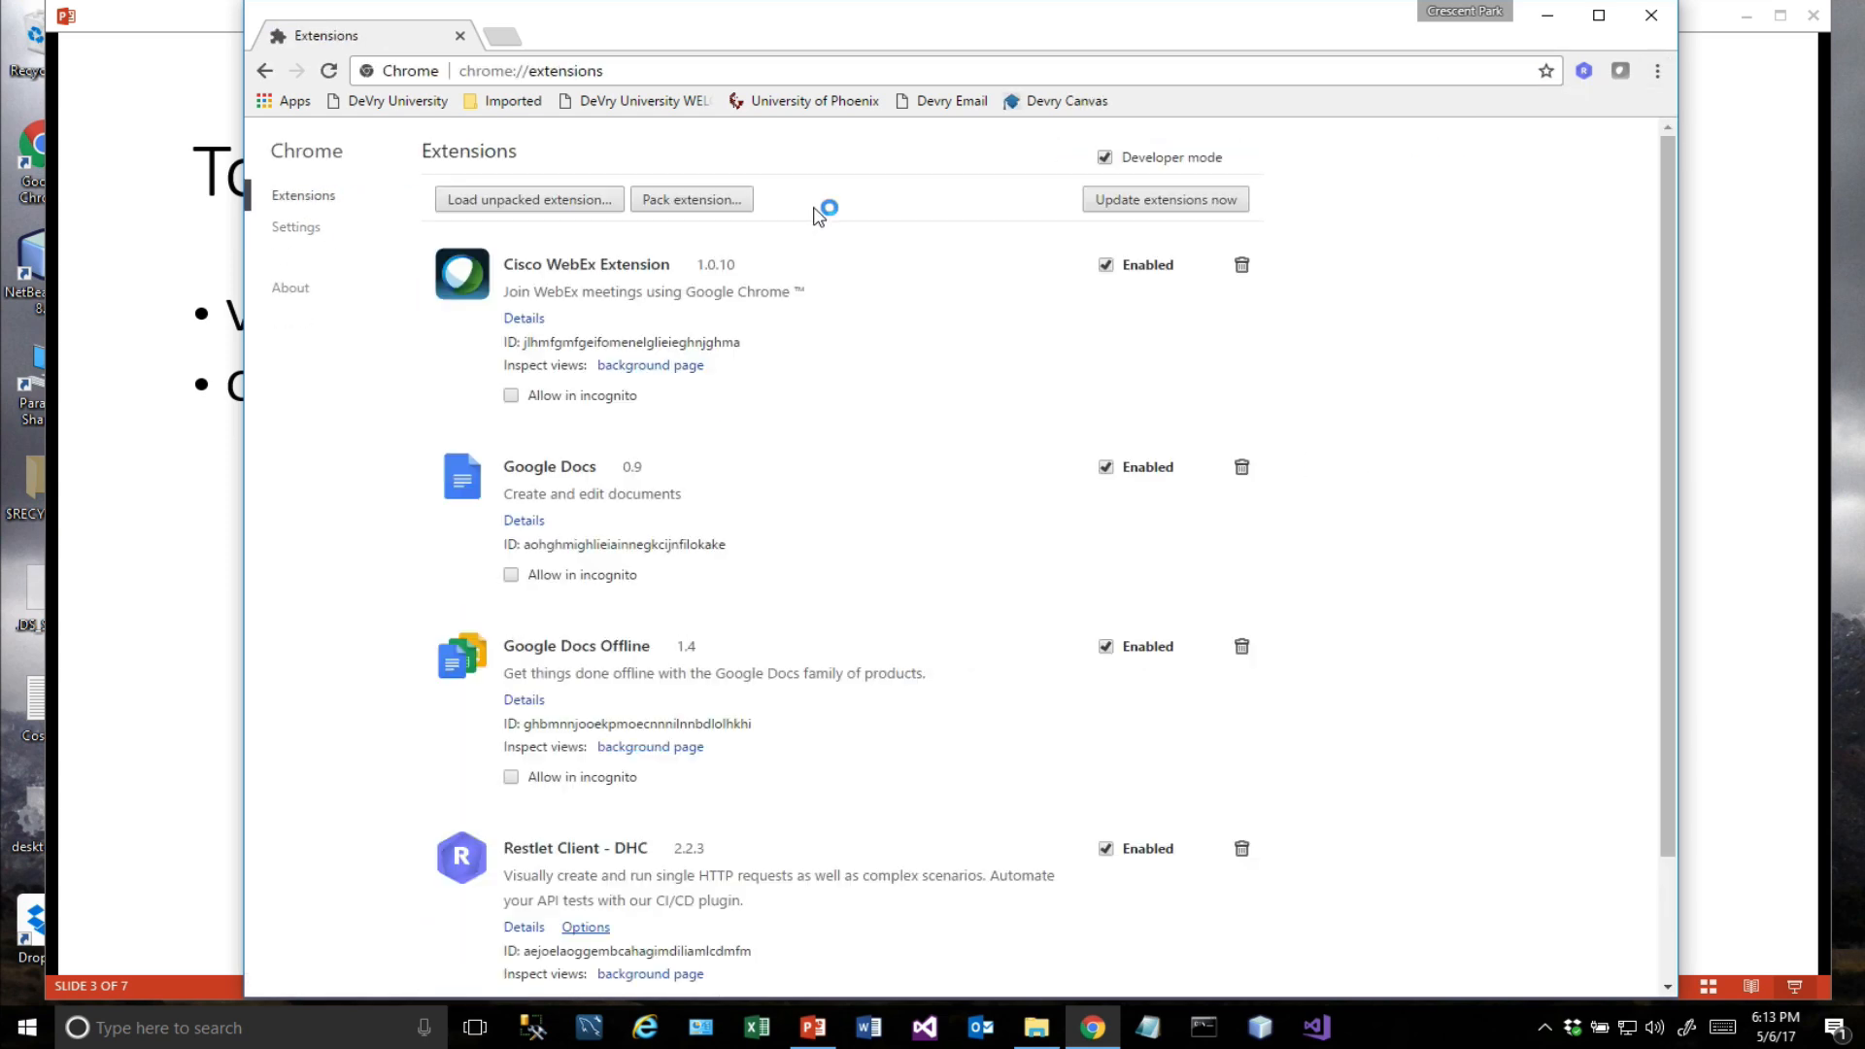
pyautogui.moveTo(878, 258)
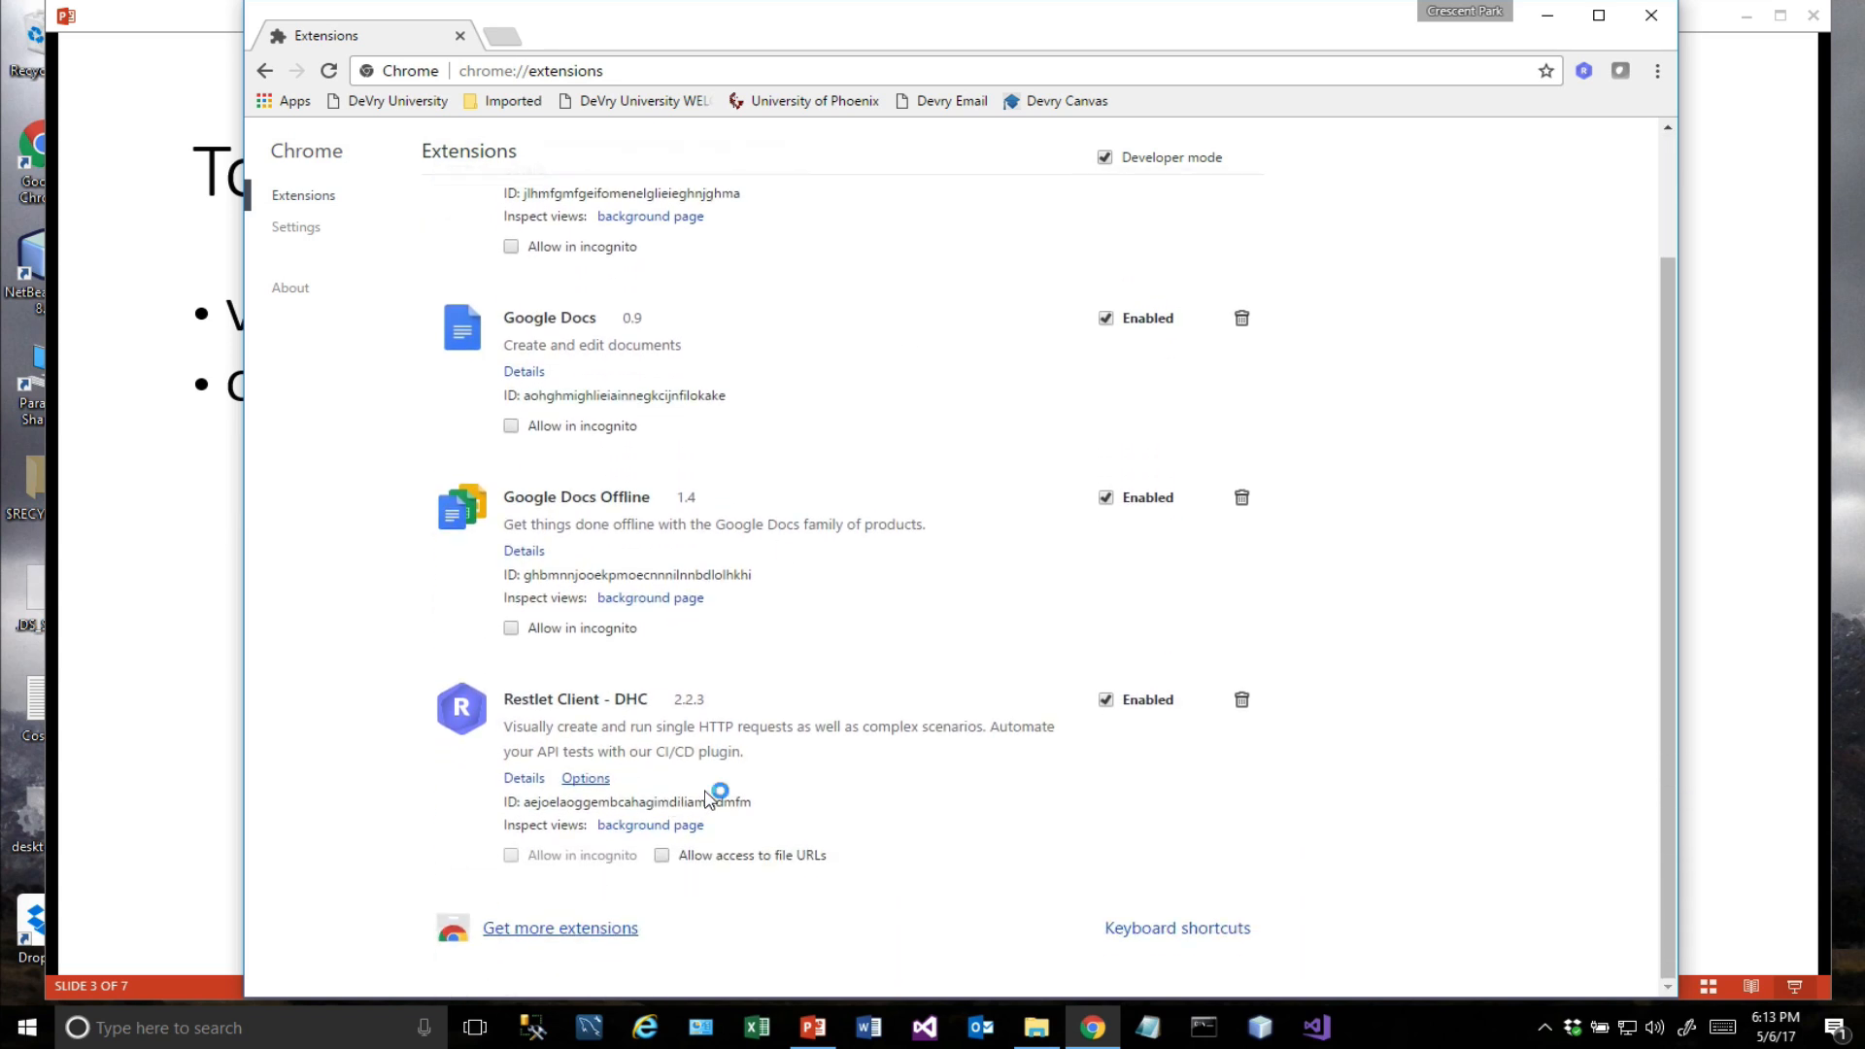
pyautogui.scroll(-3)
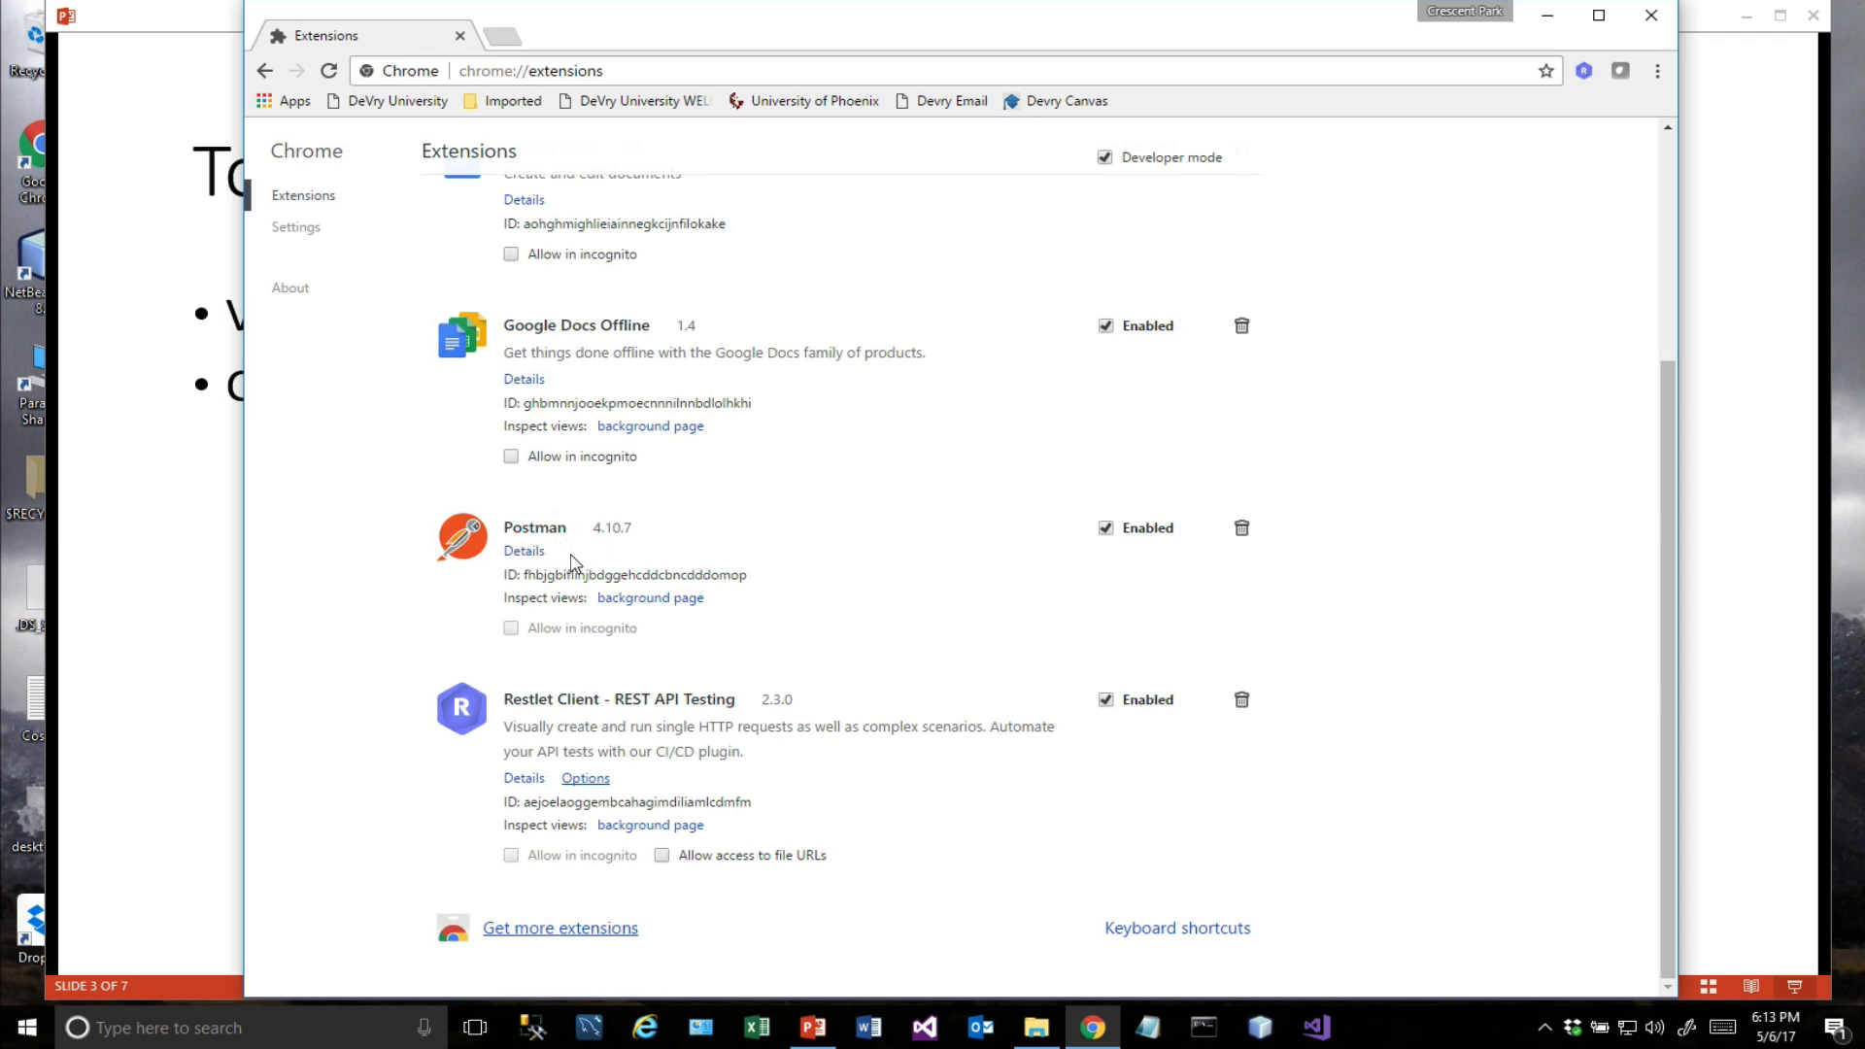
pyautogui.scroll(3)
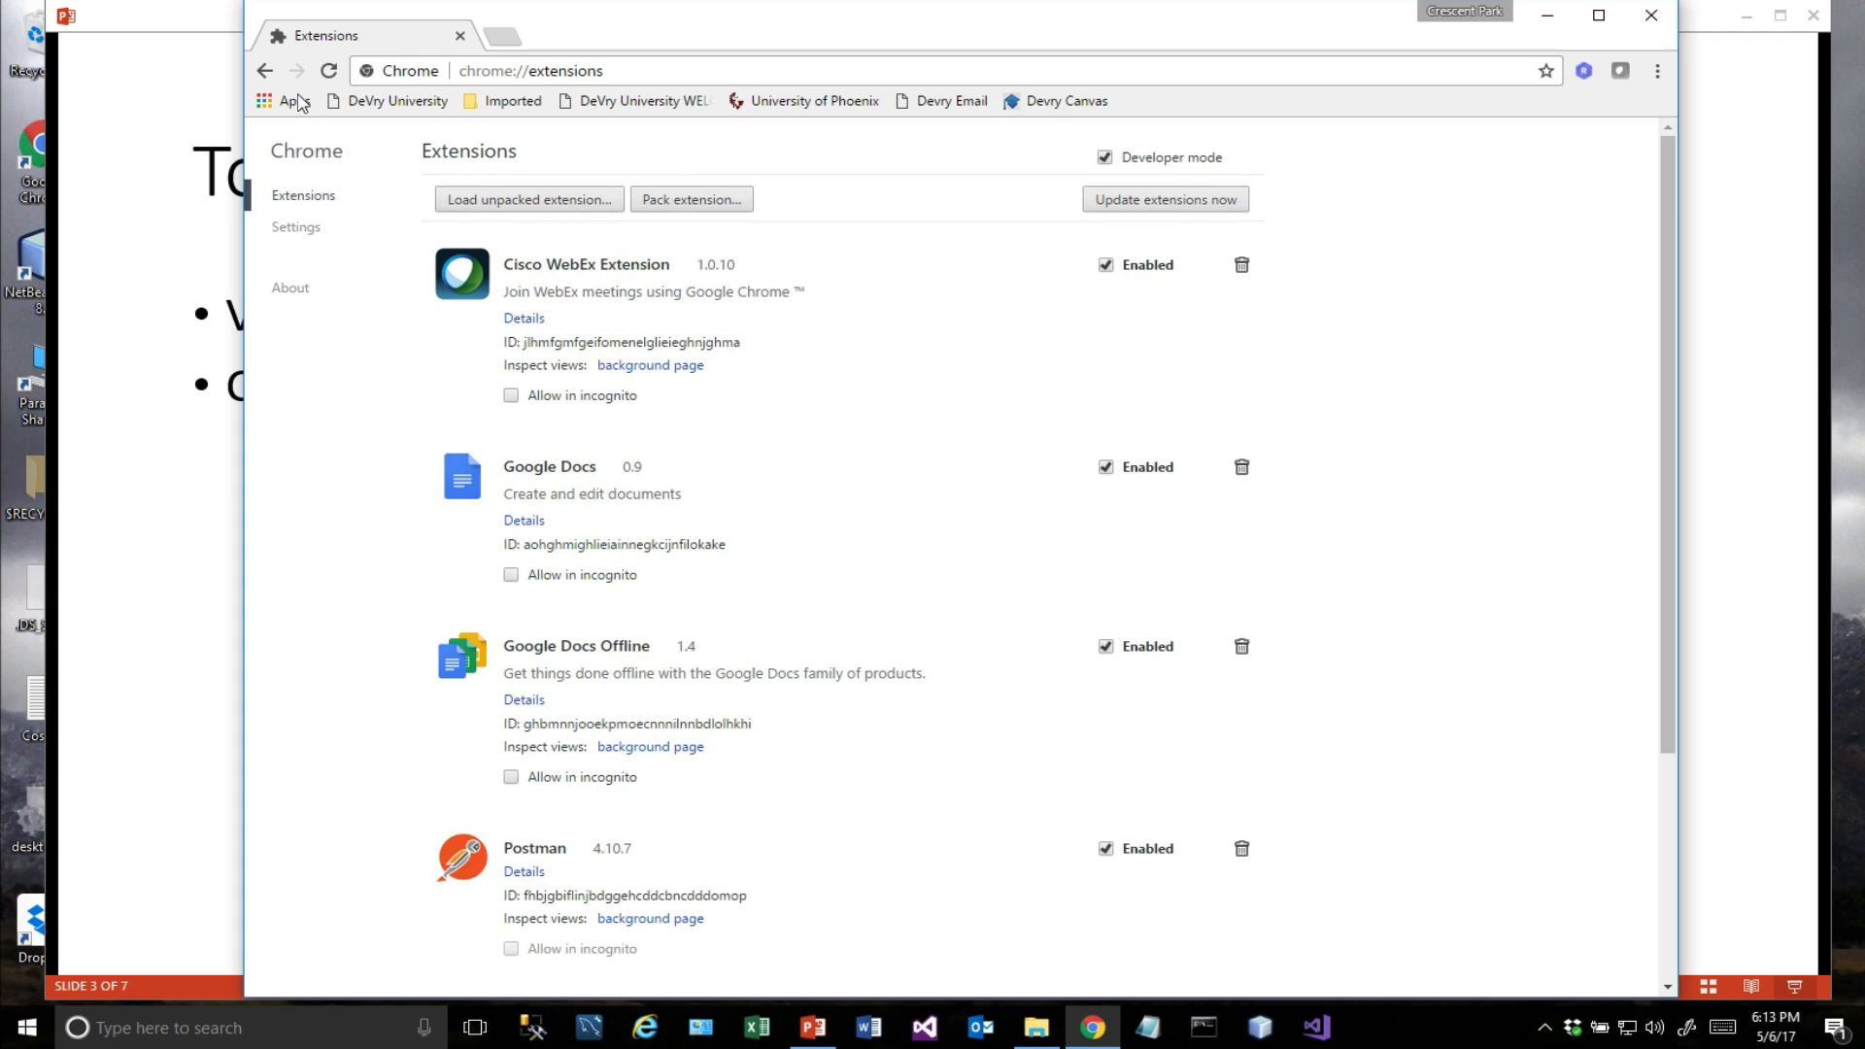
# View the Chrome apps, return to Extensions and bring up the Postman extension's details.
pyautogui.click(281, 99)
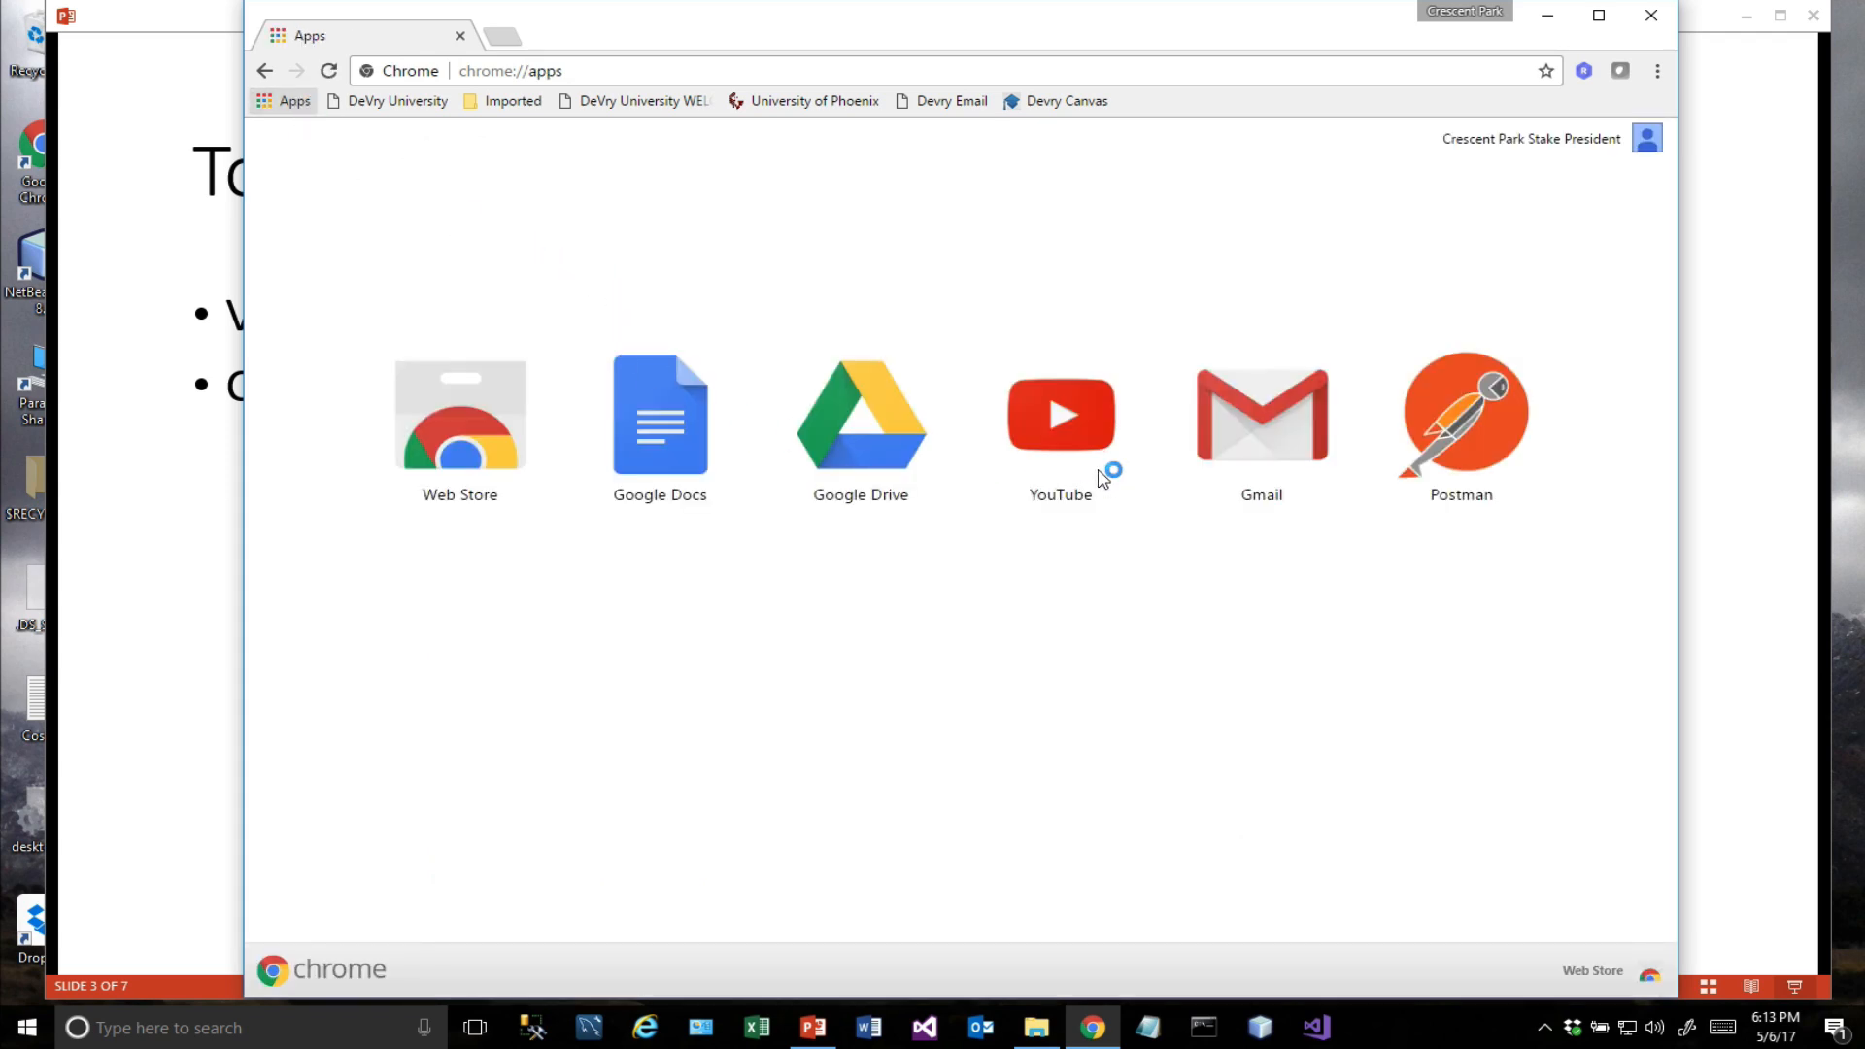
pyautogui.moveTo(878, 389)
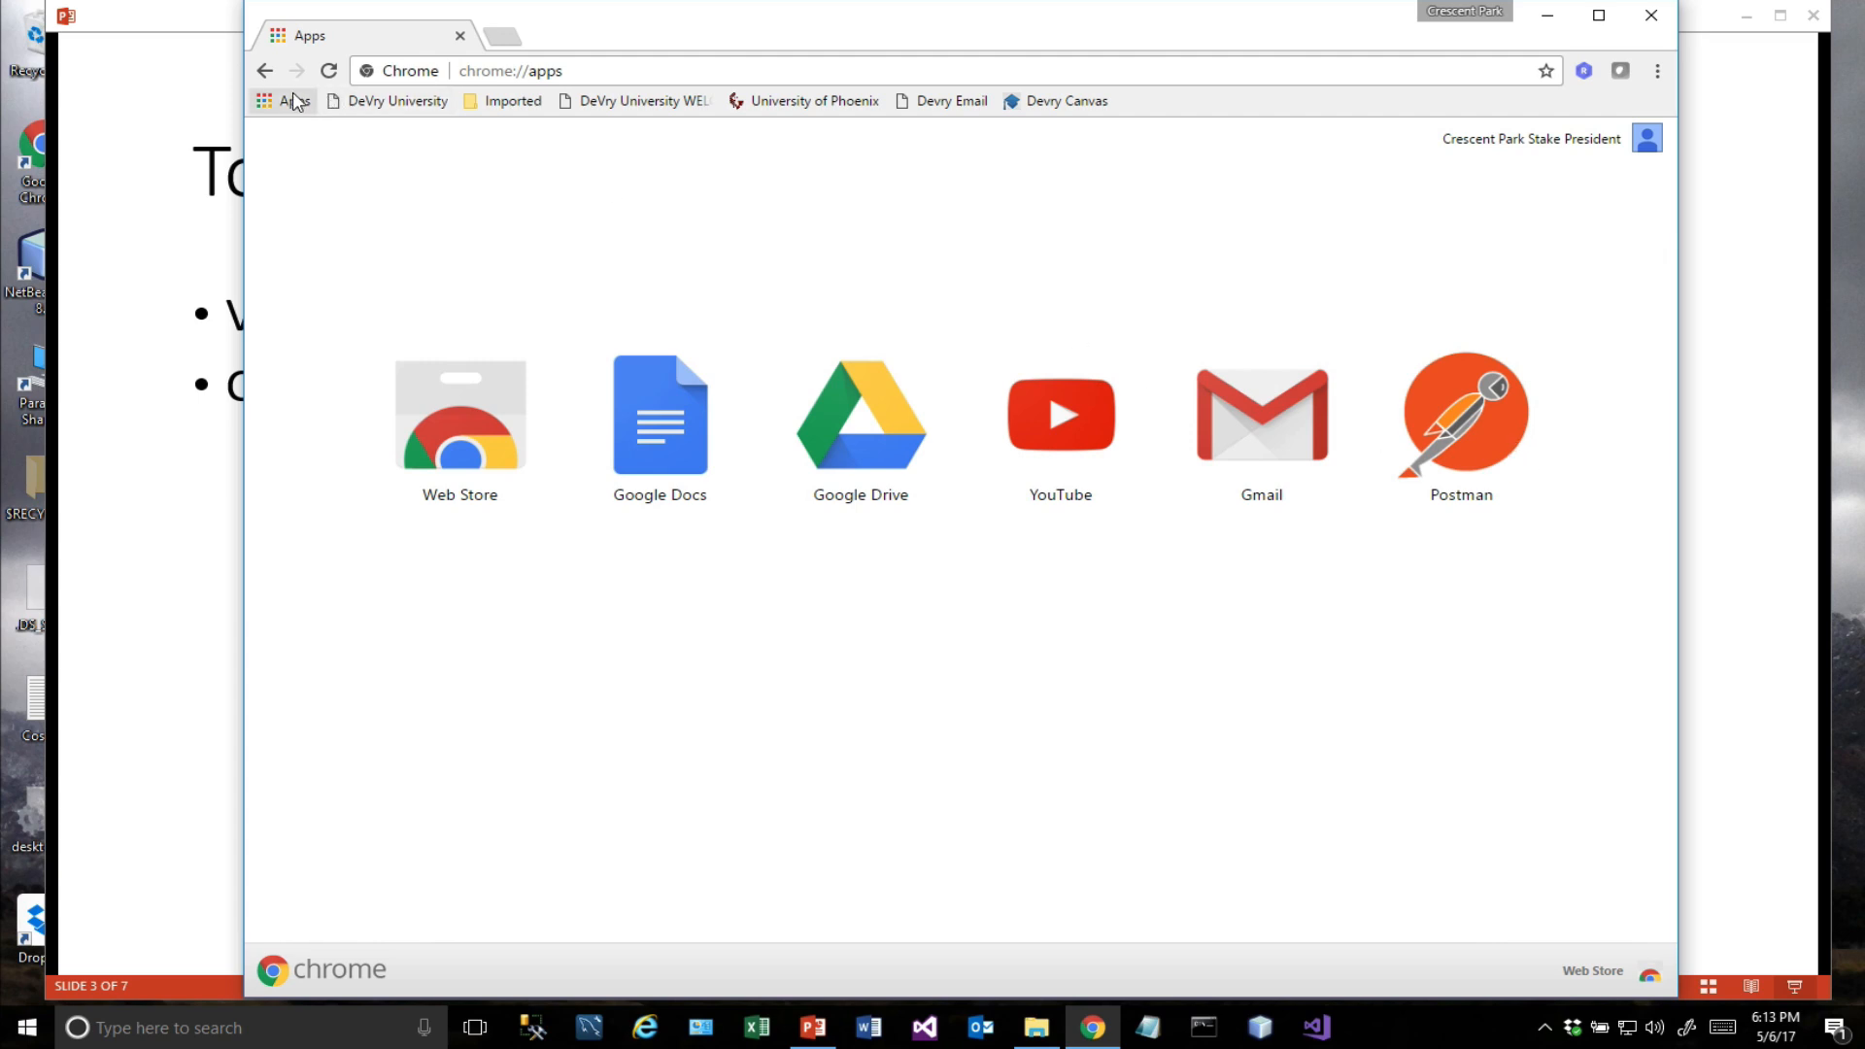
pyautogui.click(282, 99)
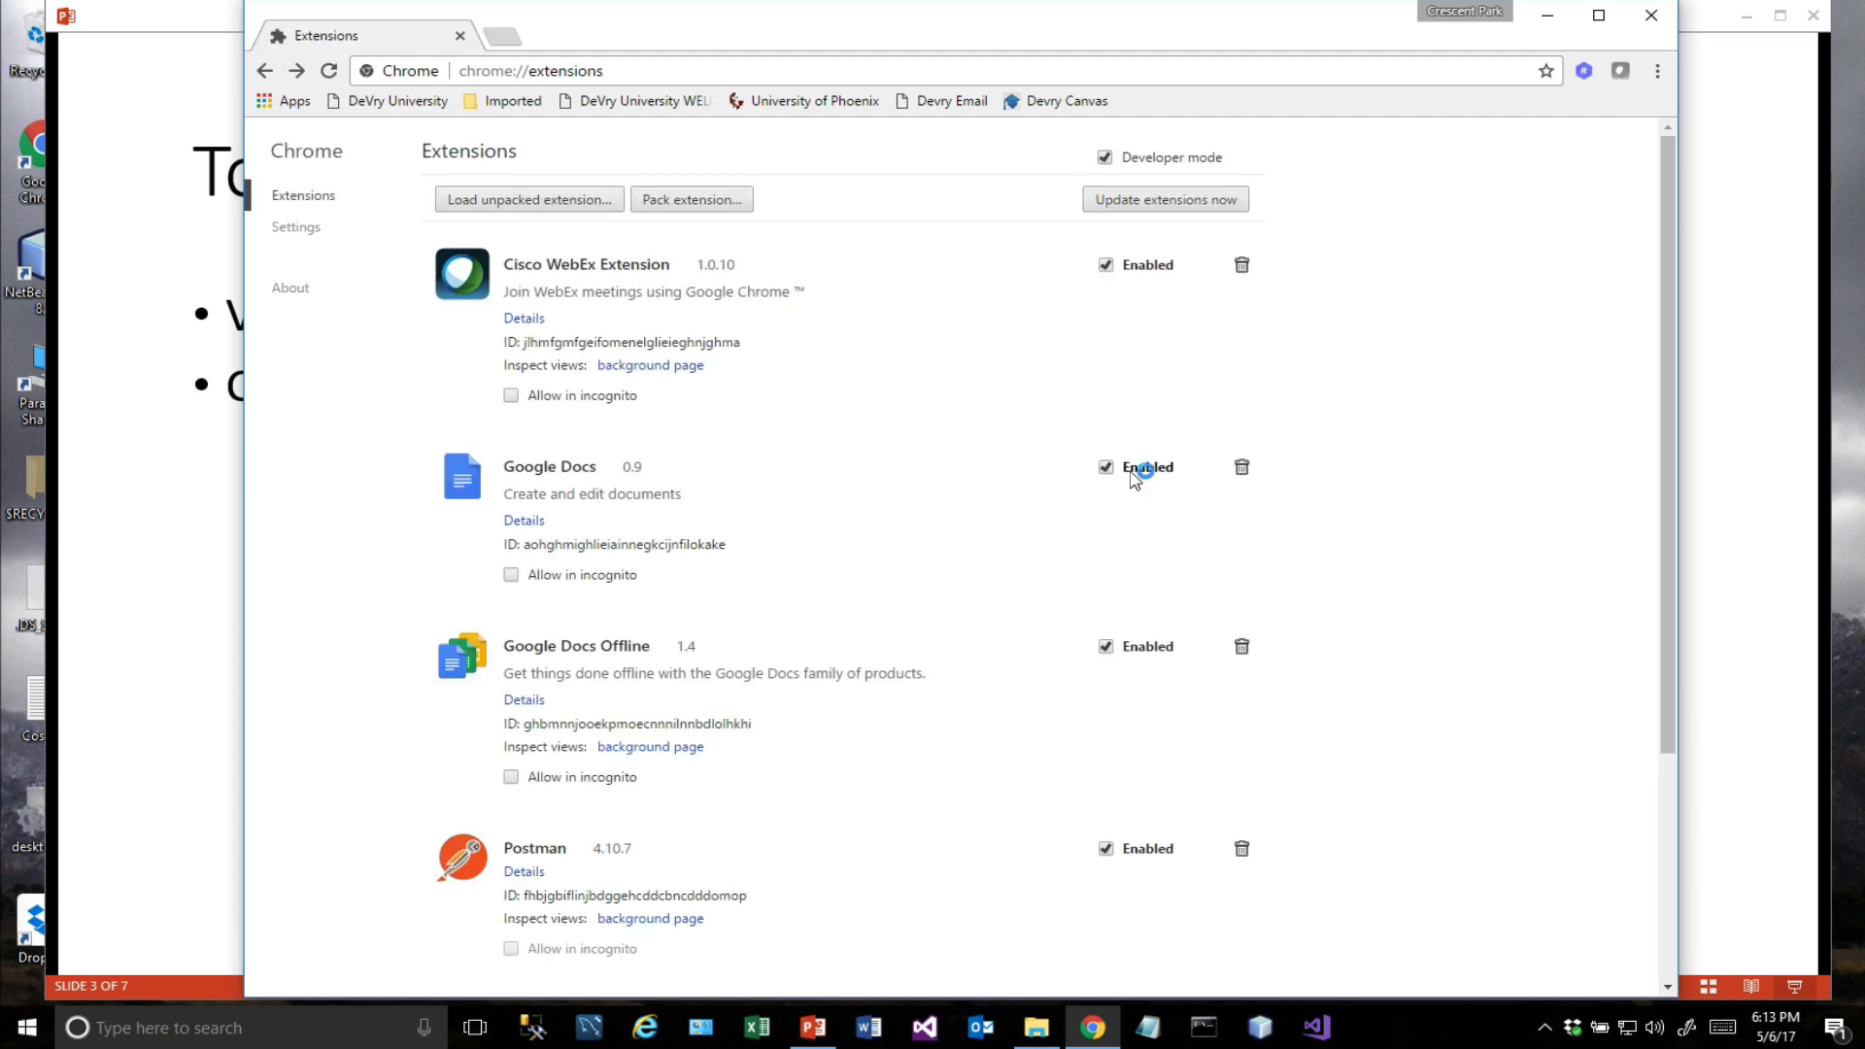
pyautogui.scroll(-3)
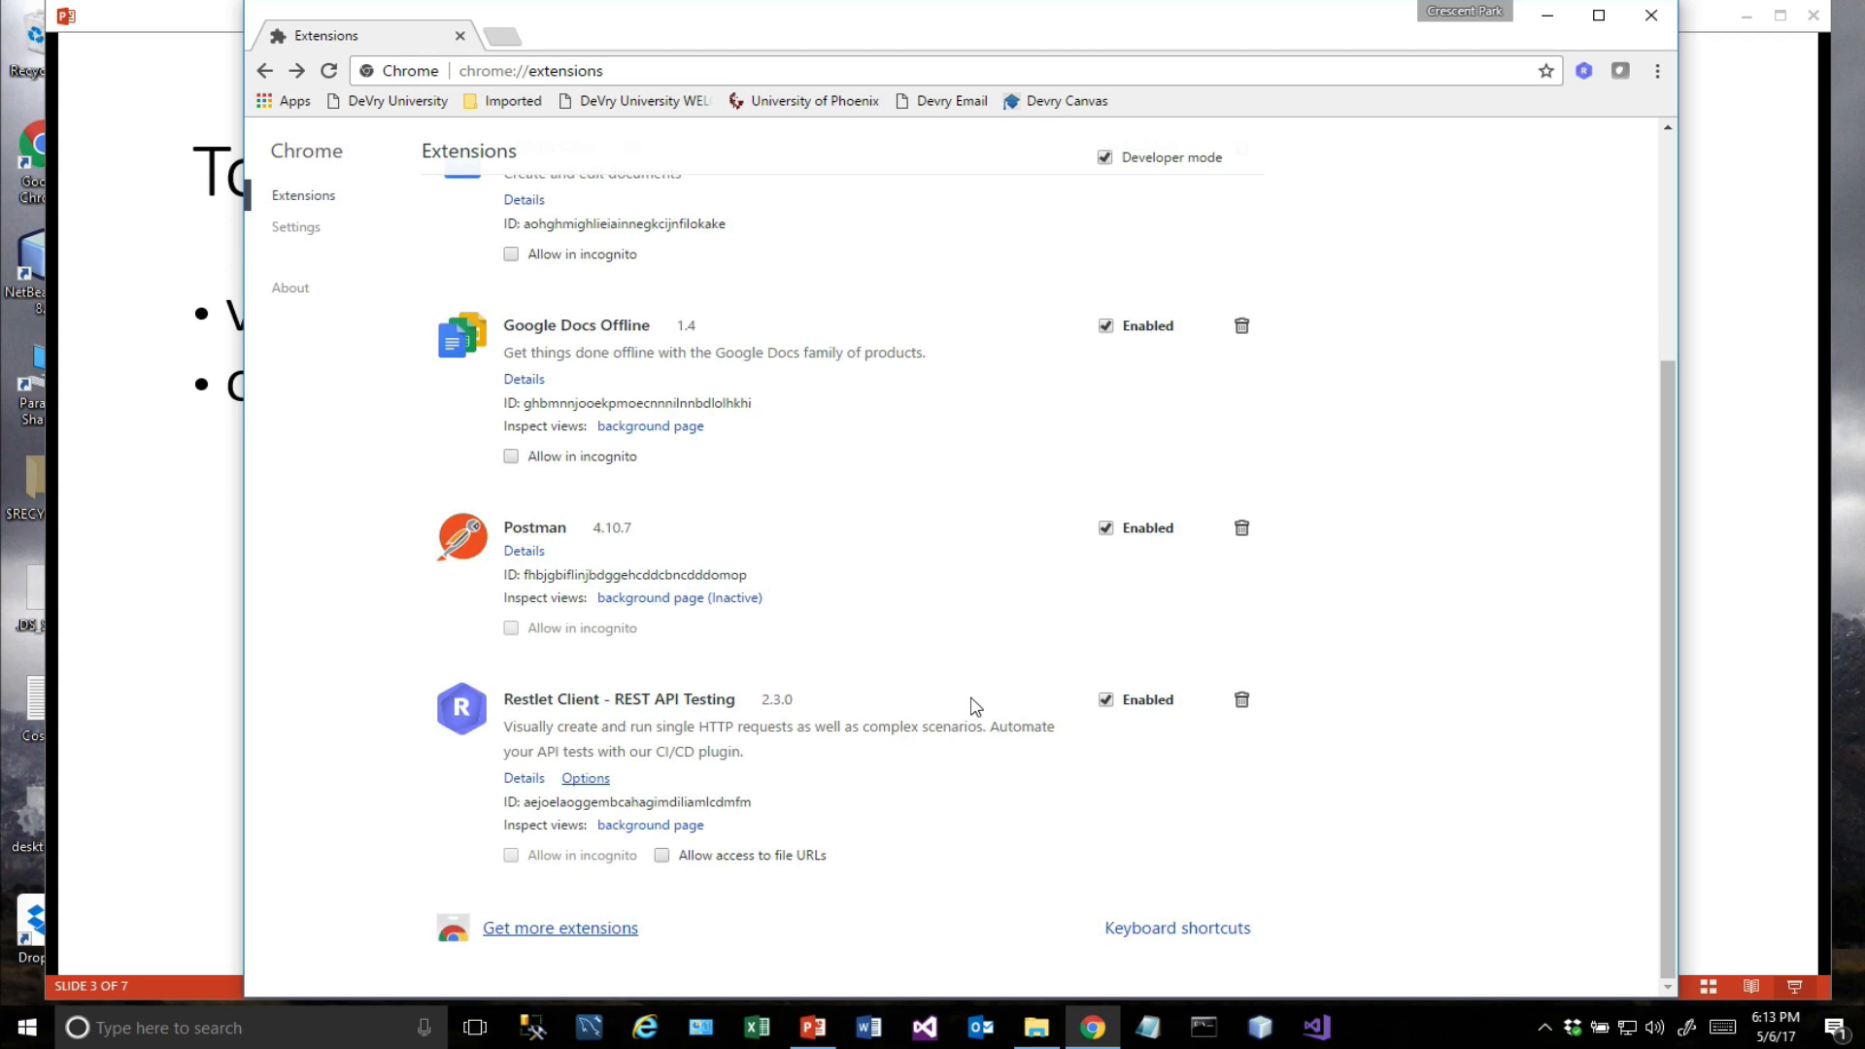
pyautogui.moveTo(529, 536)
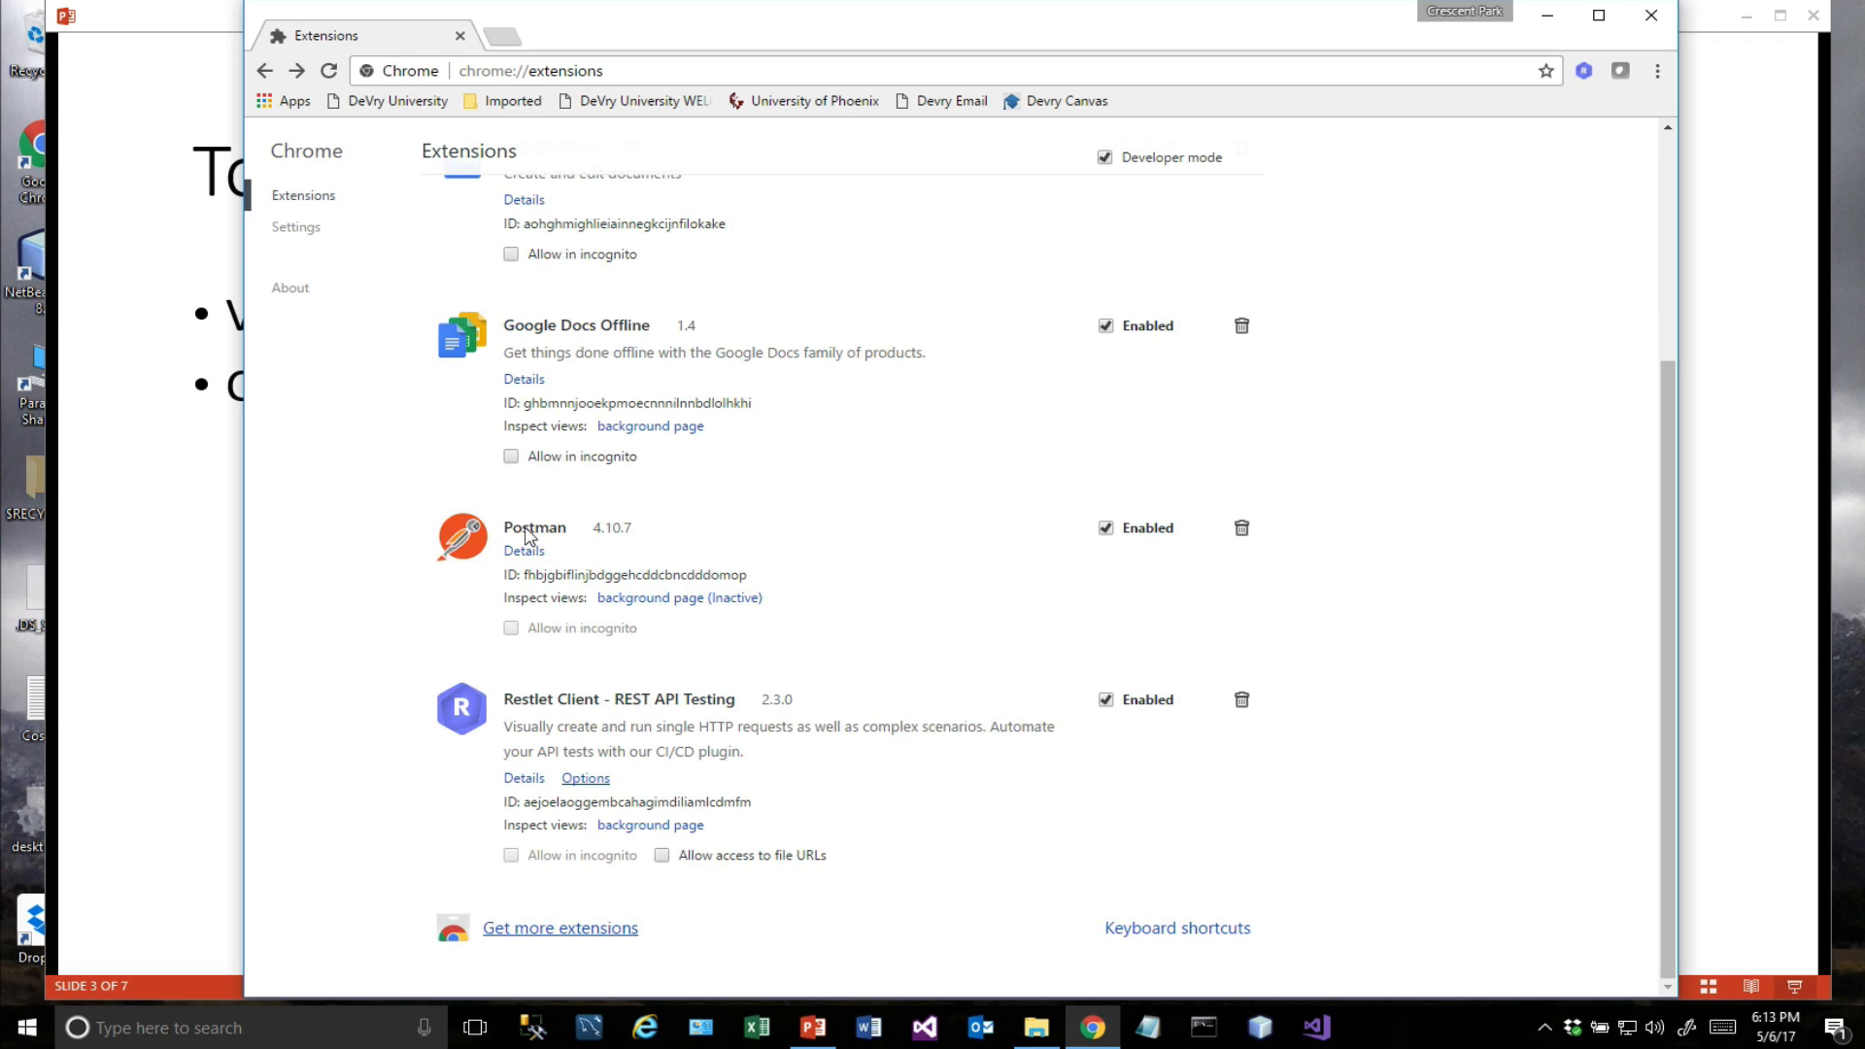
pyautogui.click(522, 550)
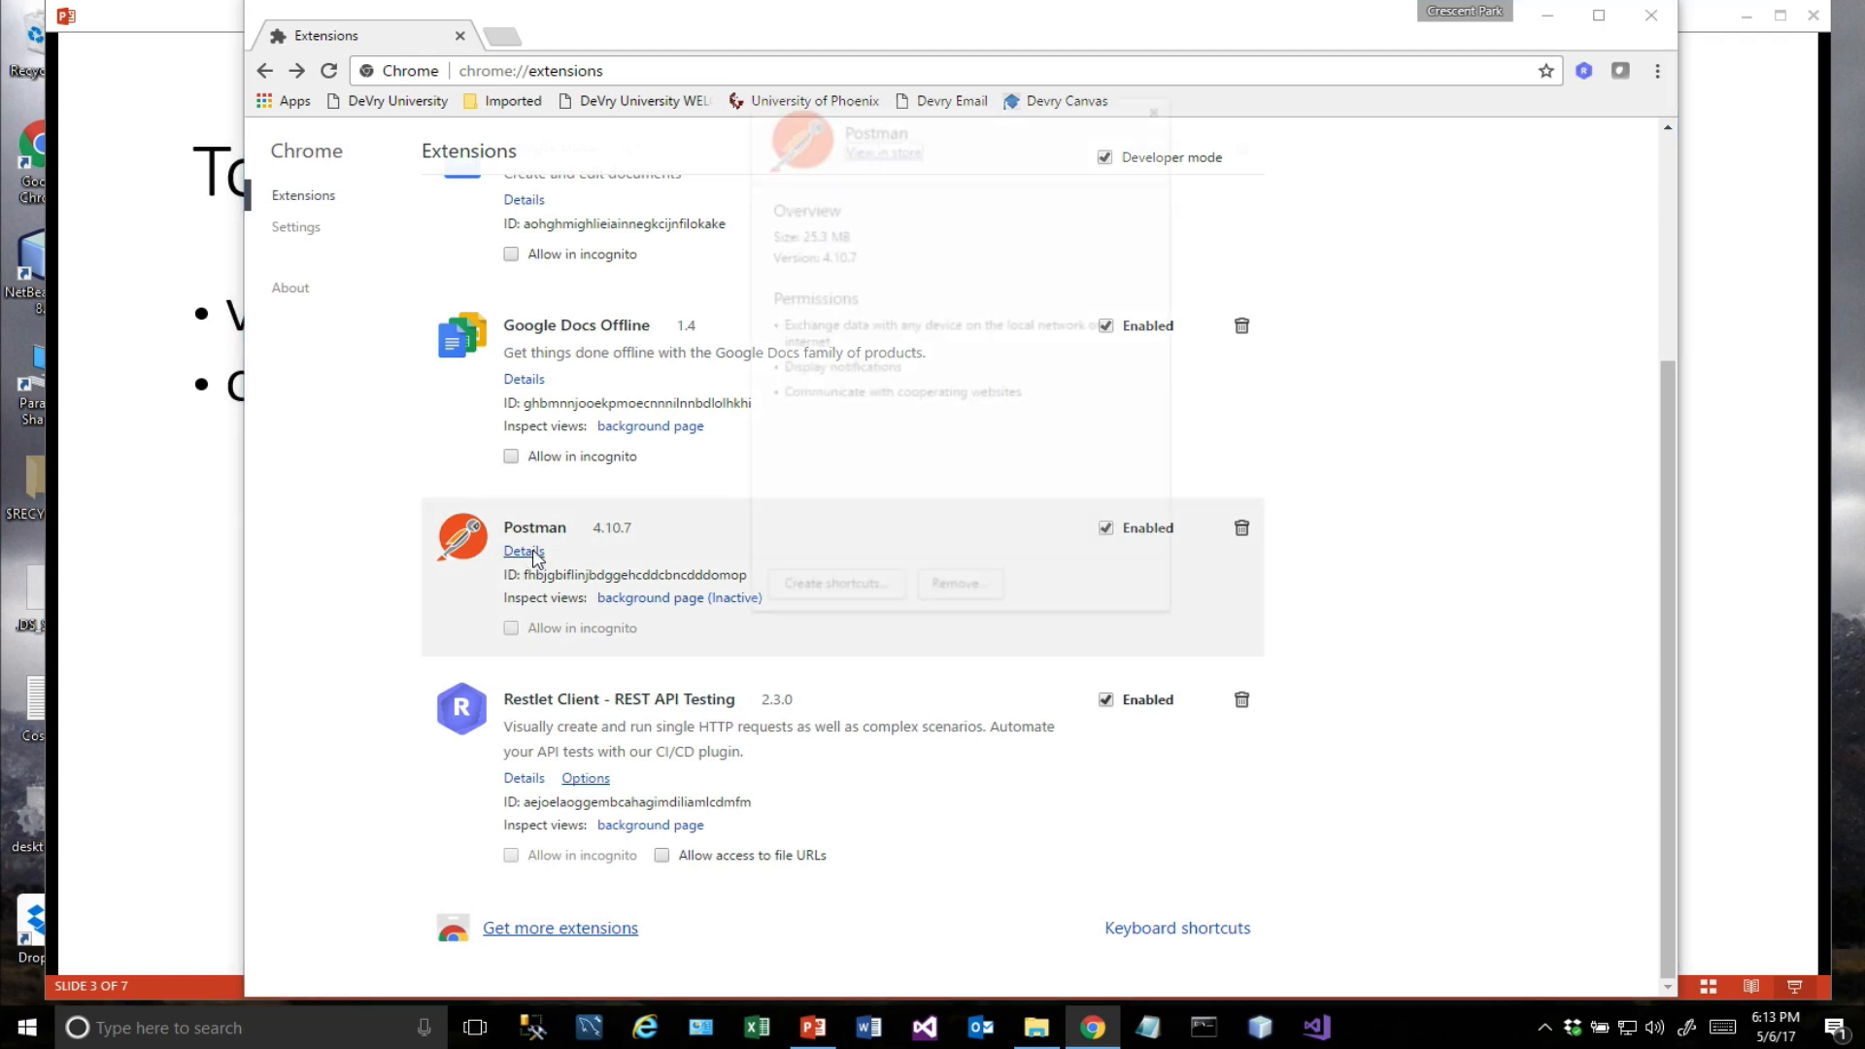
pyautogui.click(523, 550)
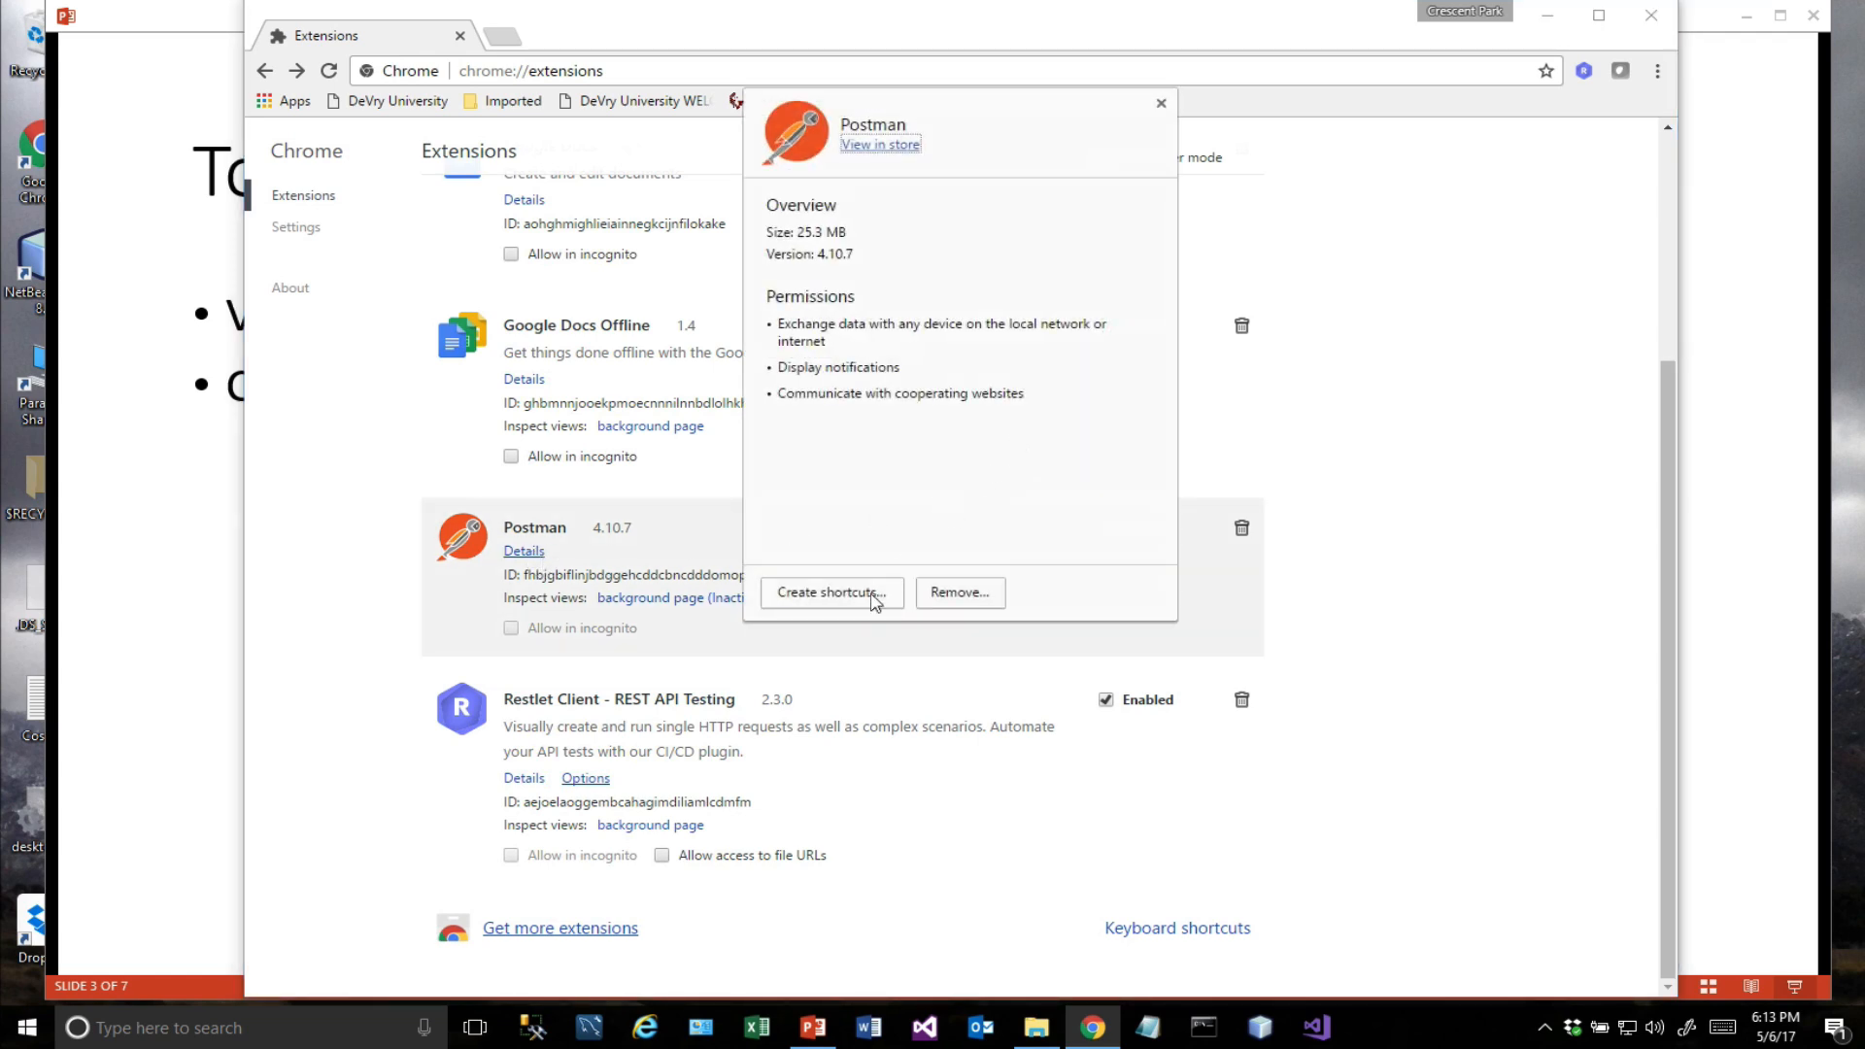
# Create a Desktop shortcut for Postman and close its details.
pyautogui.click(831, 592)
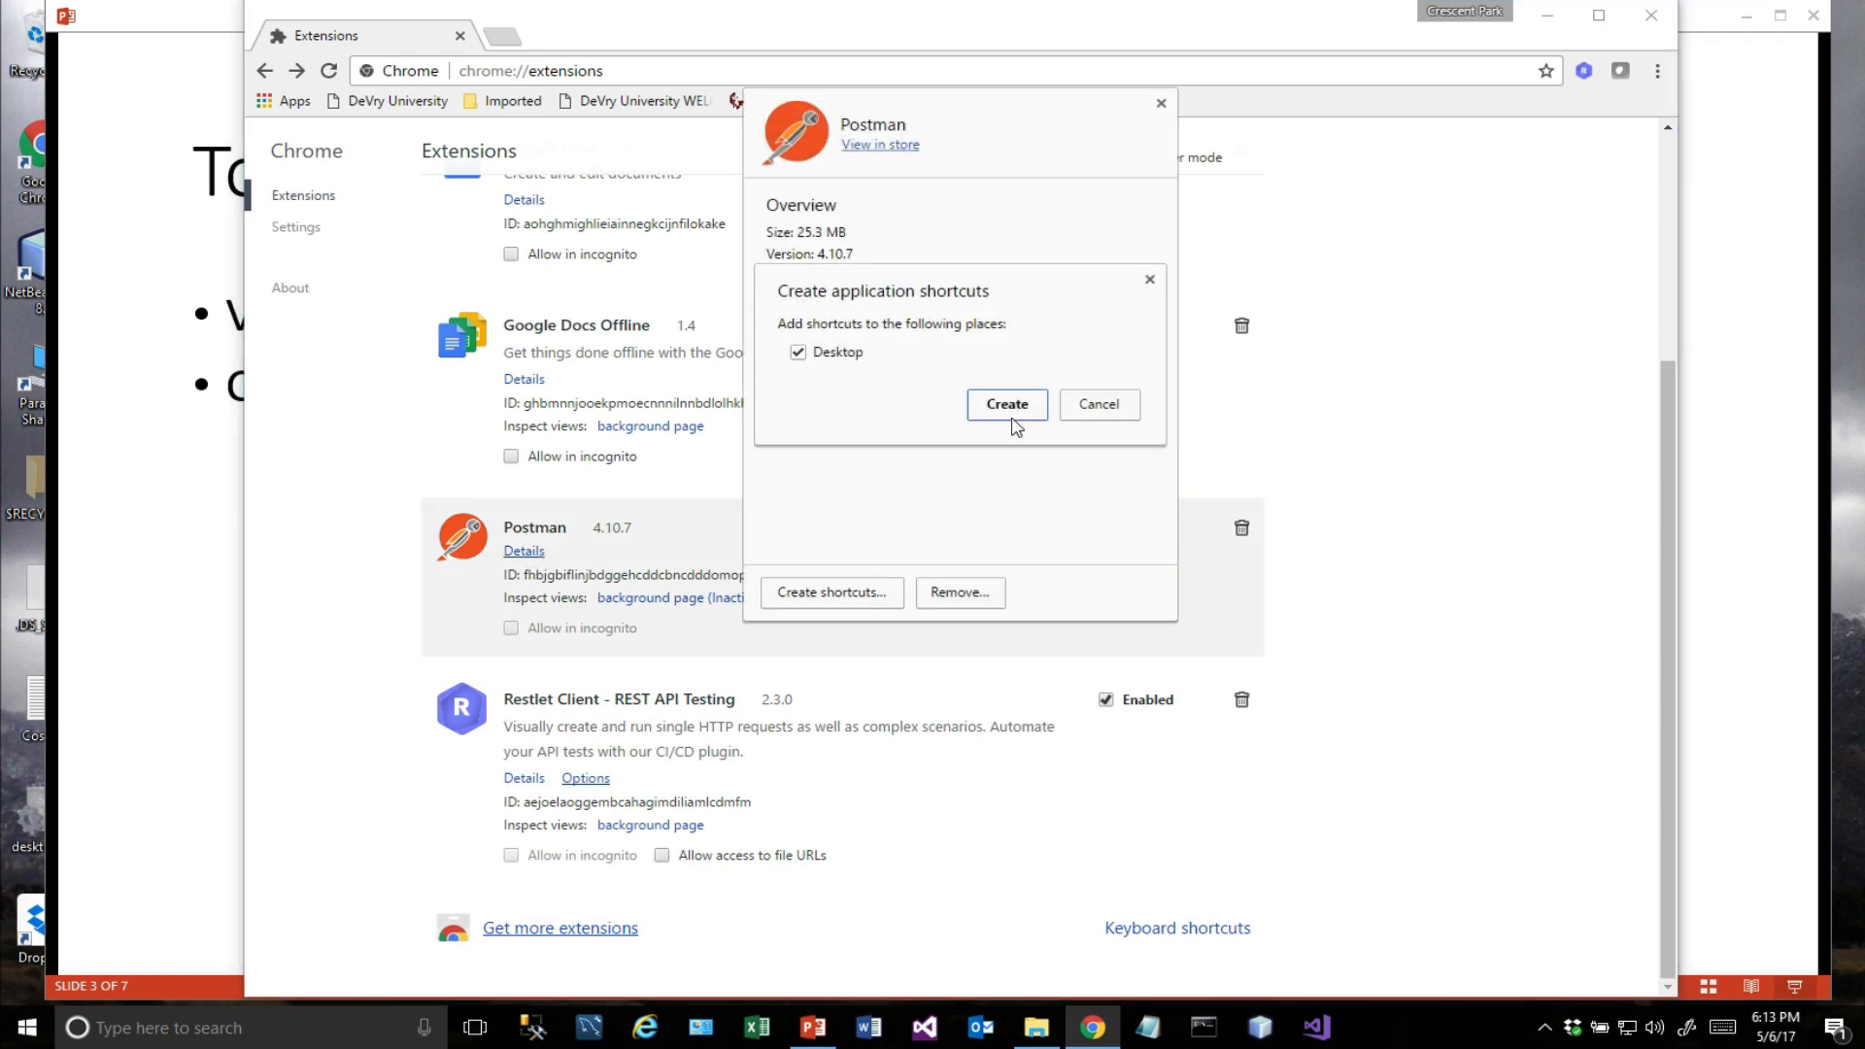
pyautogui.click(1098, 404)
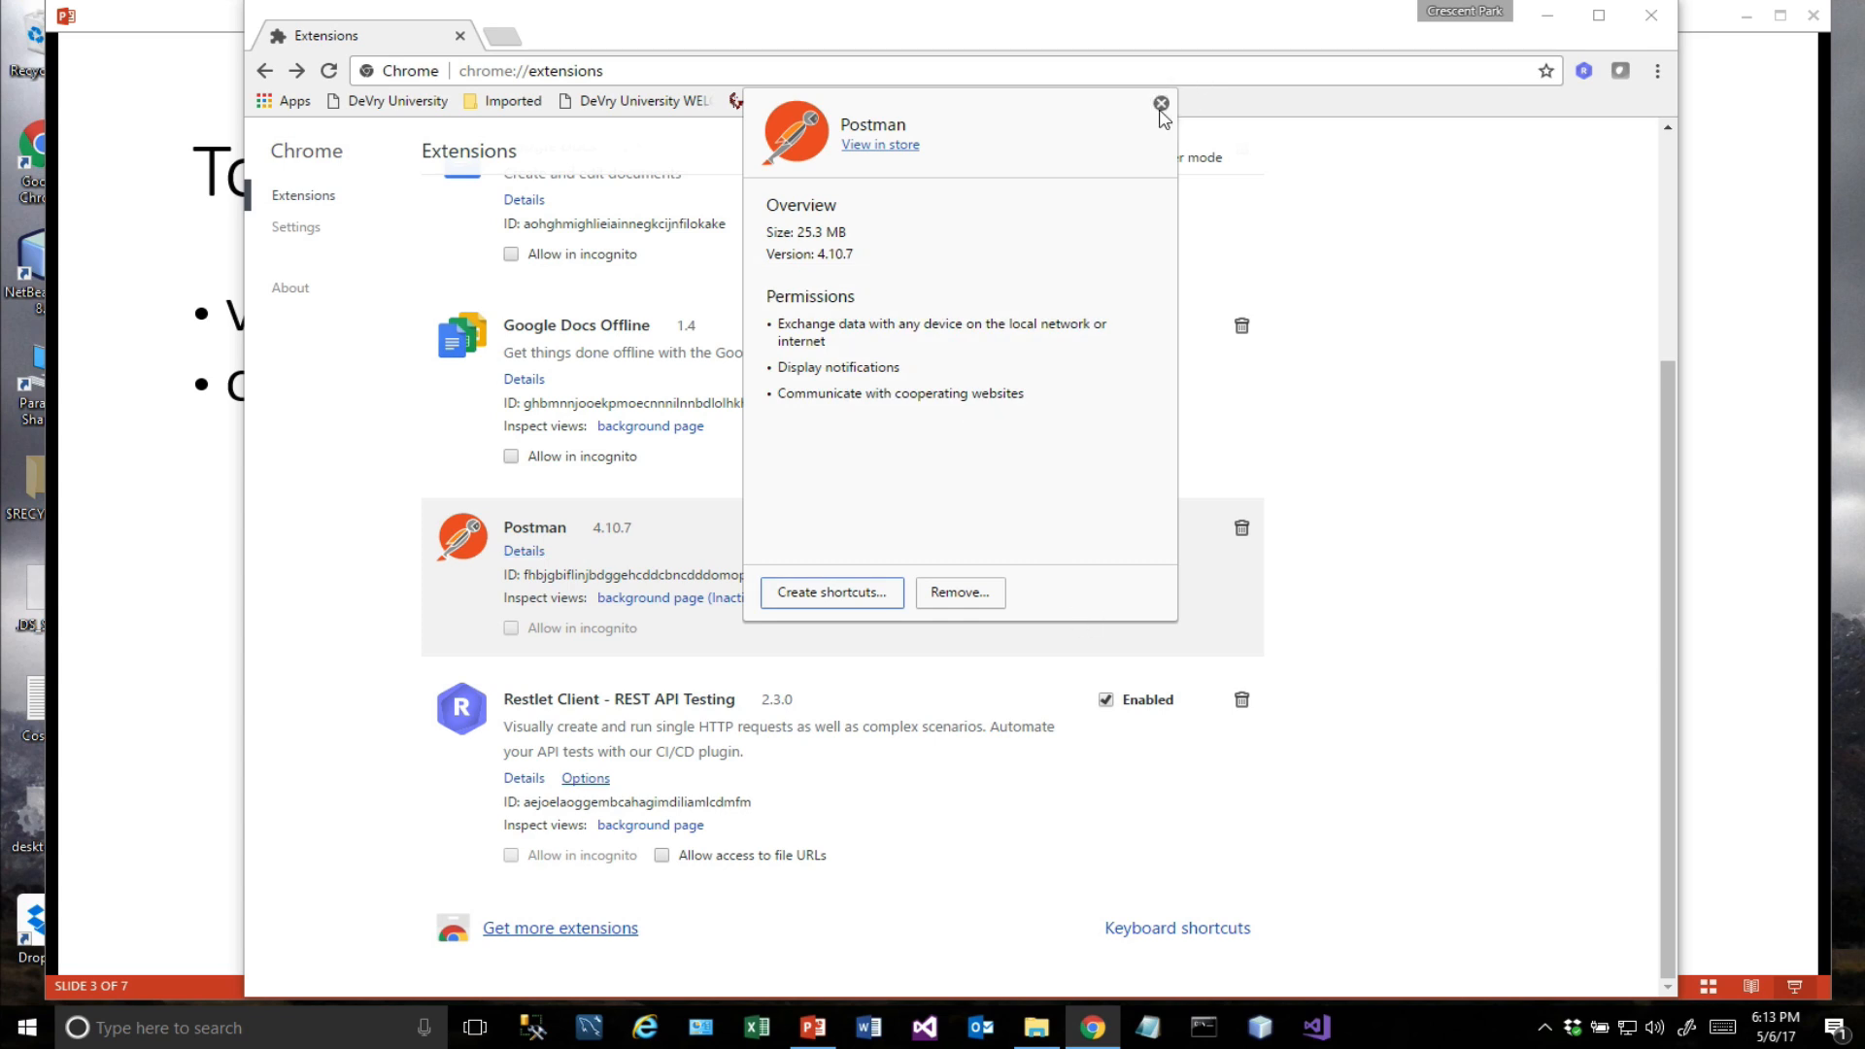
pyautogui.click(1162, 105)
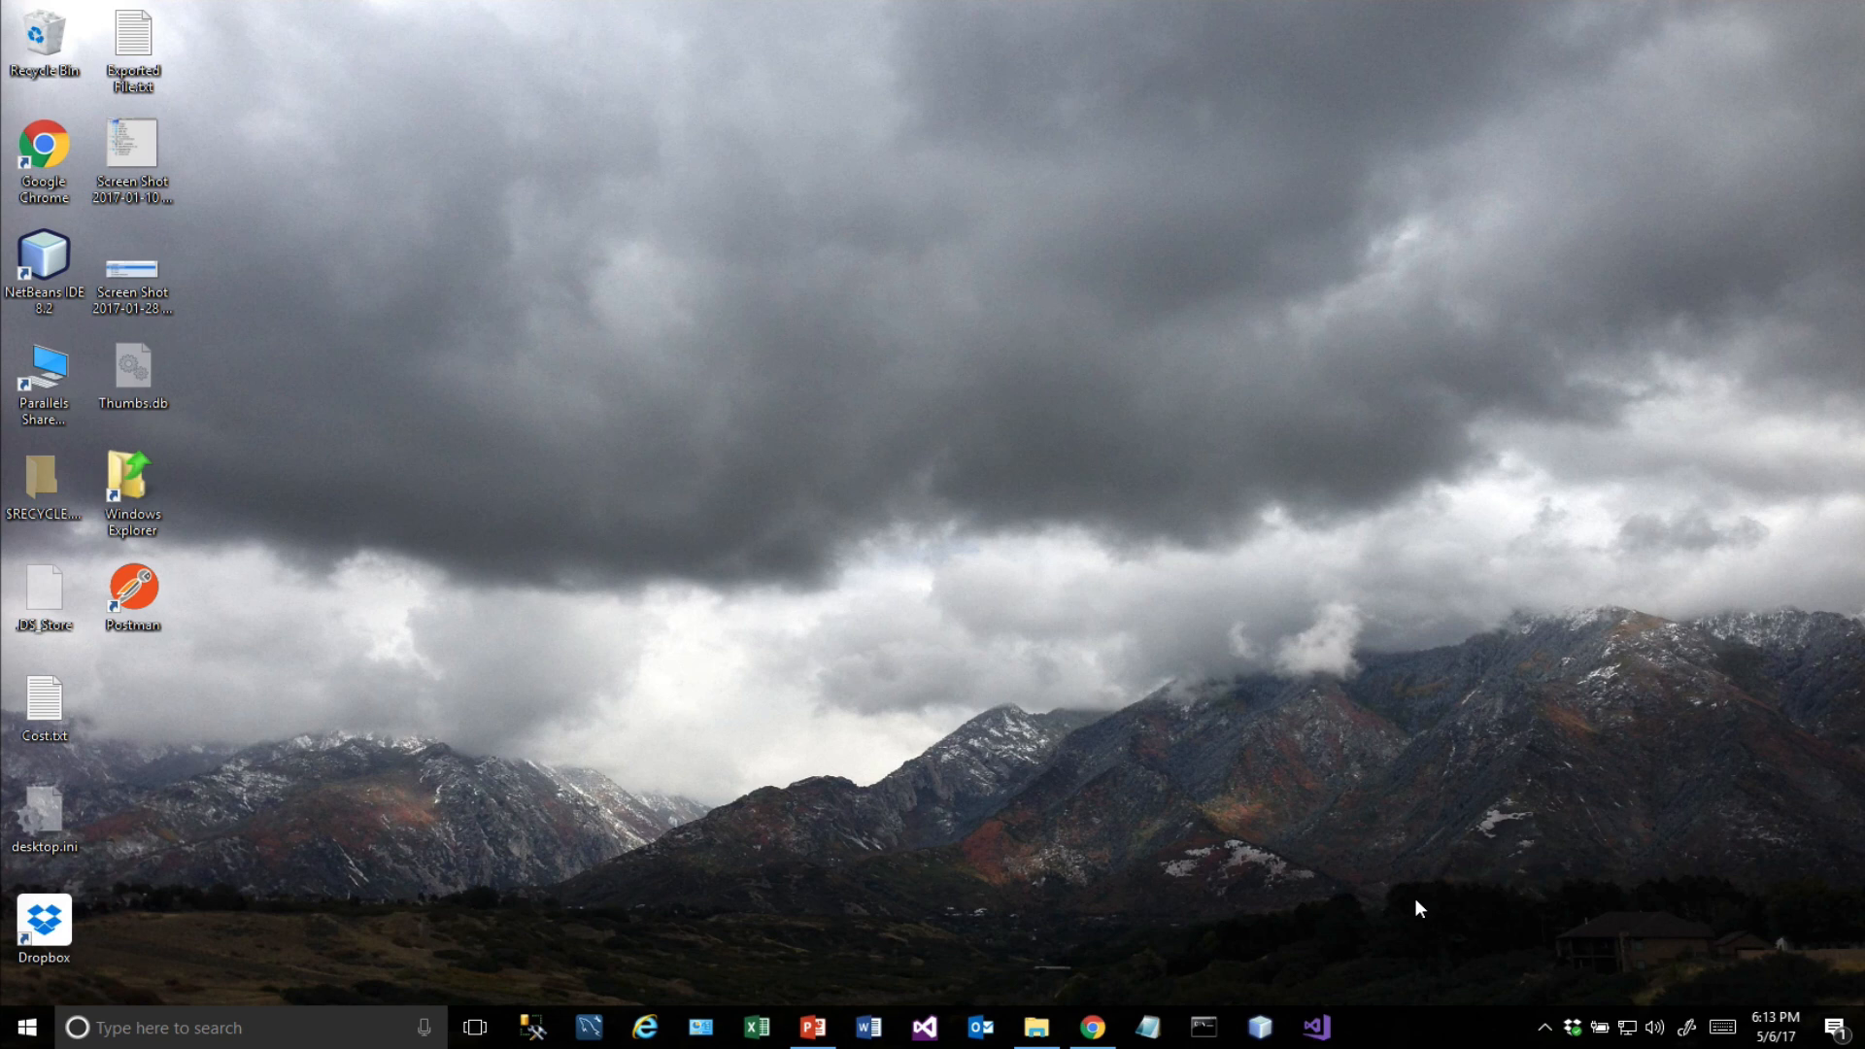
# Select the new Postman desktop shortcut and return to the PowerPoint slide show.
pyautogui.click(133, 594)
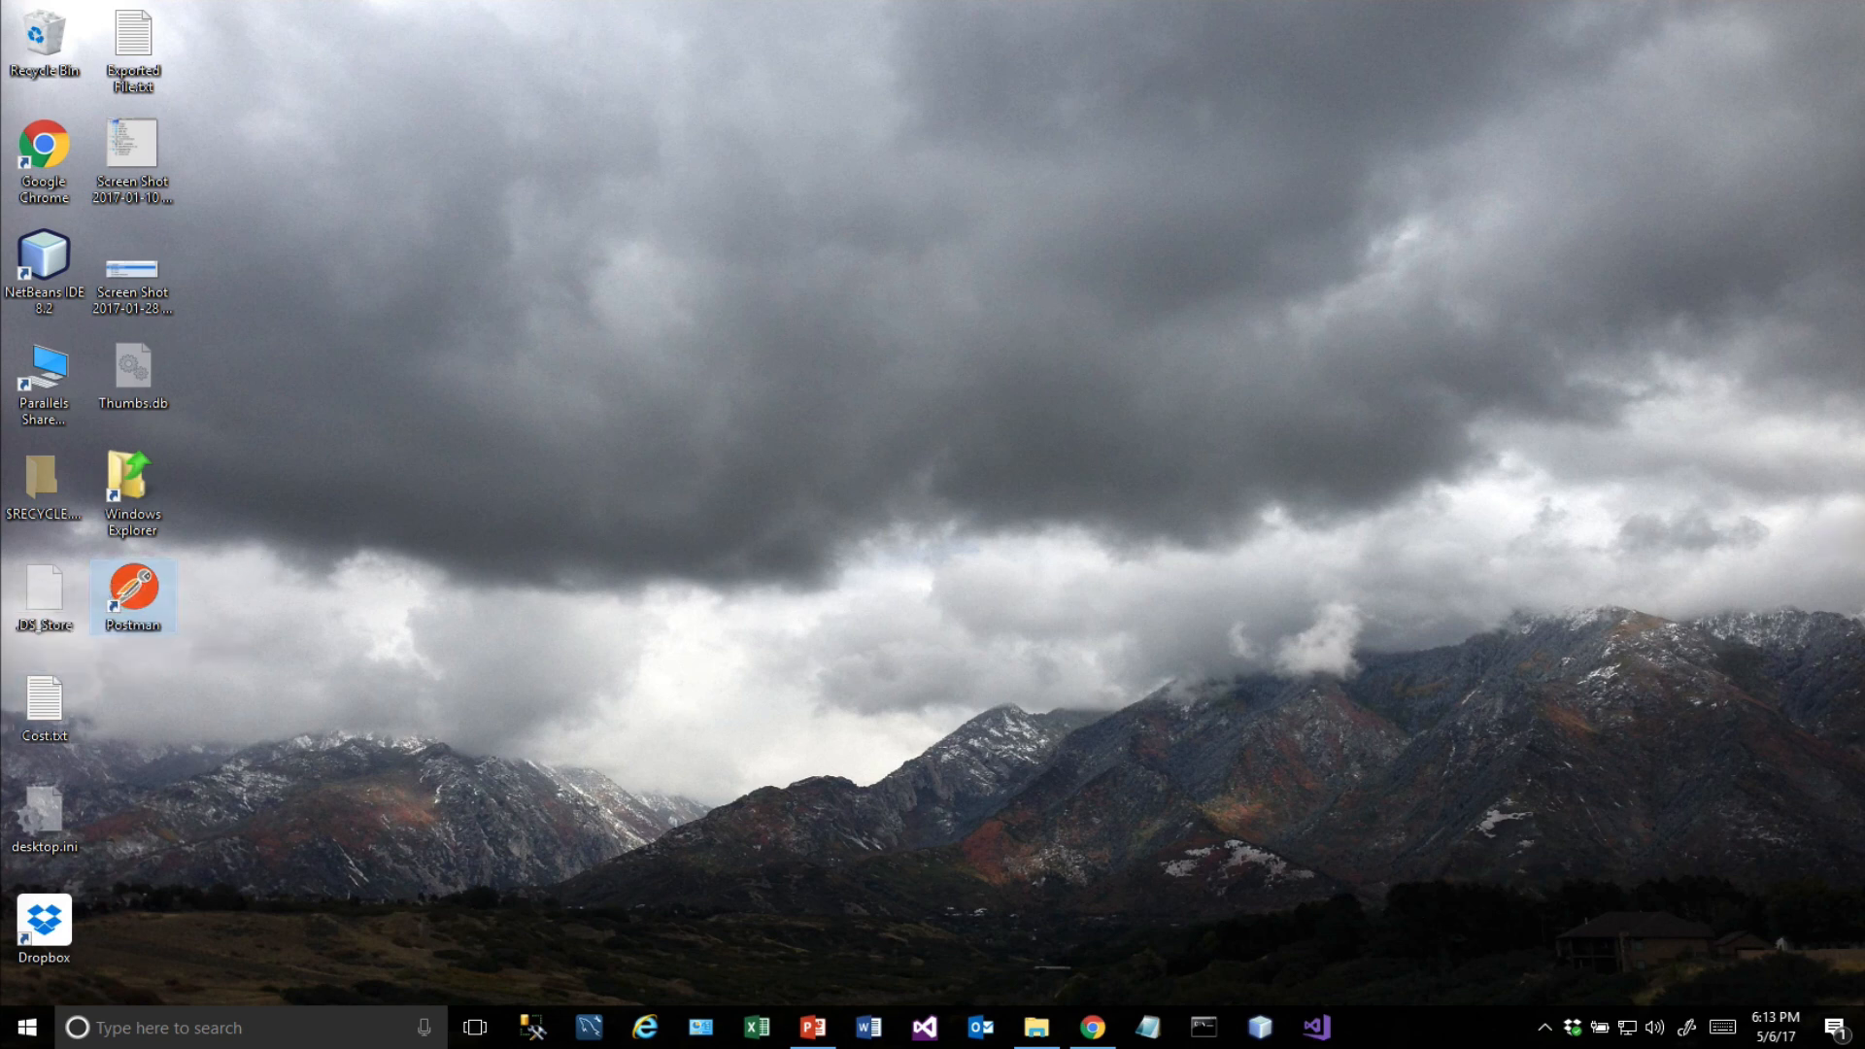
pyautogui.moveTo(132, 597); pyautogui.dragTo(1824, 375)
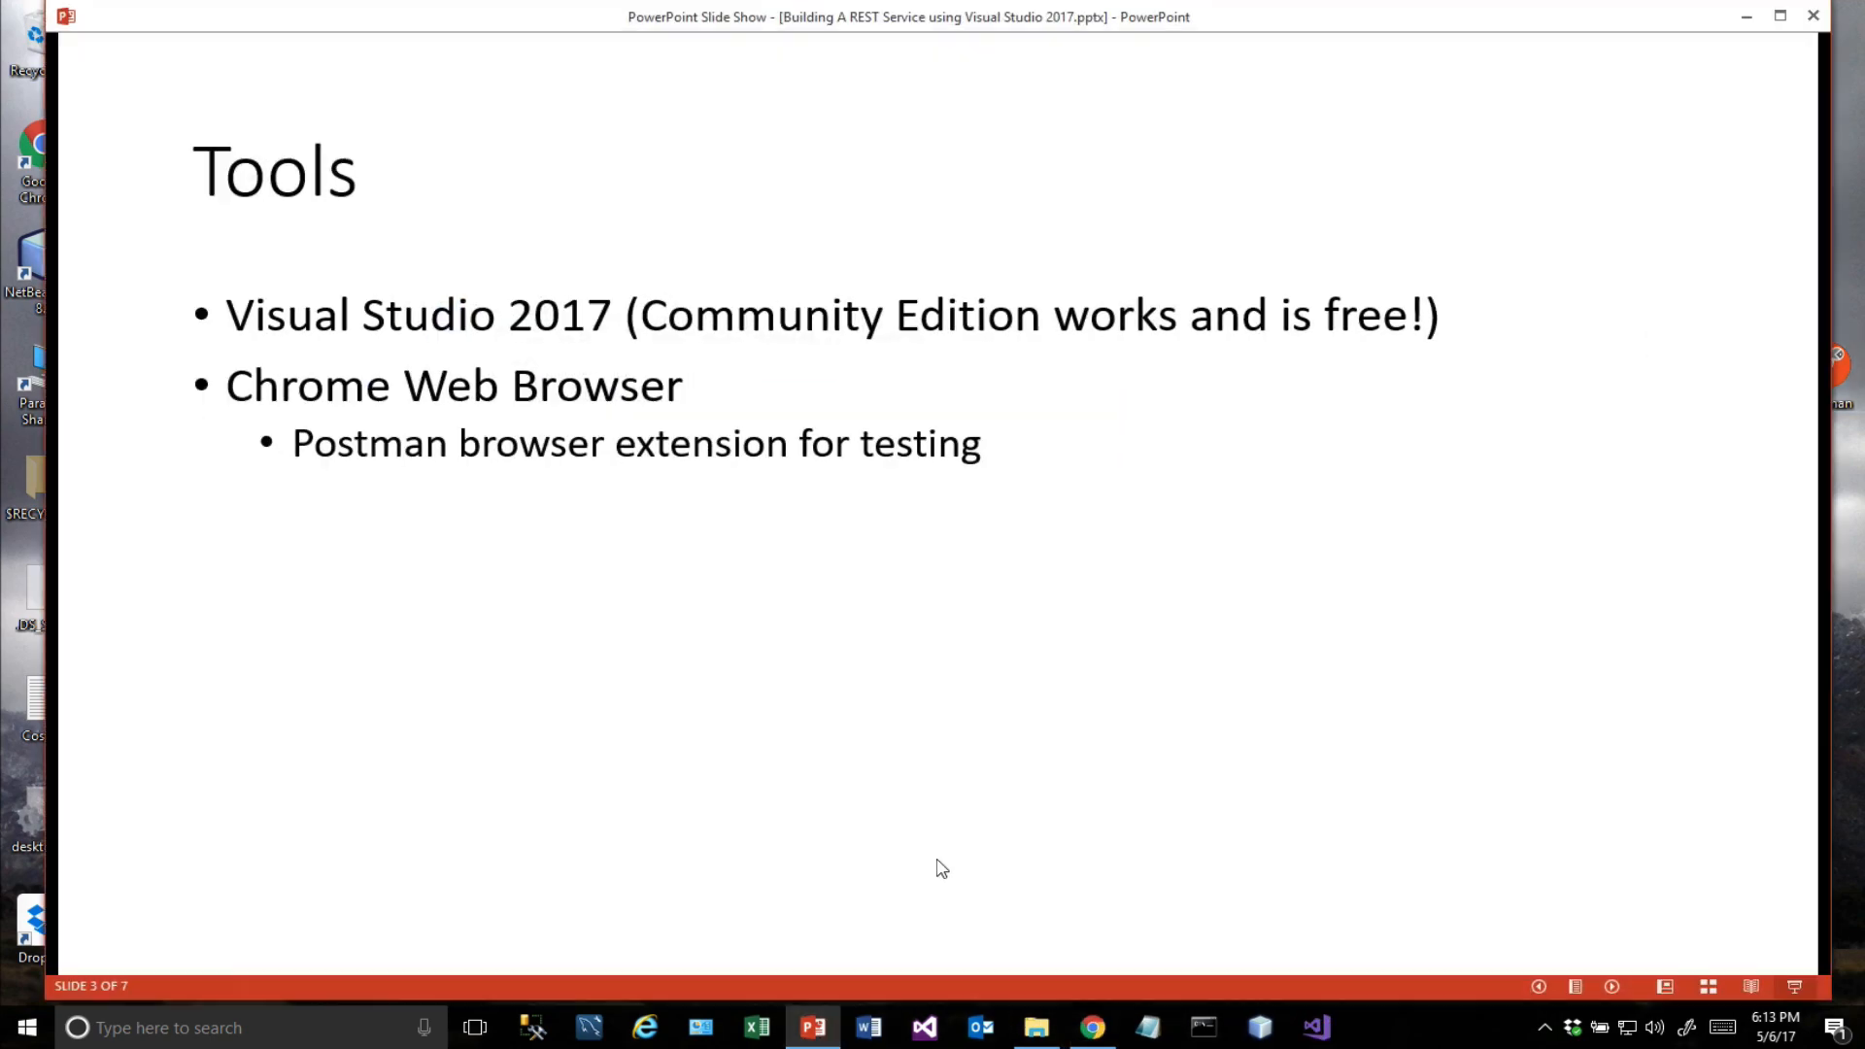
# Advance the slide show to slide 4, the request/response diagram.
pyautogui.press('right')
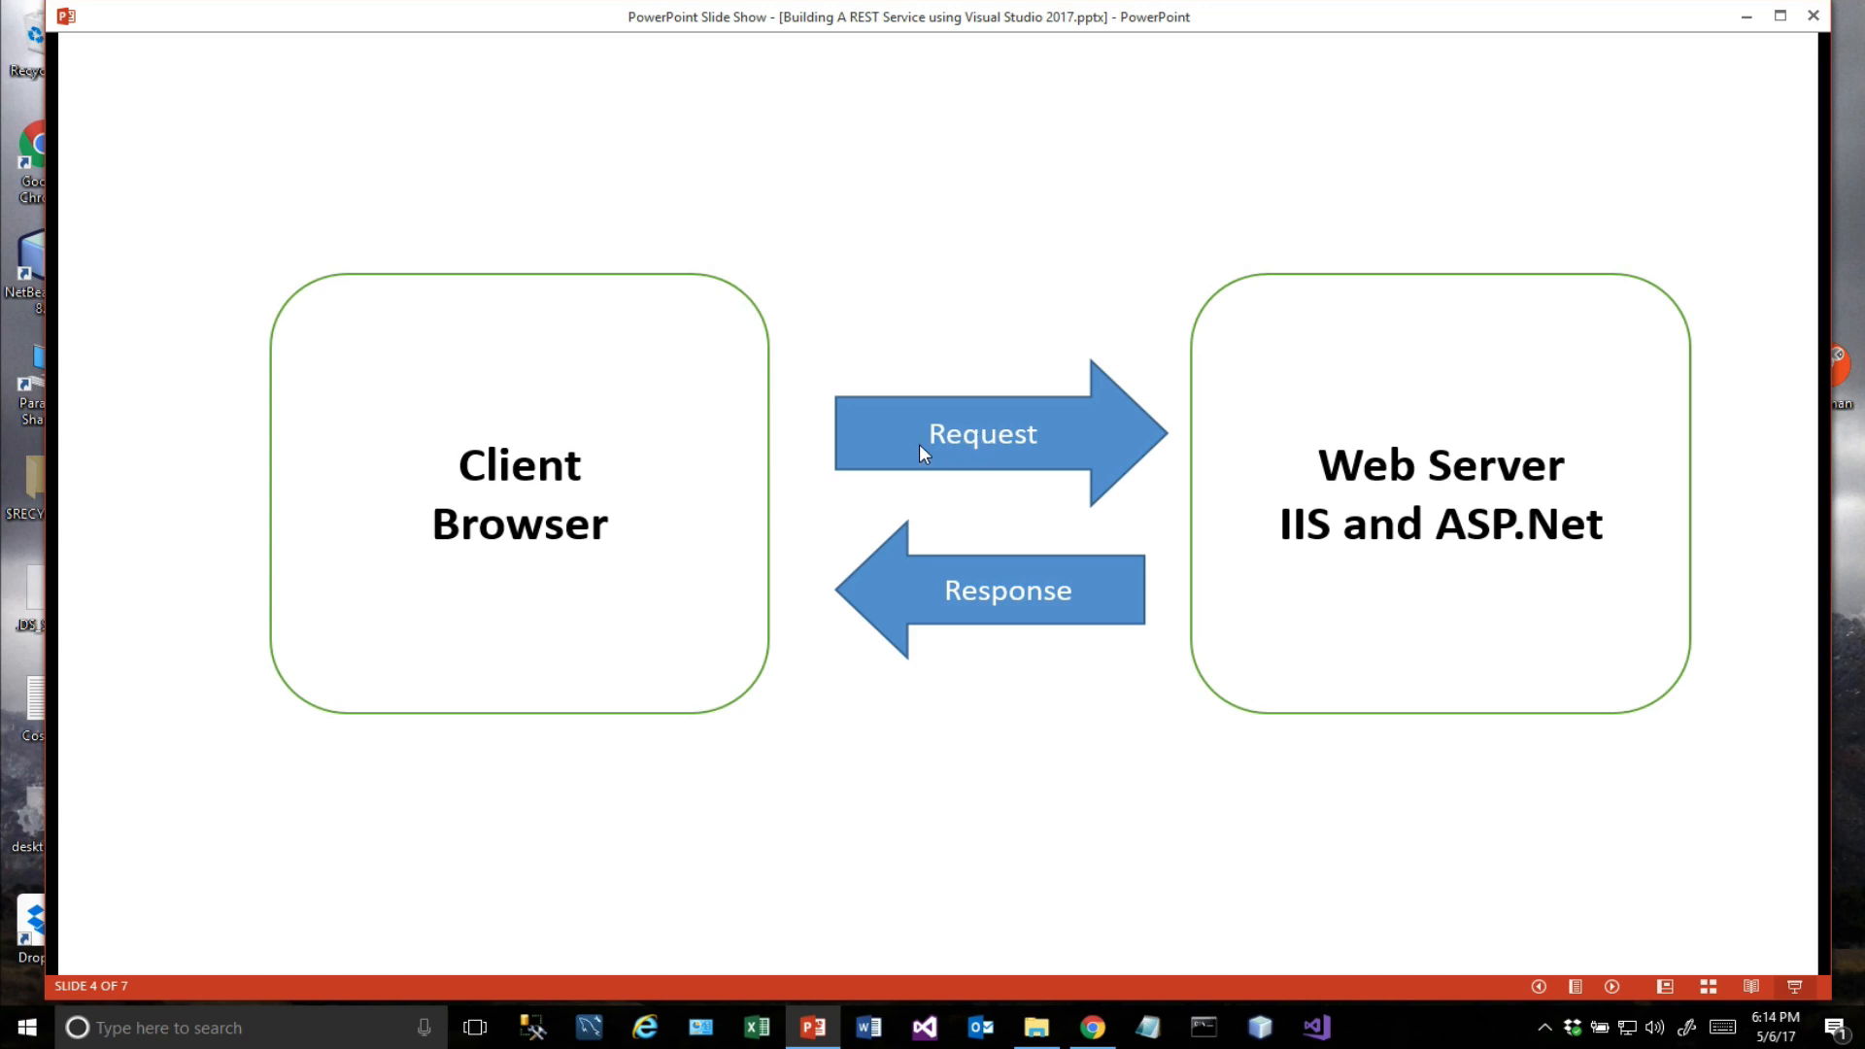
pyautogui.moveTo(928, 452)
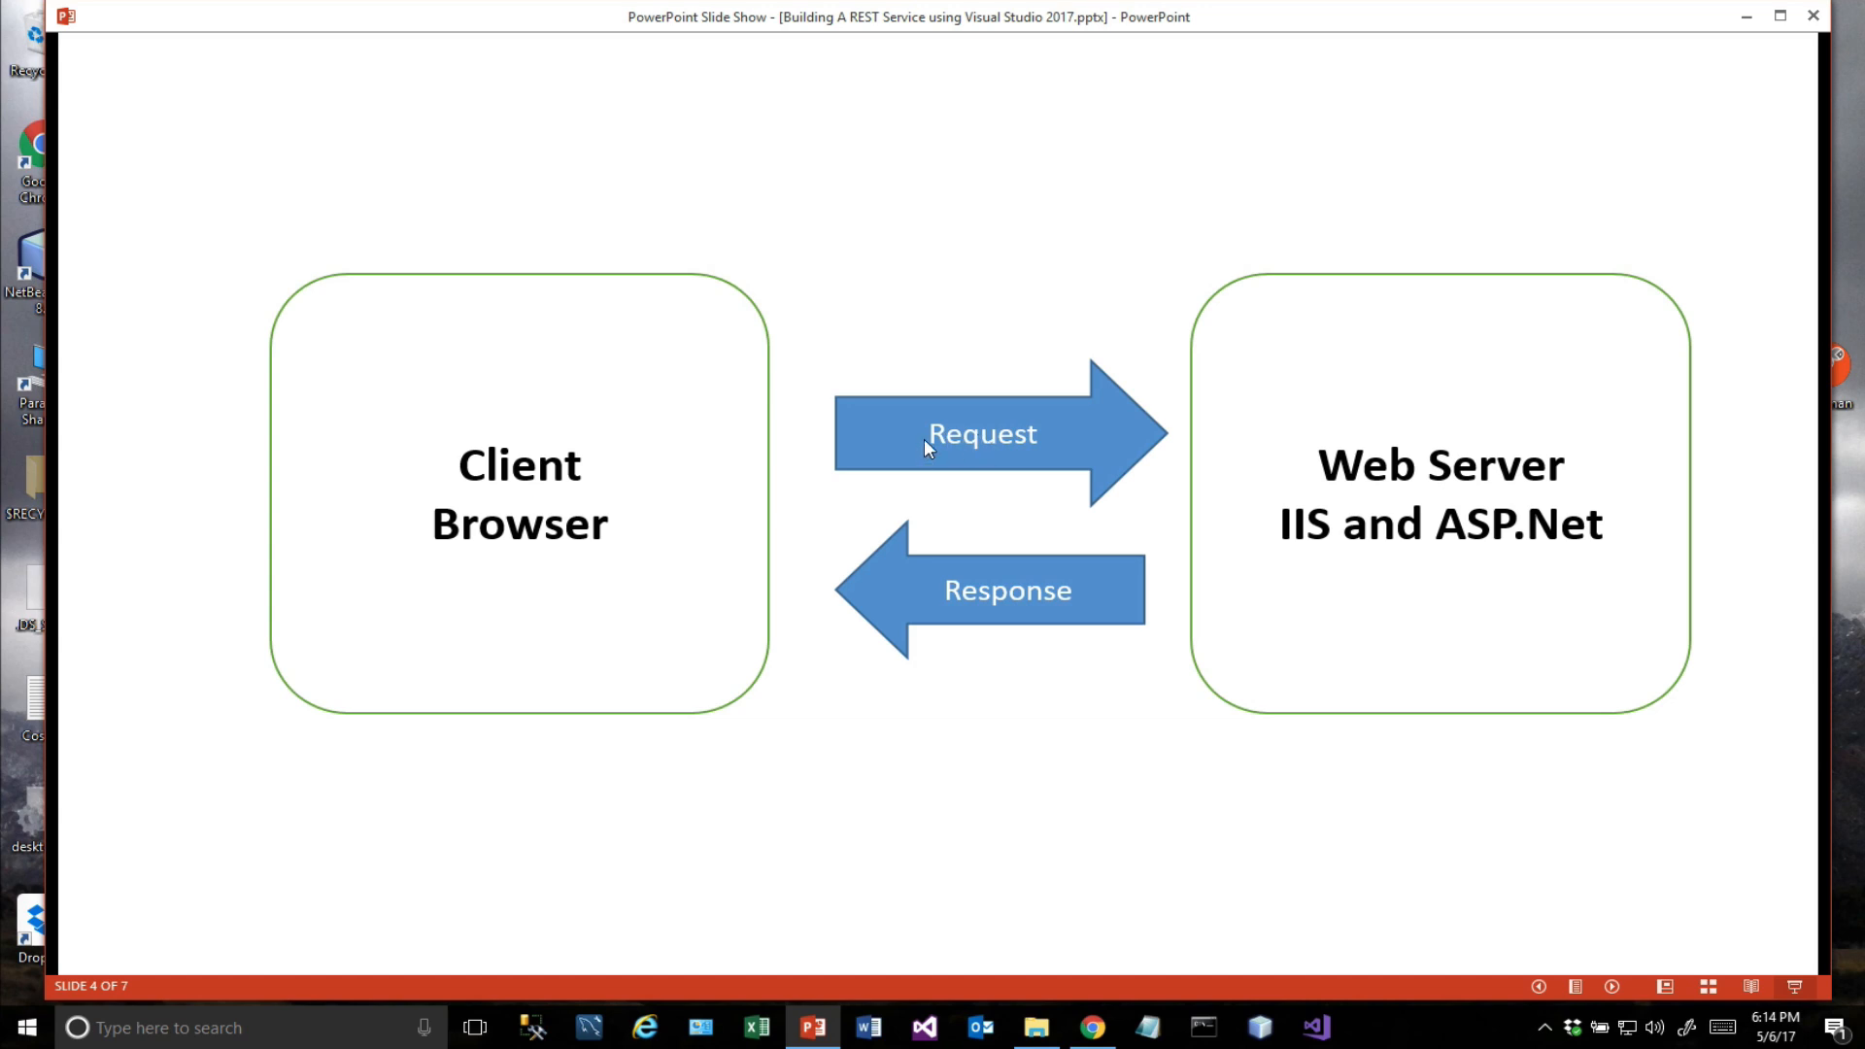
pyautogui.moveTo(1455, 497)
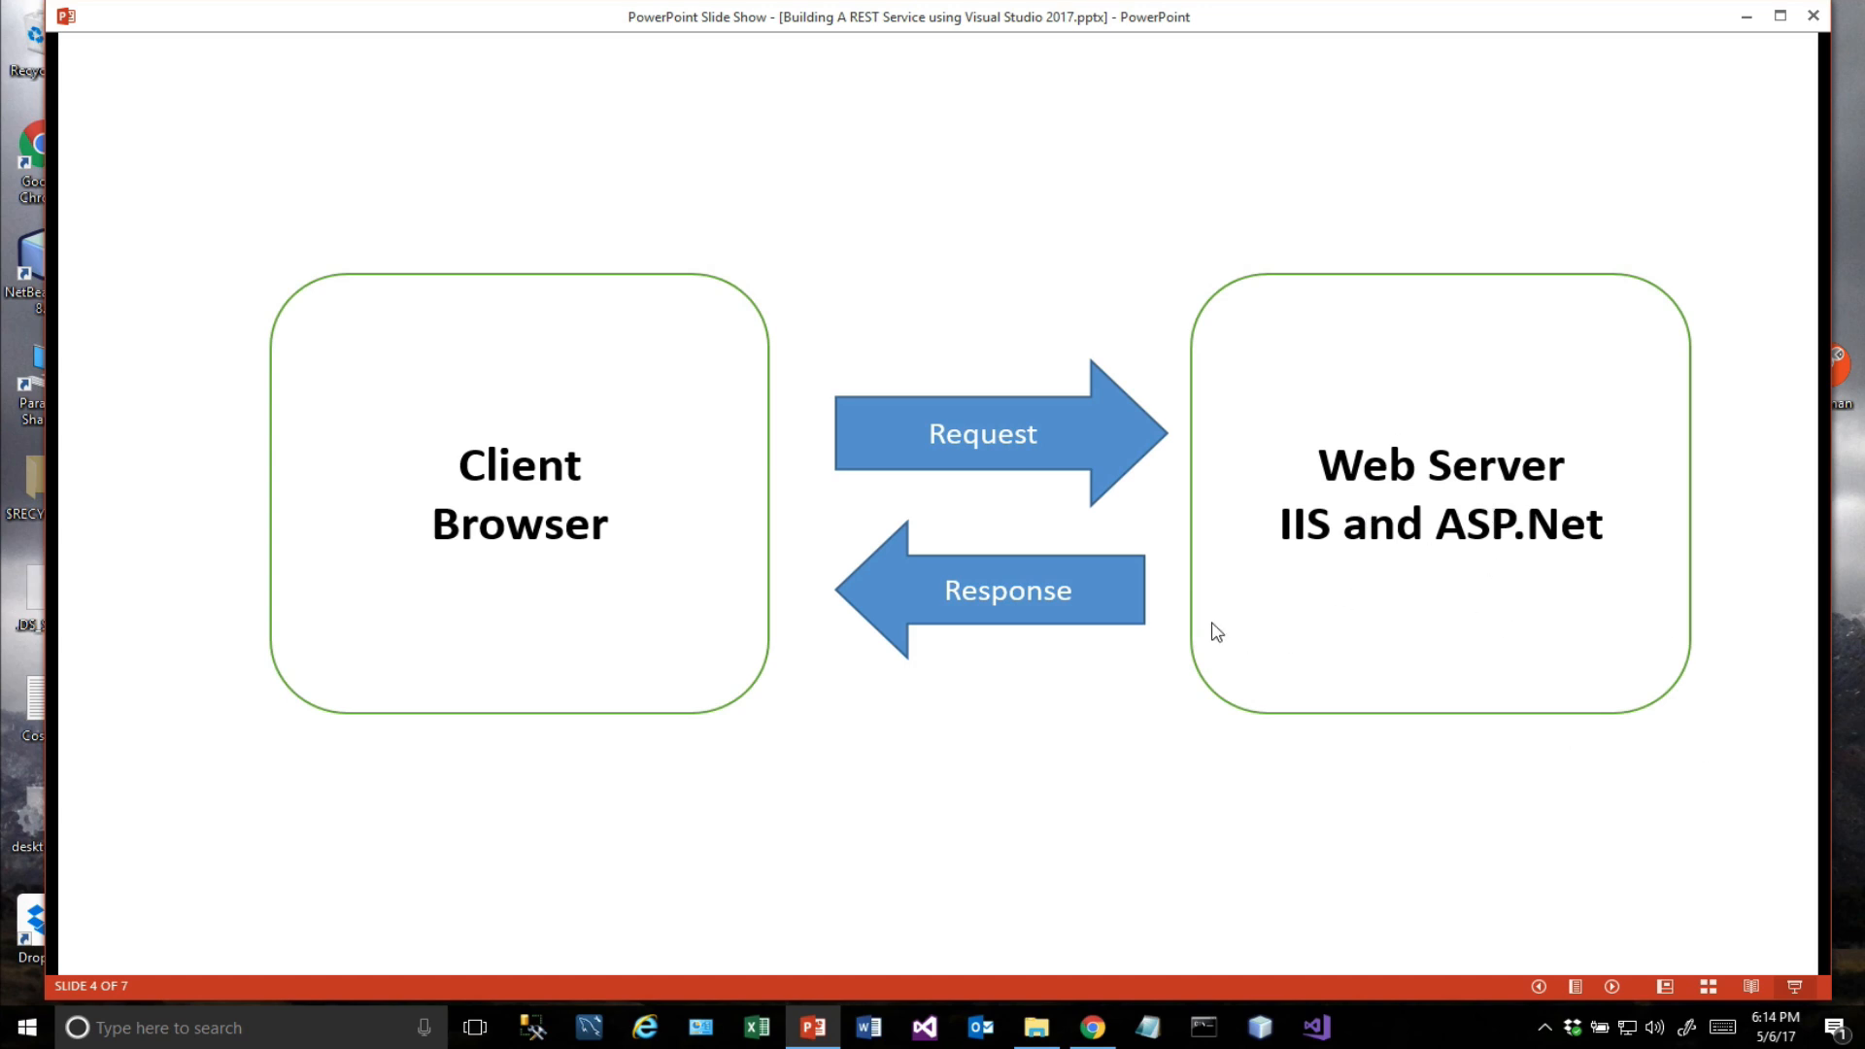
pyautogui.moveTo(745, 638)
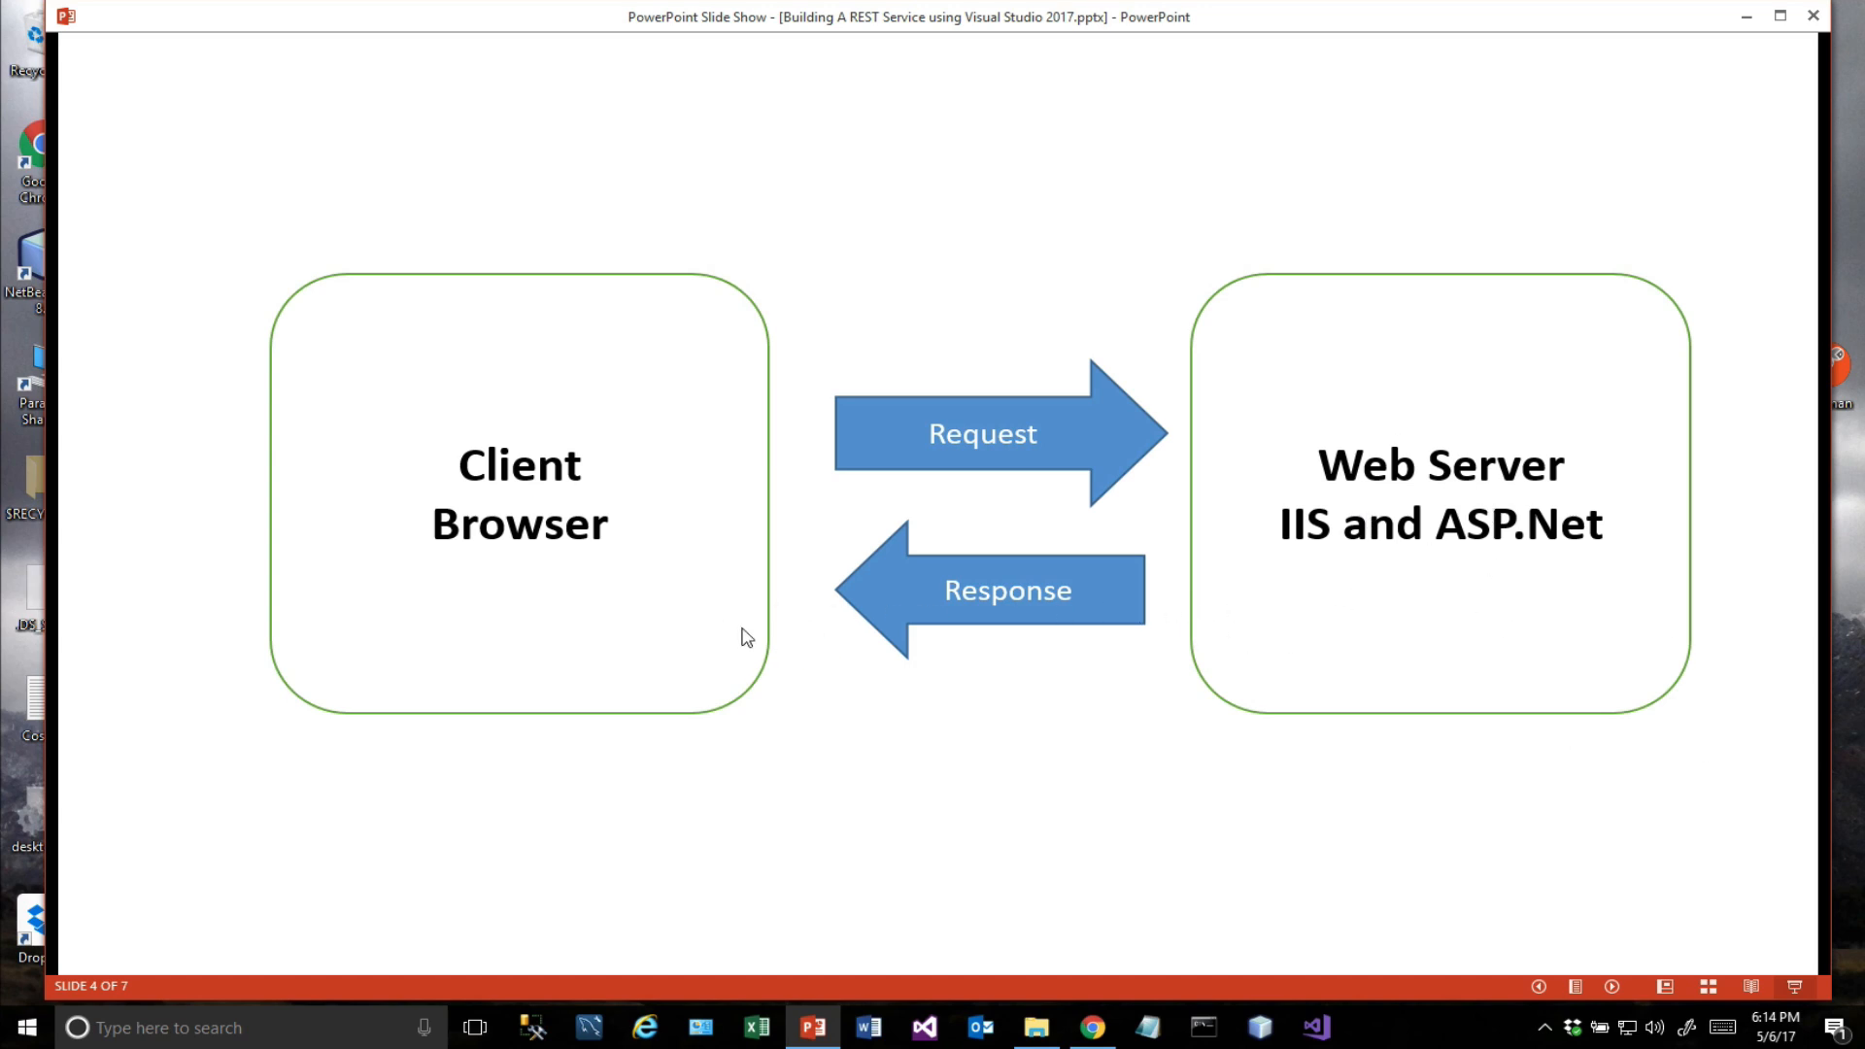
pyautogui.moveTo(1045, 592)
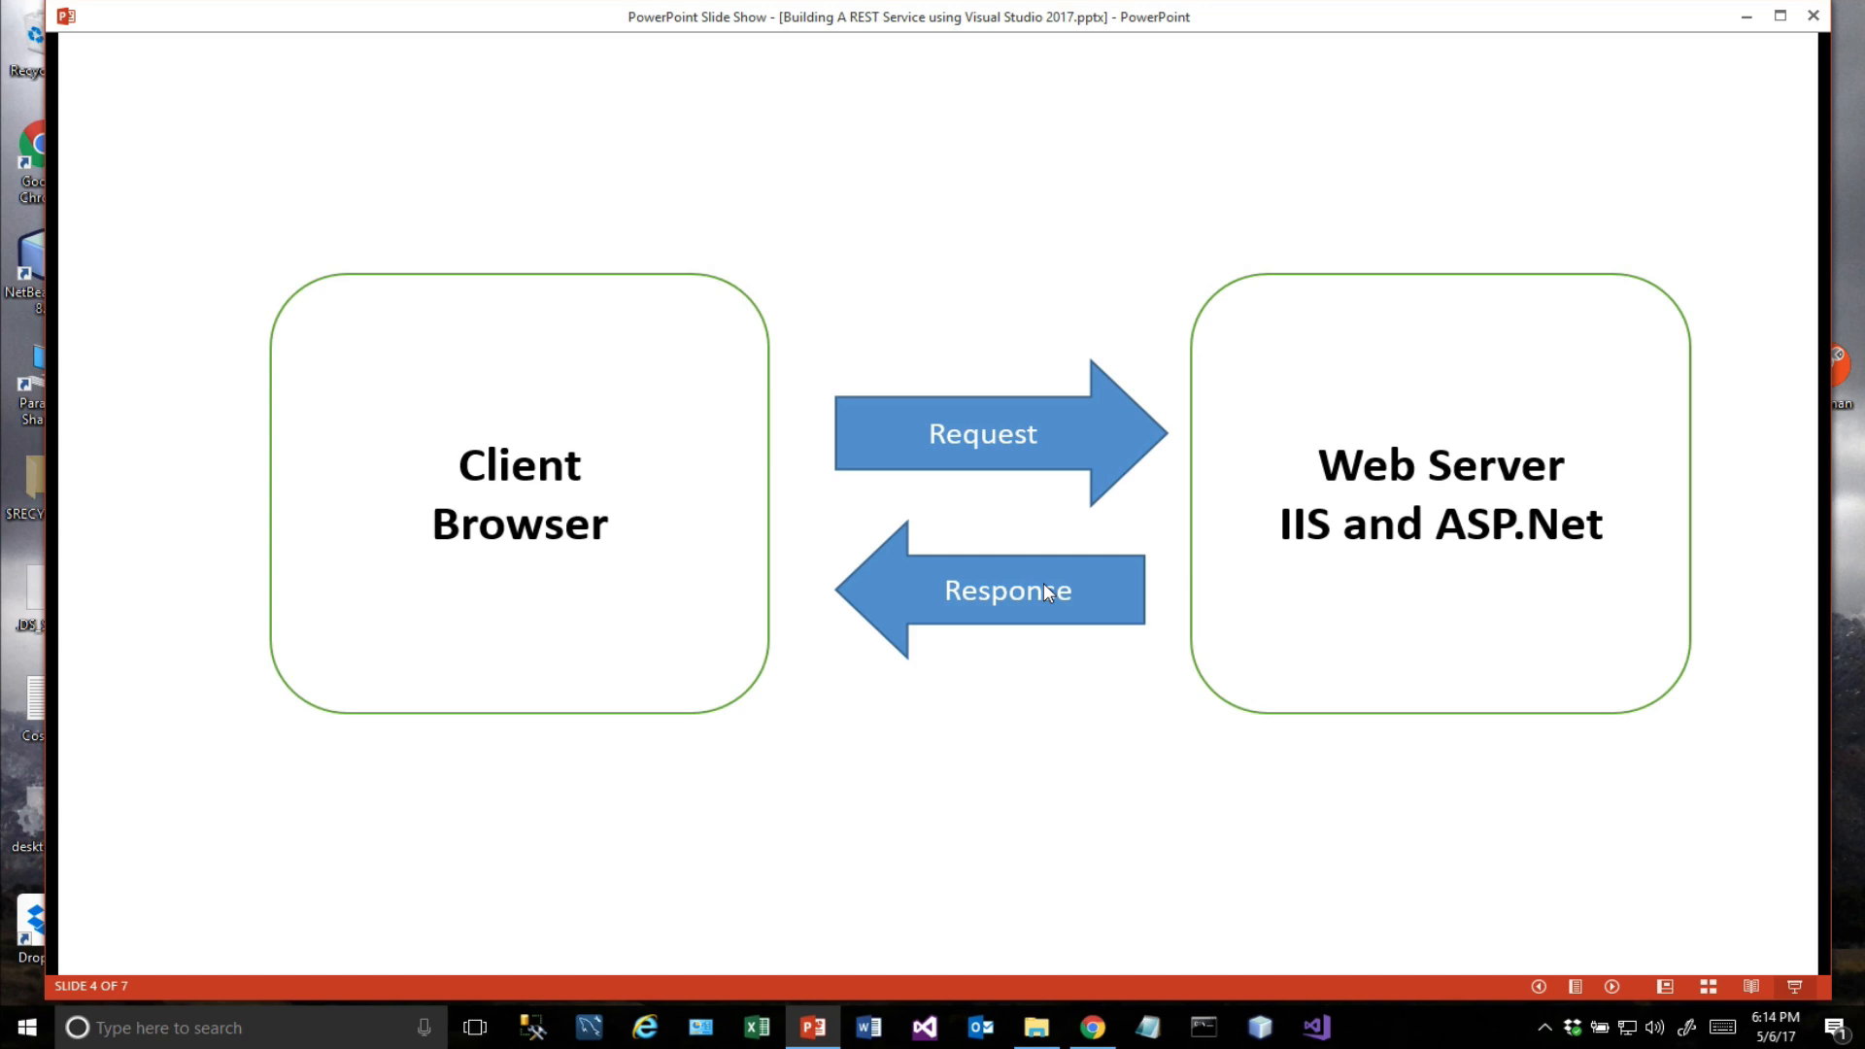
pyautogui.moveTo(1045, 592)
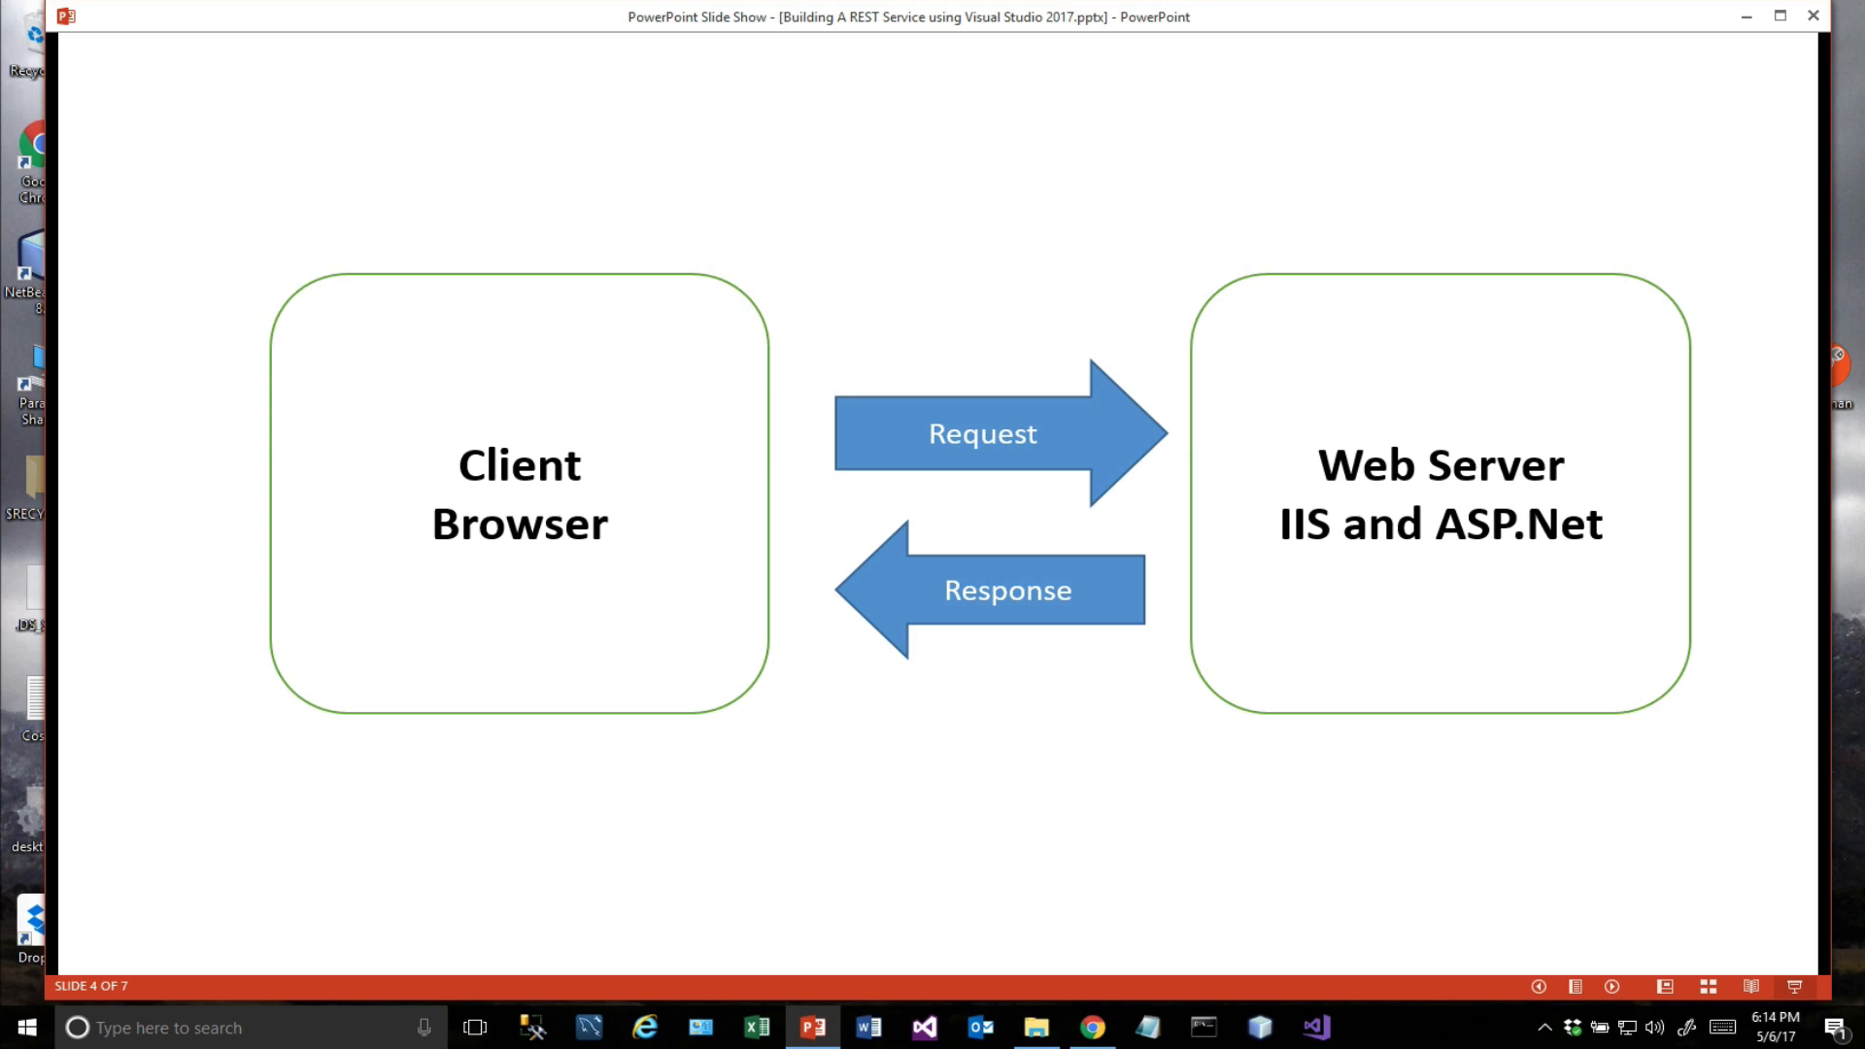
pyautogui.press('Right')
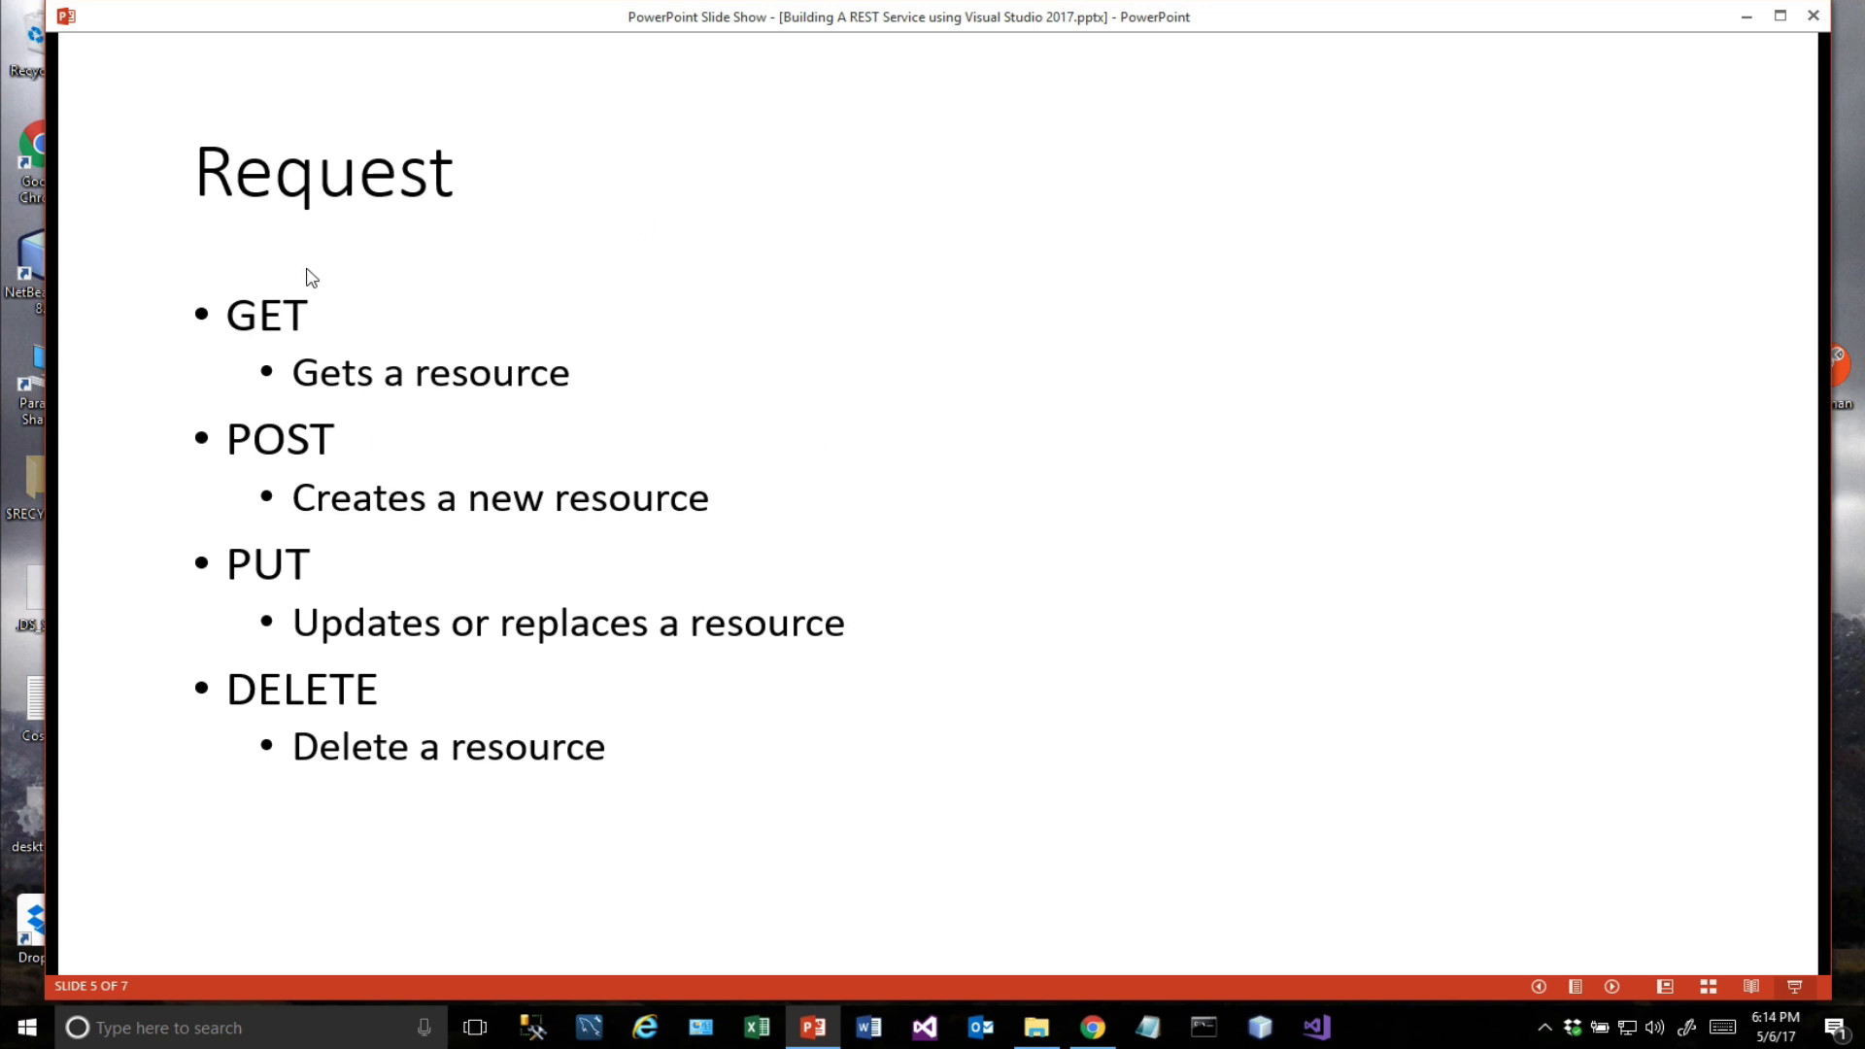
pyautogui.moveTo(263, 600)
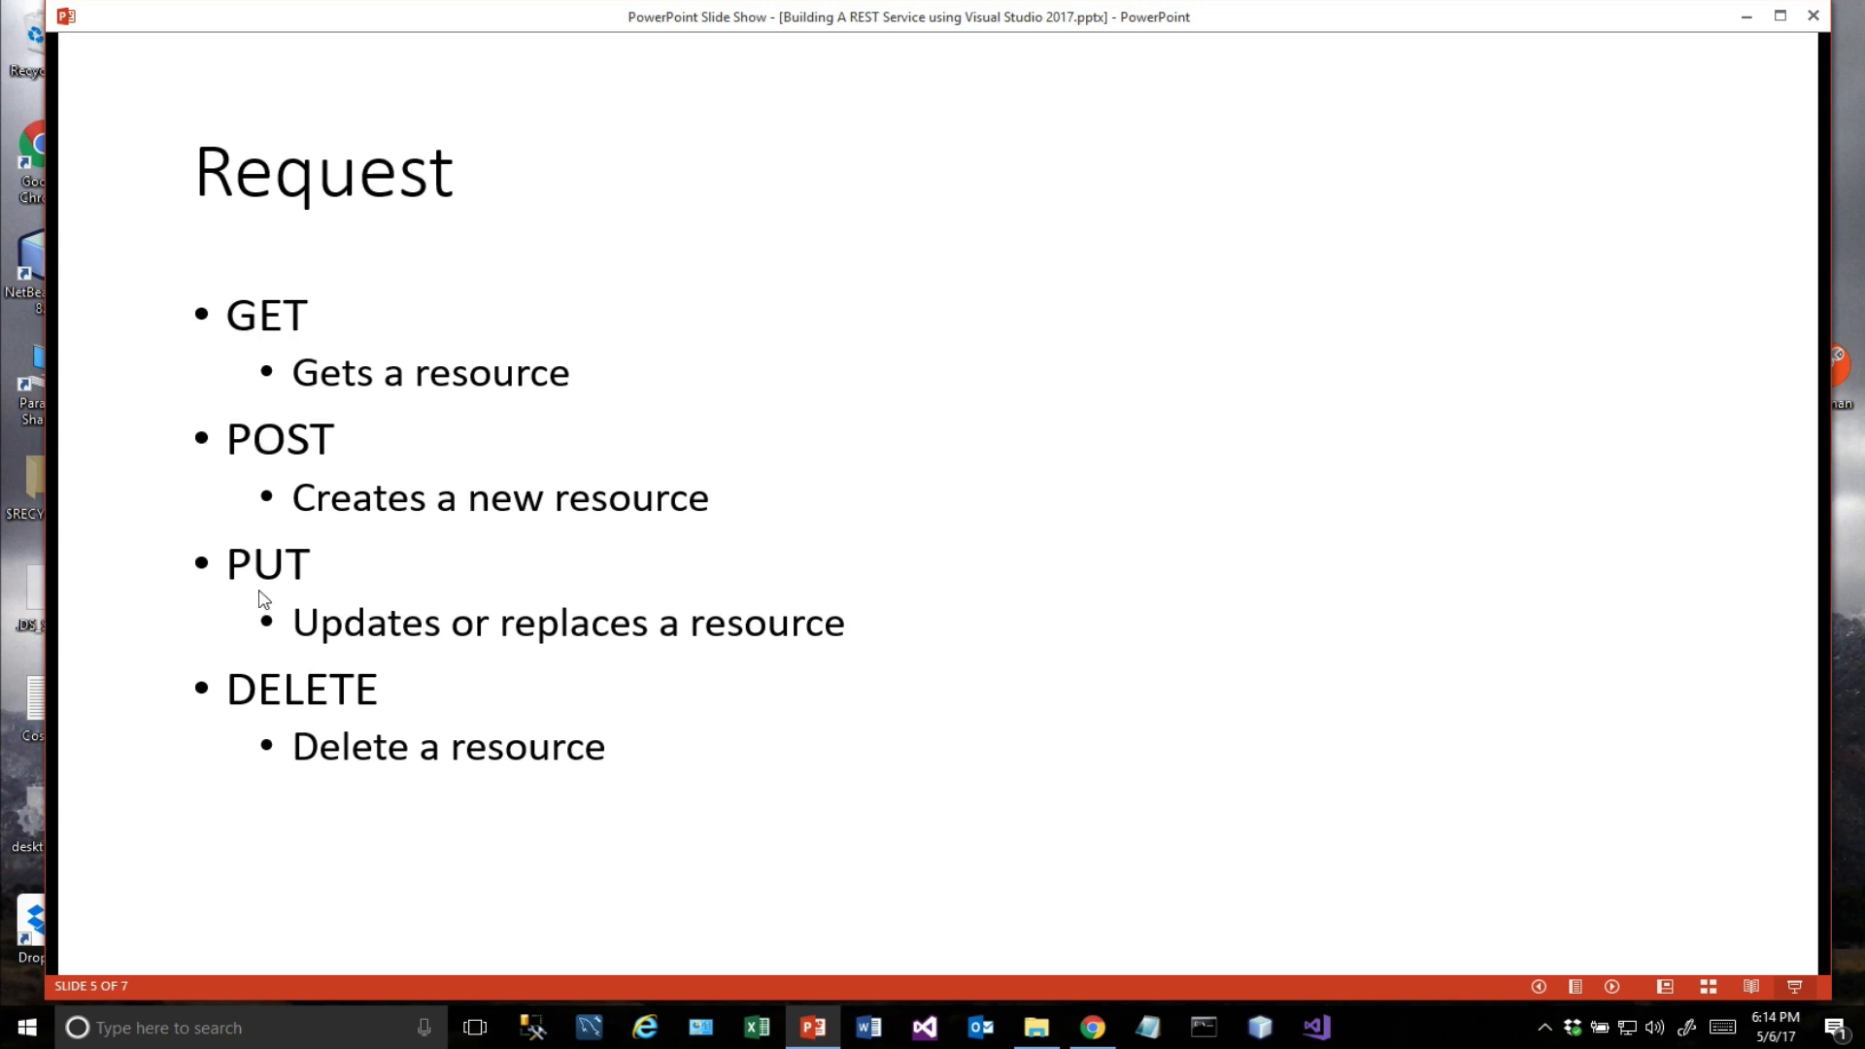
pyautogui.moveTo(396, 422)
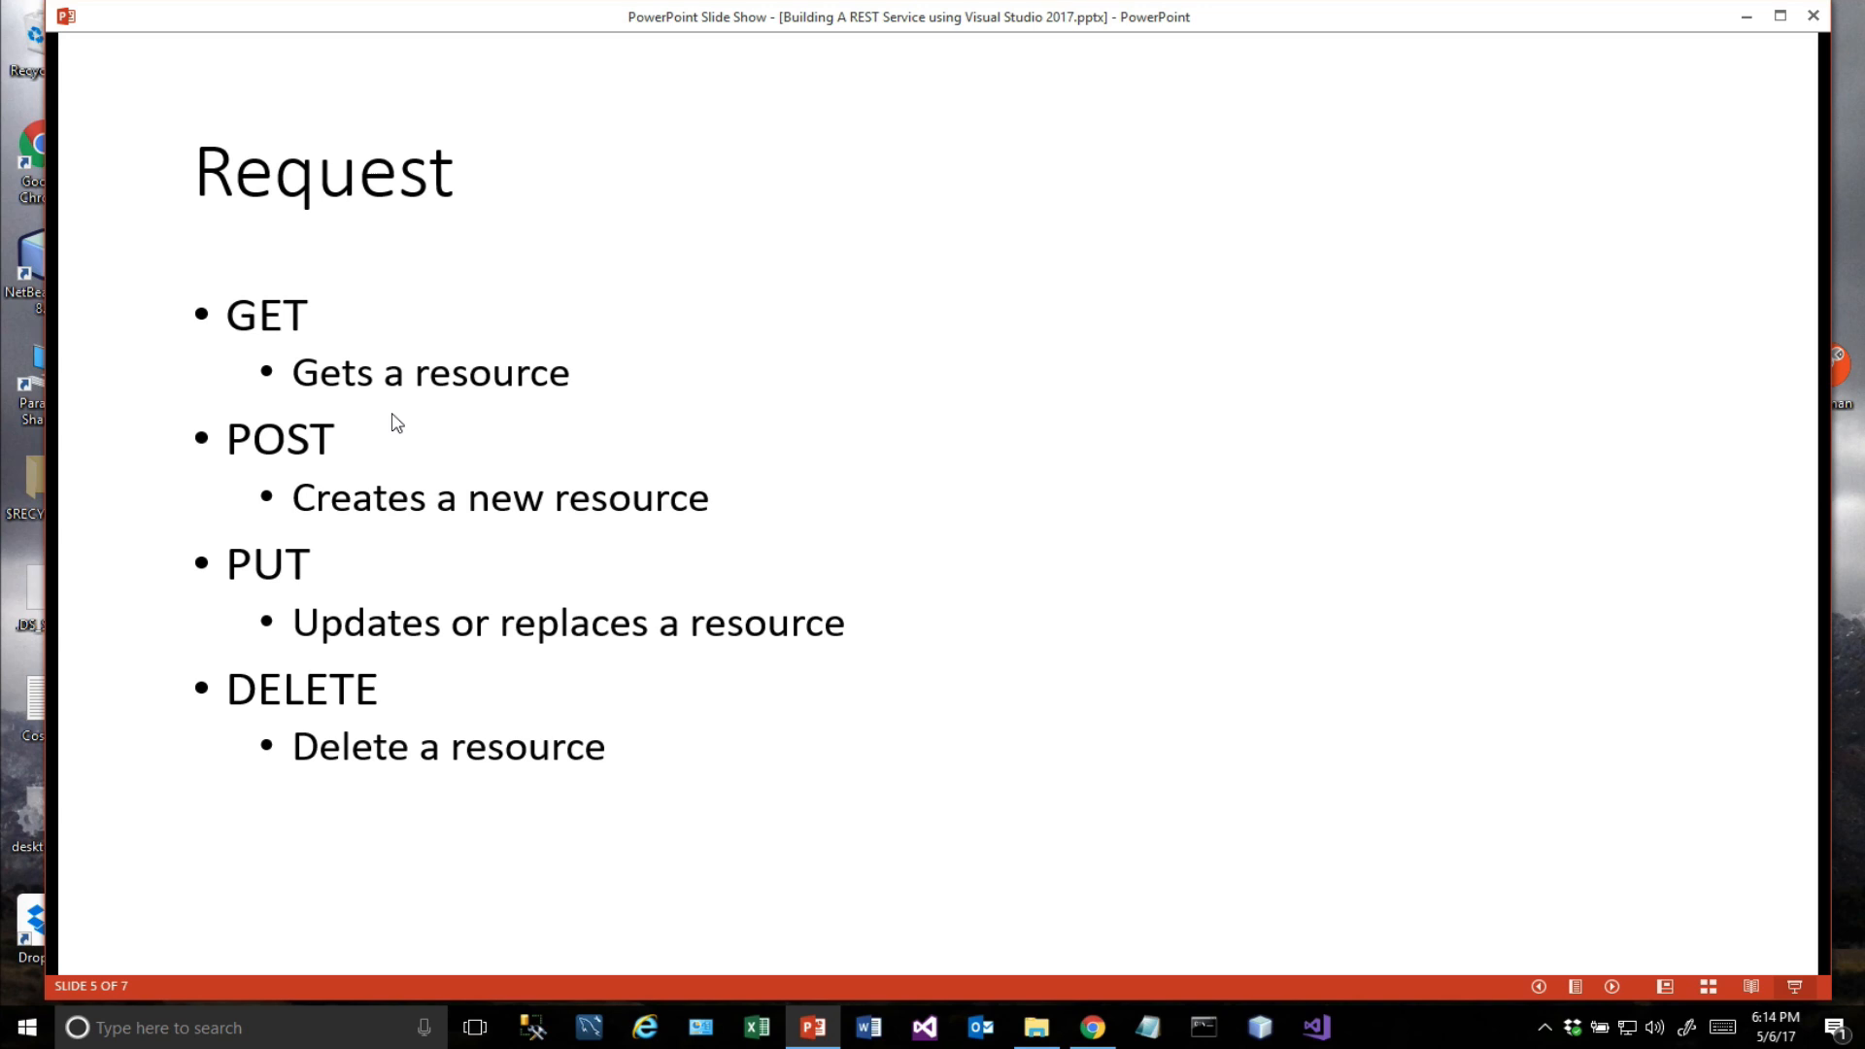
pyautogui.moveTo(441, 383)
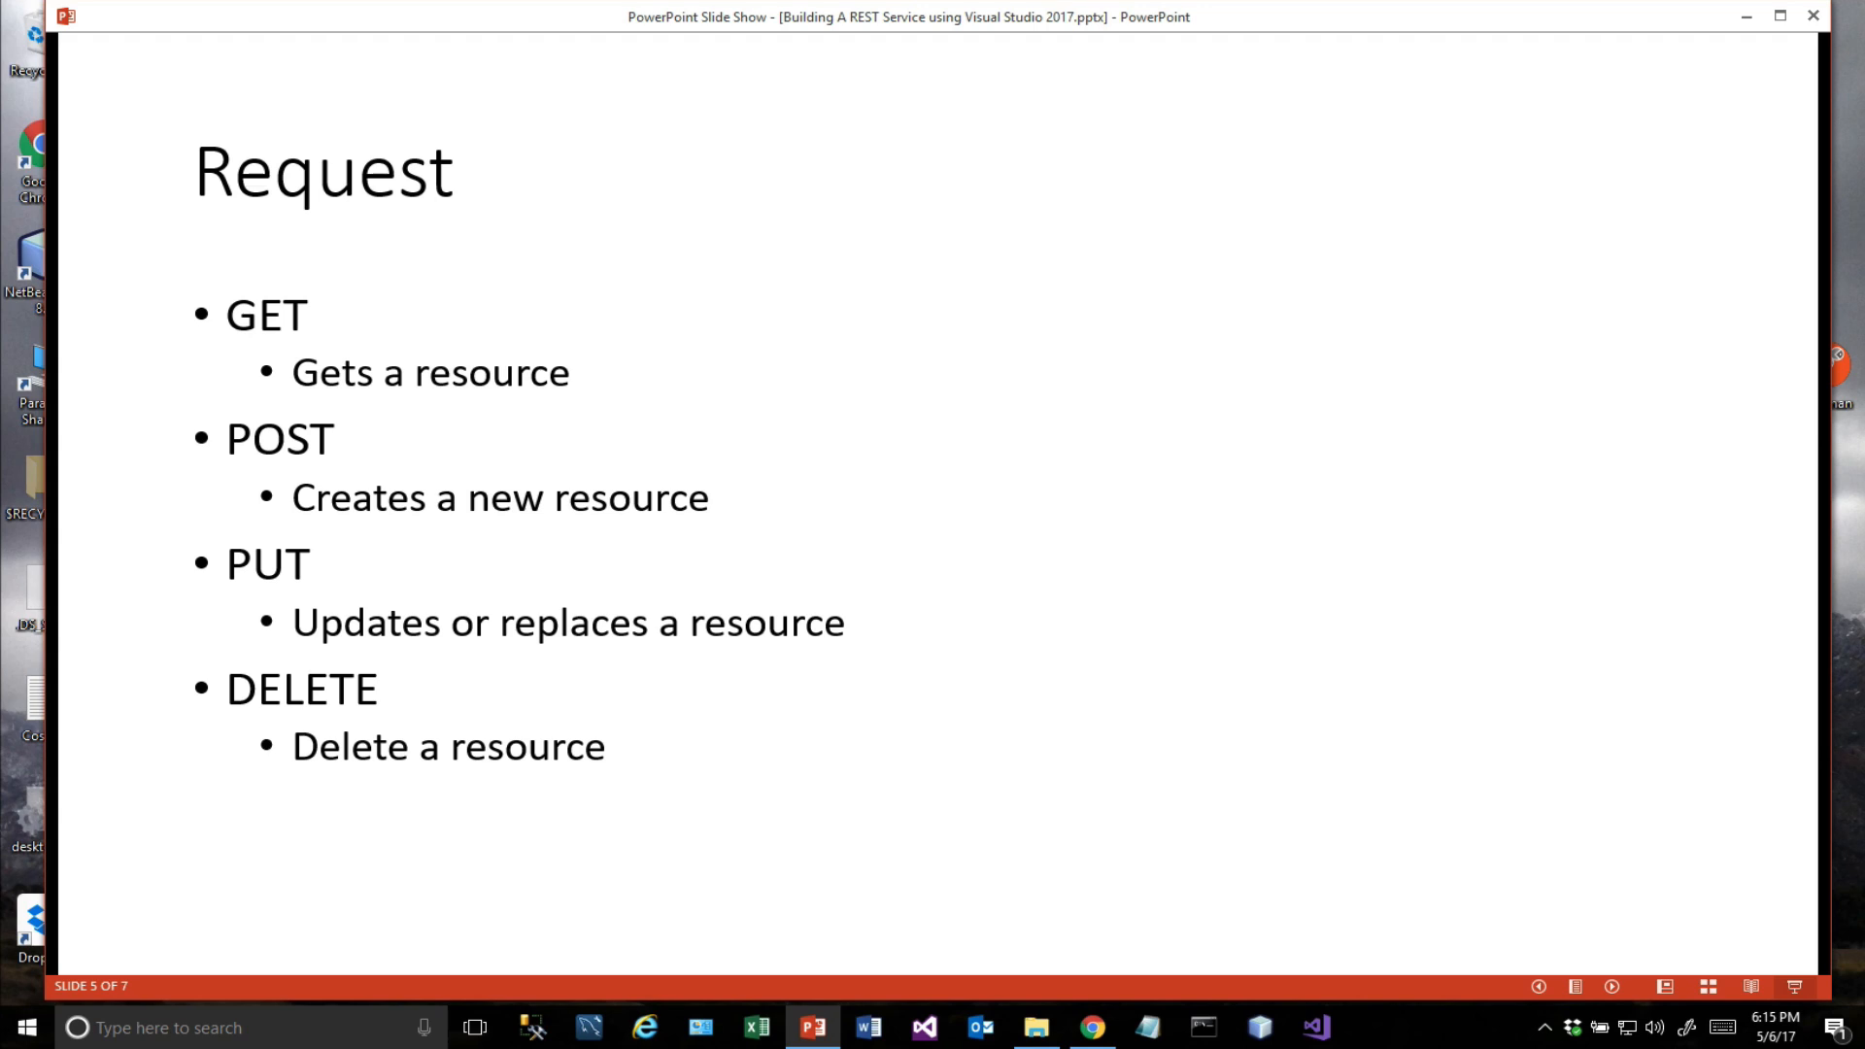
pyautogui.moveTo(381, 325)
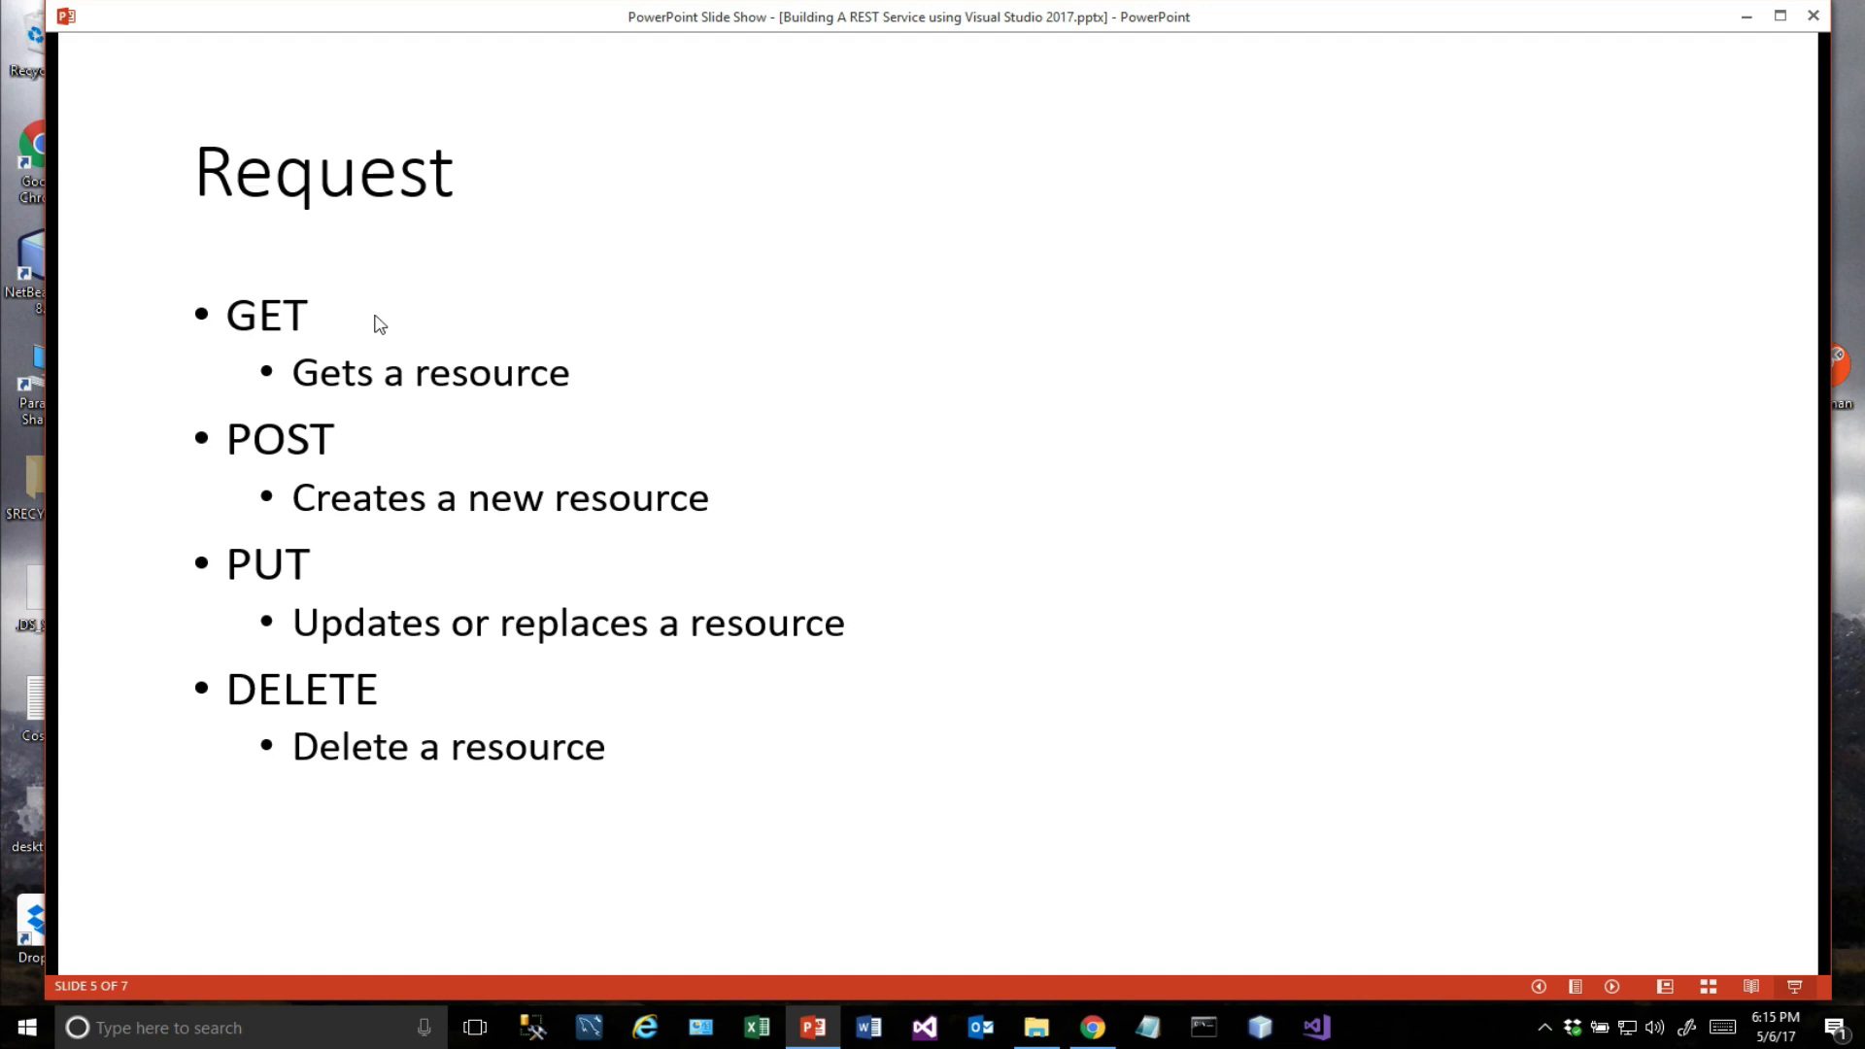
pyautogui.moveTo(424, 448)
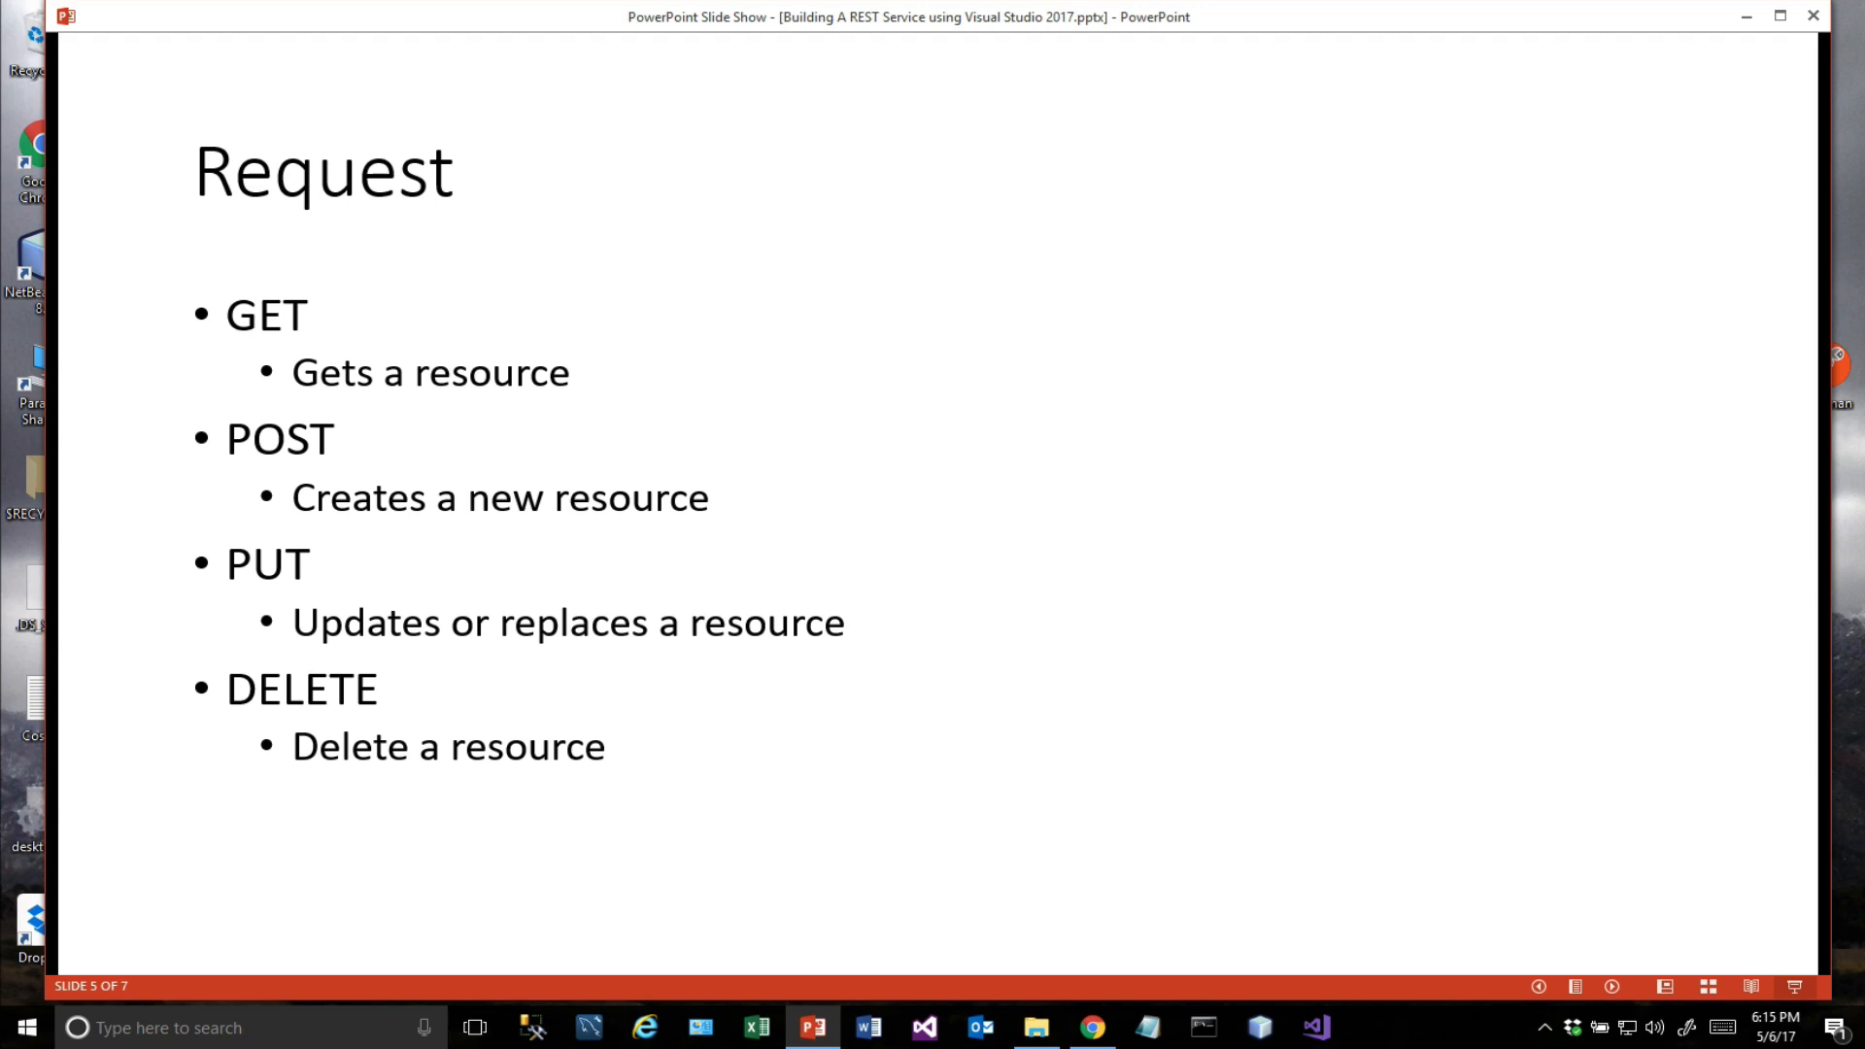
pyautogui.moveTo(346, 593)
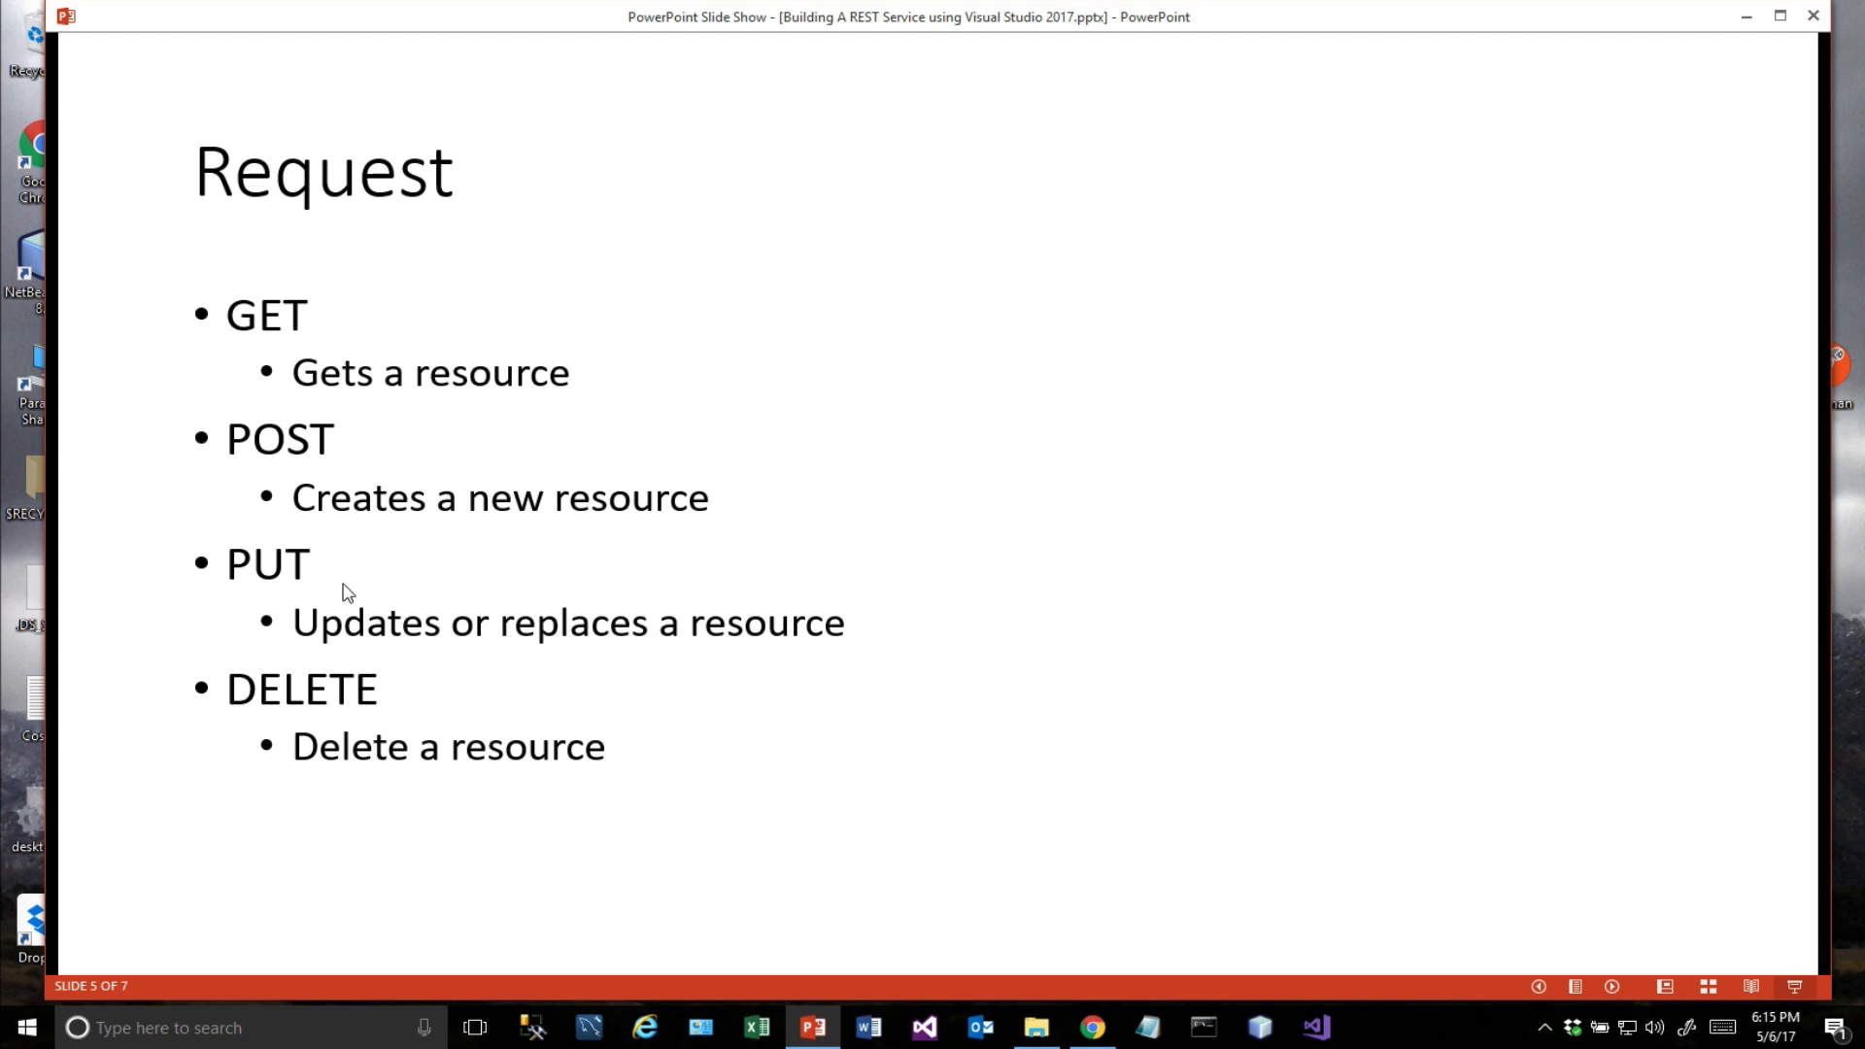
pyautogui.moveTo(405, 709)
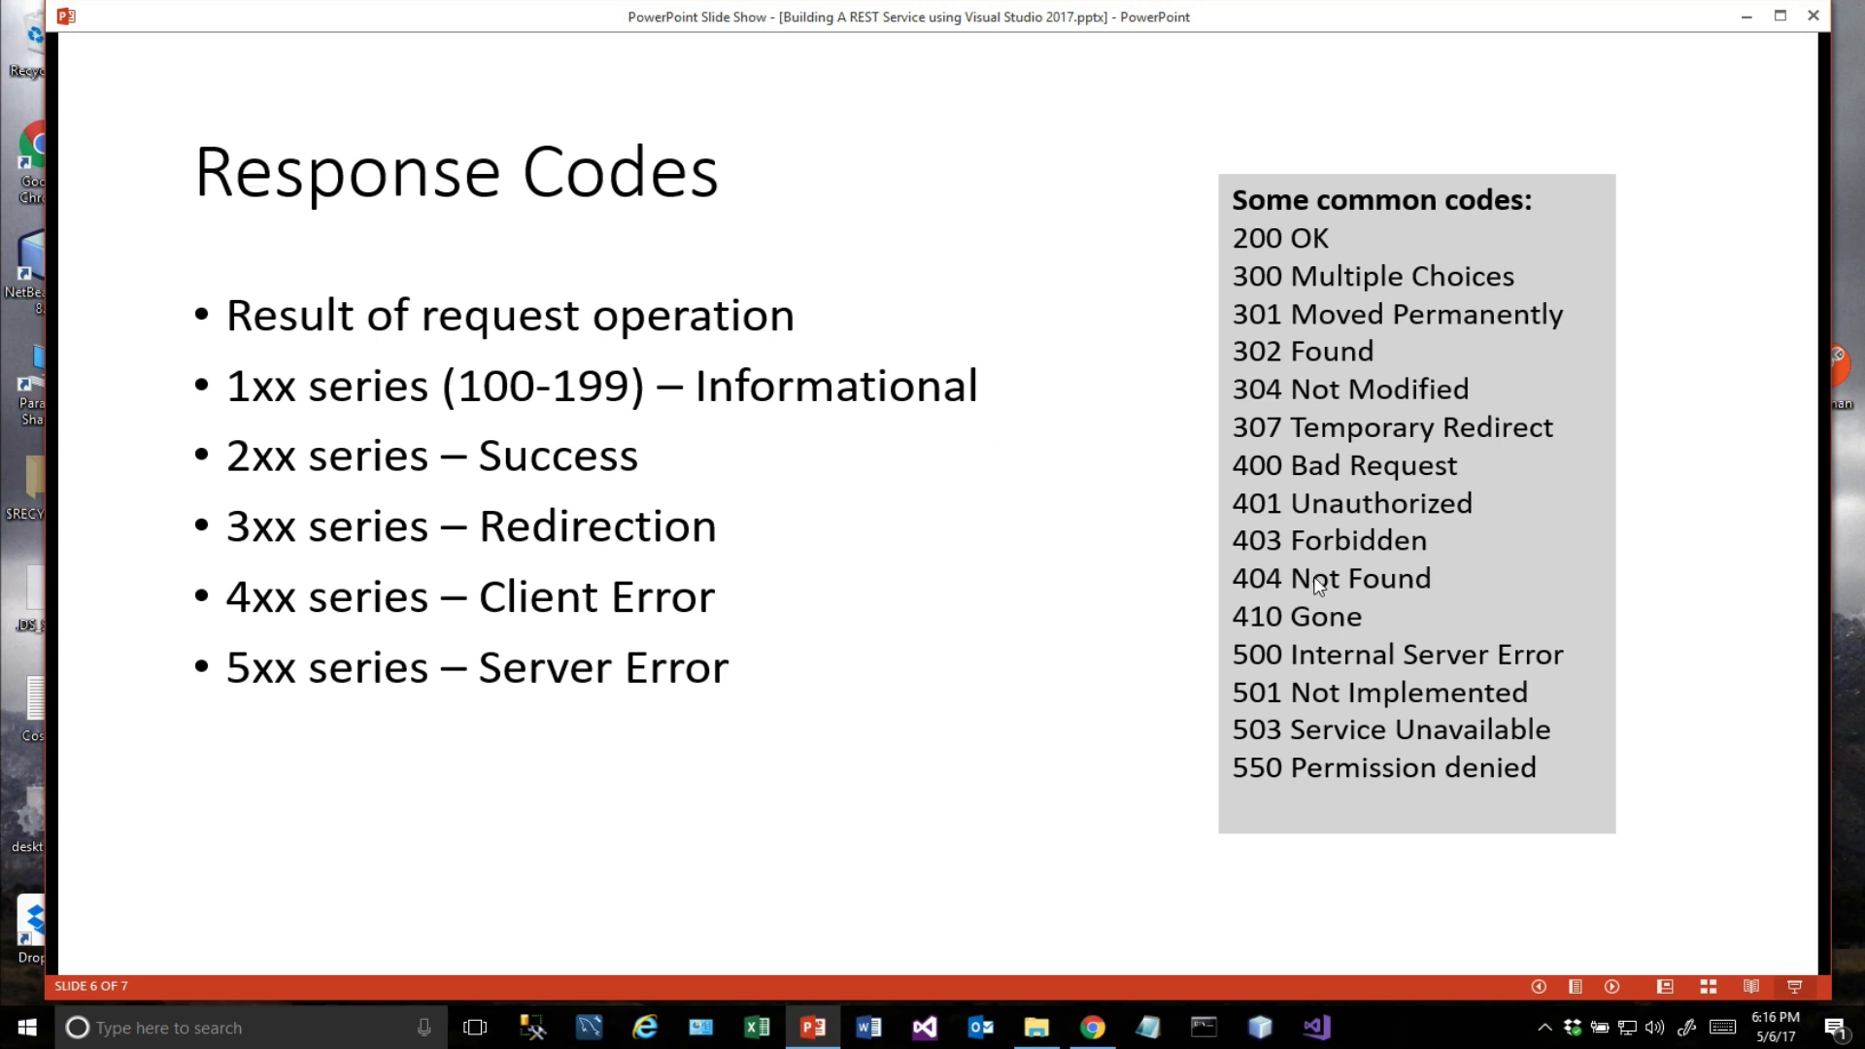
pyautogui.moveTo(1313, 256)
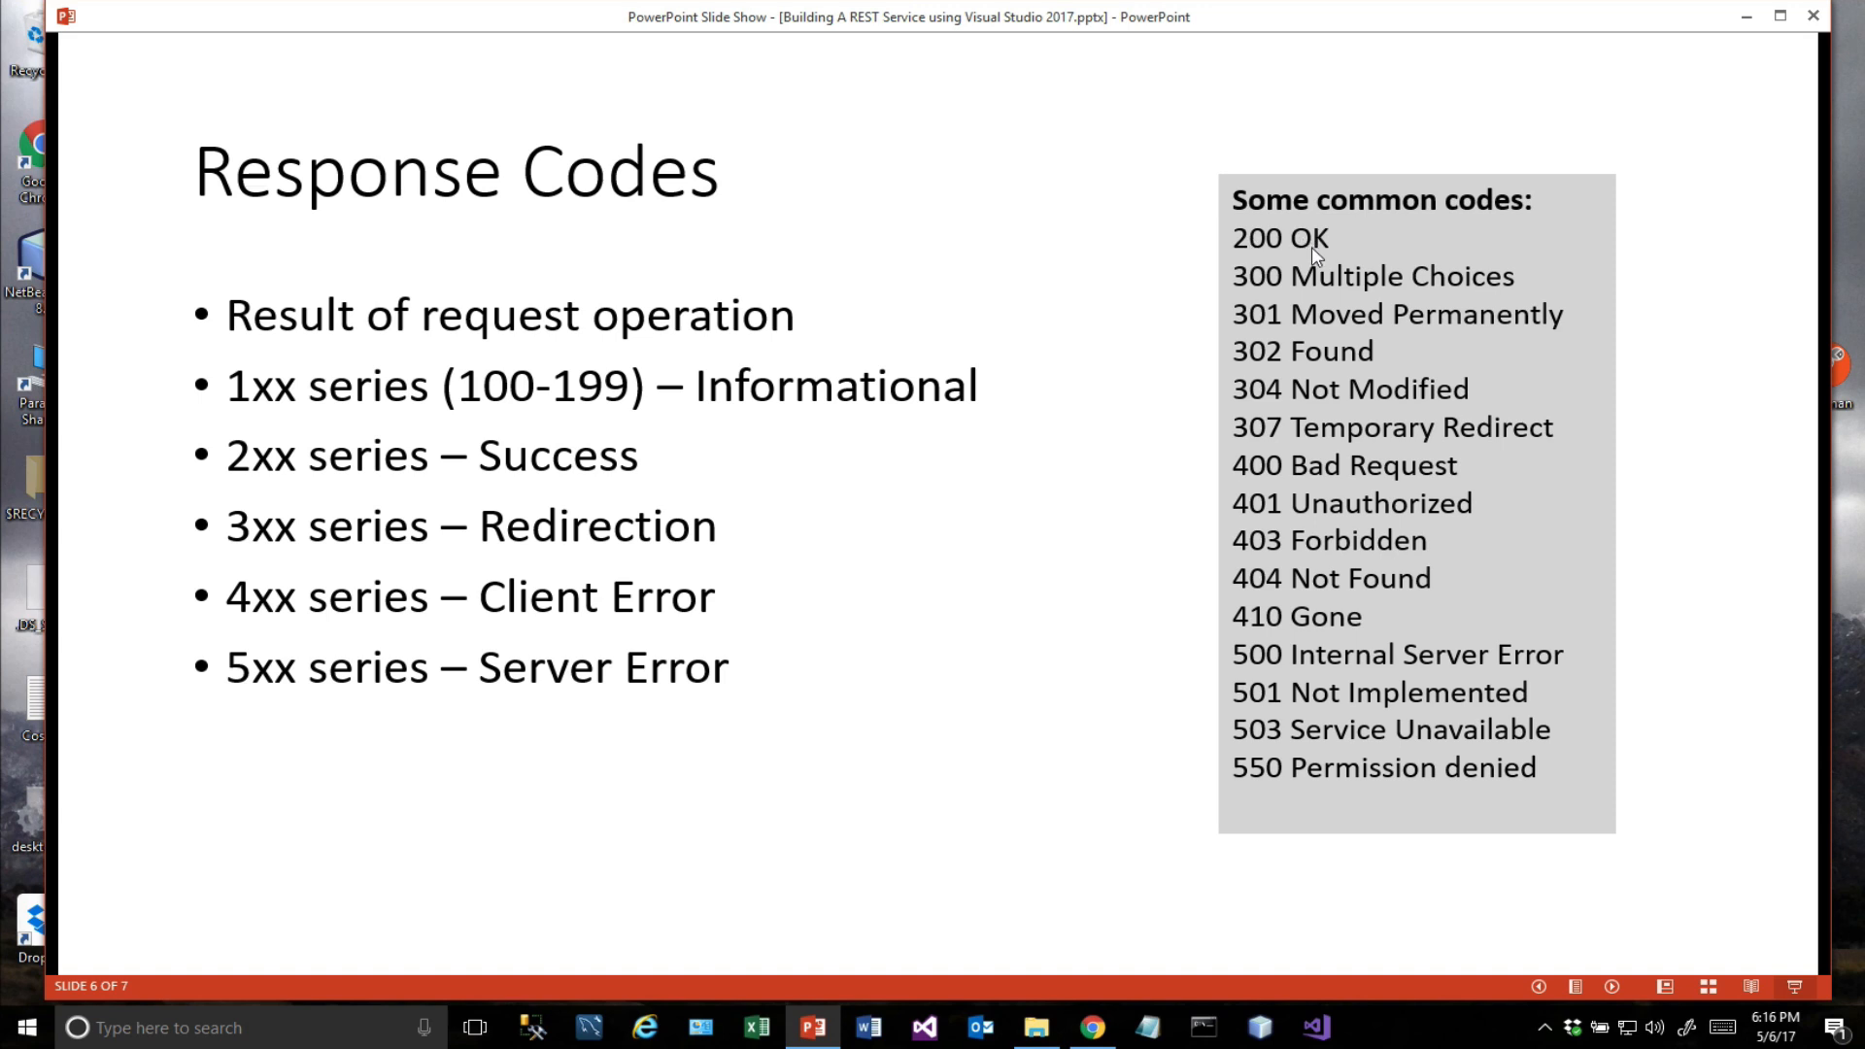
pyautogui.moveTo(1313, 299)
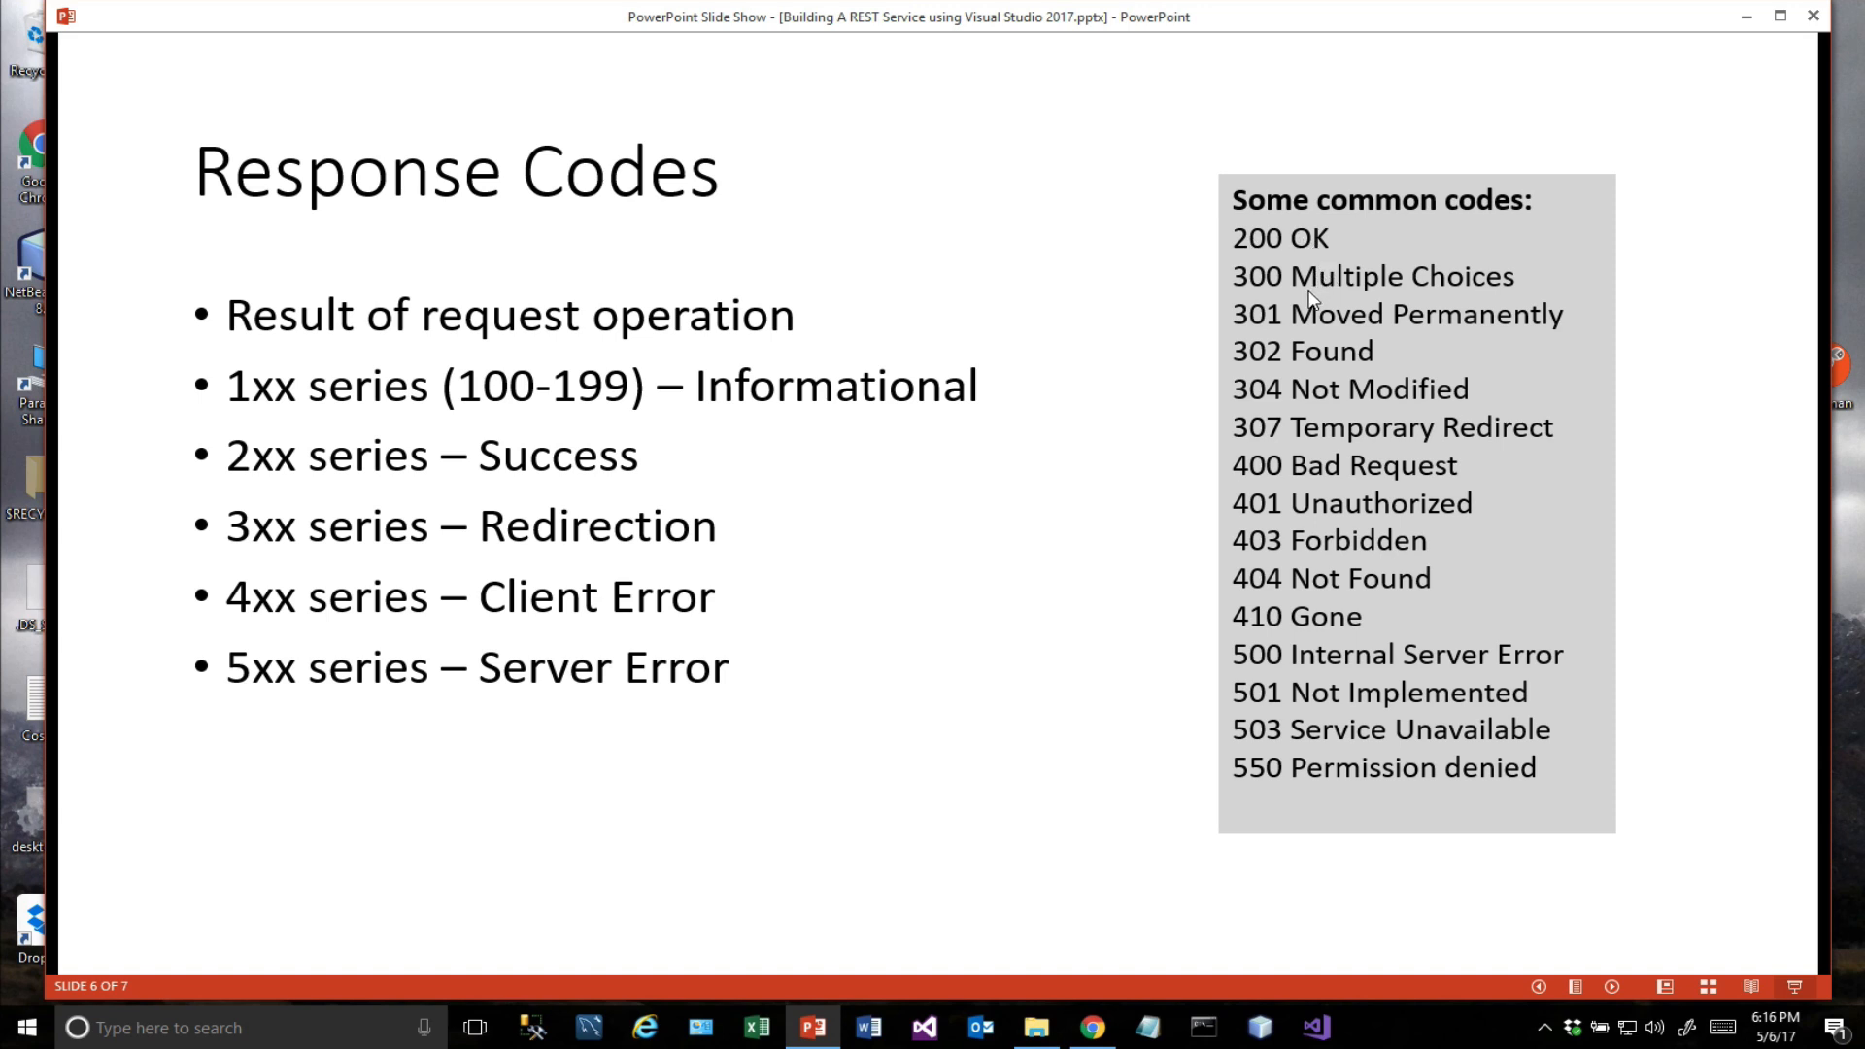
pyautogui.moveTo(1413, 346)
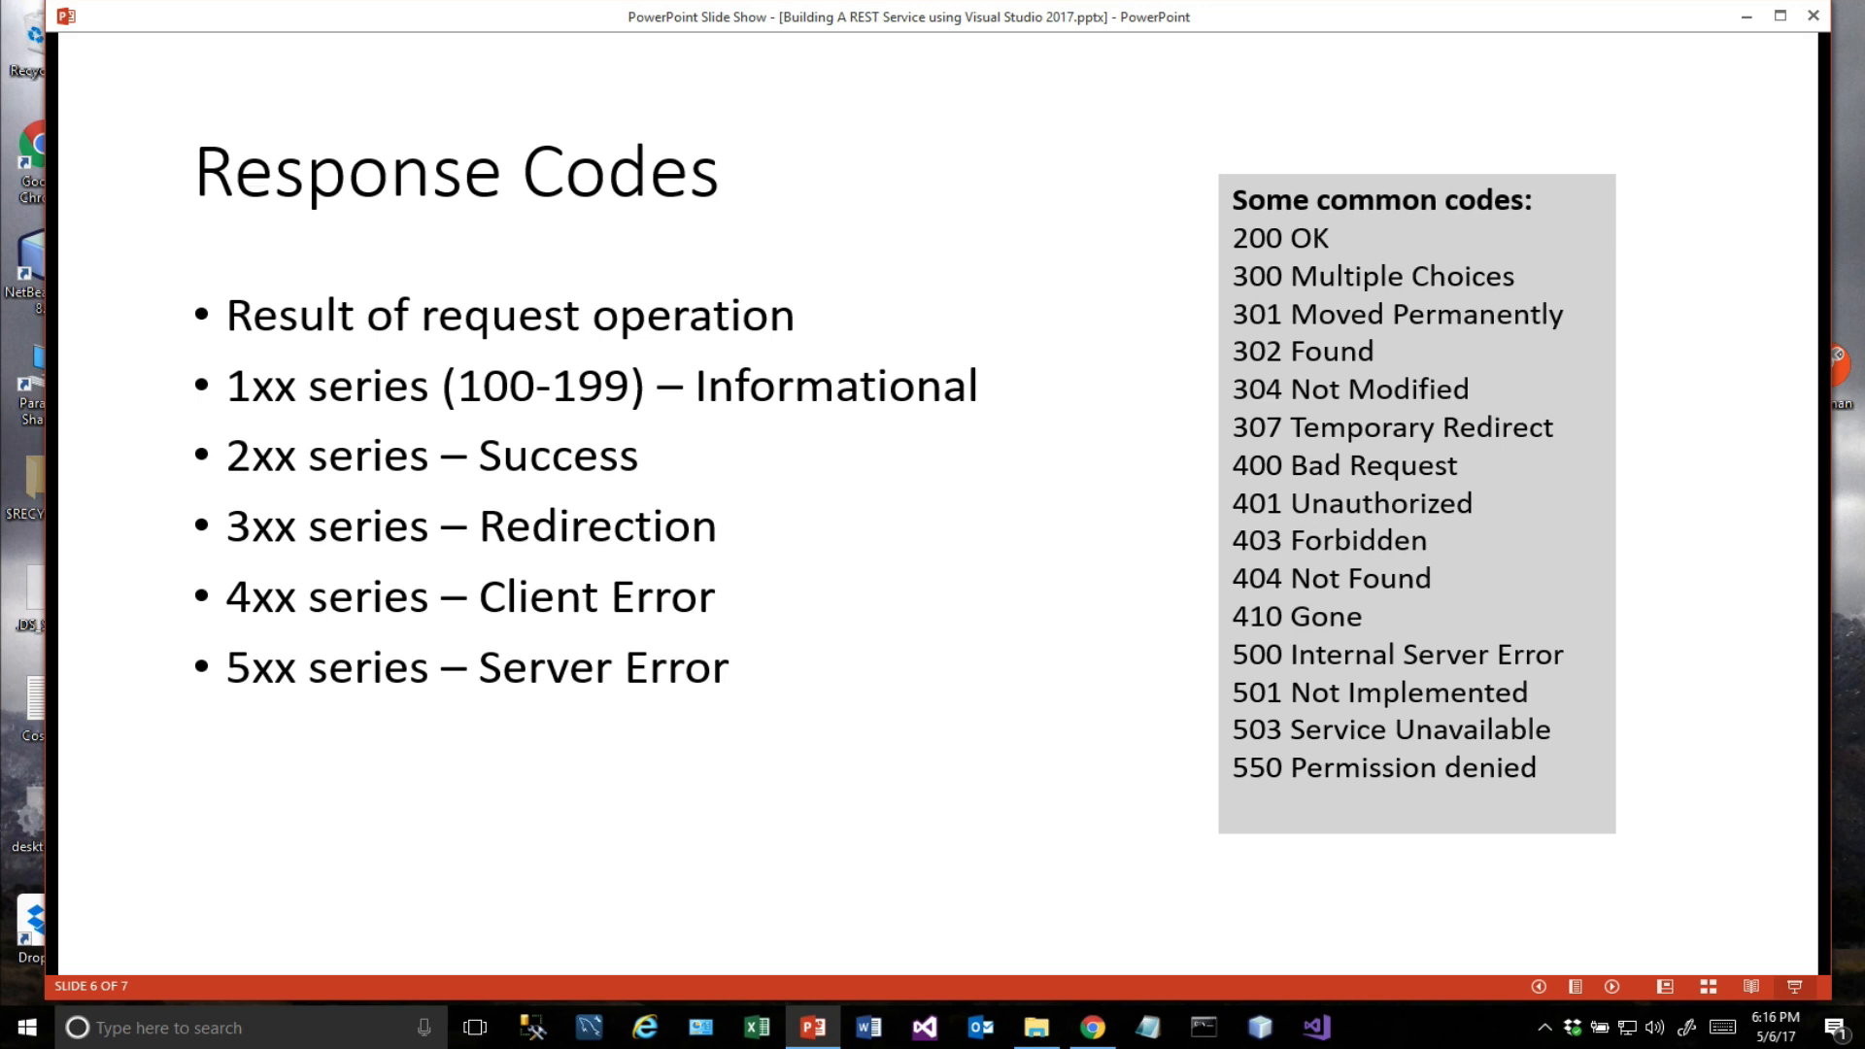
pyautogui.moveTo(1434, 585)
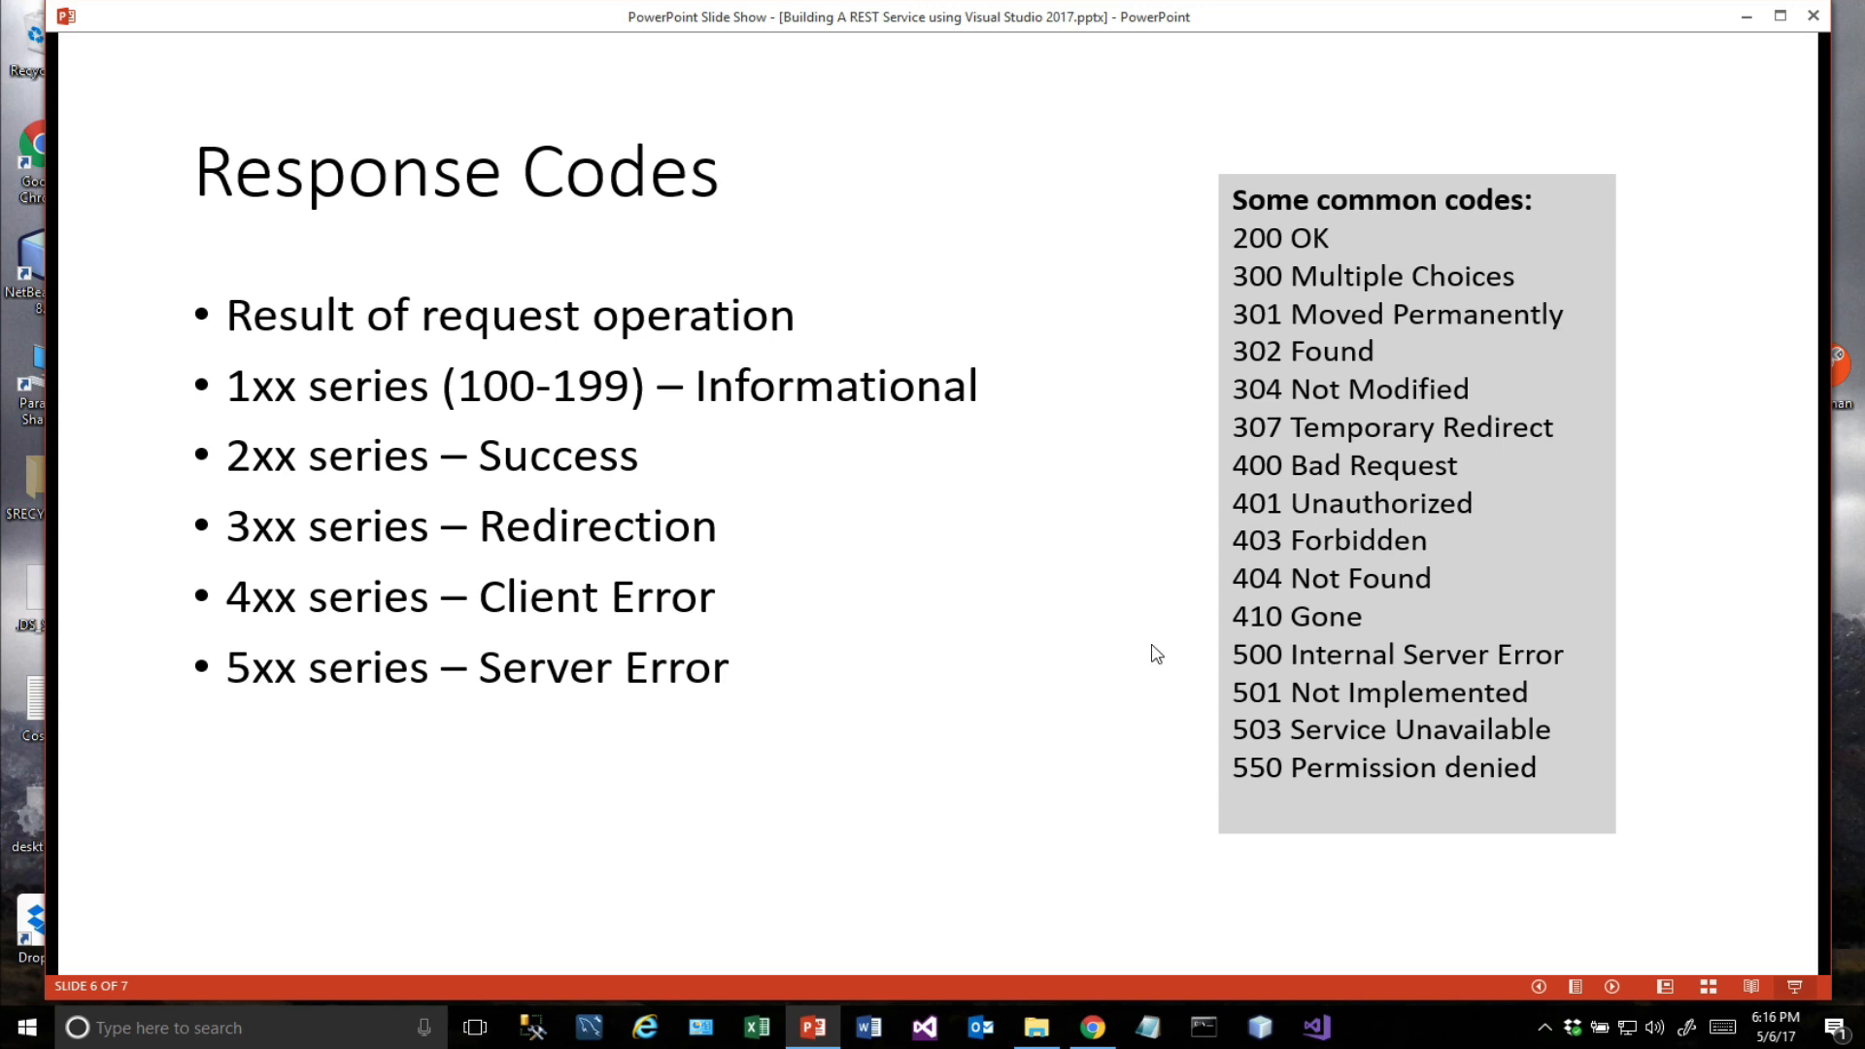
pyautogui.moveTo(1360, 692)
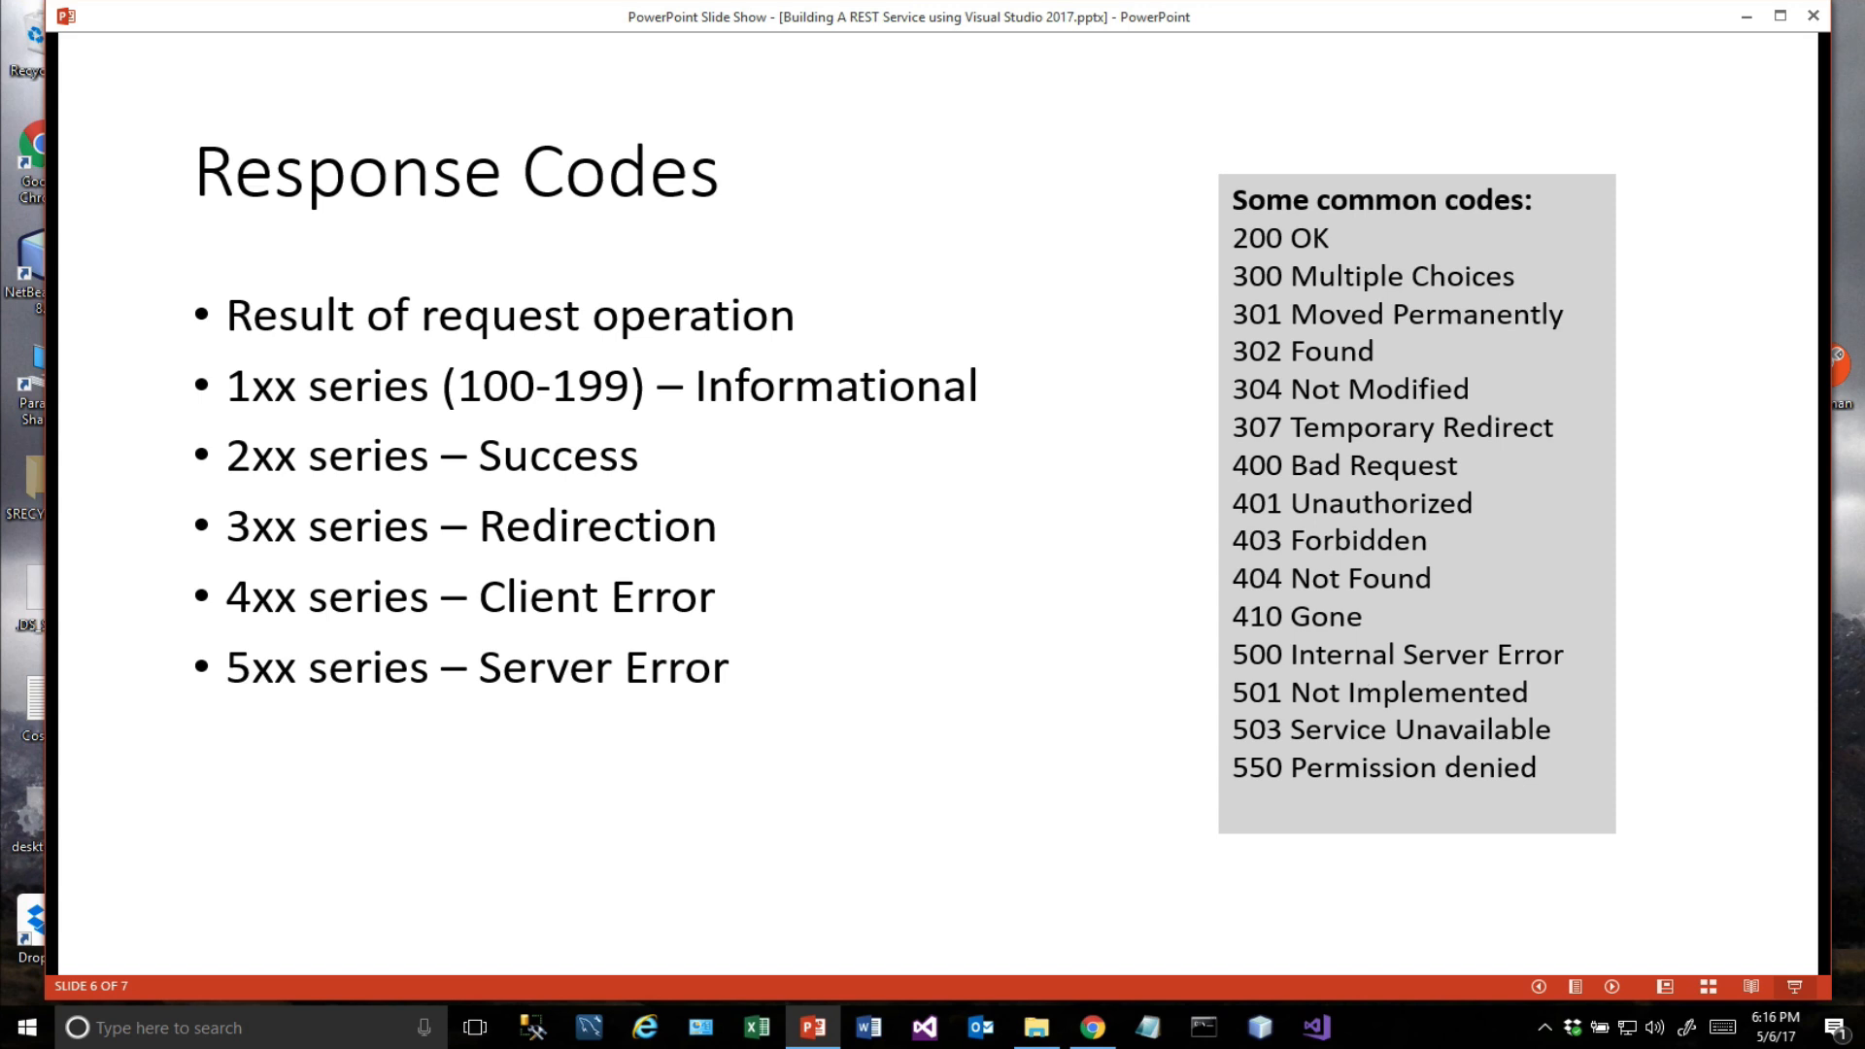
pyautogui.moveTo(1333, 676)
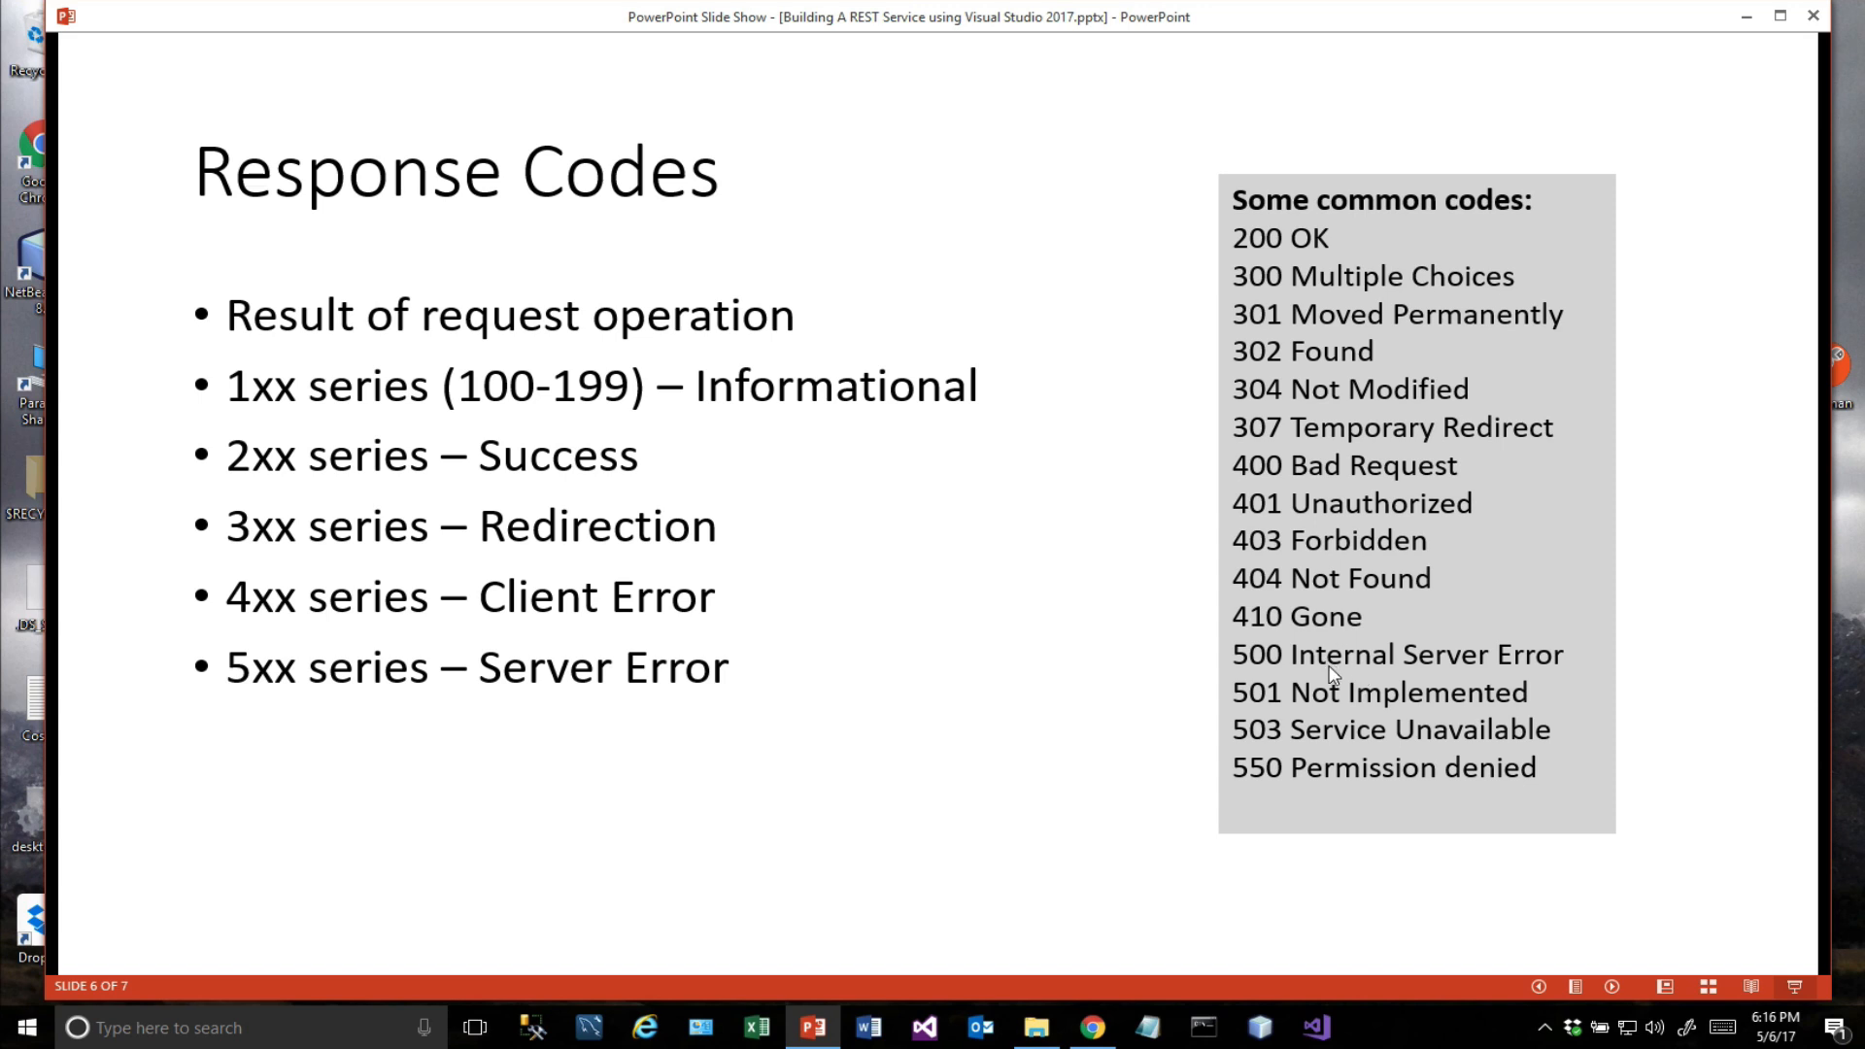
pyautogui.moveTo(1328, 666)
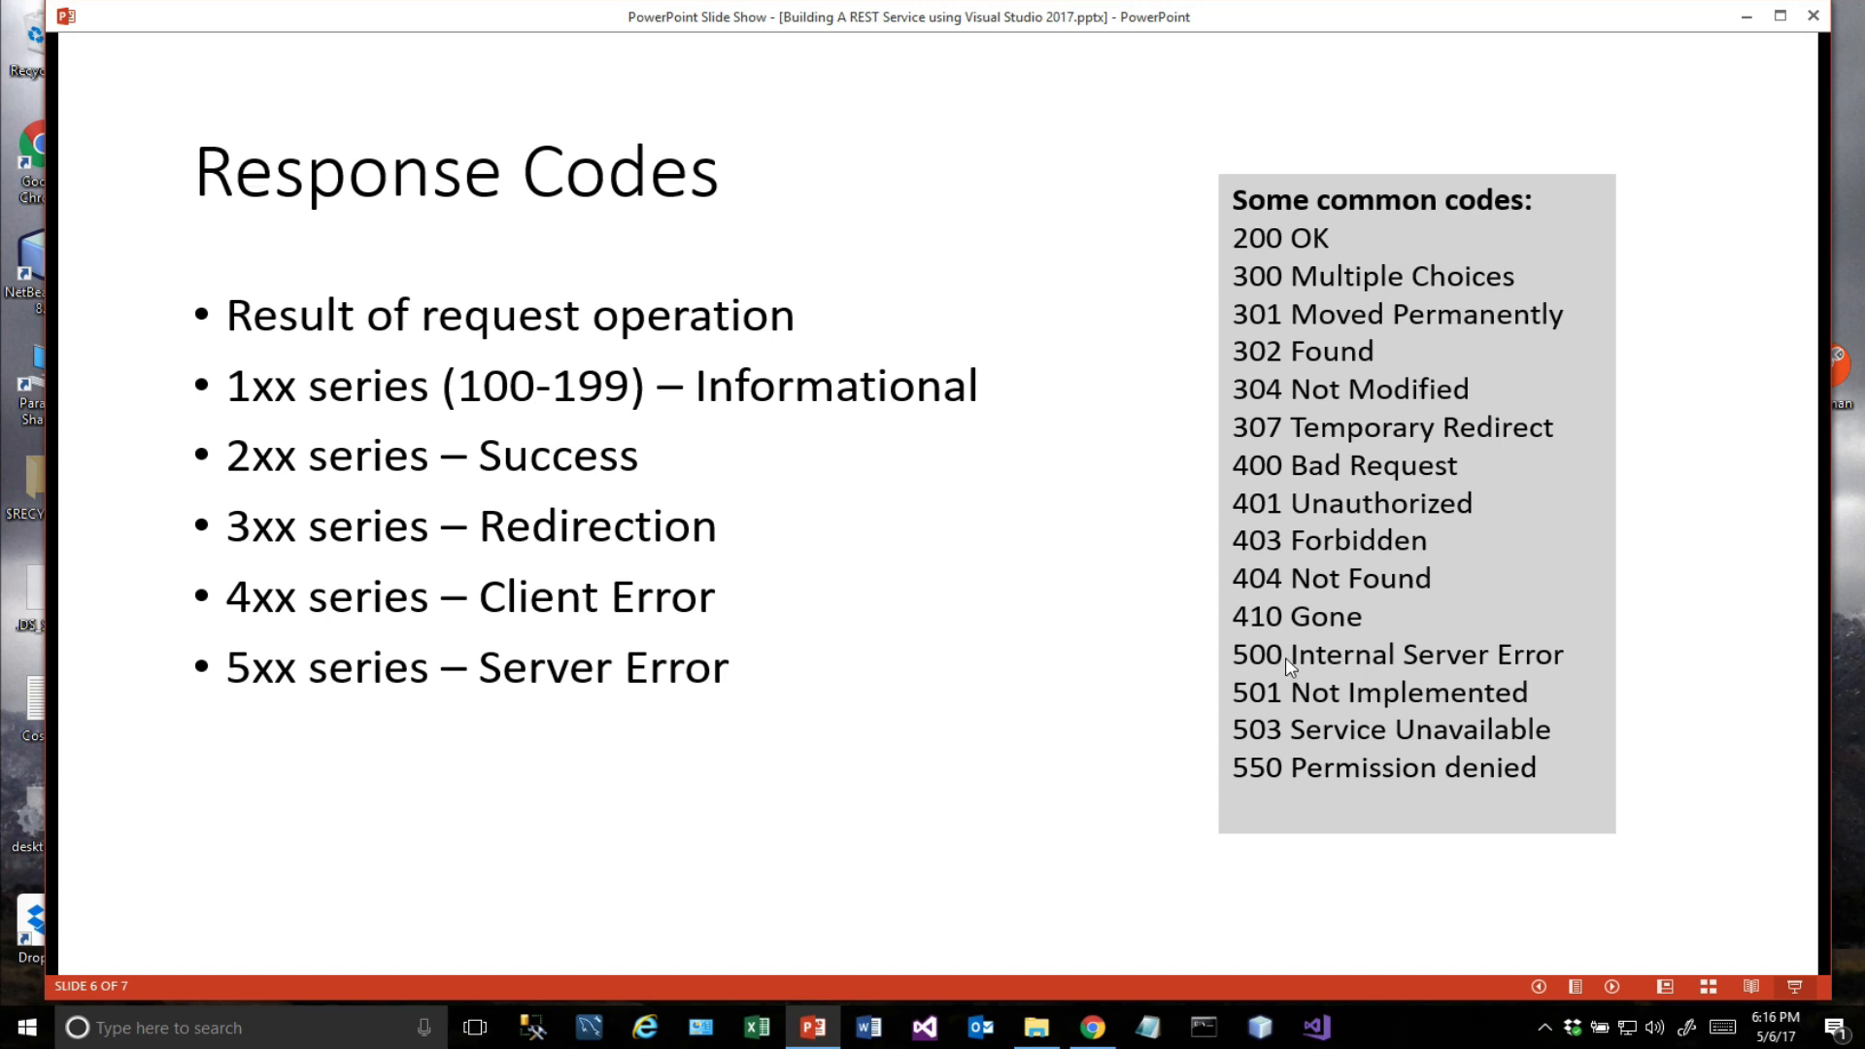
pyautogui.moveTo(1306, 667)
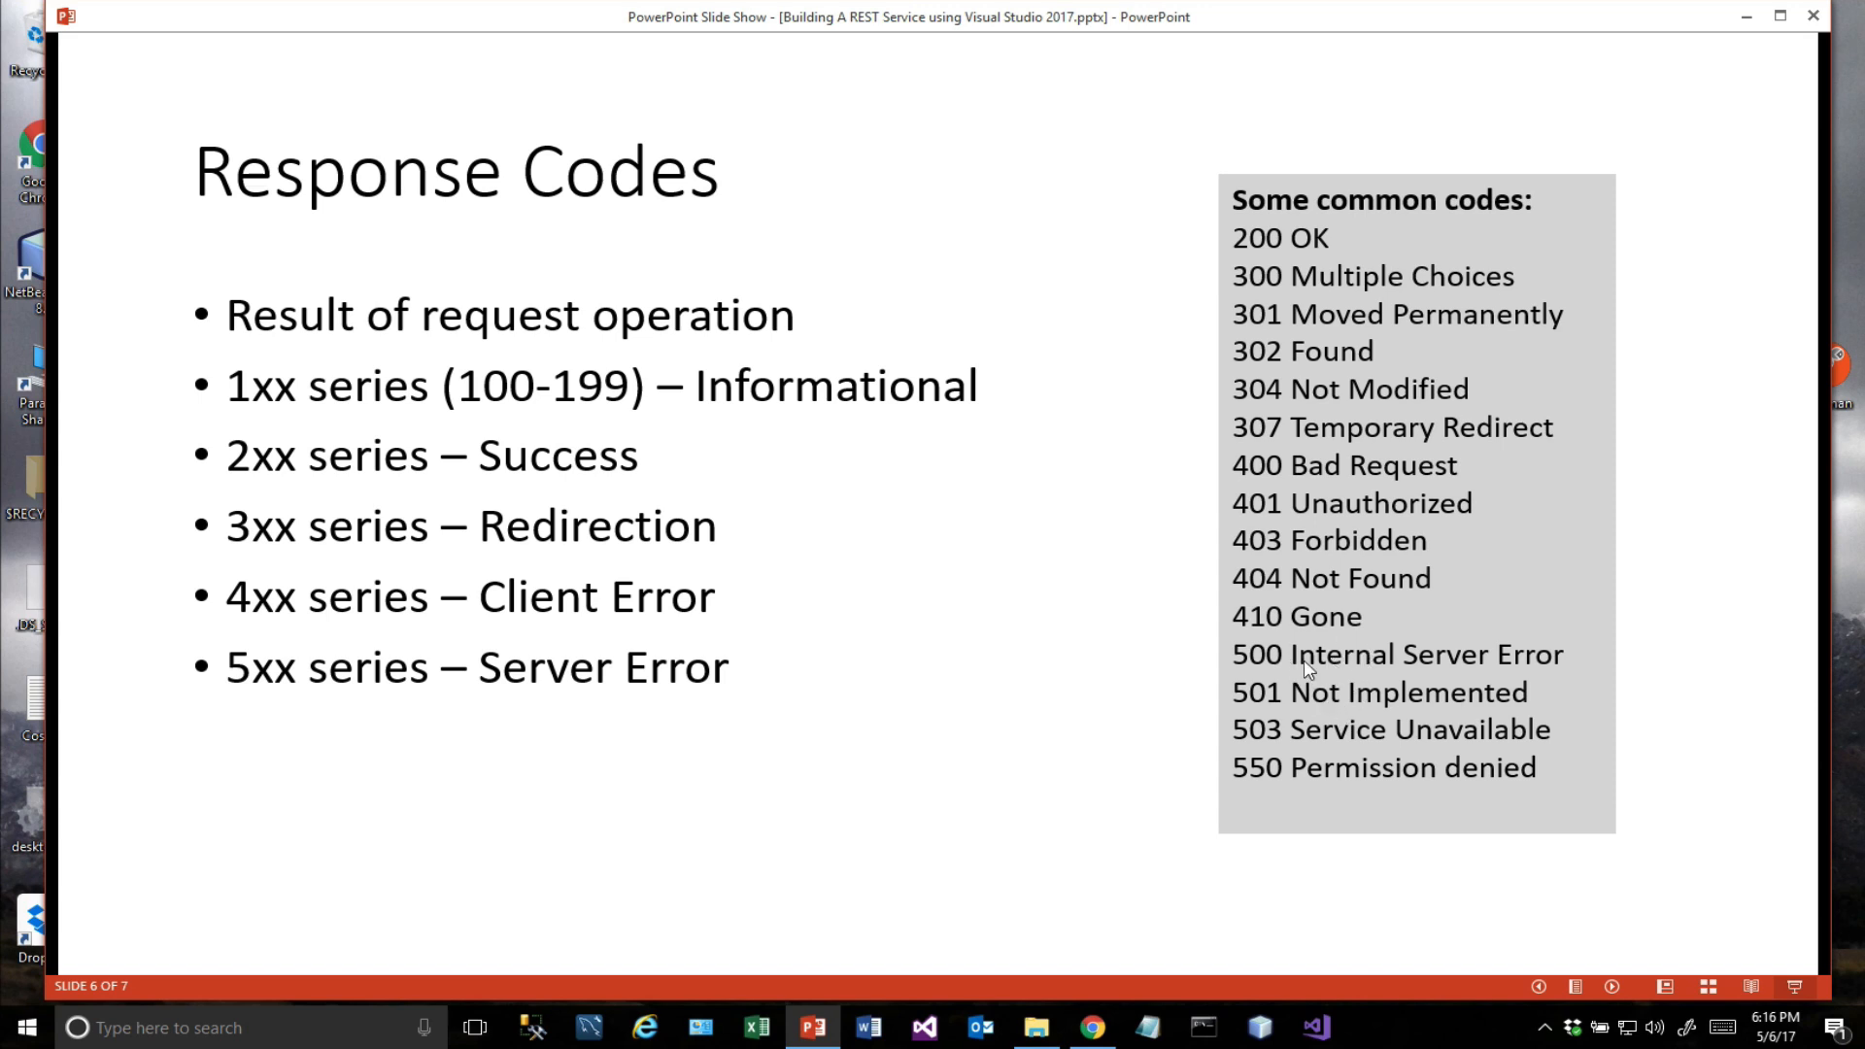
pyautogui.moveTo(1364, 711)
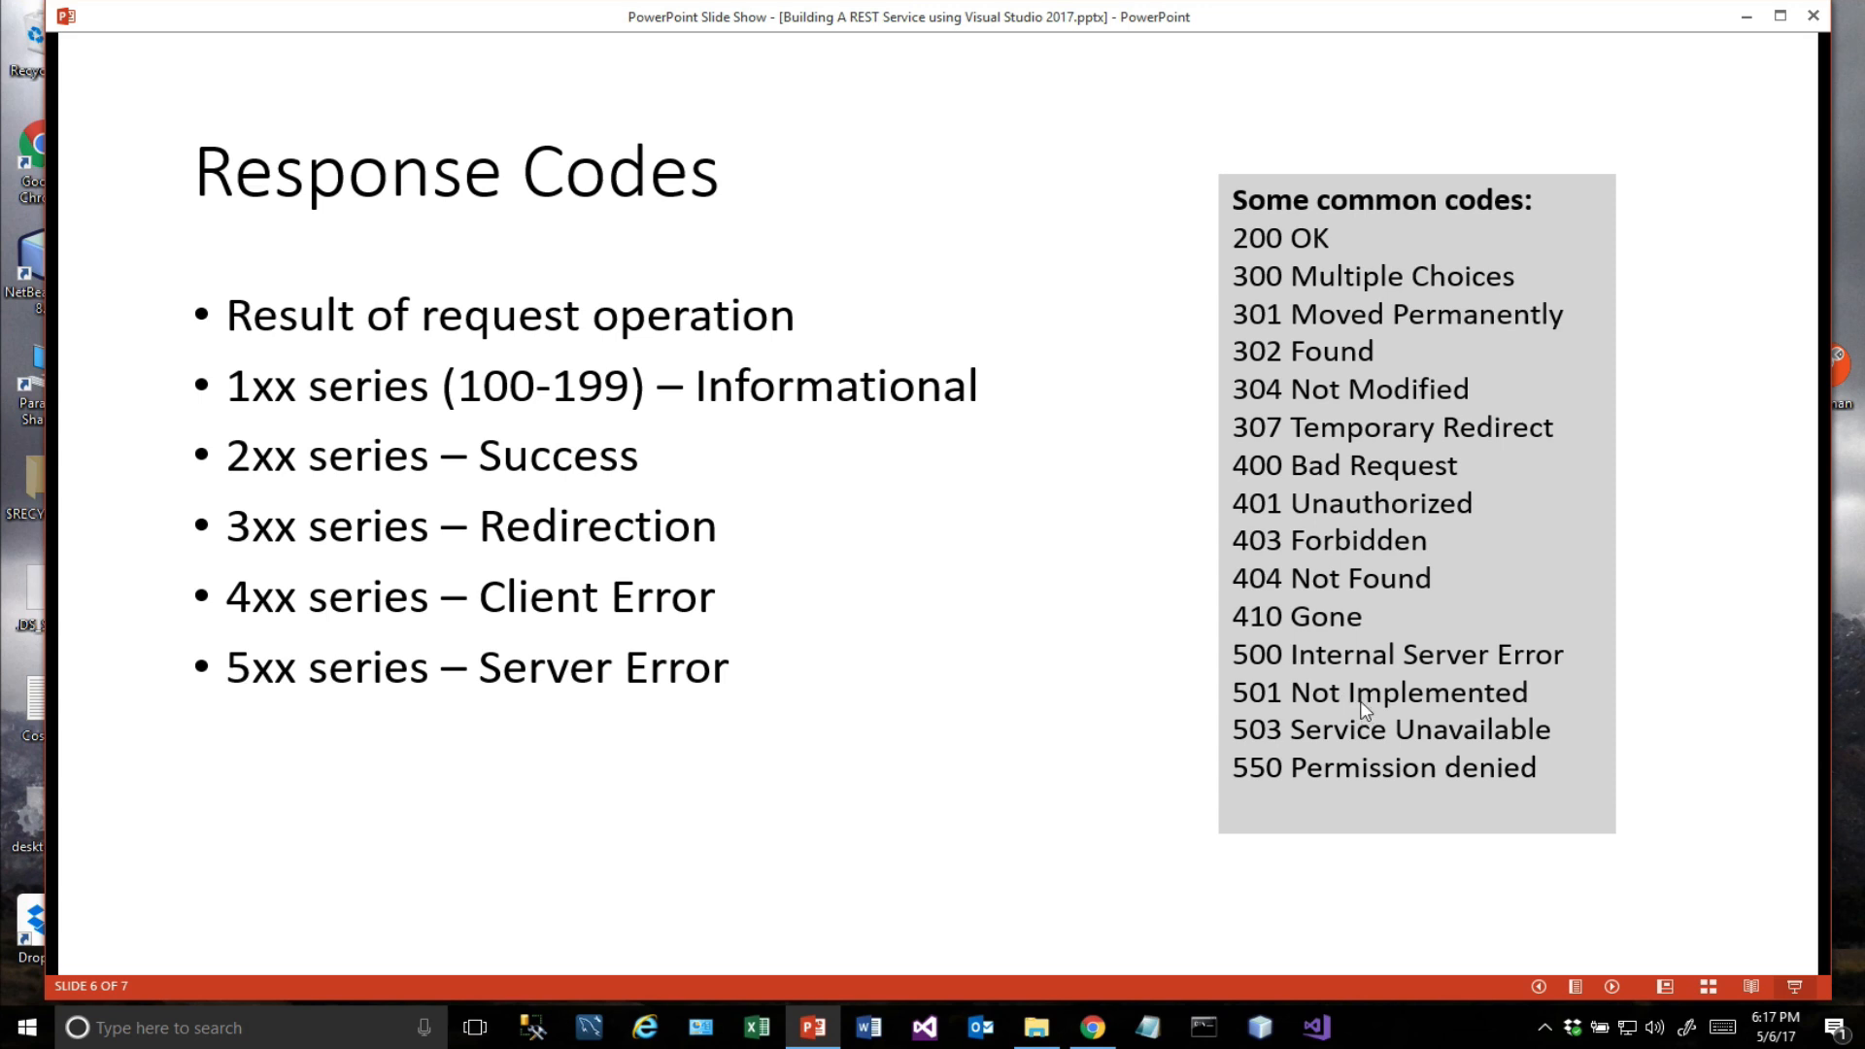
pyautogui.moveTo(1335, 418)
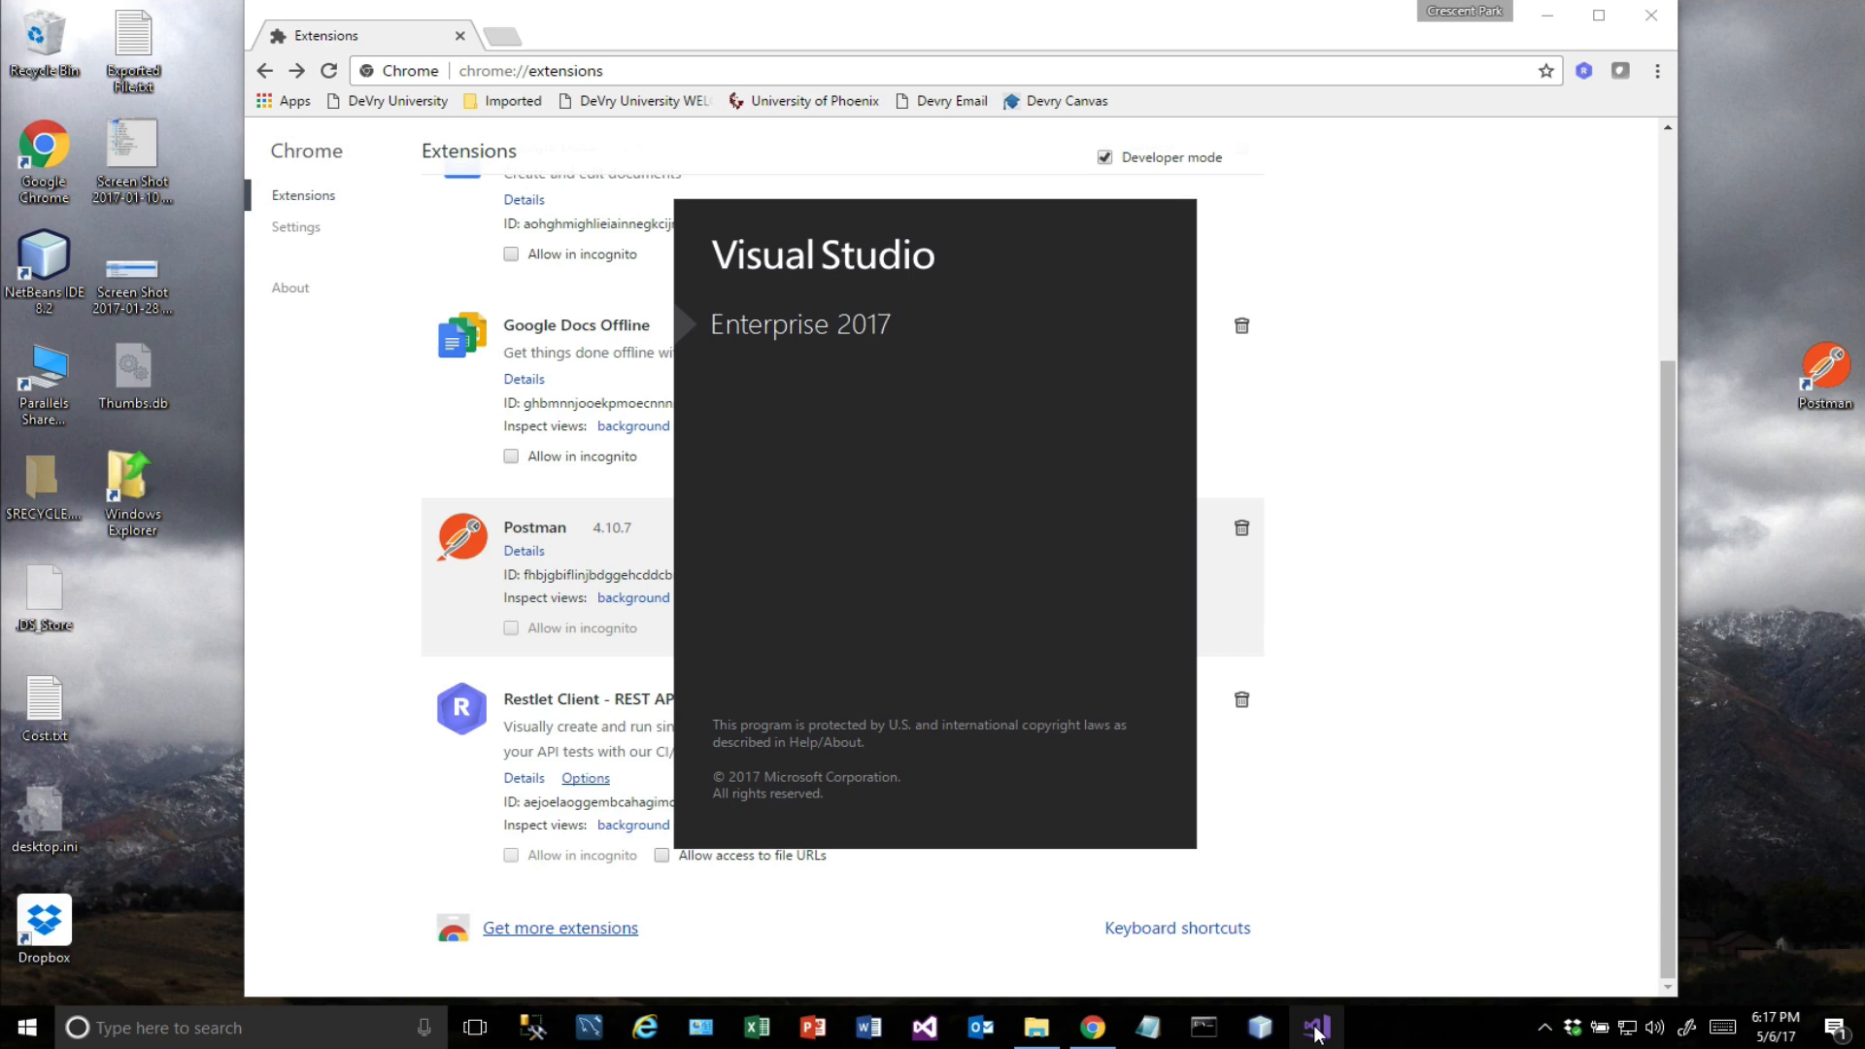
# Launch Visual Studio 2017 and close its Start Page.
pyautogui.click(1313, 1027)
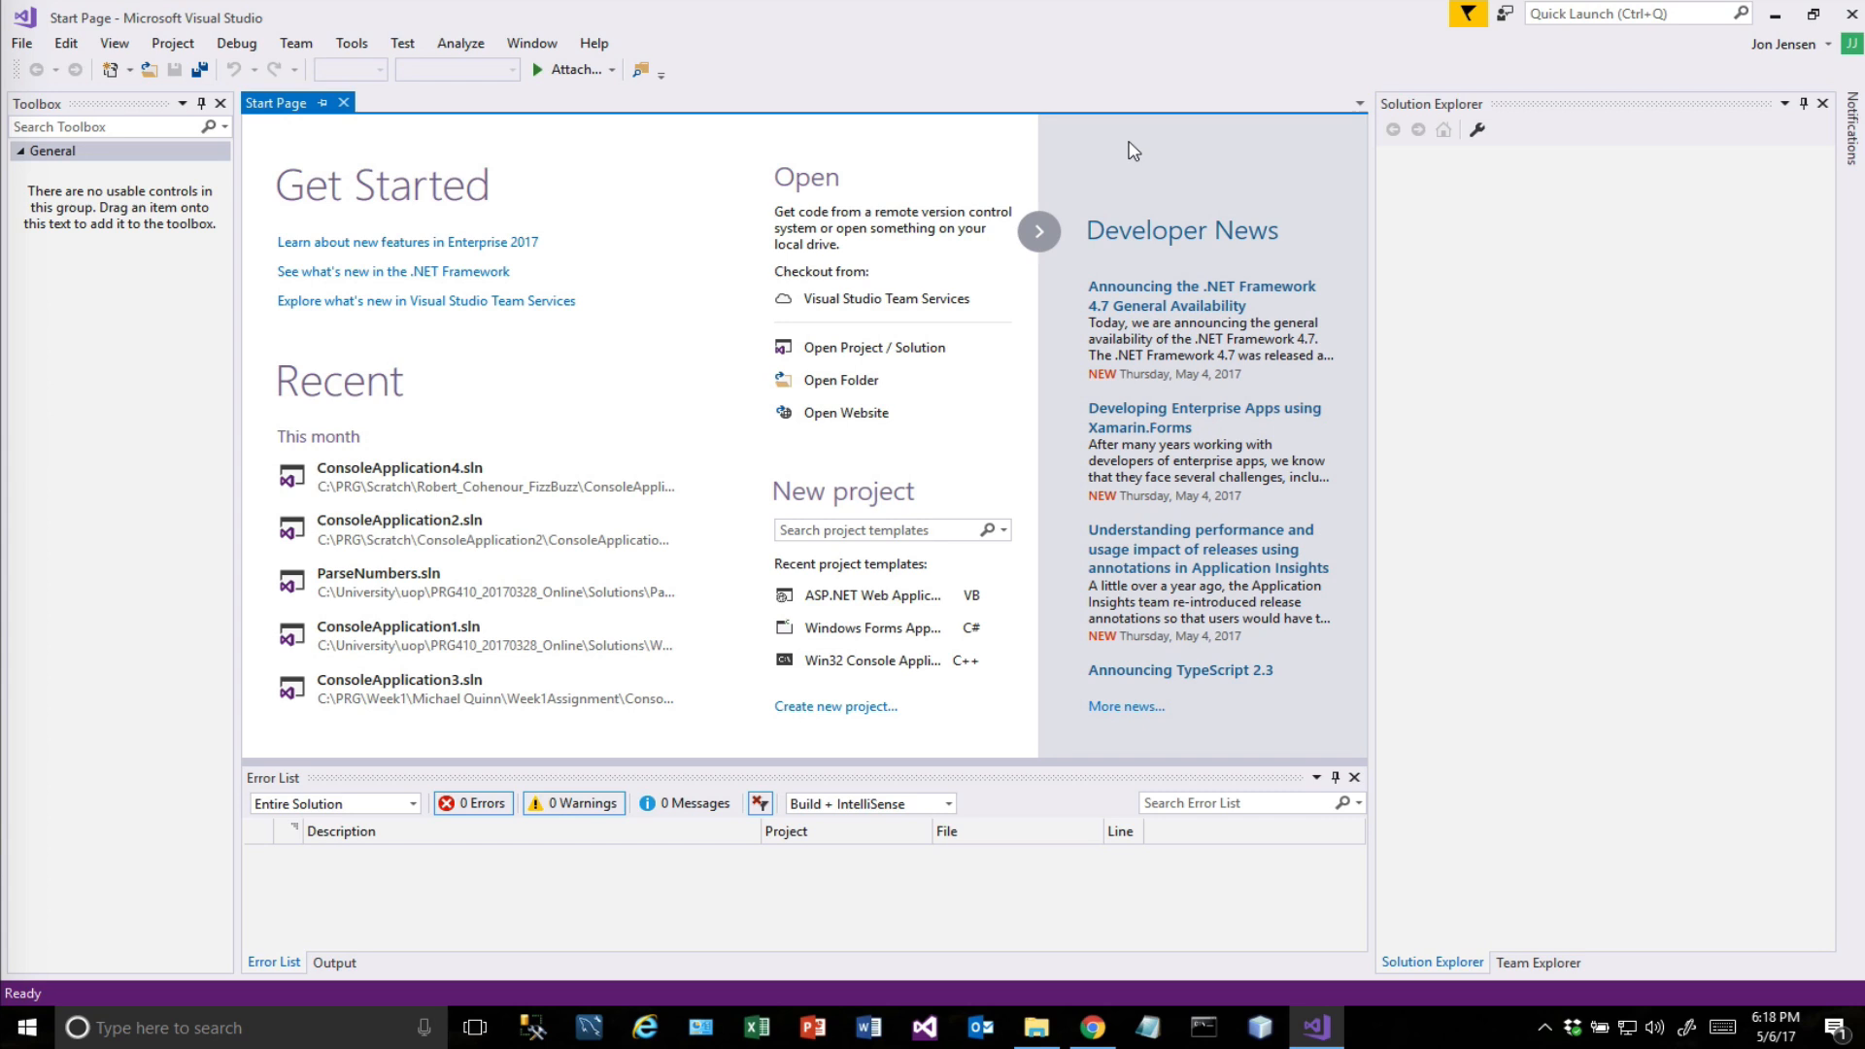
pyautogui.click(344, 103)
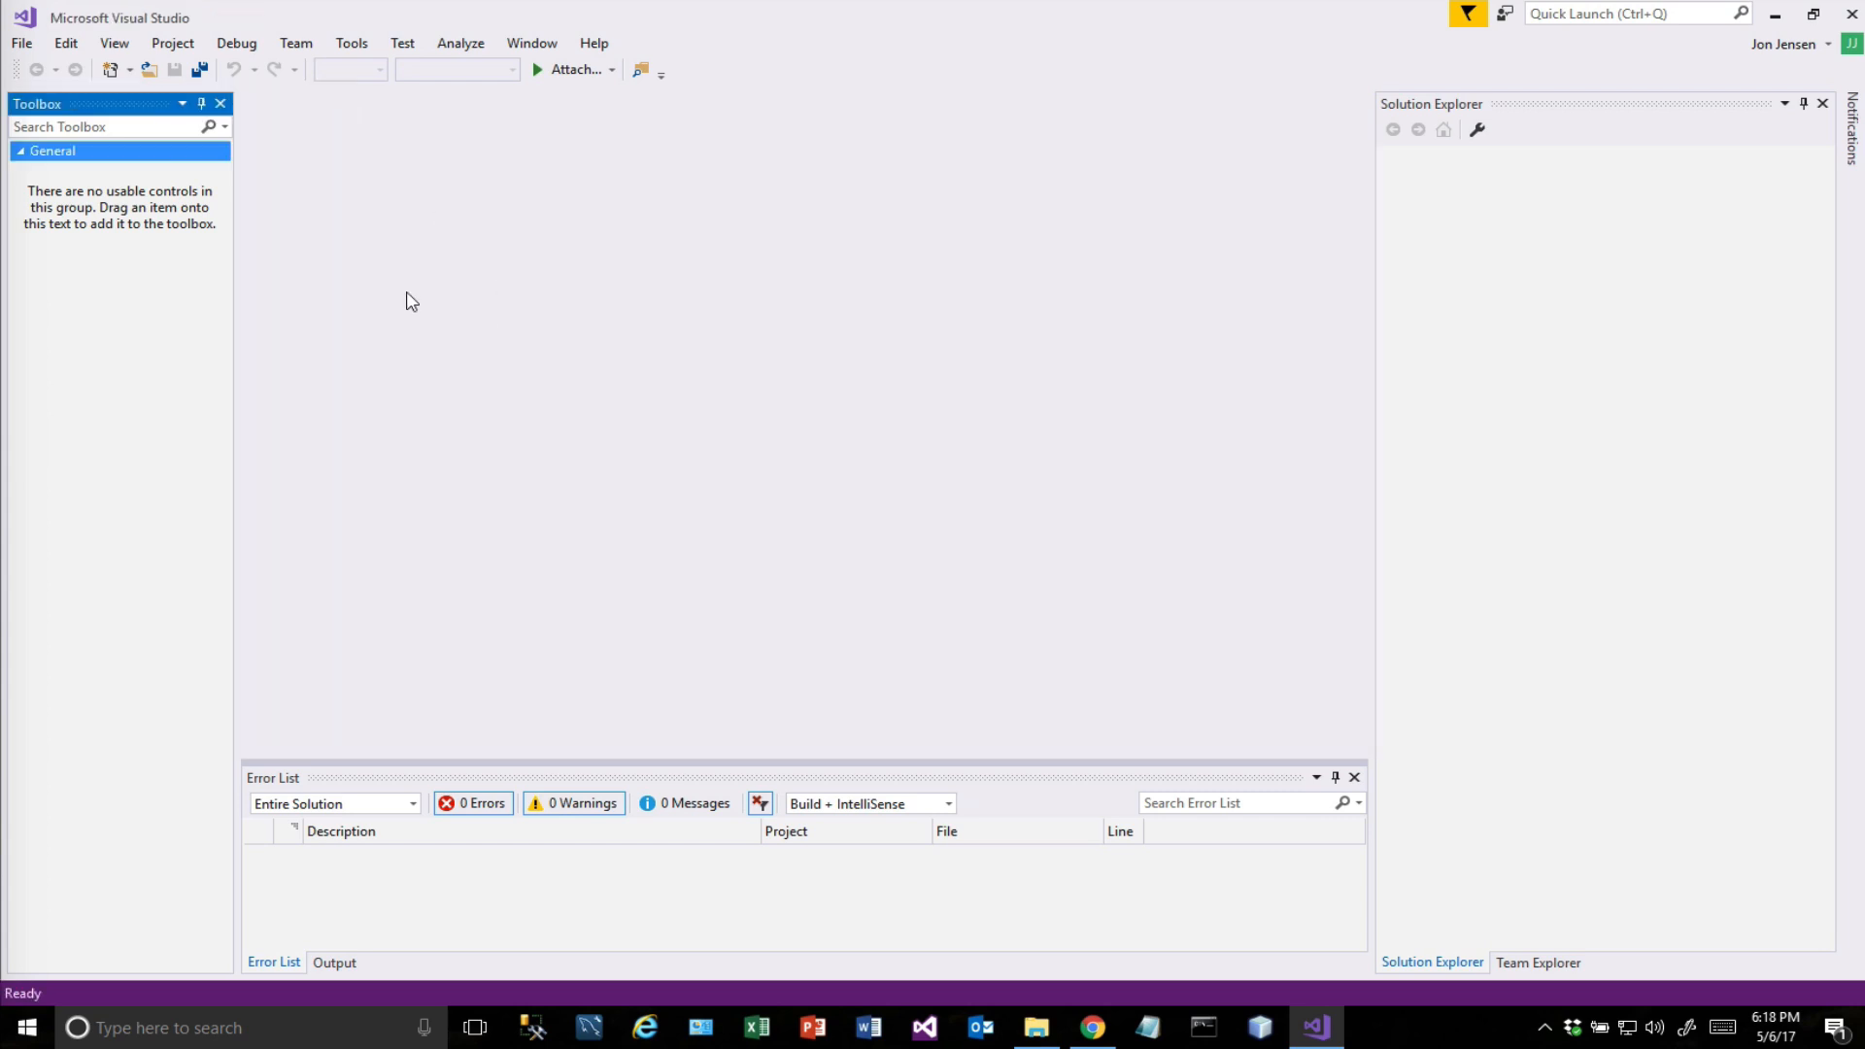
# Start a new project and list the Visual Basic Web templates.
pyautogui.click(20, 42)
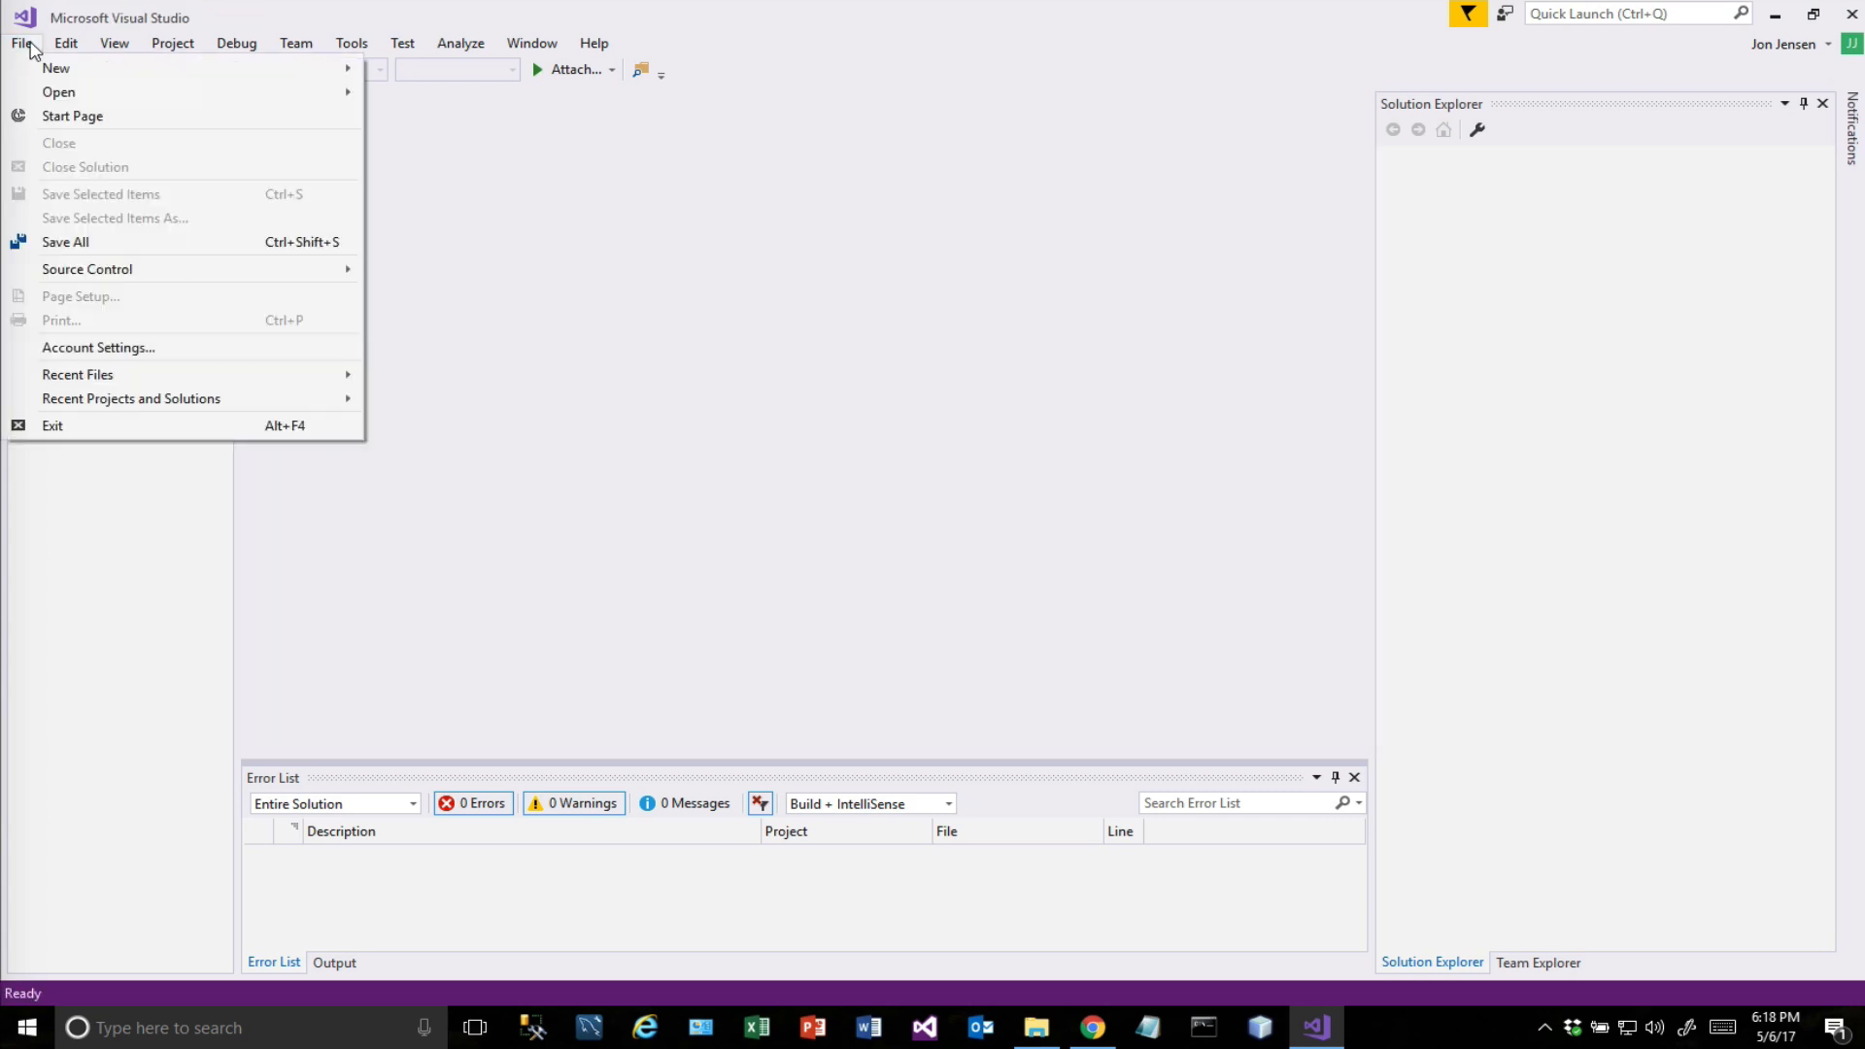
pyautogui.moveTo(57, 68)
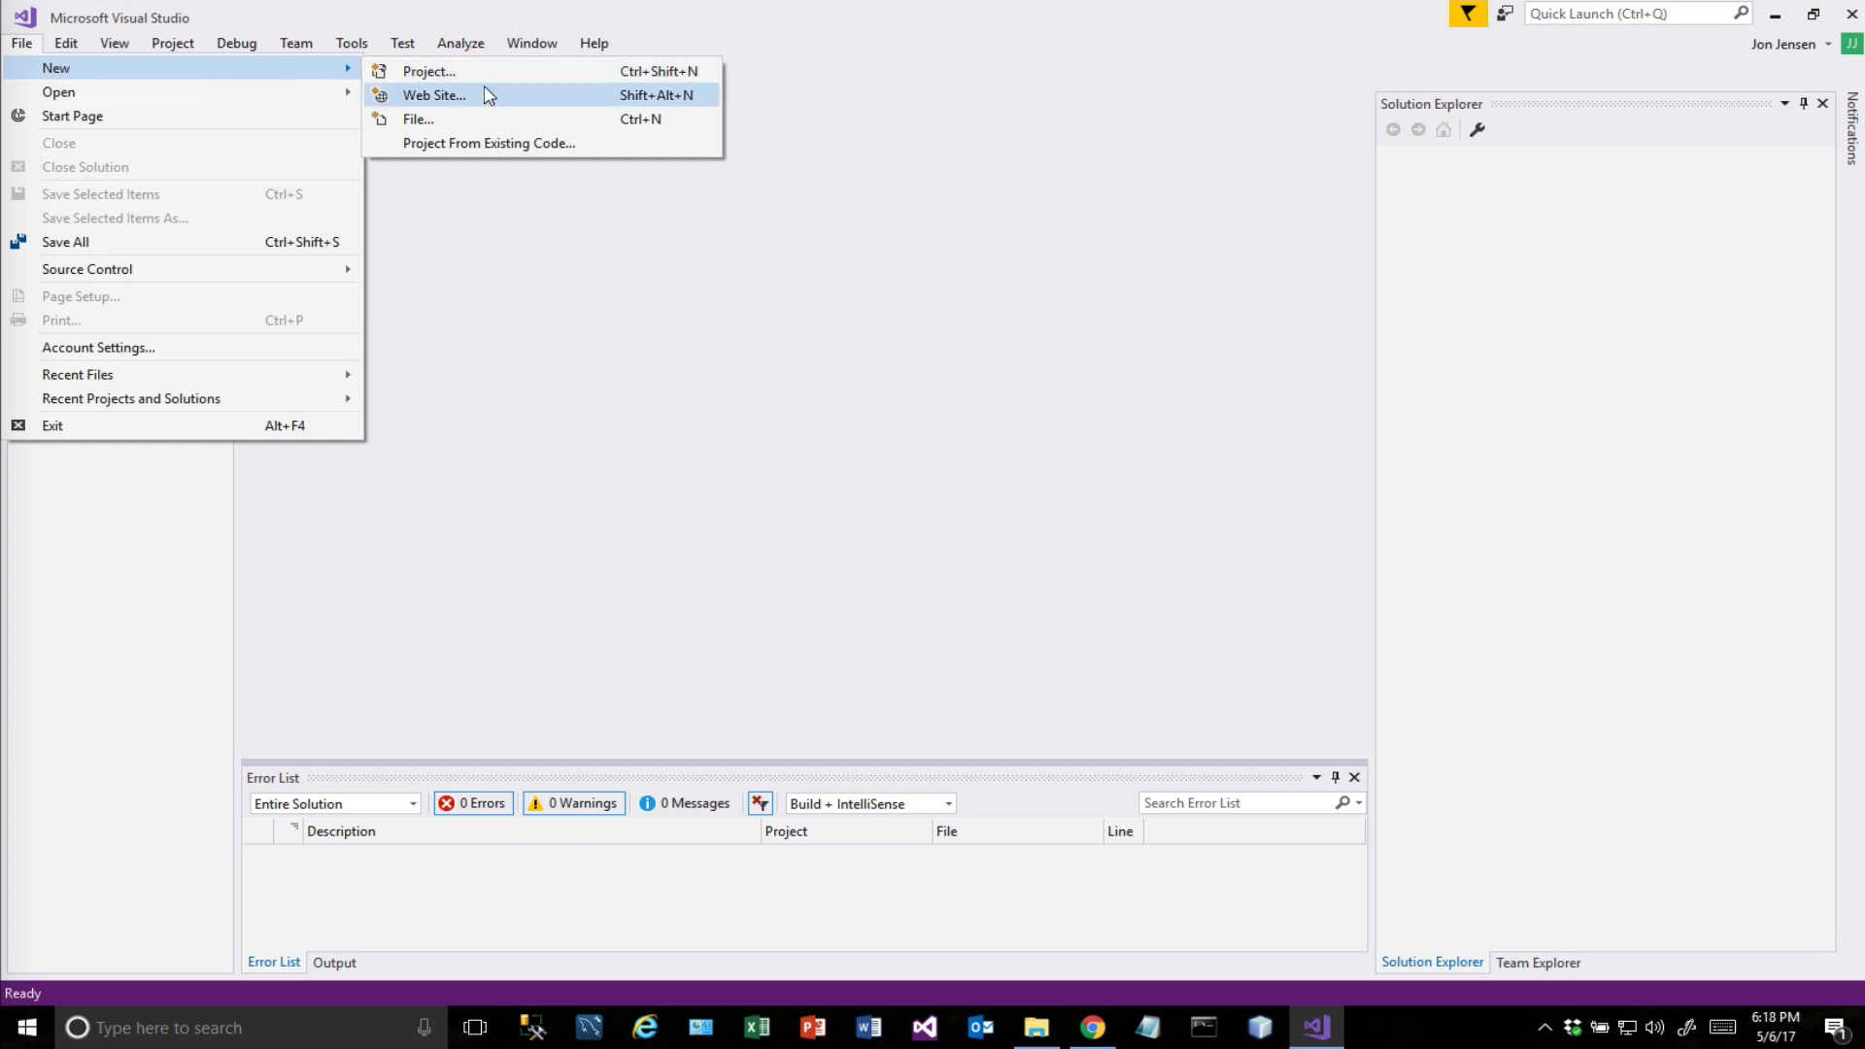
pyautogui.moveTo(41, 56)
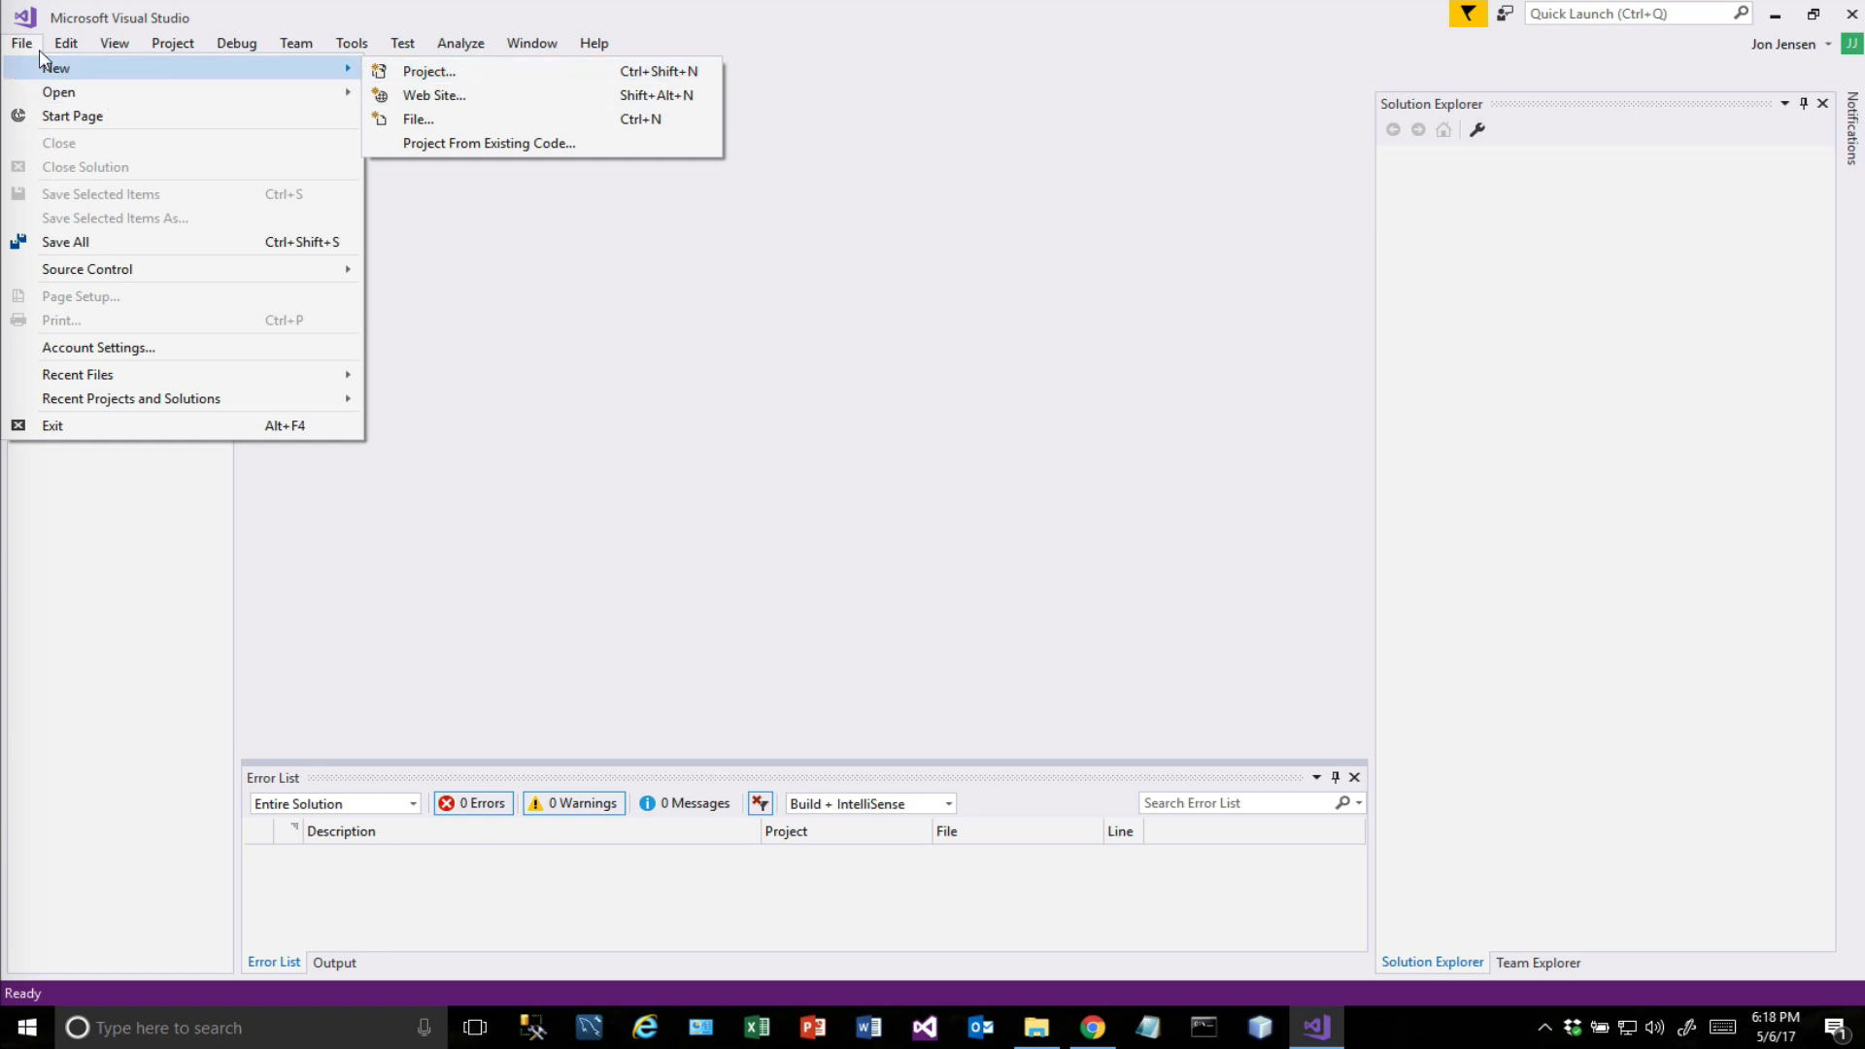
pyautogui.moveTo(278, 83)
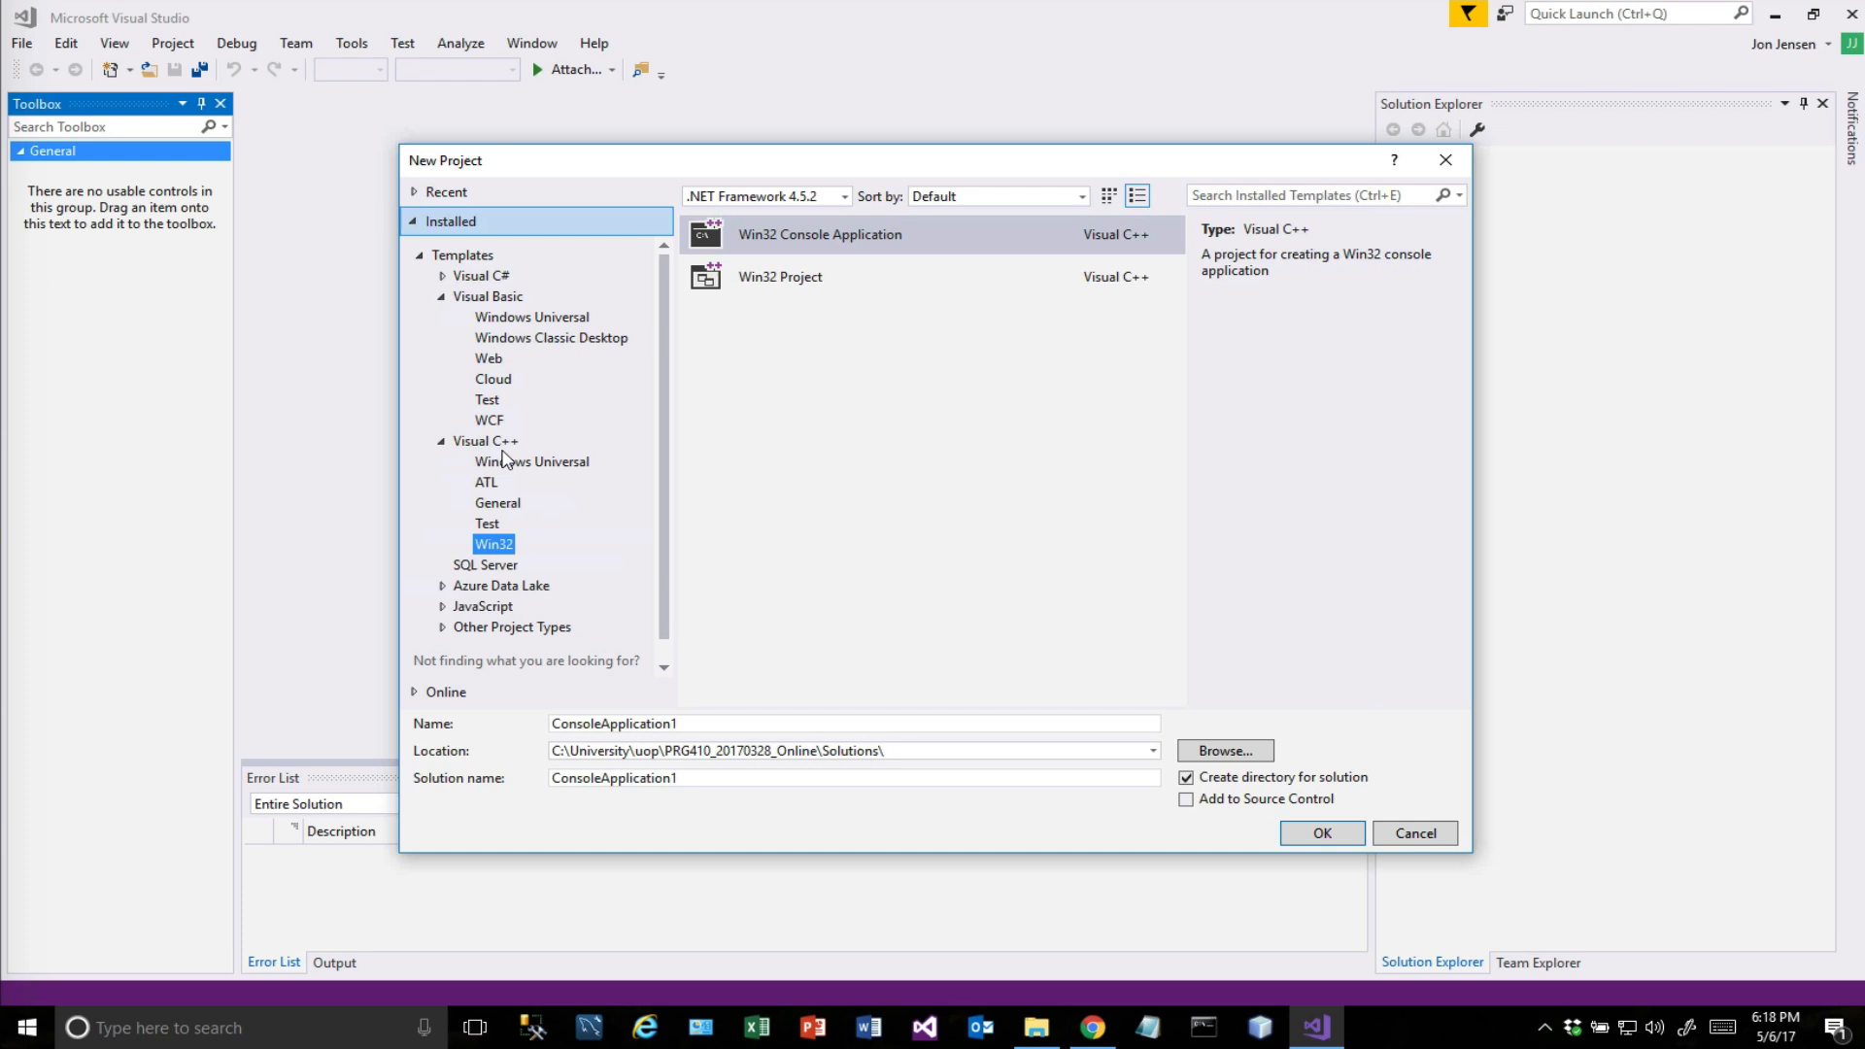
pyautogui.click(485, 441)
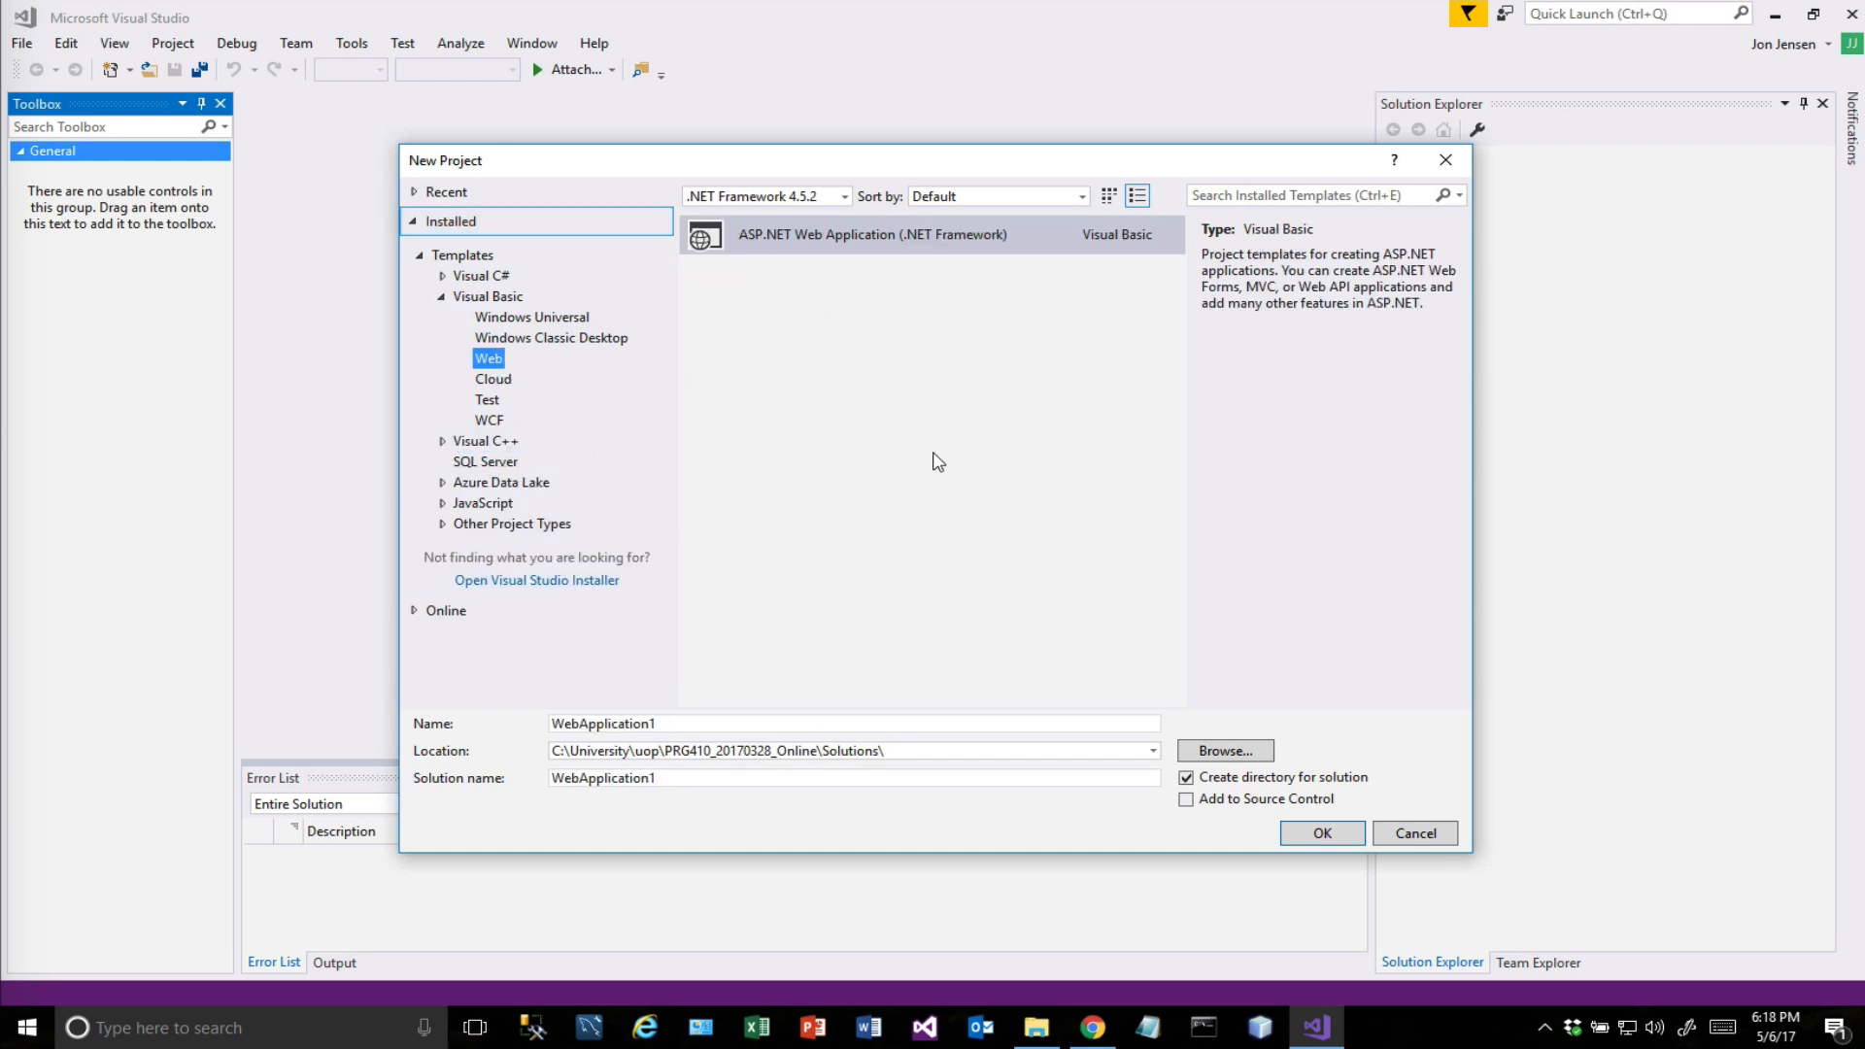
pyautogui.moveTo(791, 251)
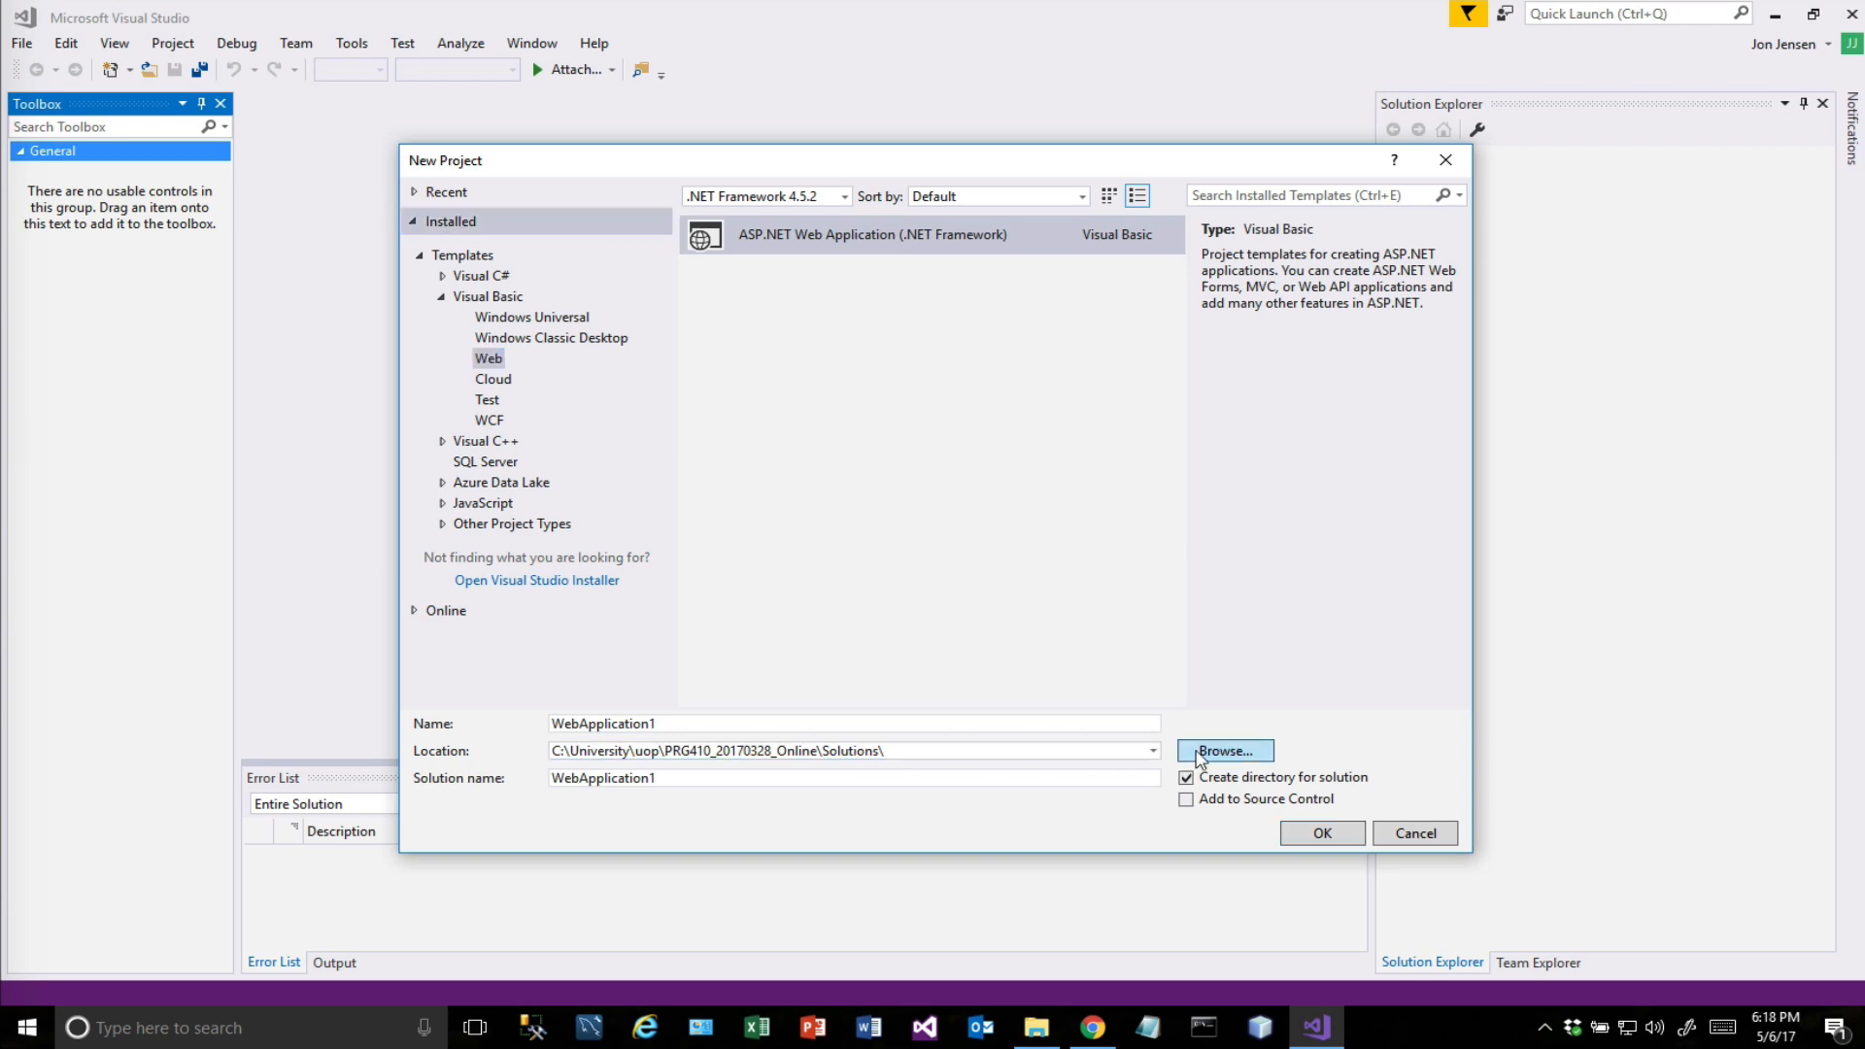
# Browse for a project location, first picking the Trash folder, then browsing again.
pyautogui.click(1222, 750)
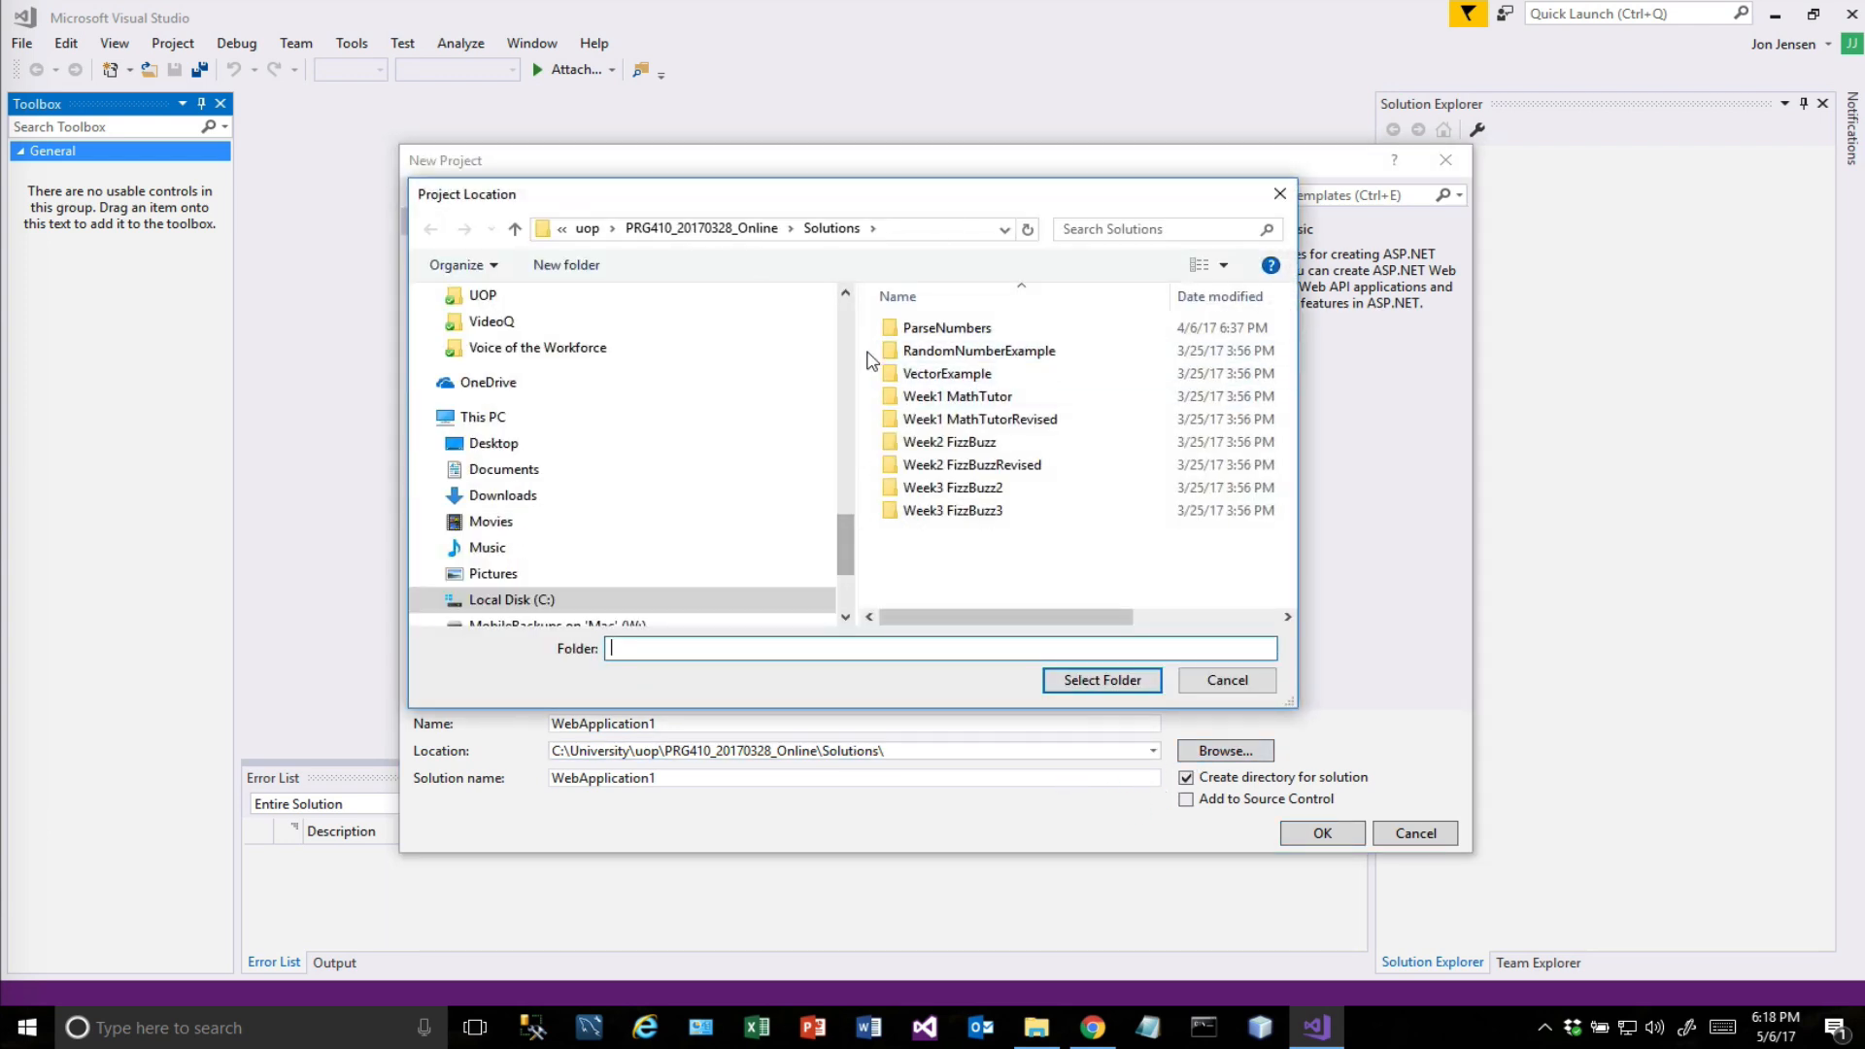
pyautogui.scroll(-3)
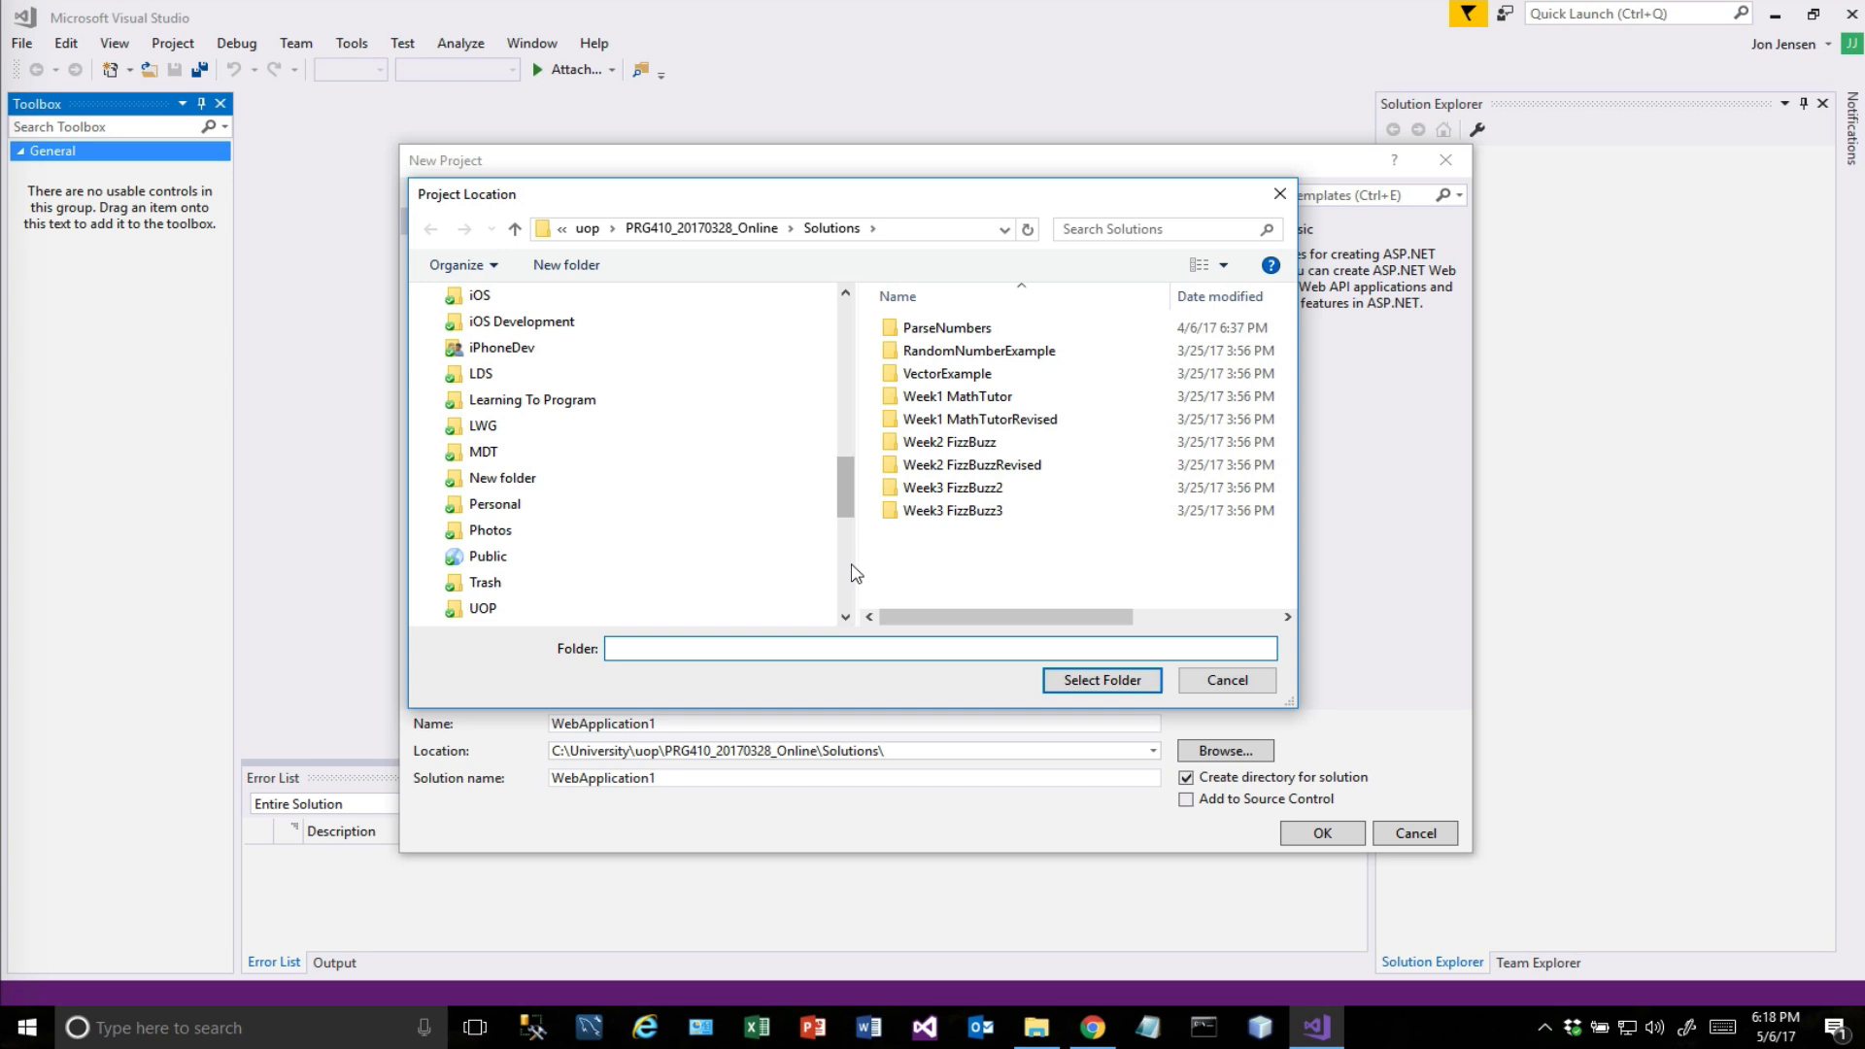
pyautogui.scroll(-3)
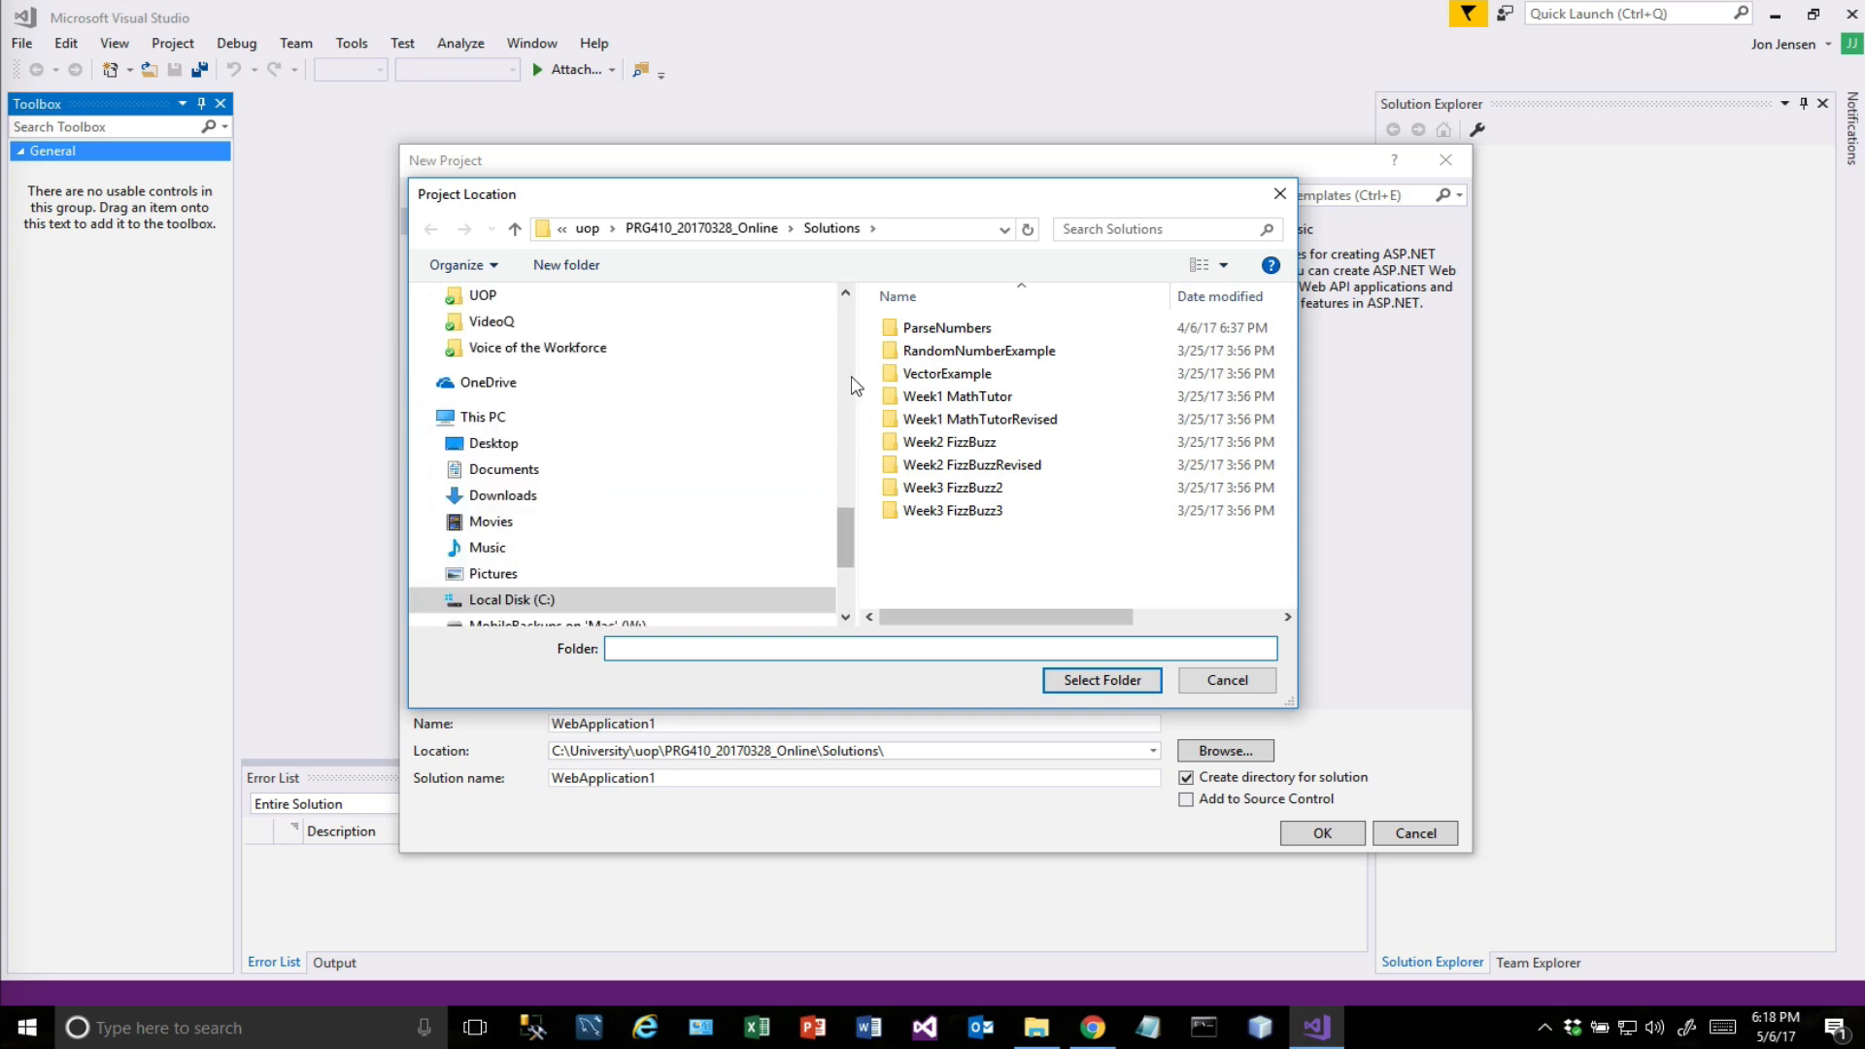
pyautogui.scroll(-3)
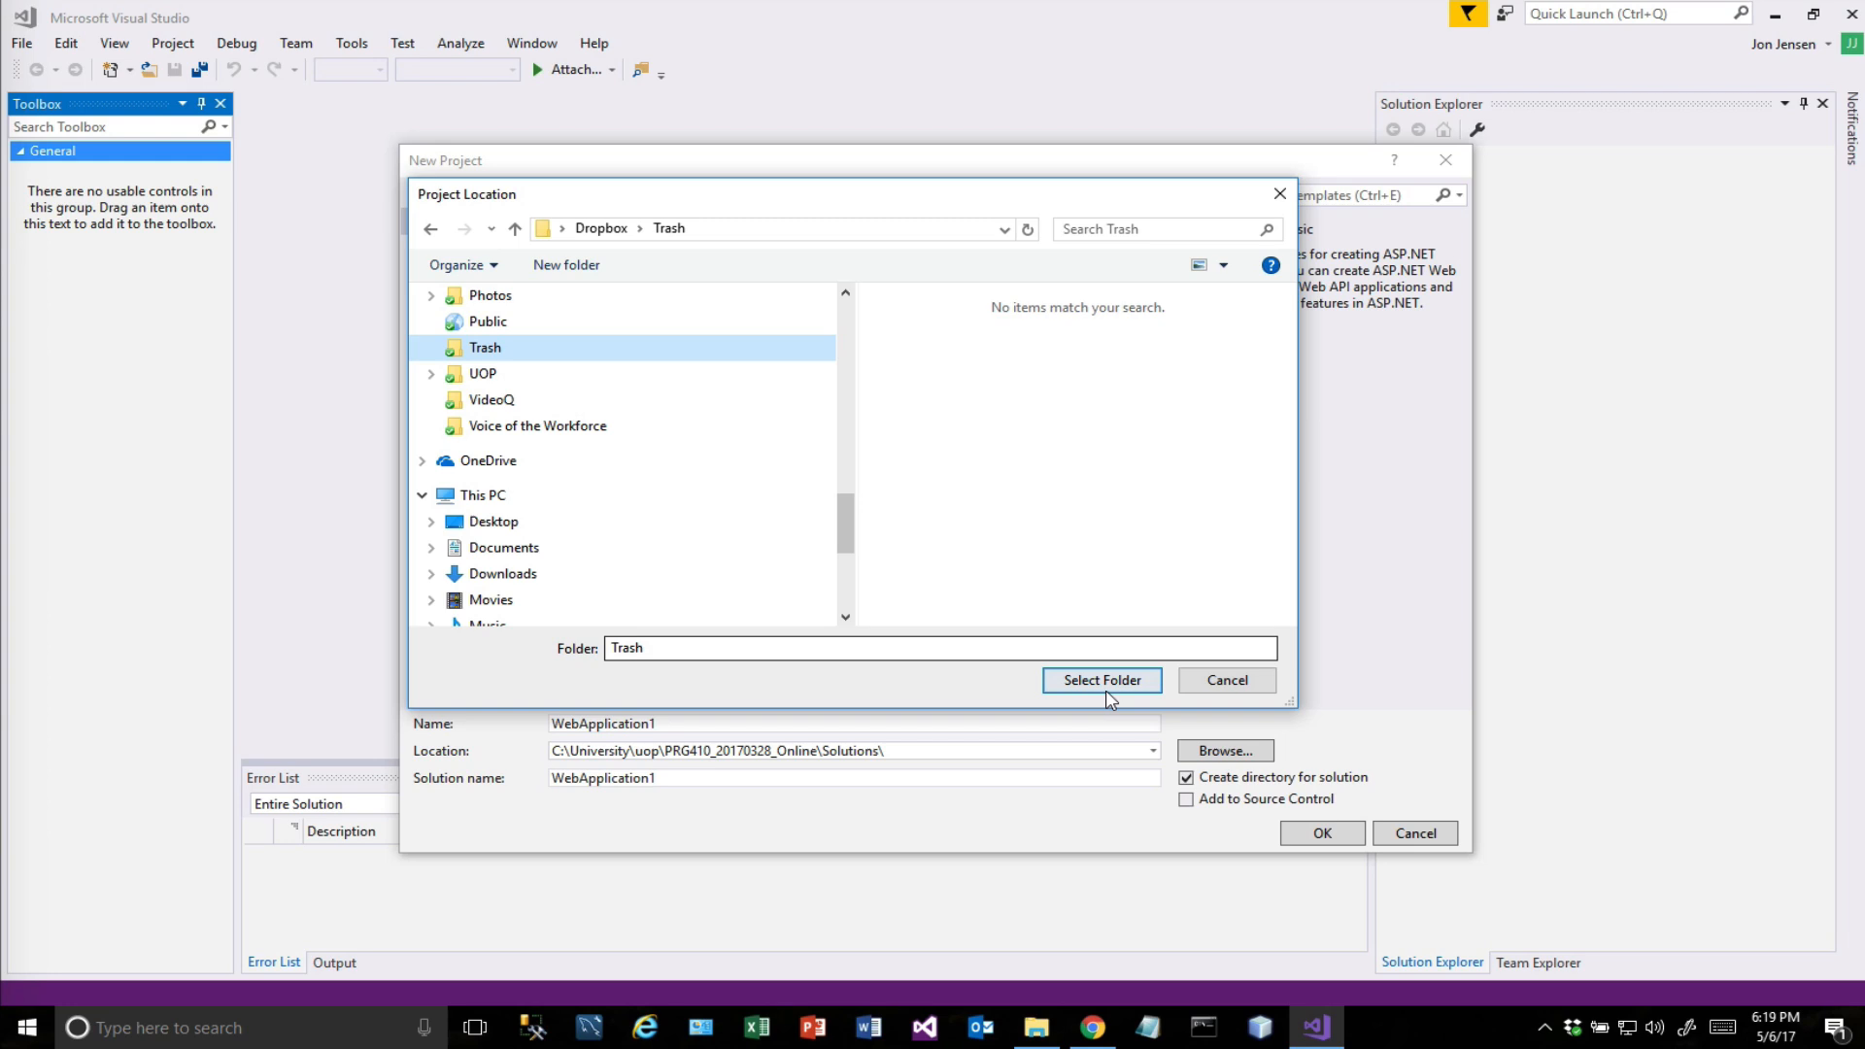
pyautogui.click(1099, 680)
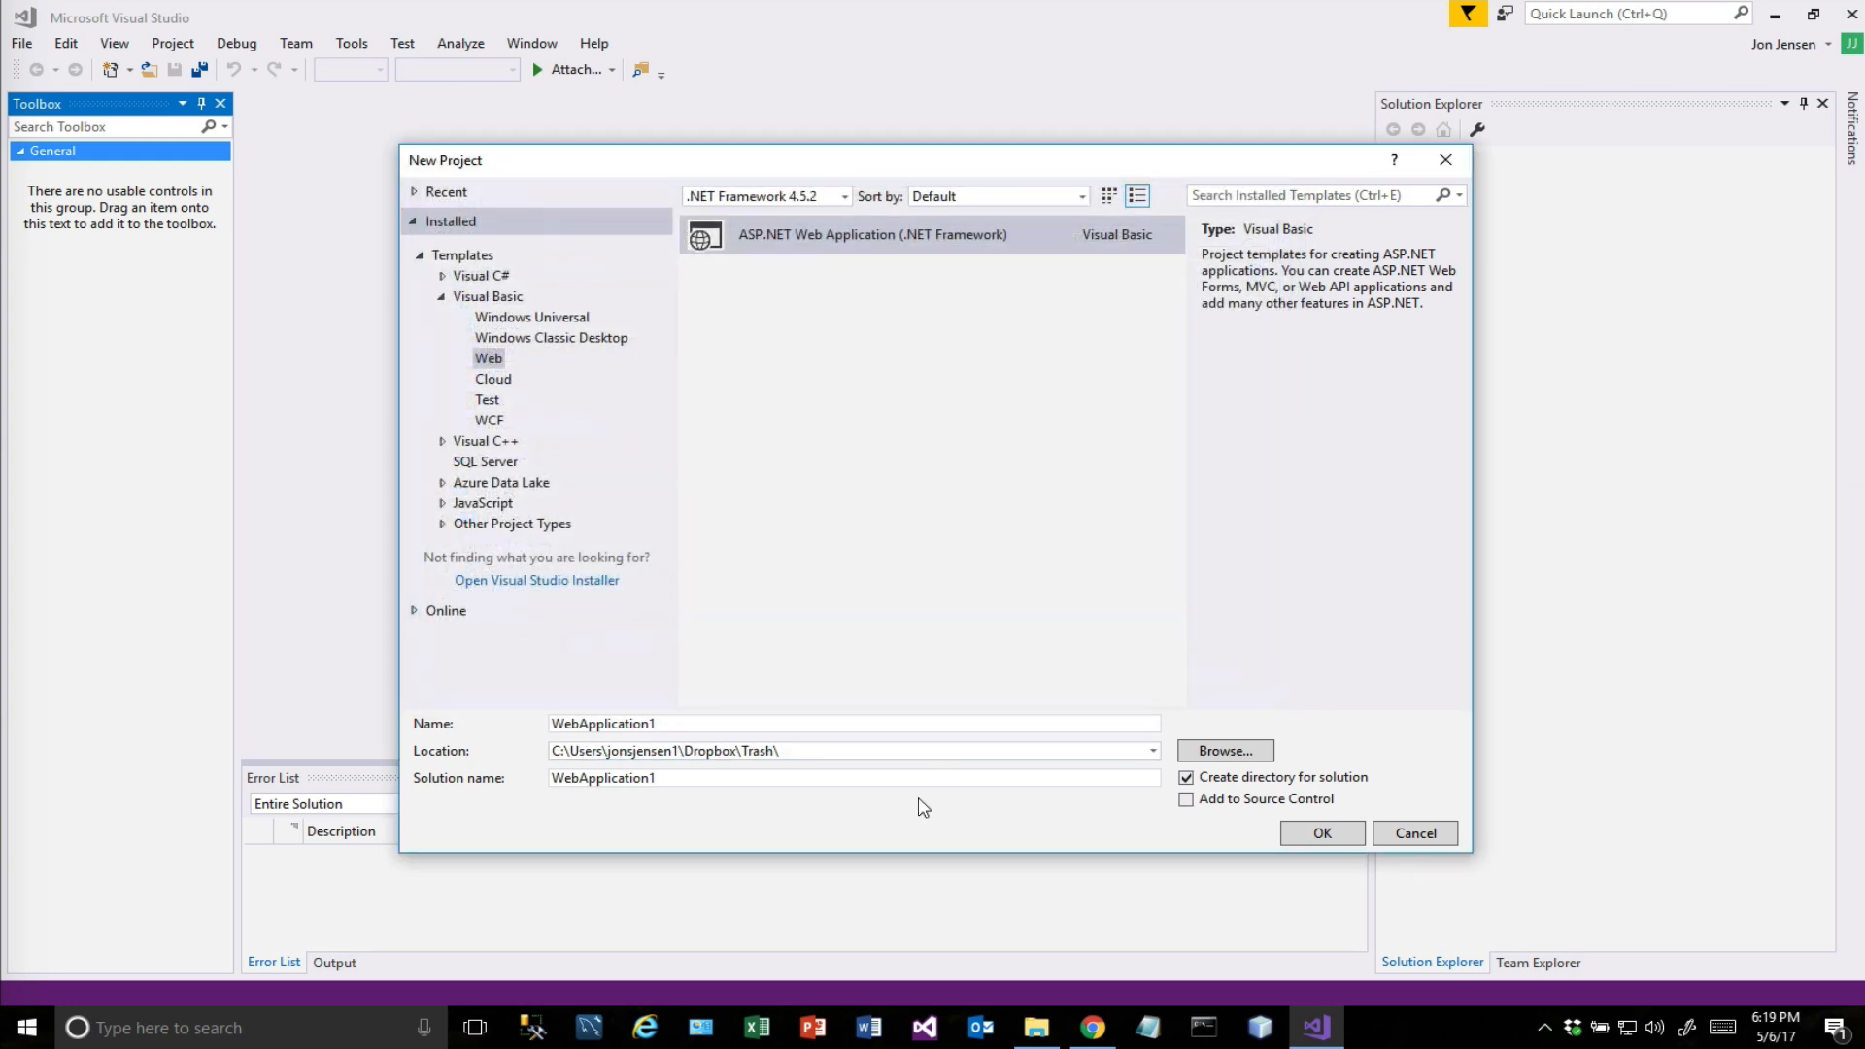
pyautogui.click(1222, 750)
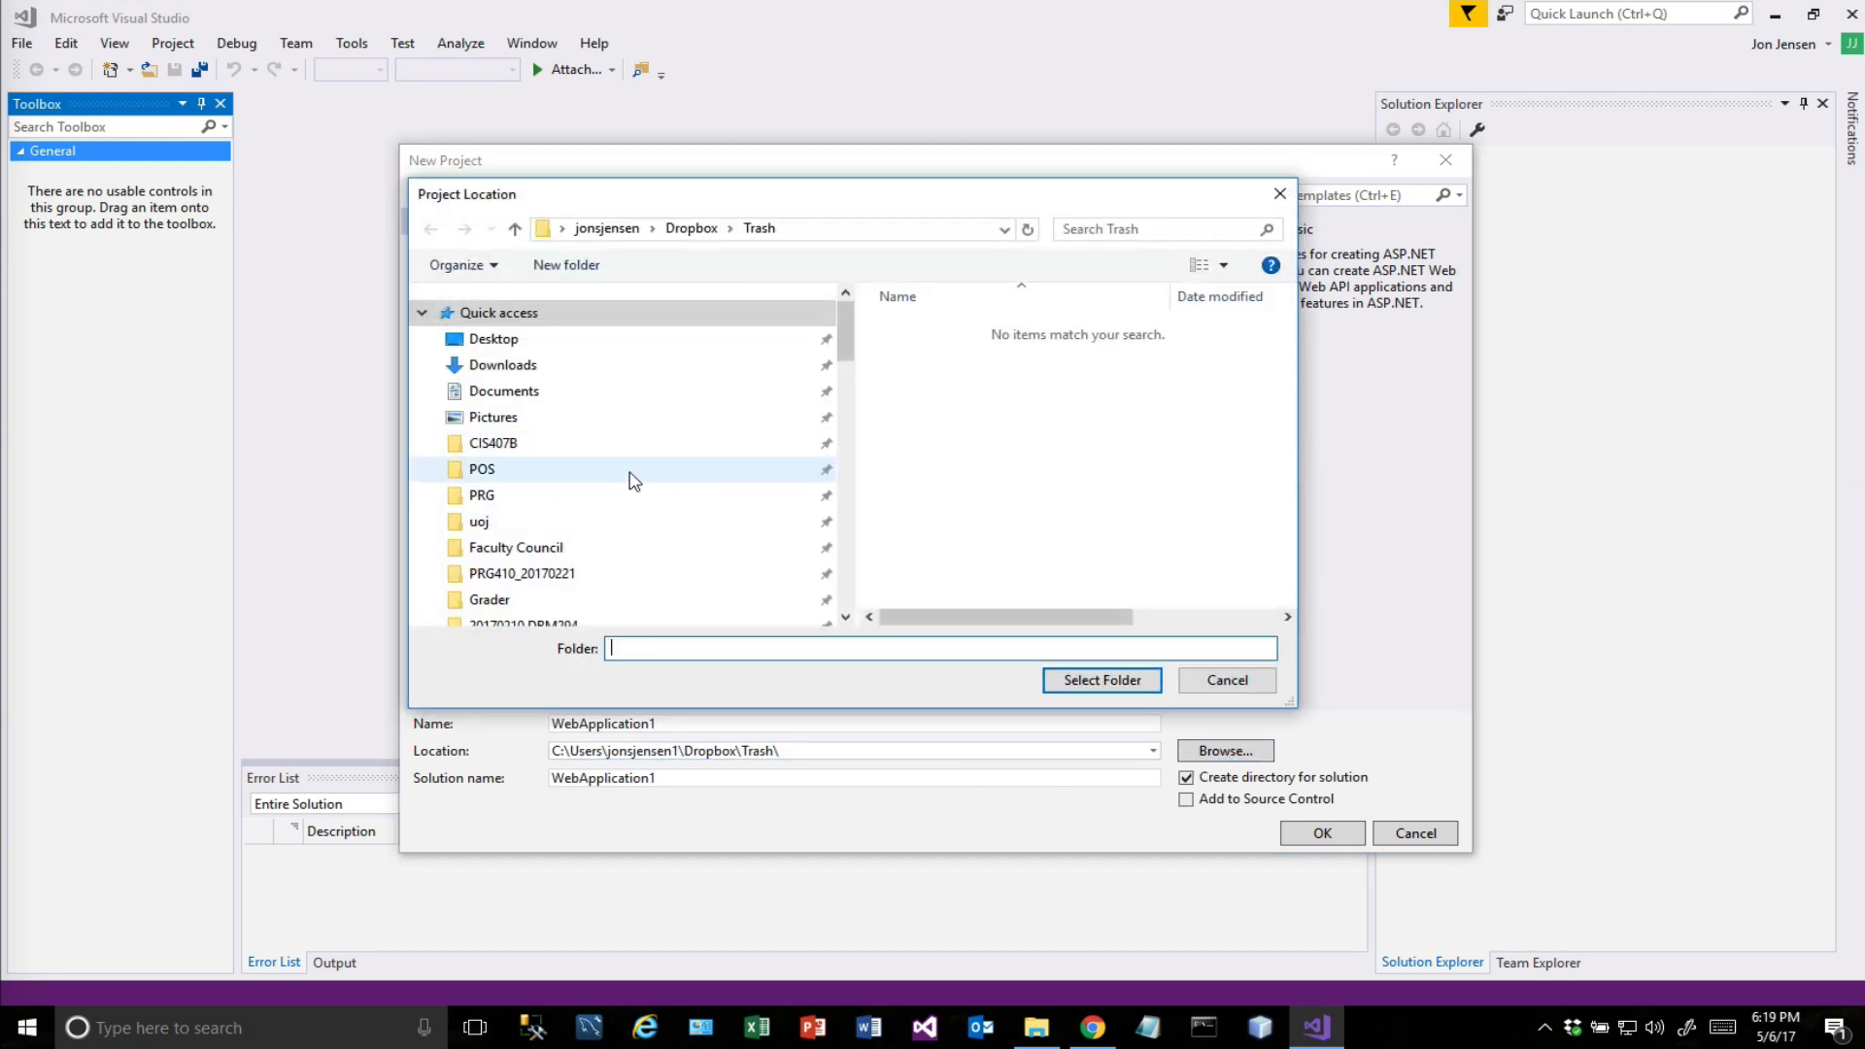
pyautogui.scroll(-3)
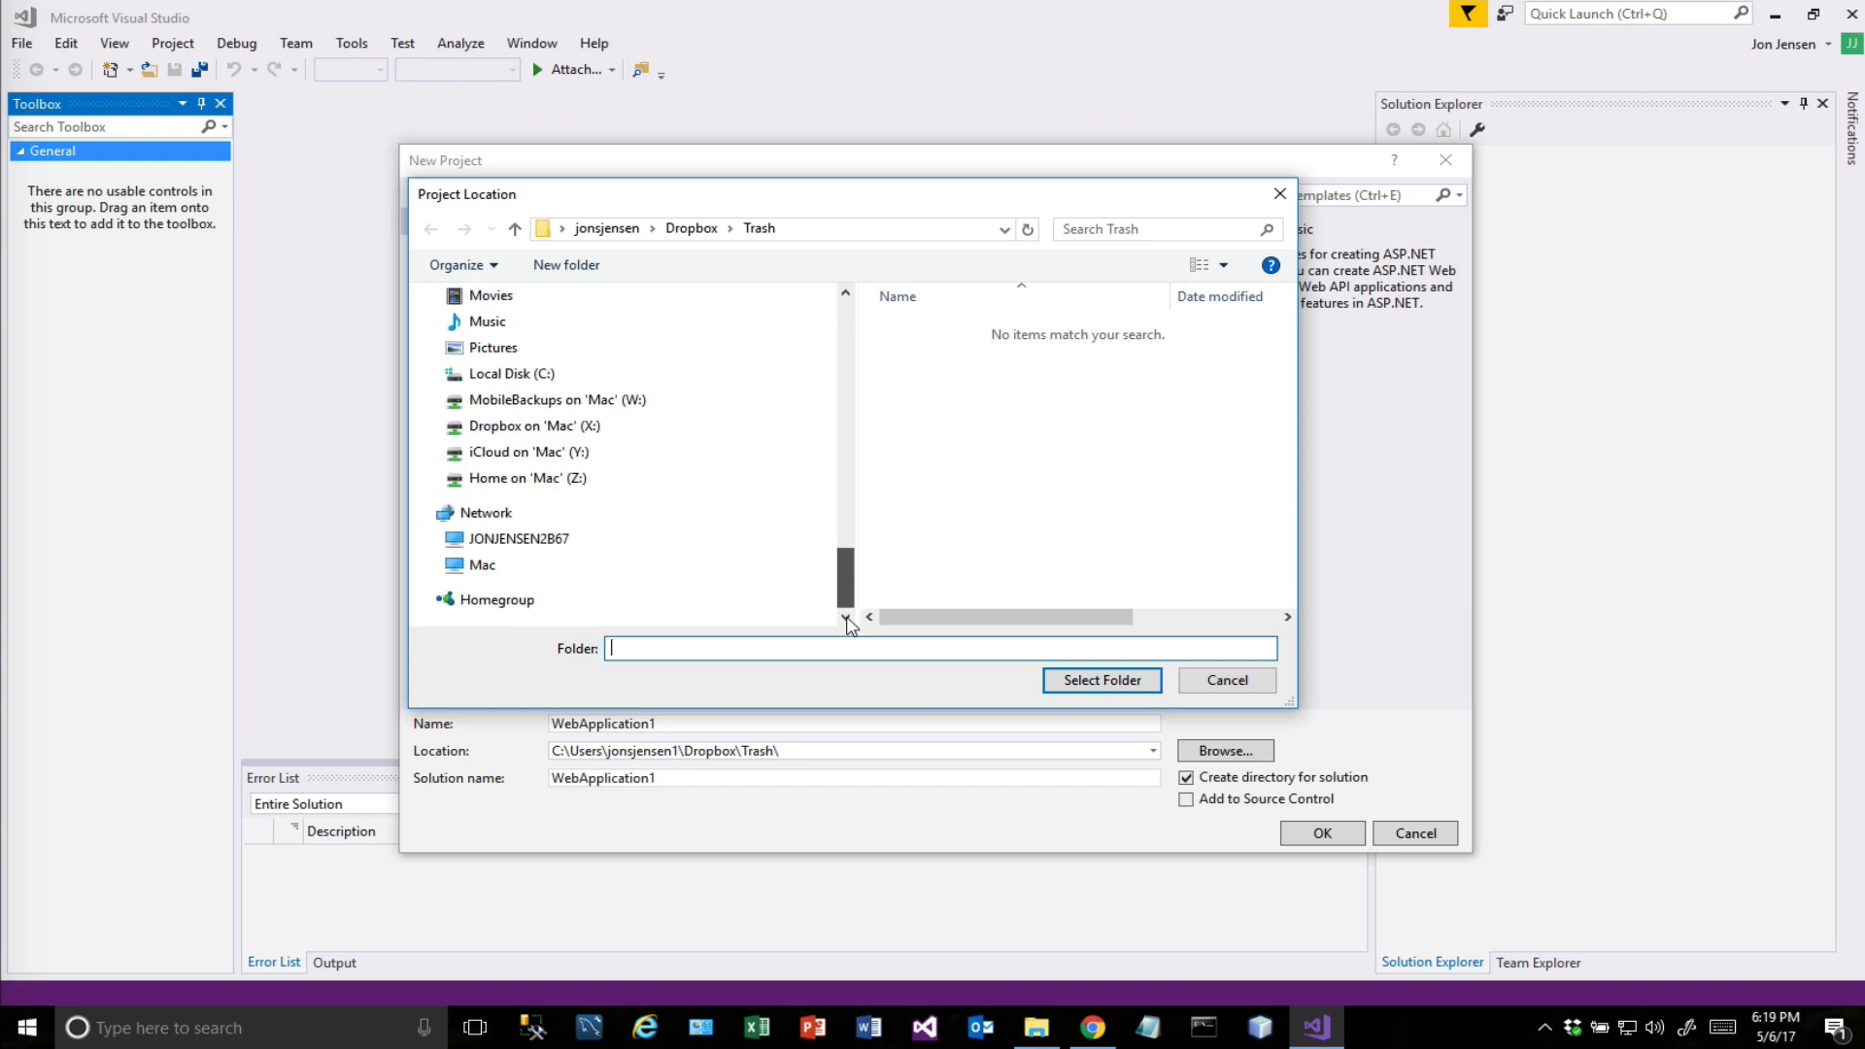
# Create a VB folder in C:\University\uoj\REST and select it as the project location.
pyautogui.click(511, 373)
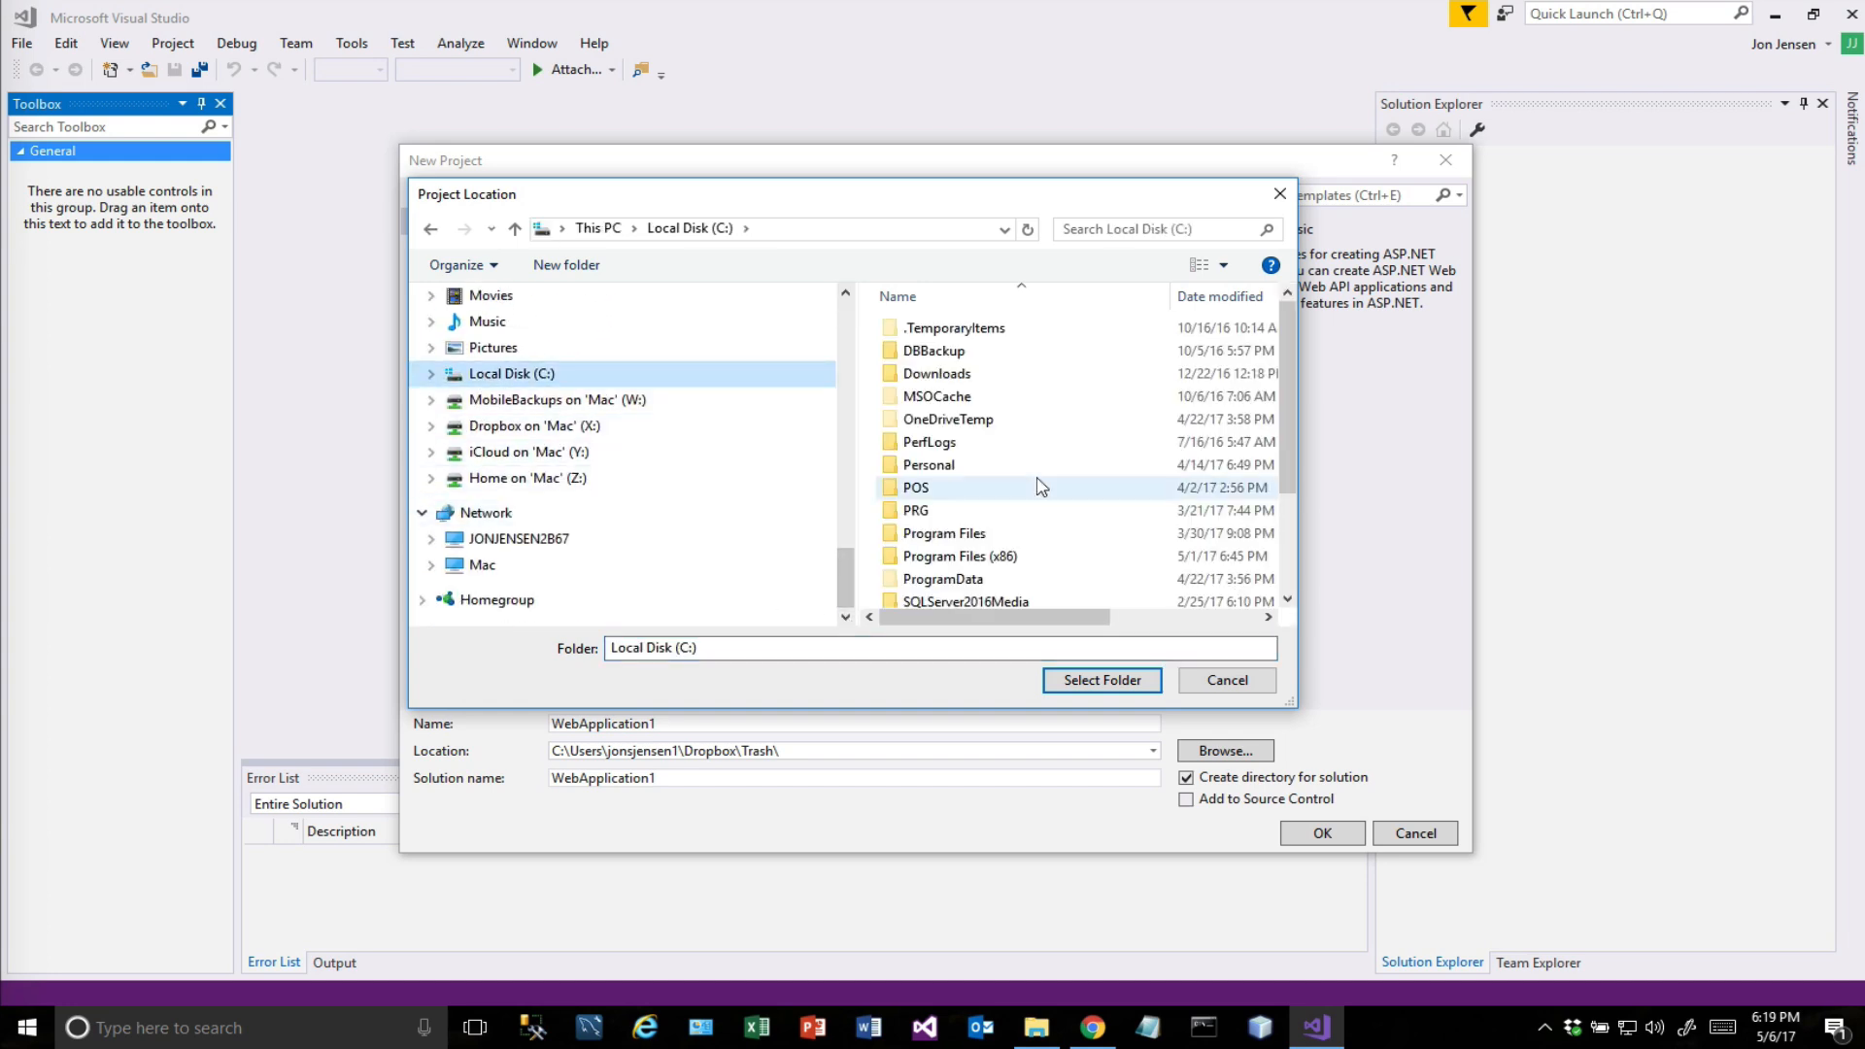
pyautogui.doubleClick(940, 487)
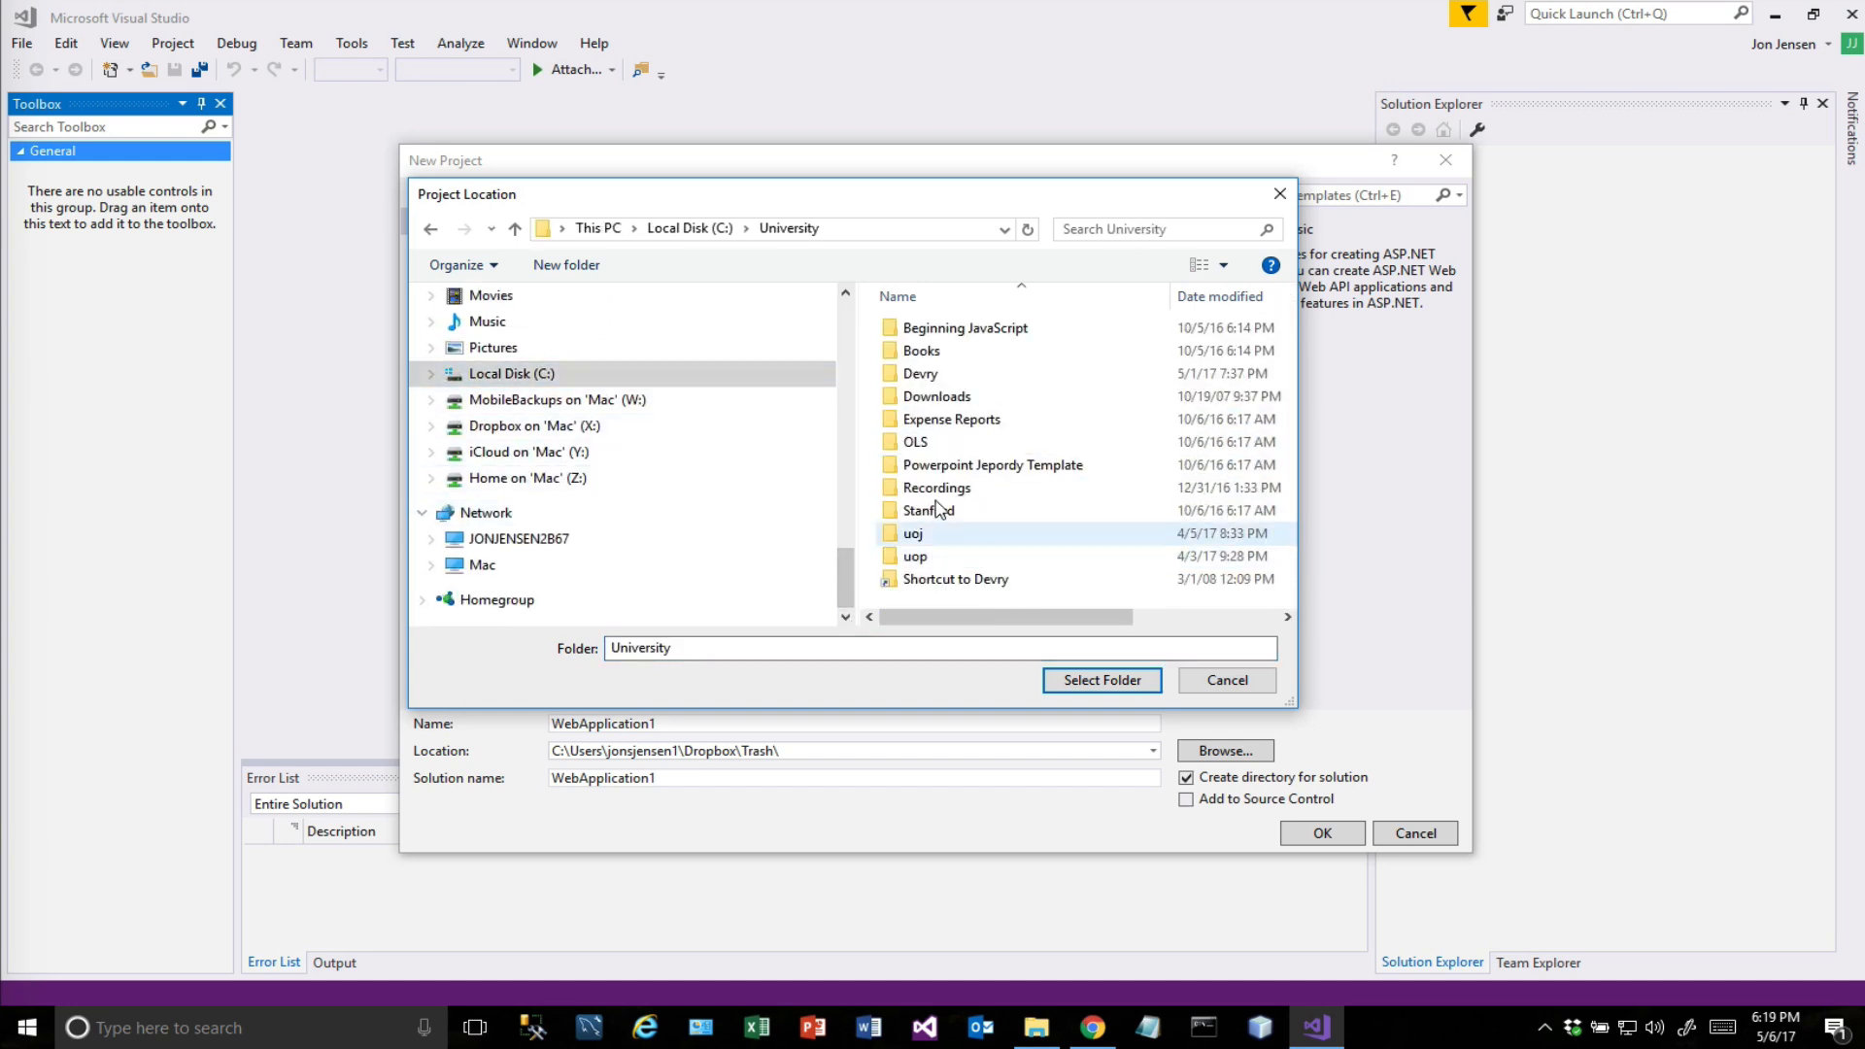
pyautogui.doubleClick(913, 532)
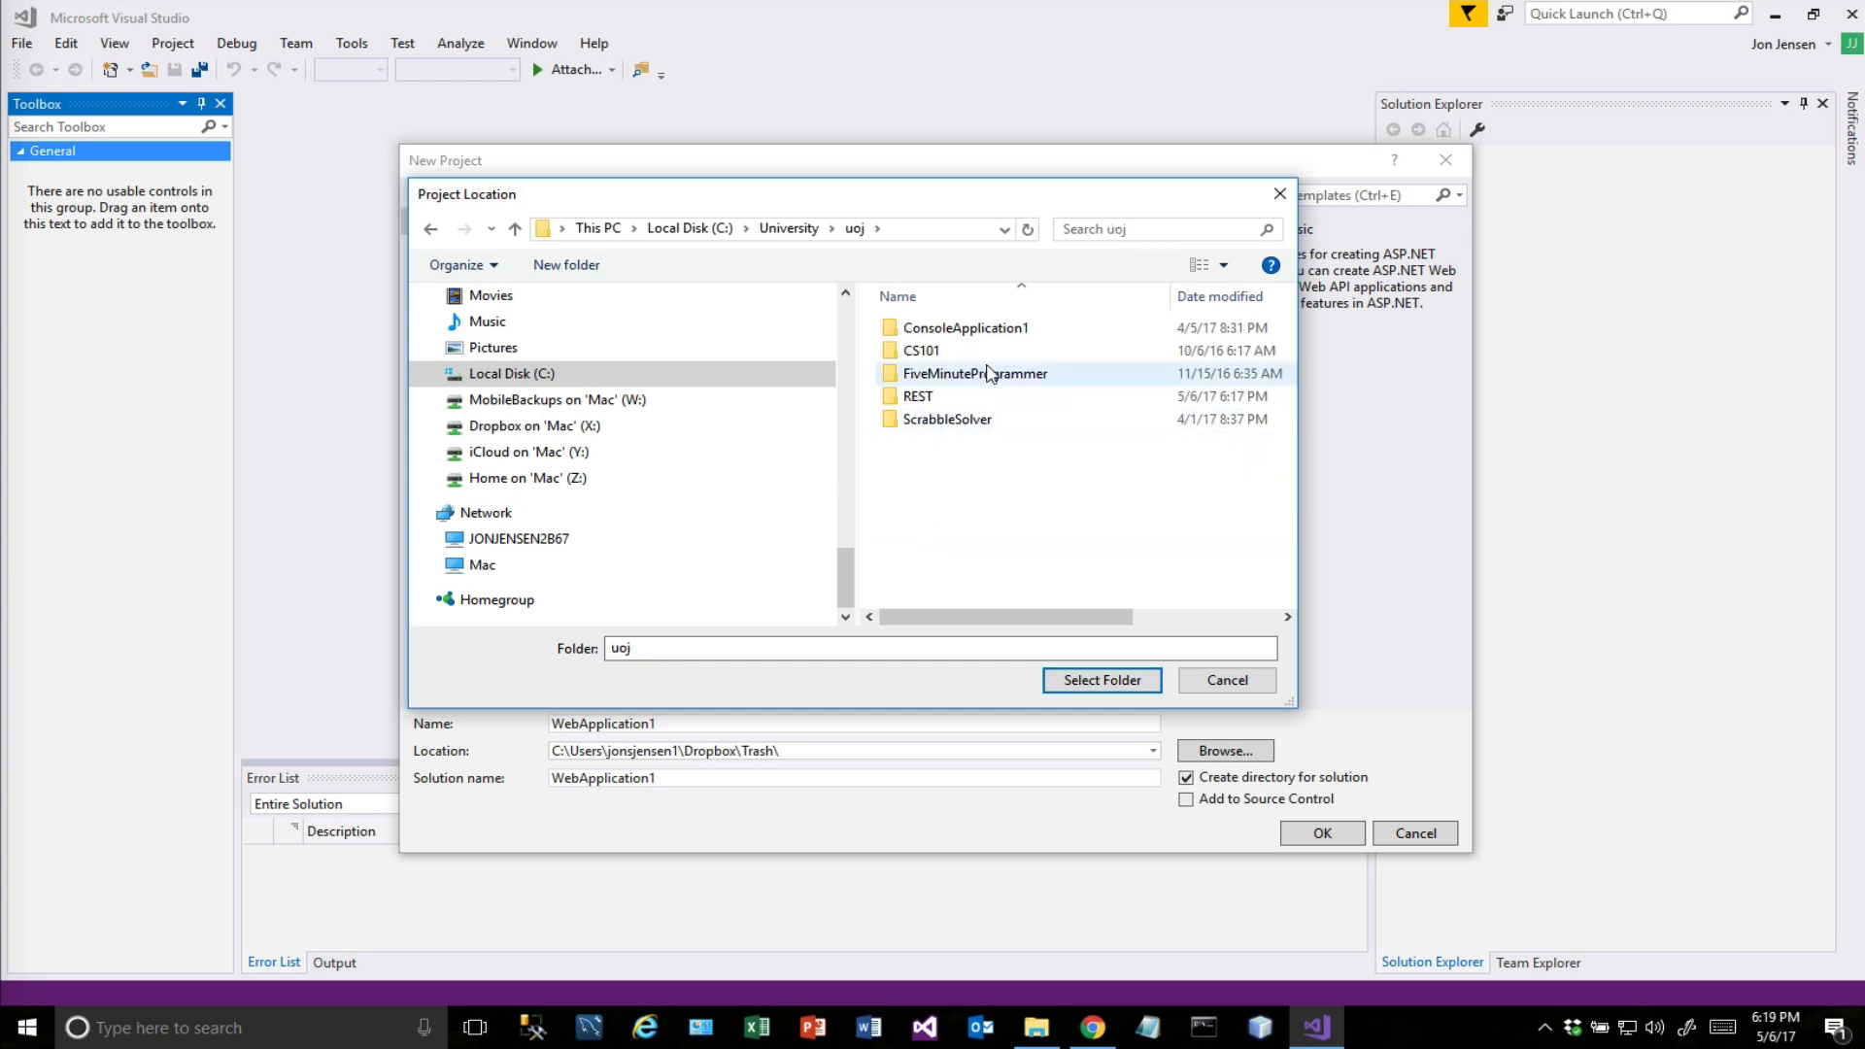
pyautogui.doubleClick(917, 394)
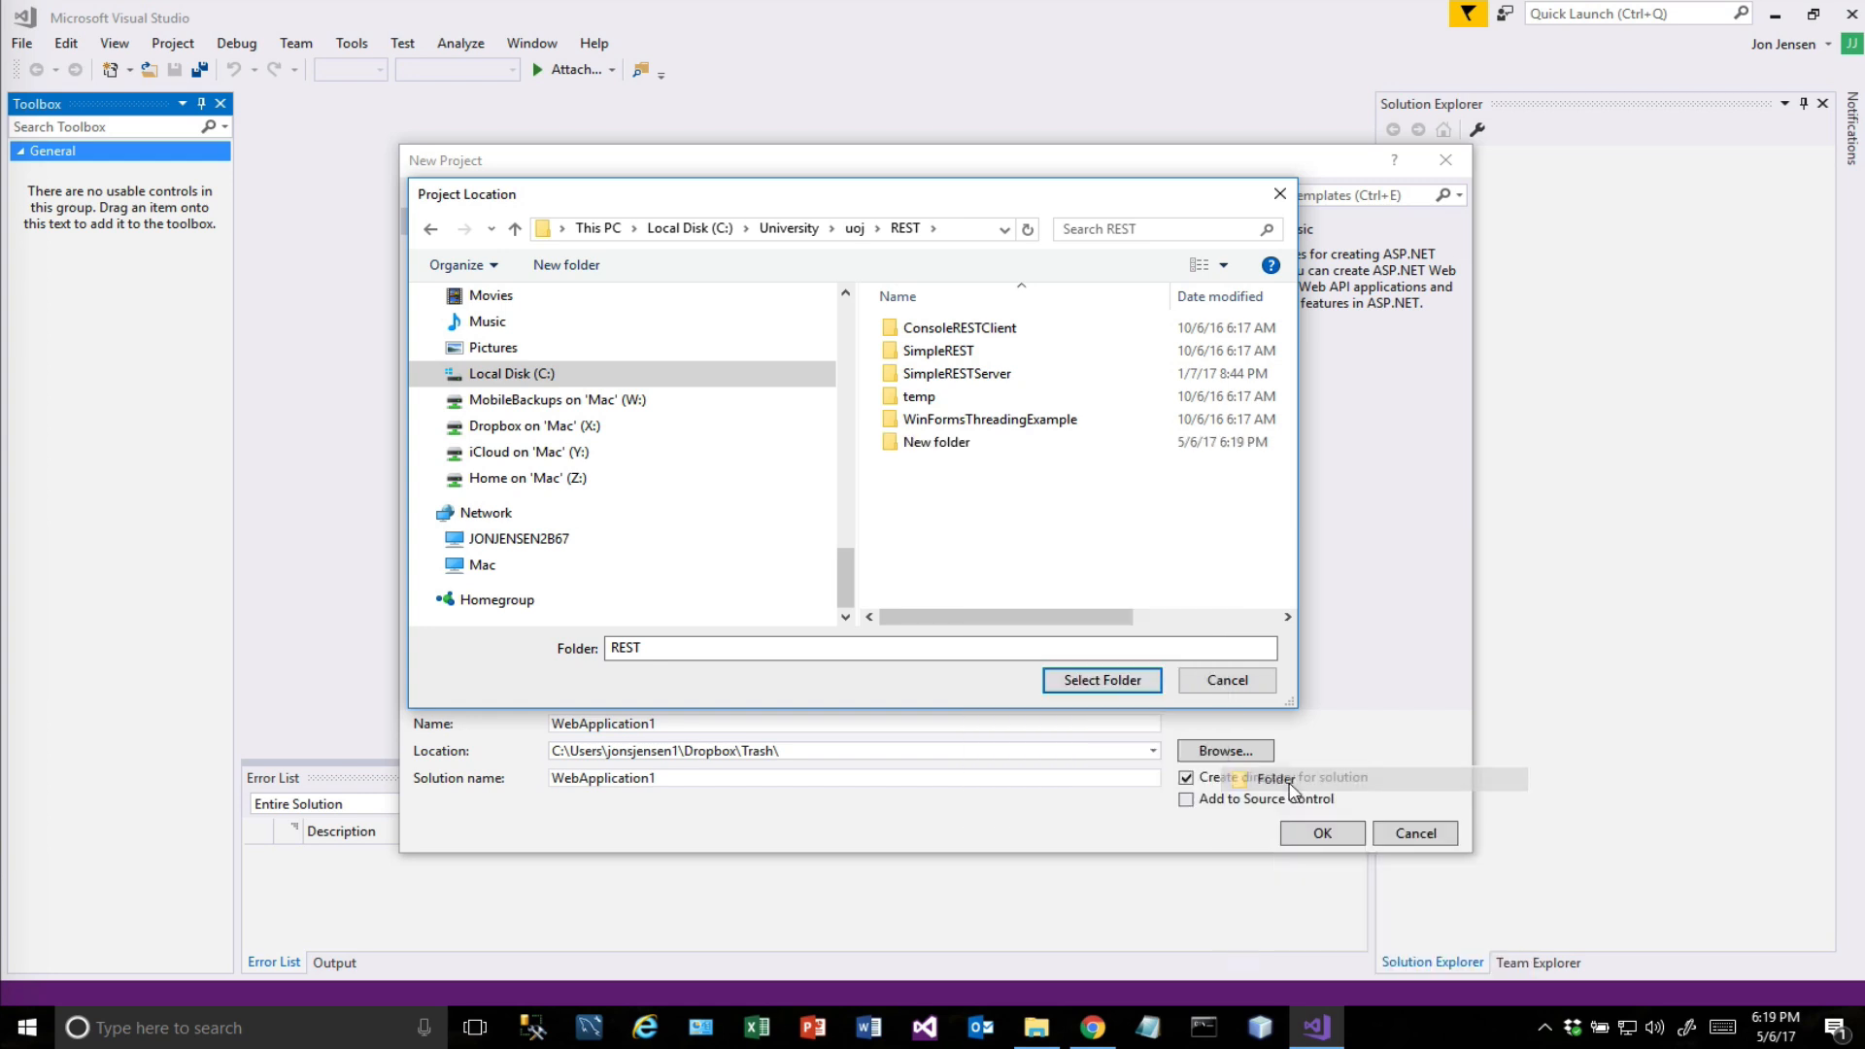
pyautogui.write('VB')
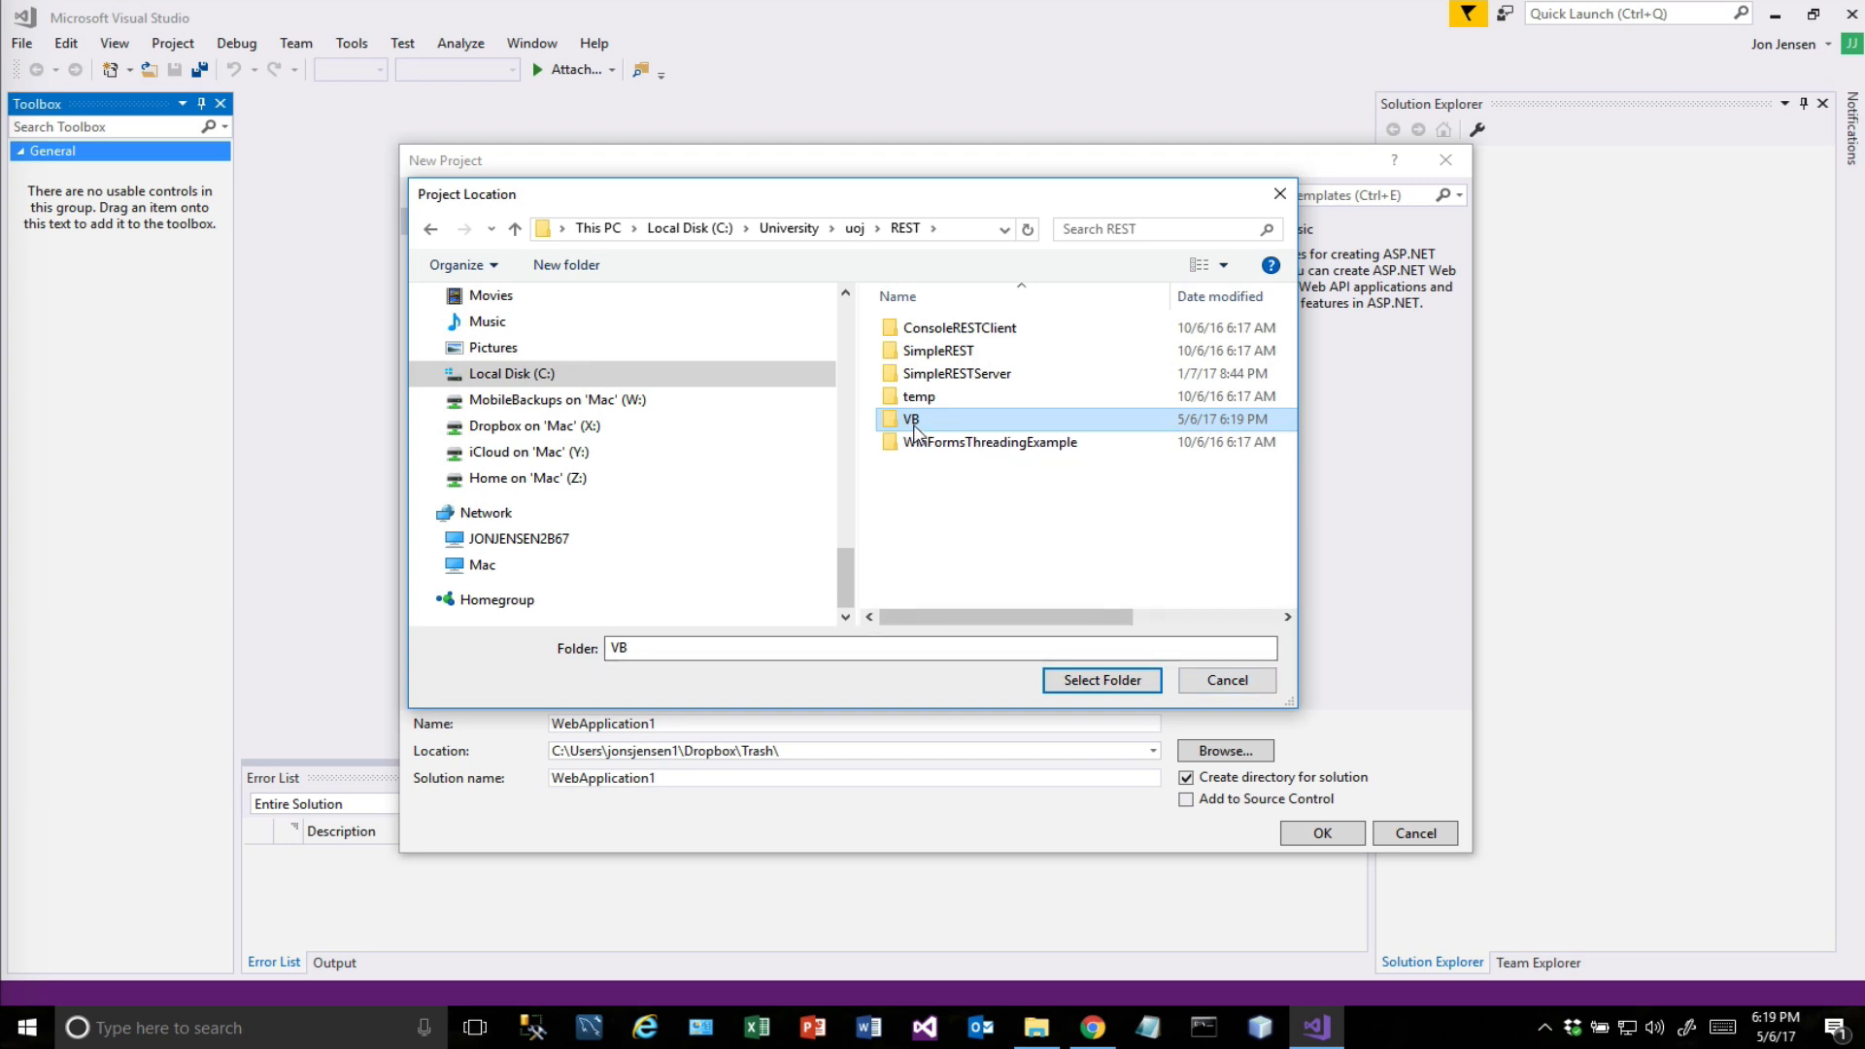
pyautogui.doubleClick(913, 420)
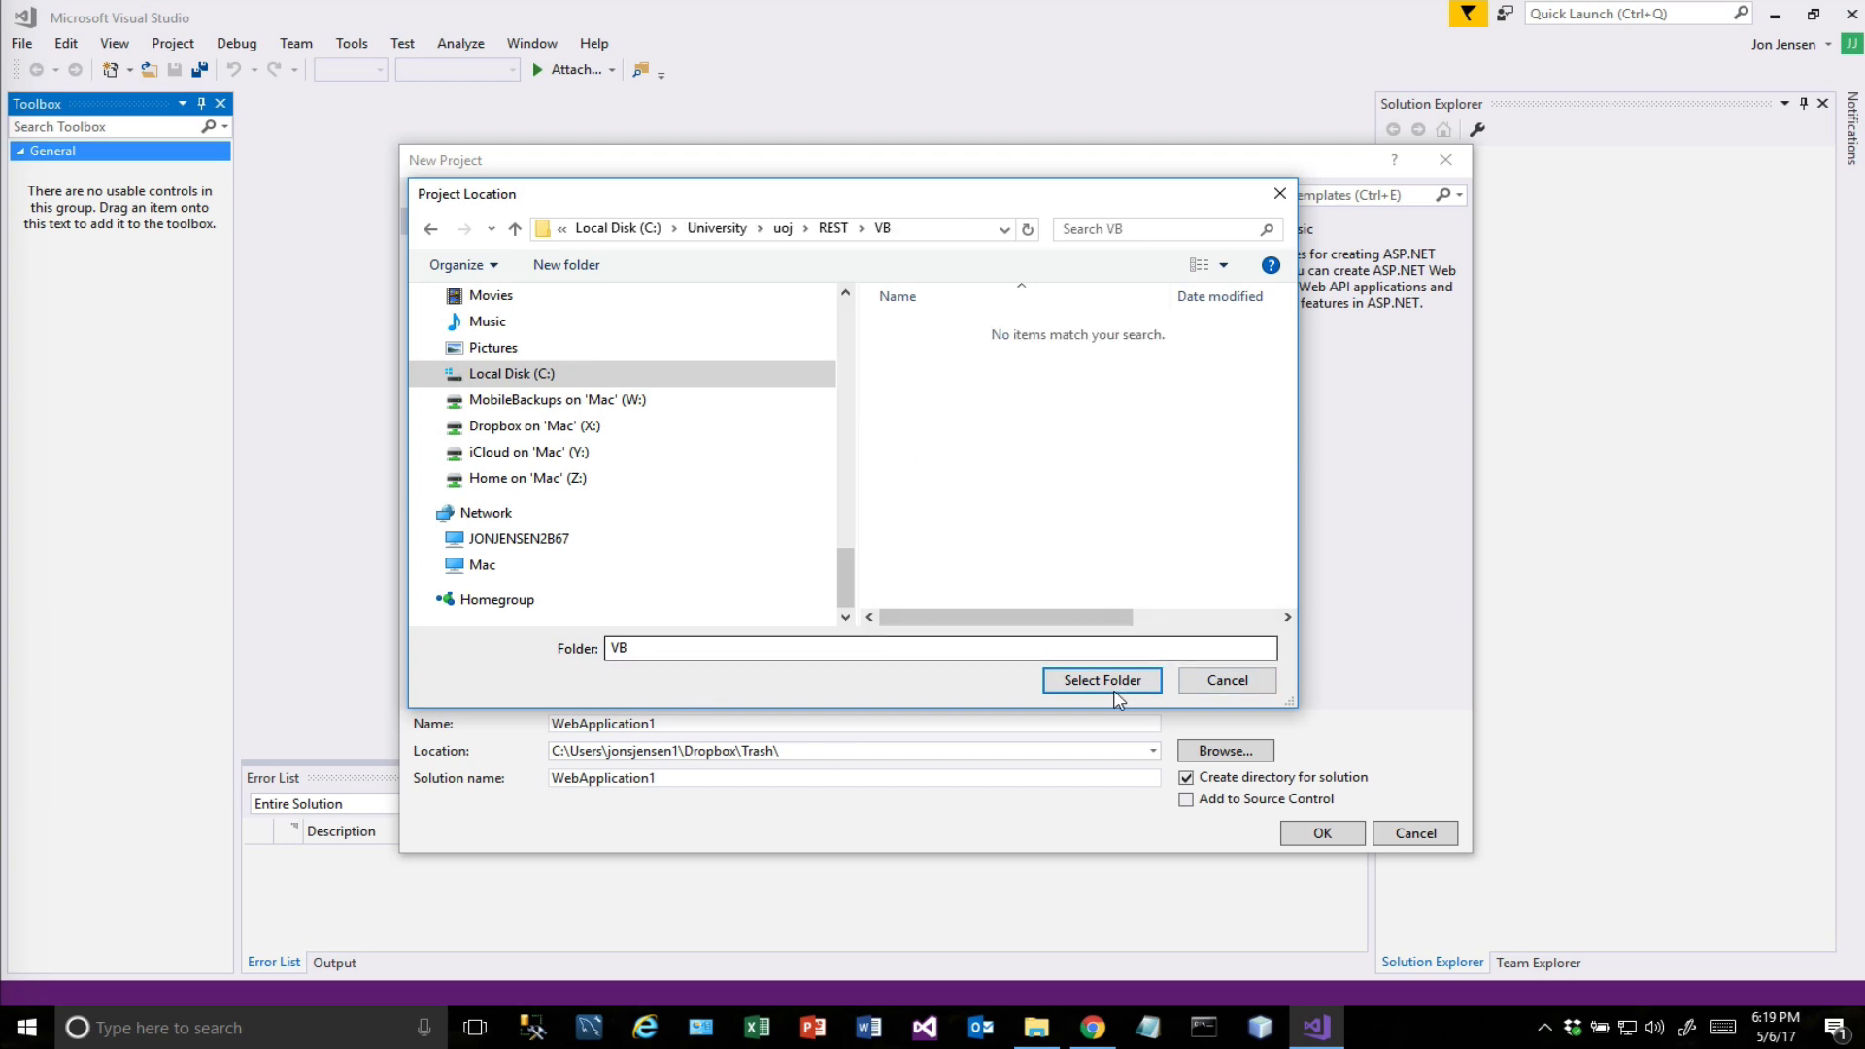
pyautogui.click(1099, 680)
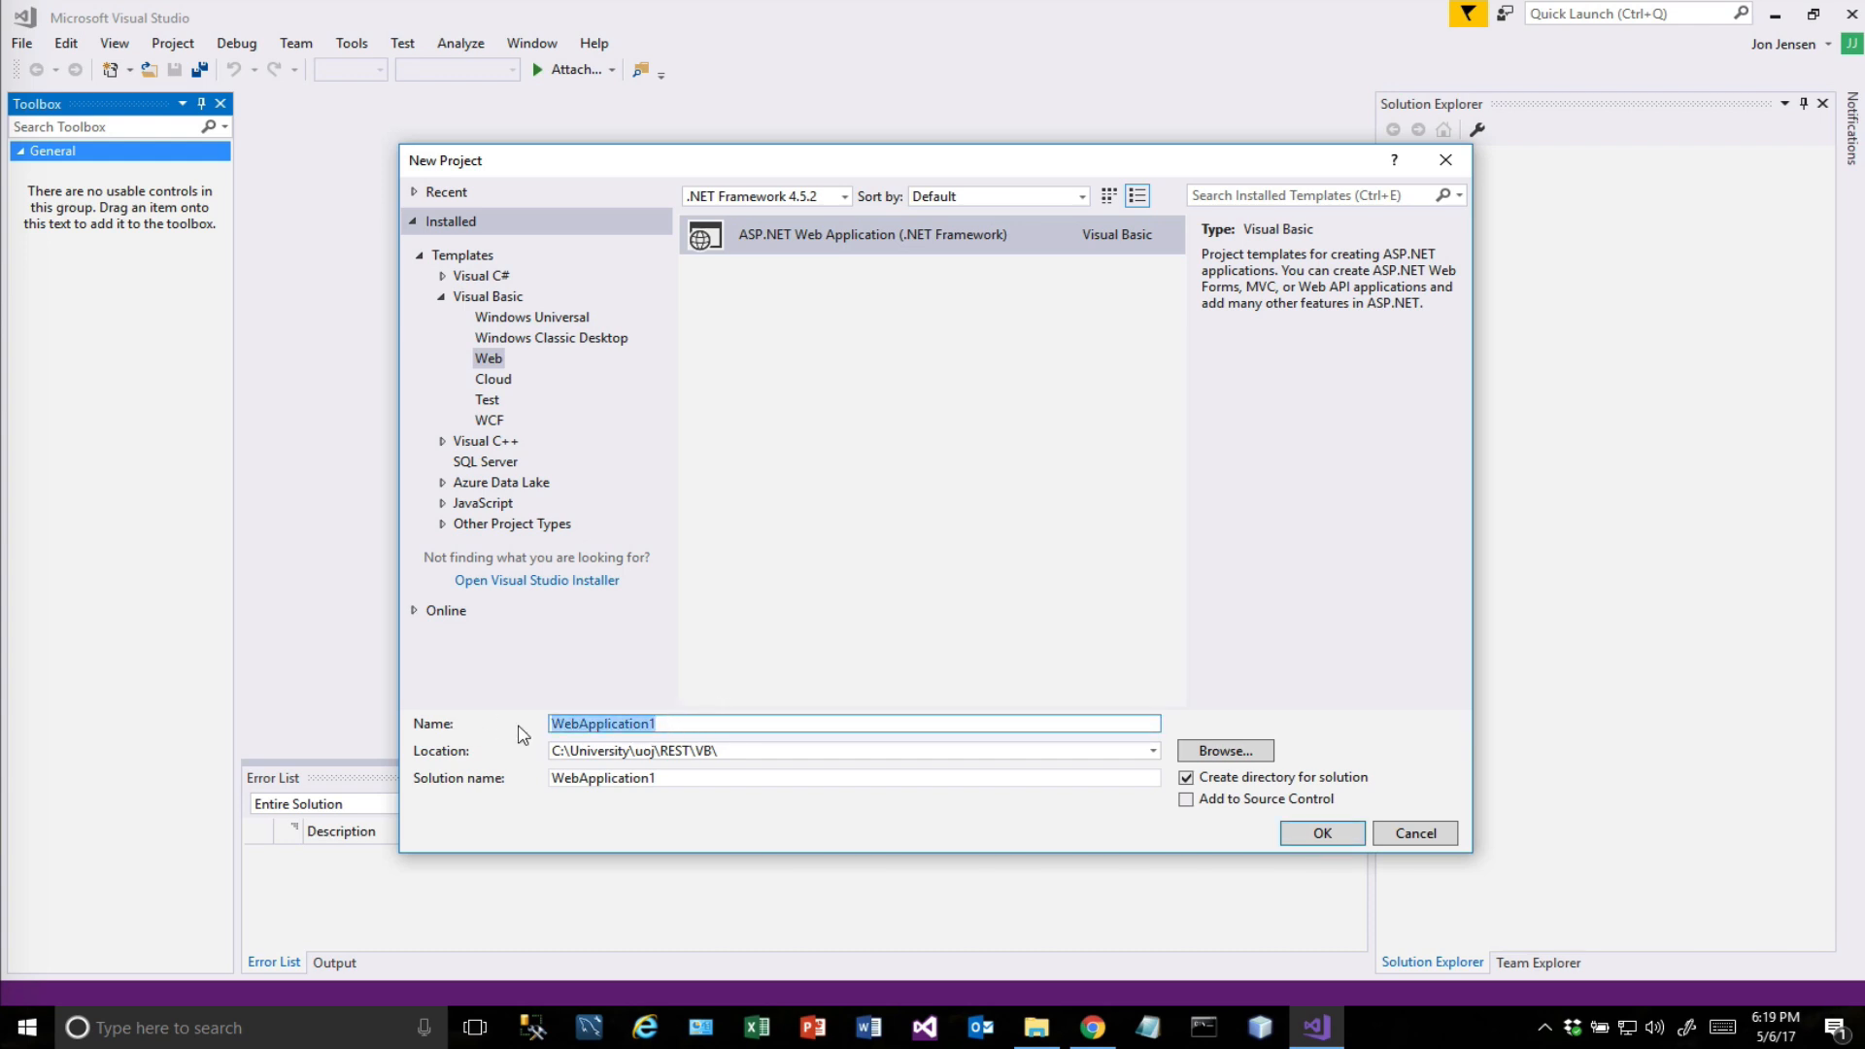
# Name the project SimpleRESTServer and confirm the New Project dialog.
pyautogui.write('SimpleREST')
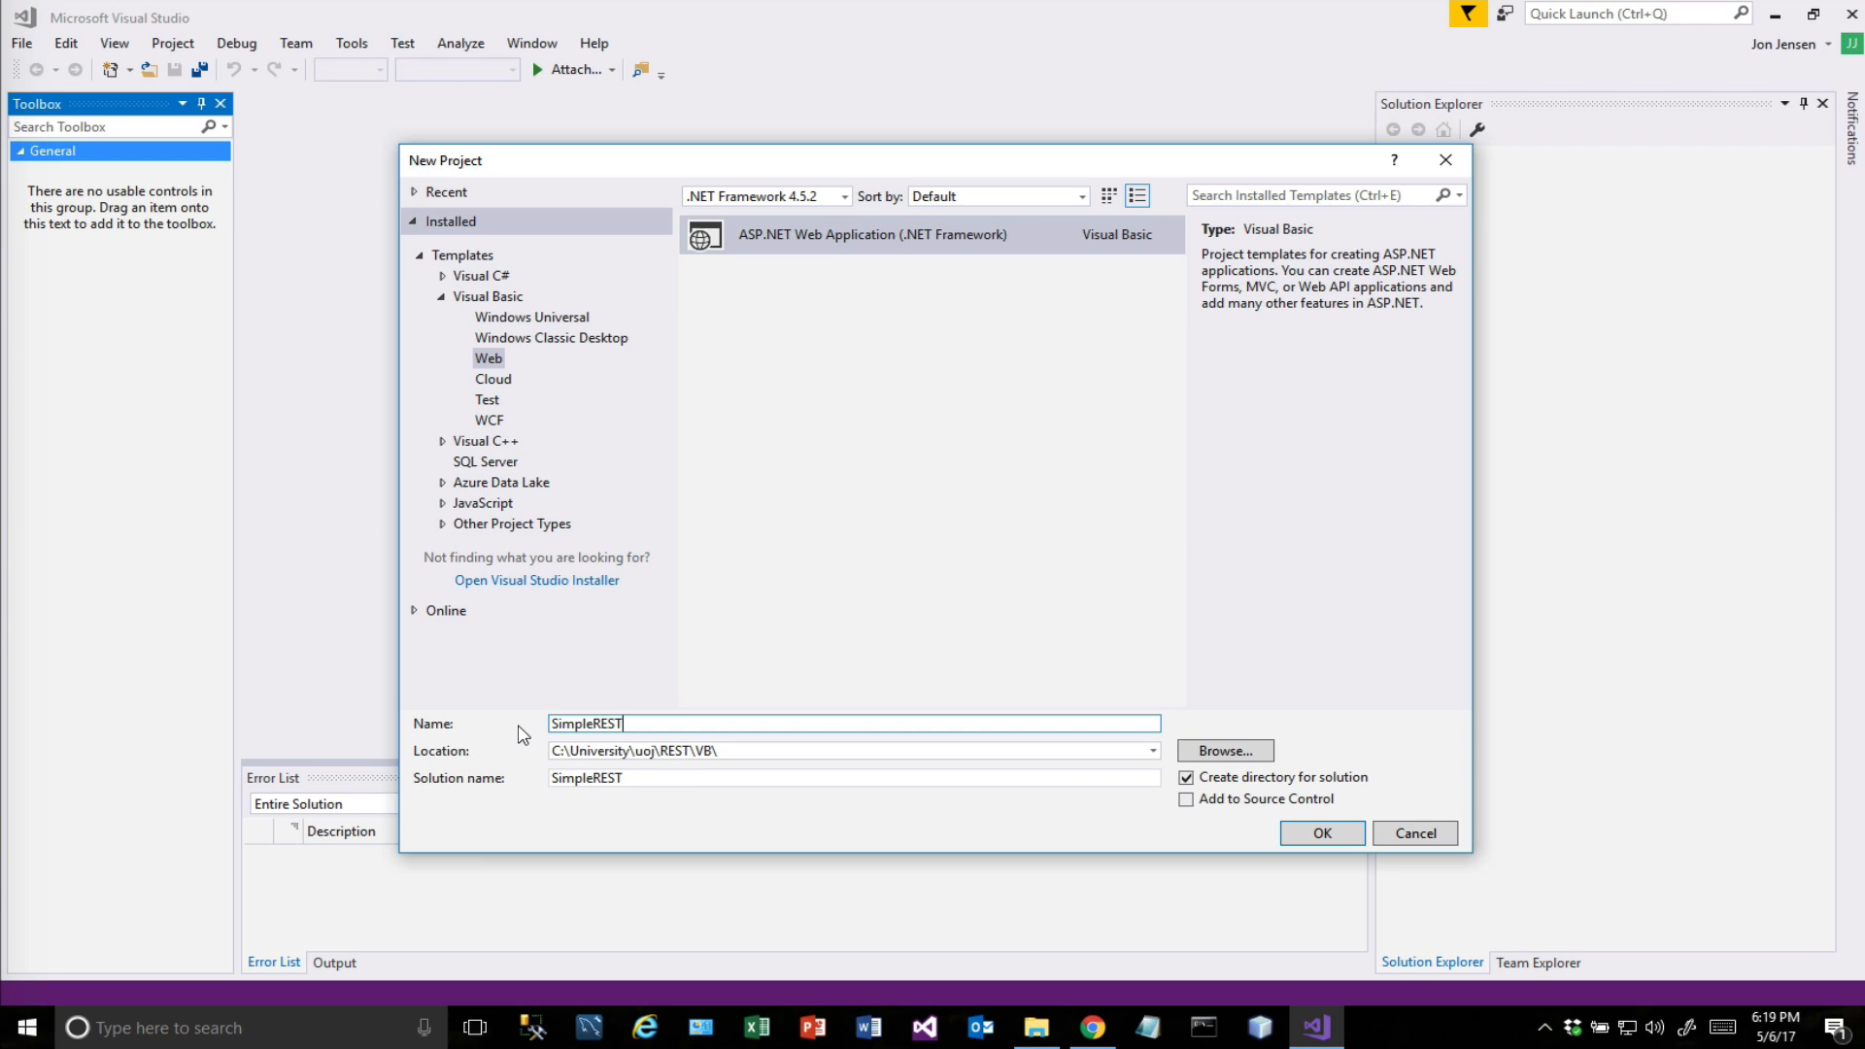
pyautogui.write('Server')
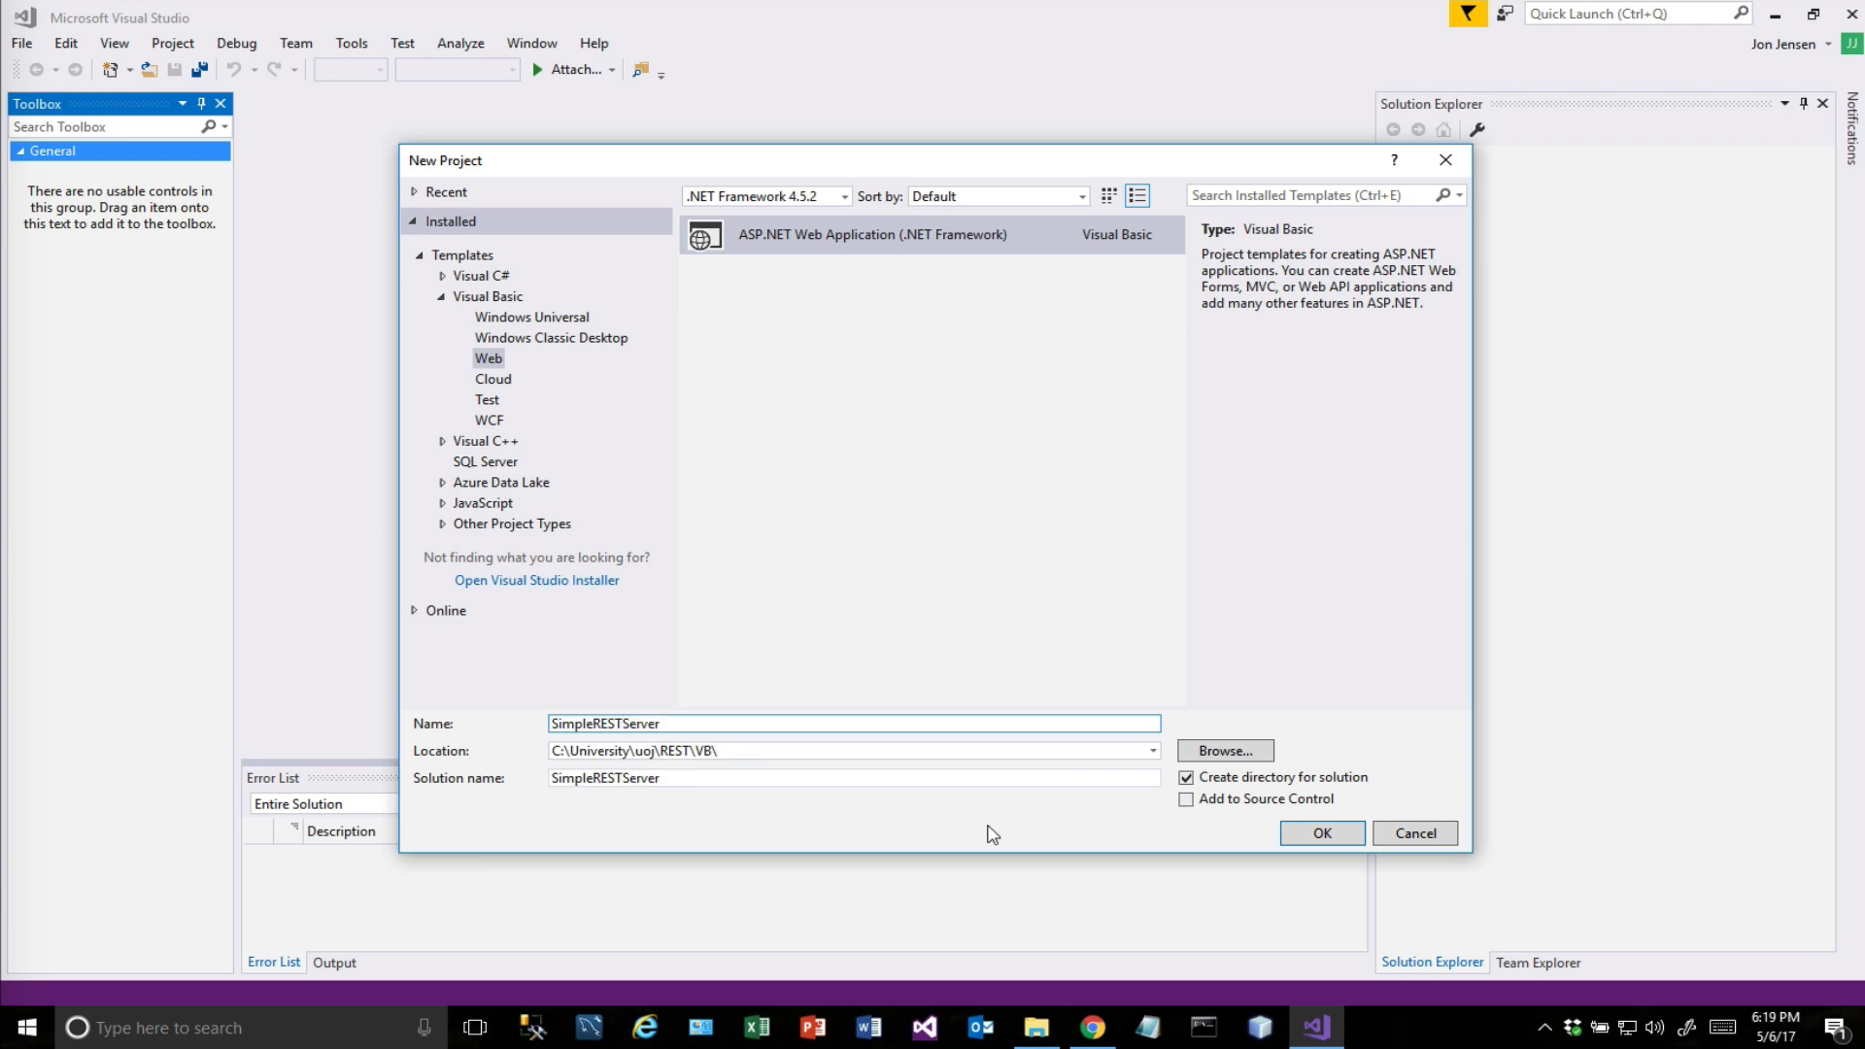
pyautogui.moveTo(963, 828)
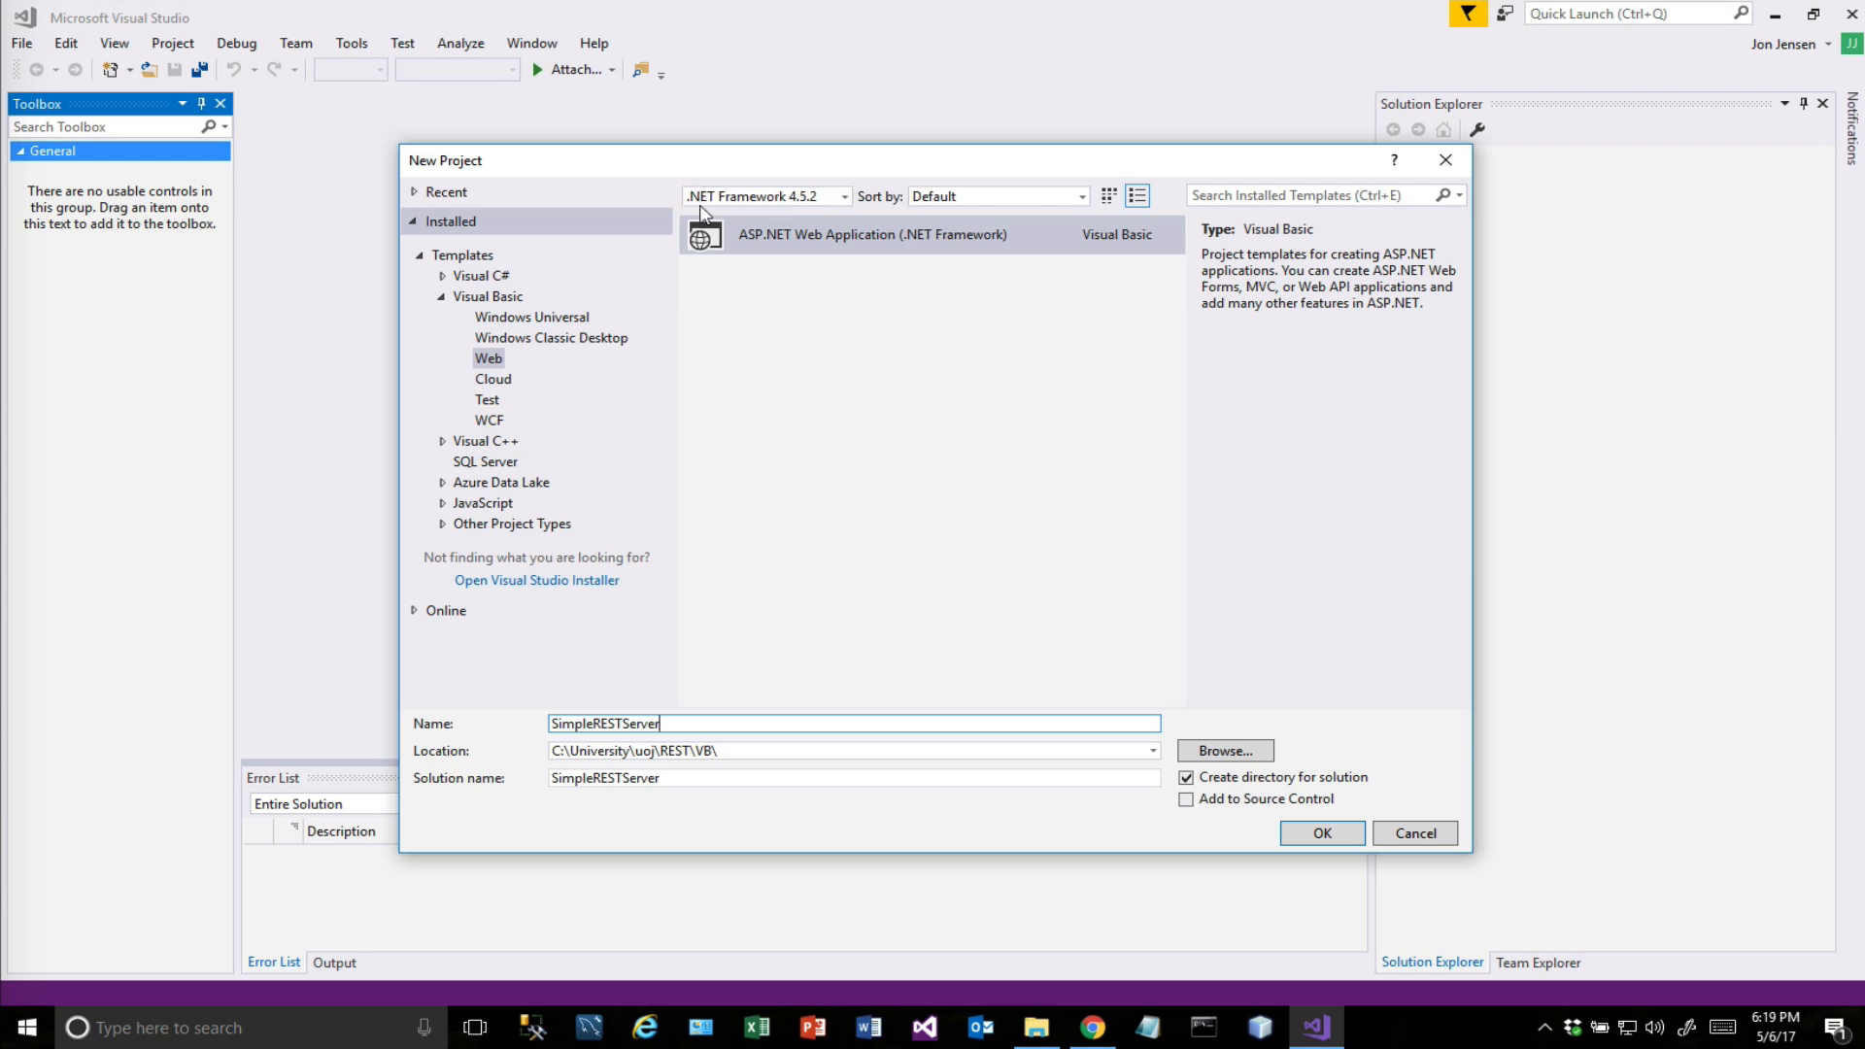
pyautogui.moveTo(1336, 732)
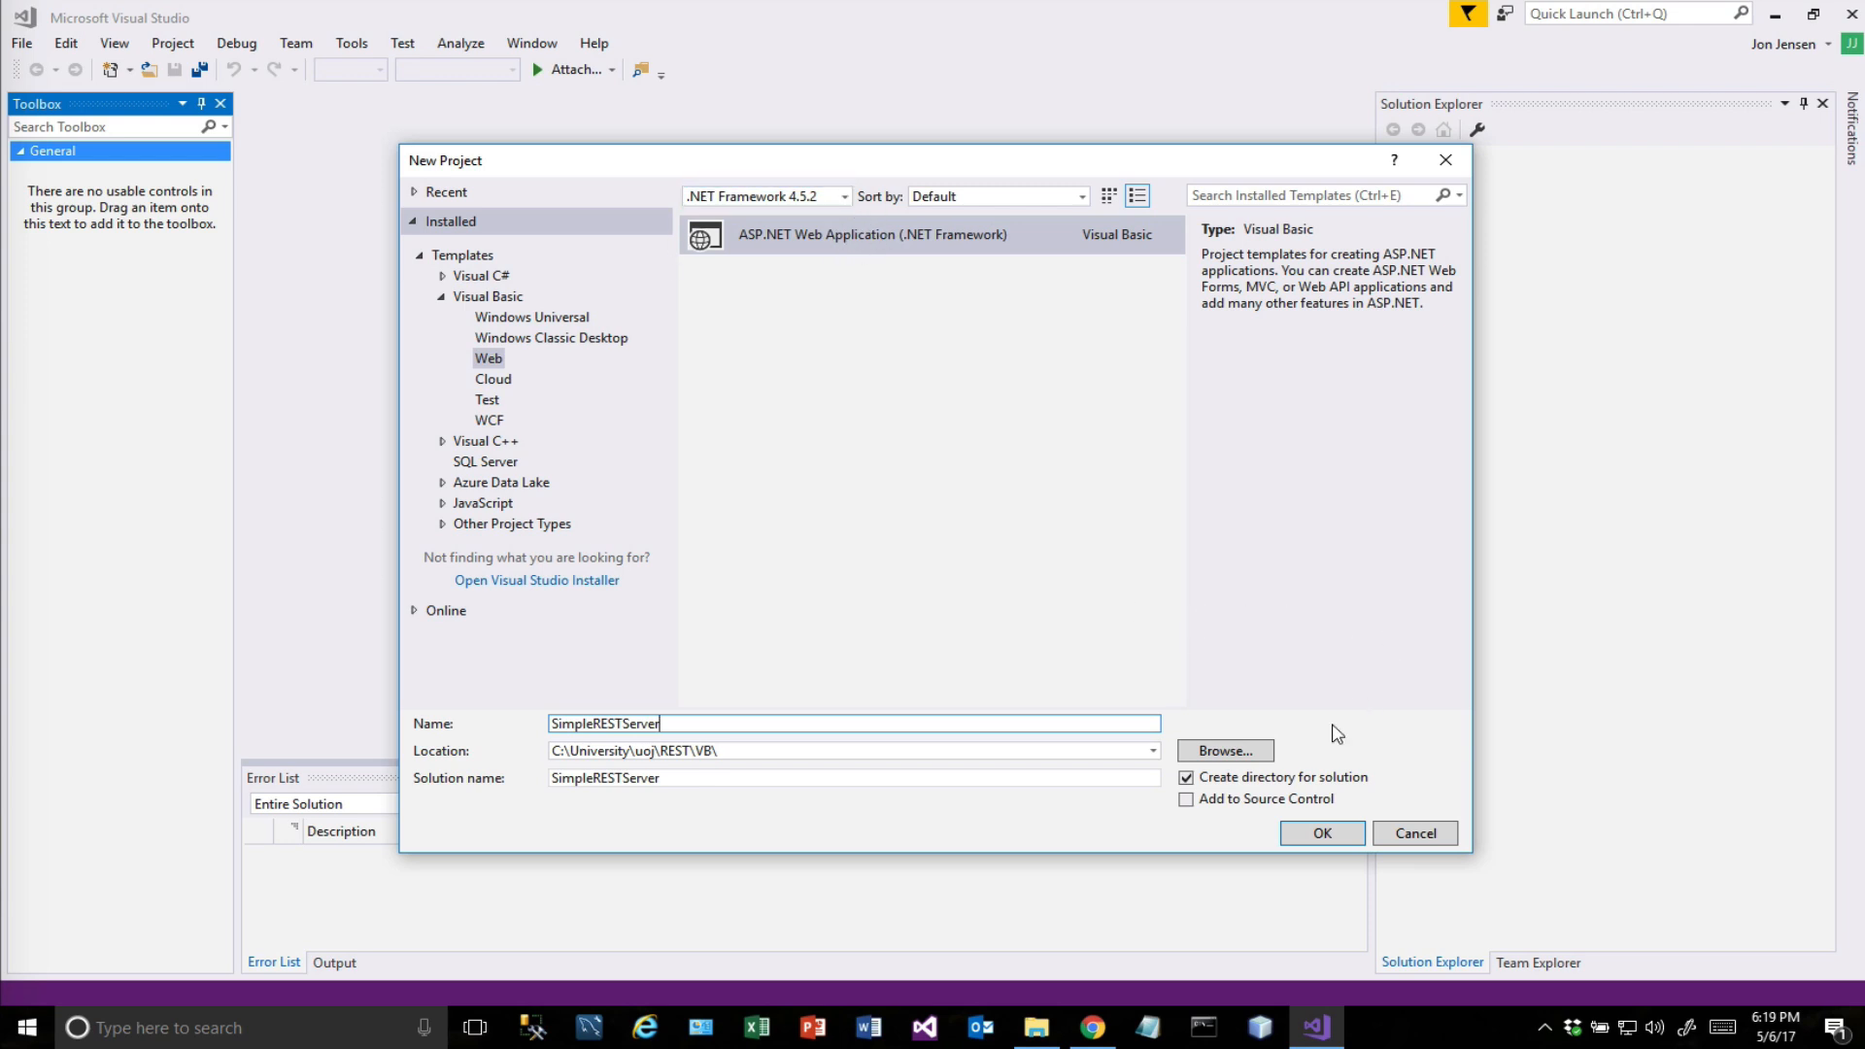
pyautogui.click(1321, 834)
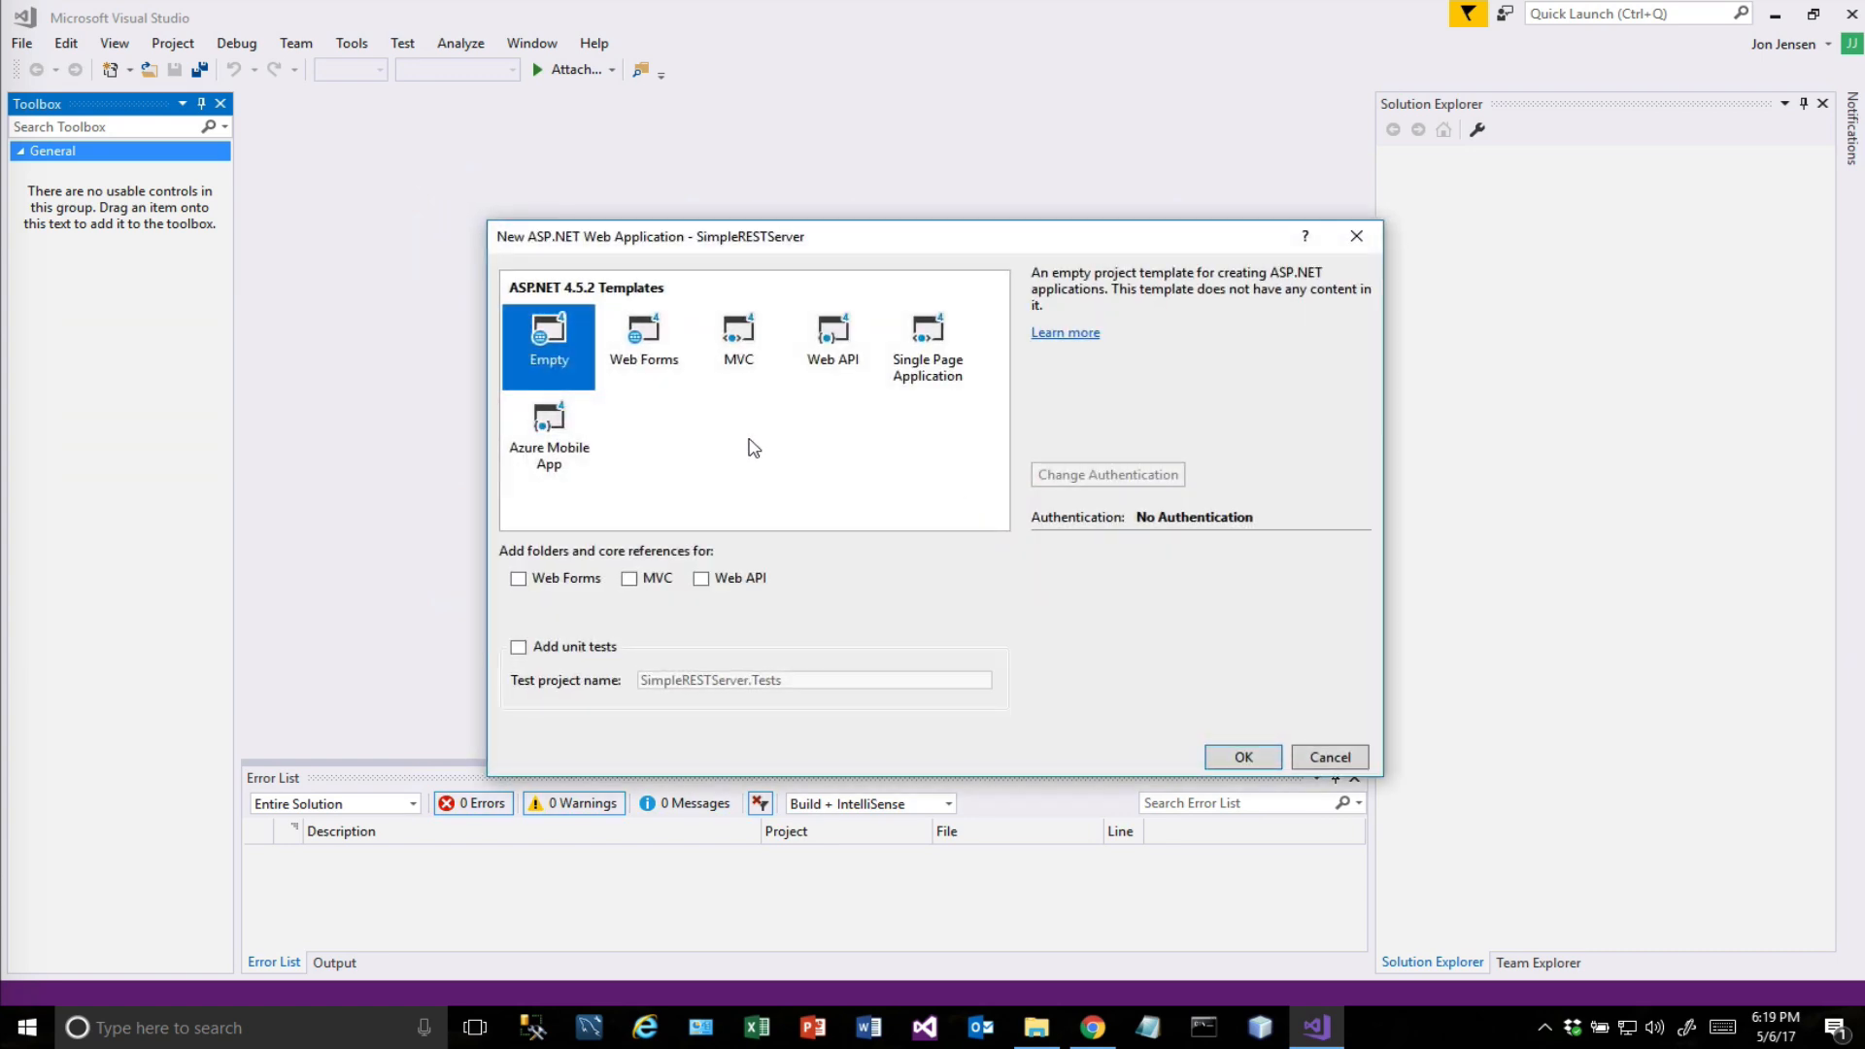
# Create the project from the Empty template with Web API folders and core references.
pyautogui.click(831, 345)
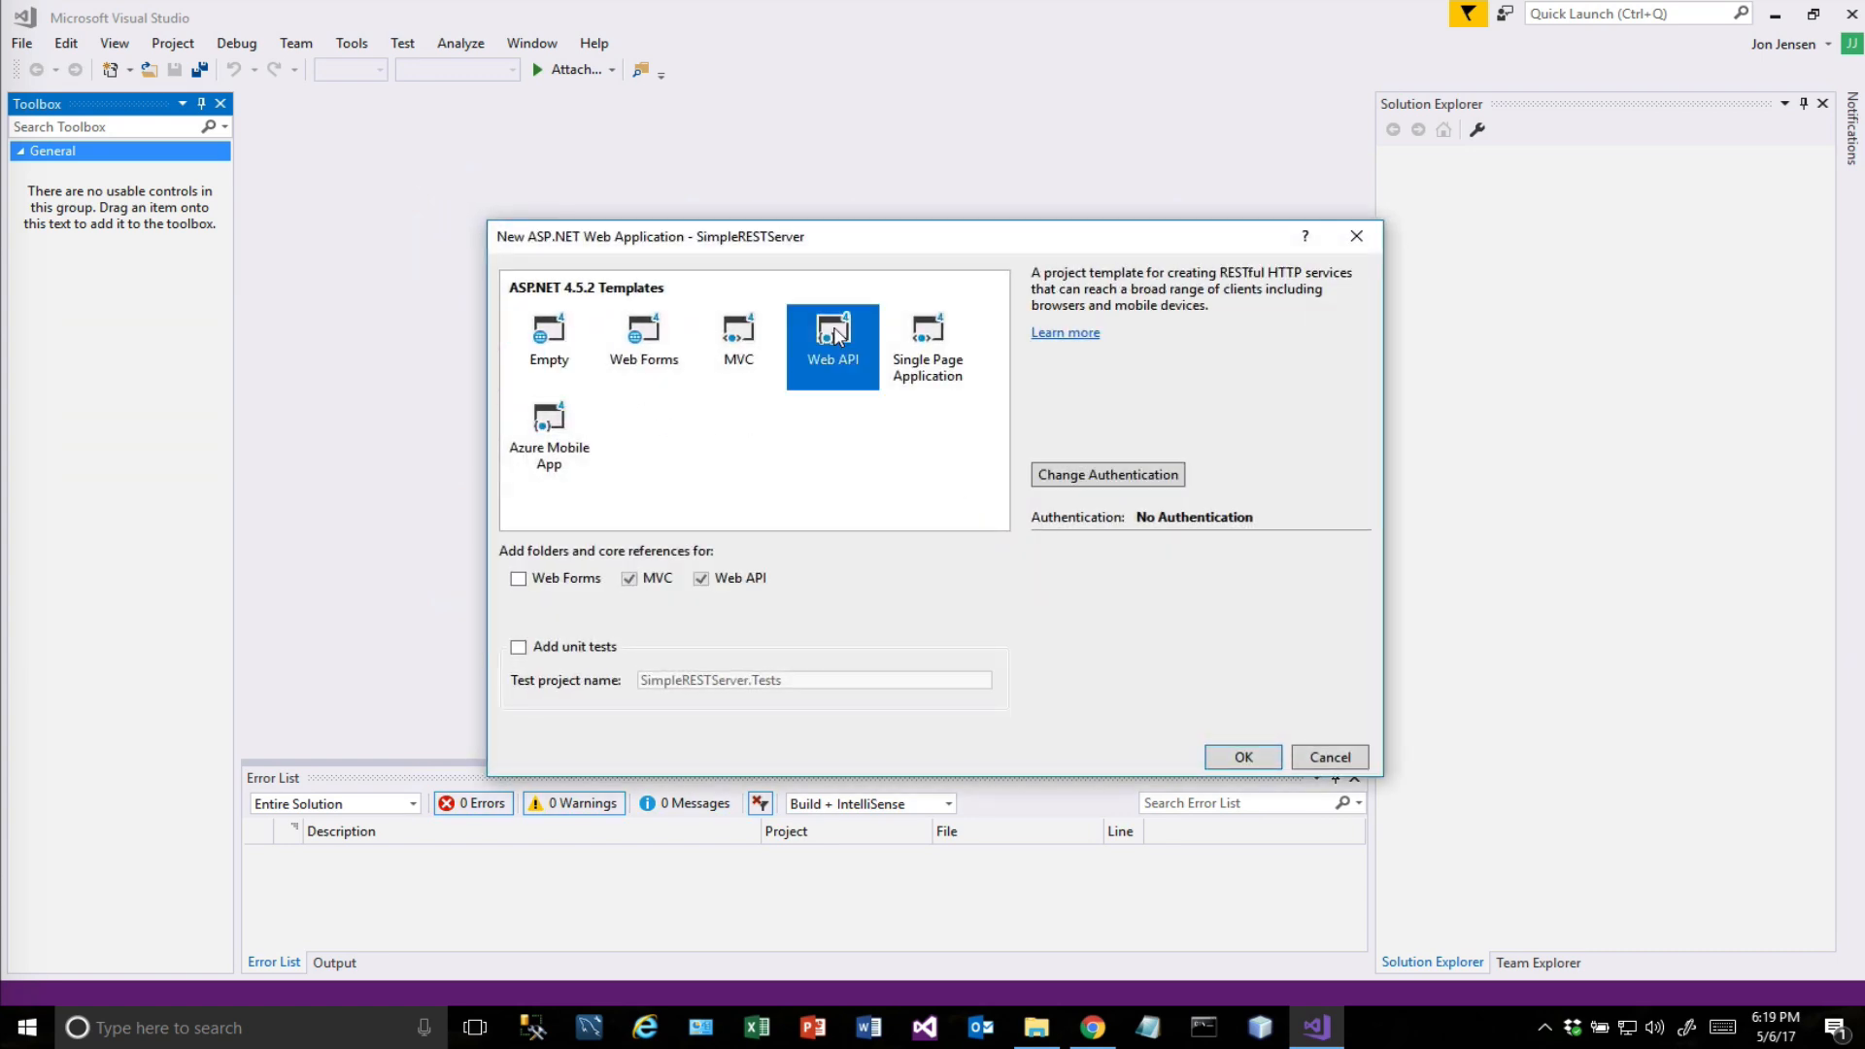
pyautogui.moveTo(833, 383)
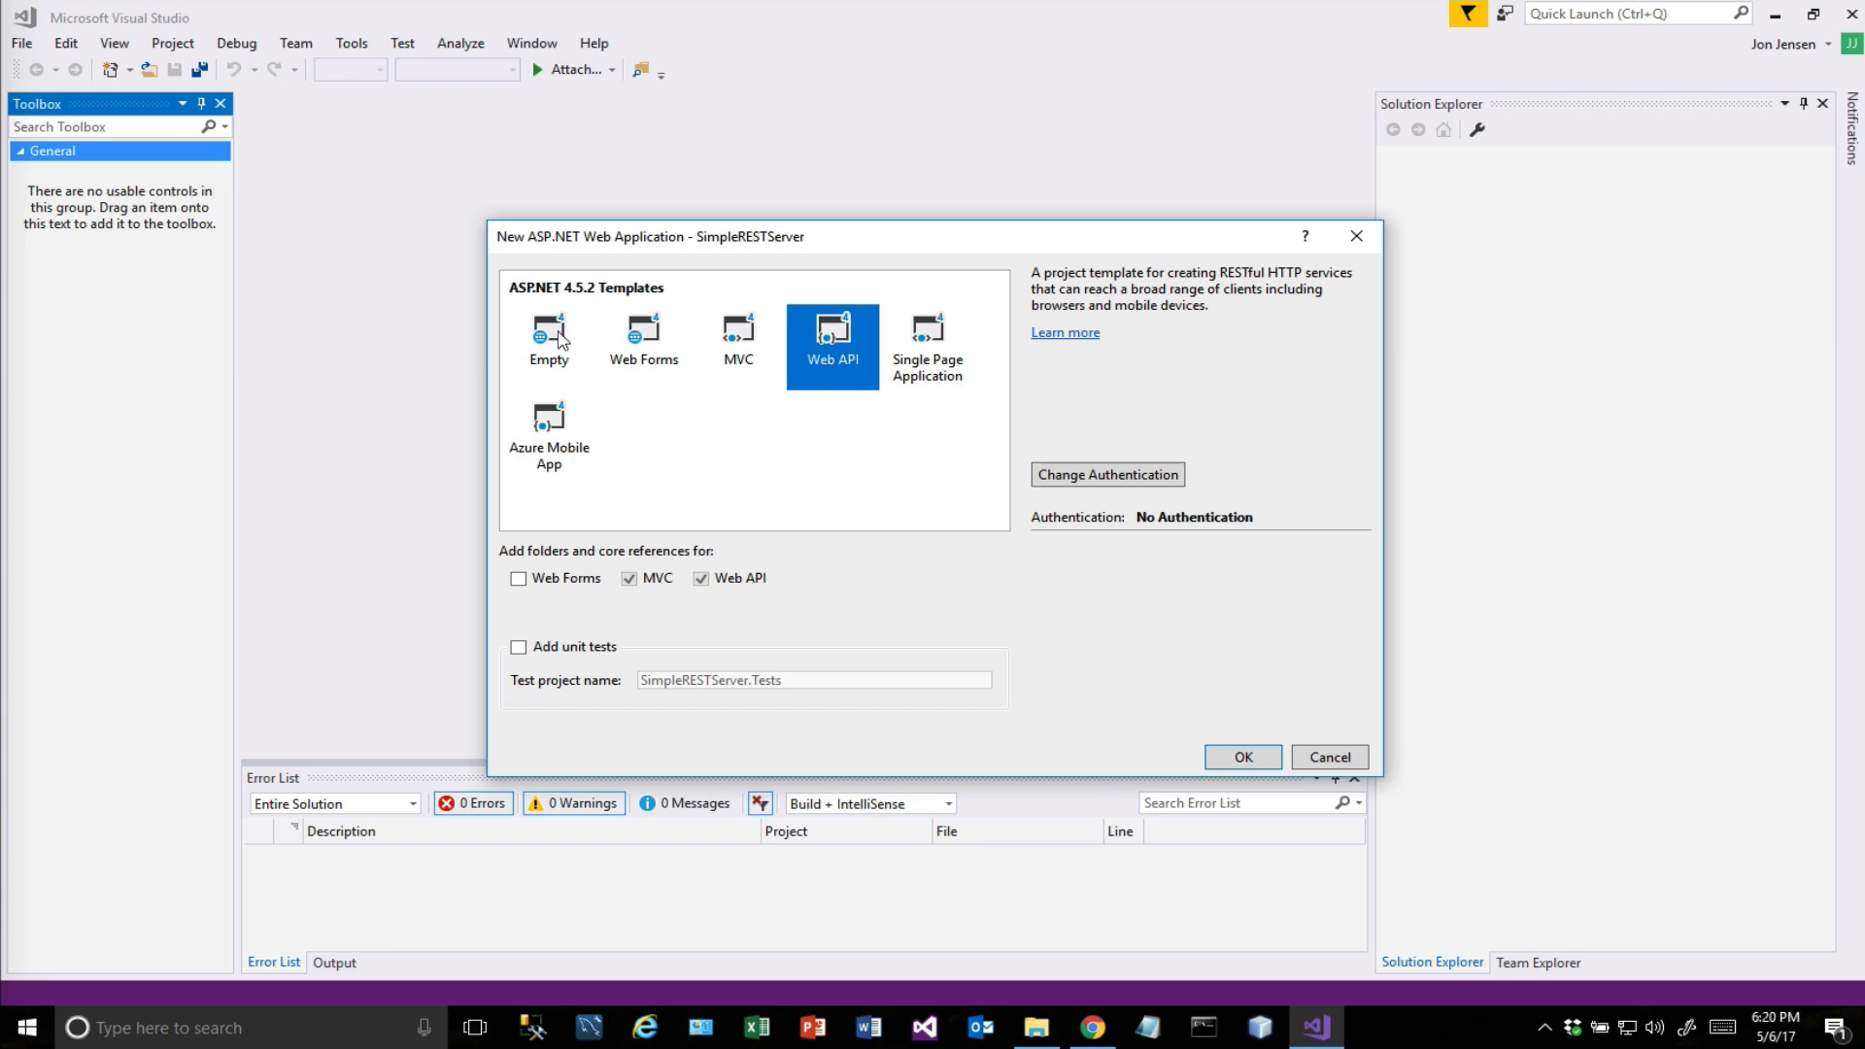
pyautogui.click(548, 342)
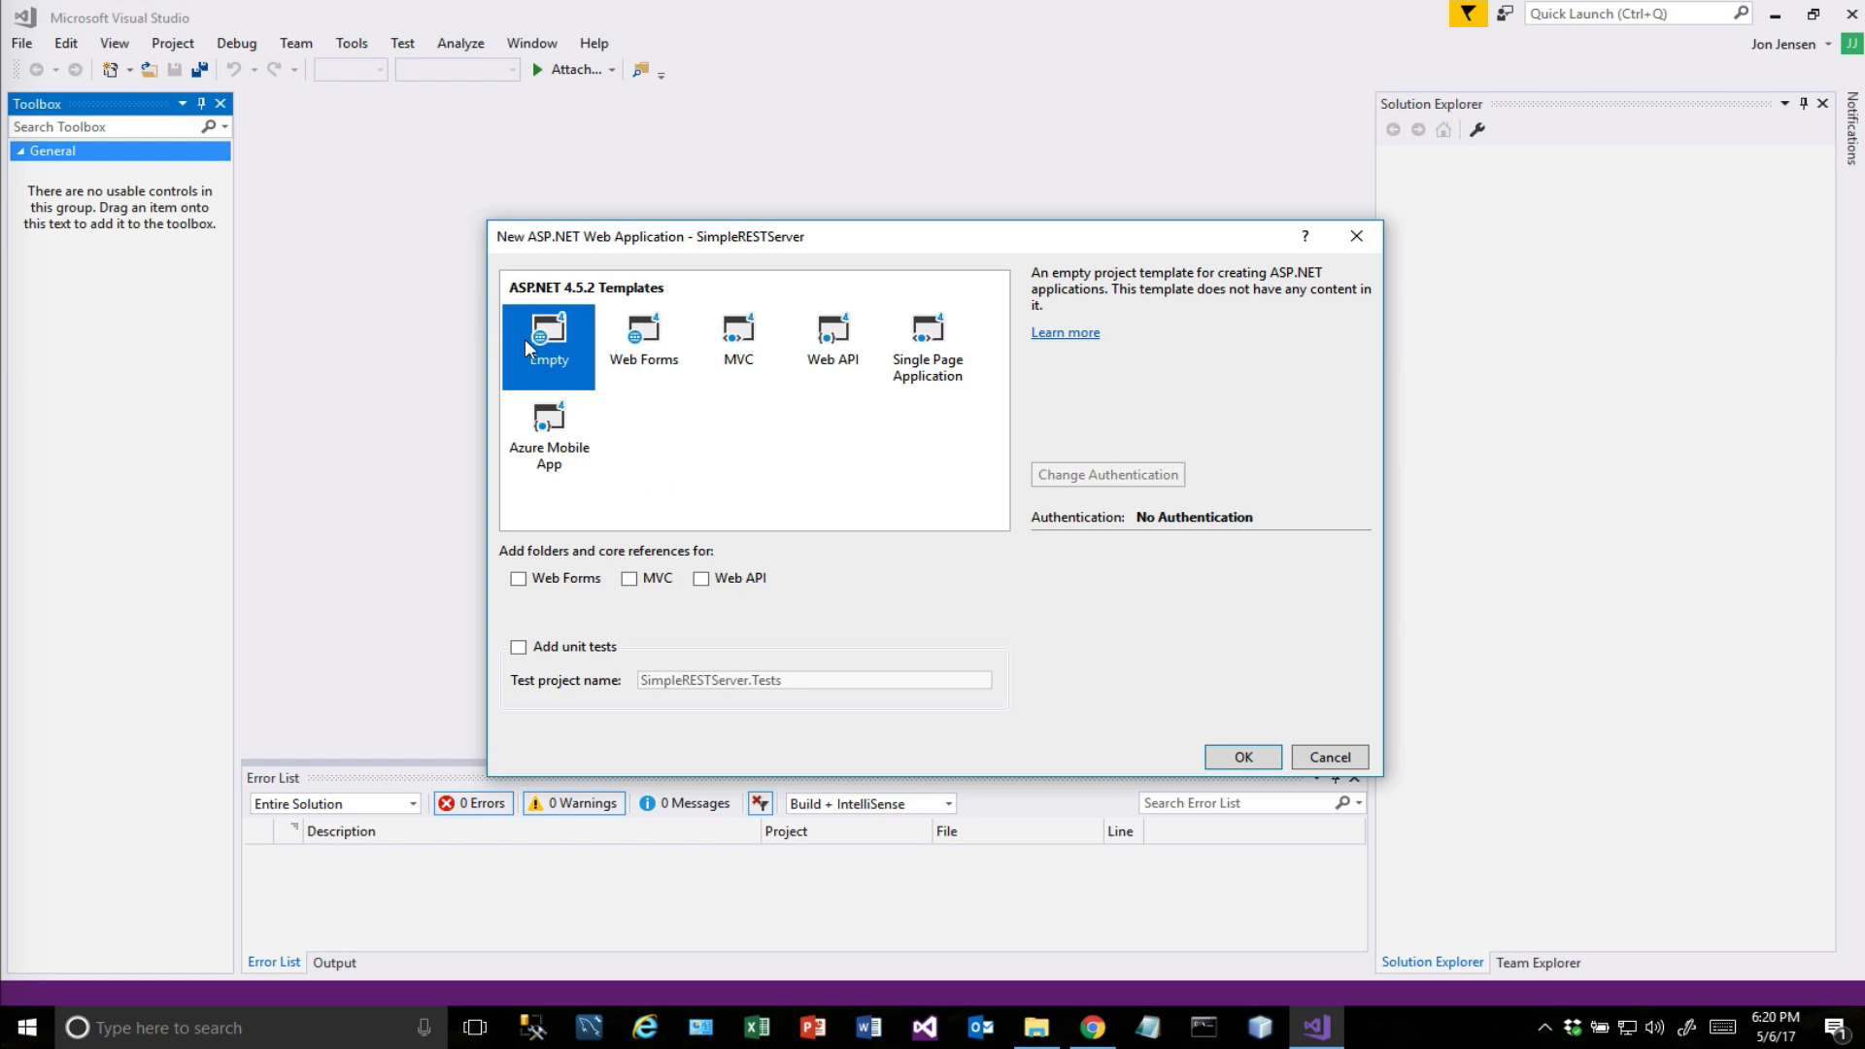
pyautogui.click(702, 579)
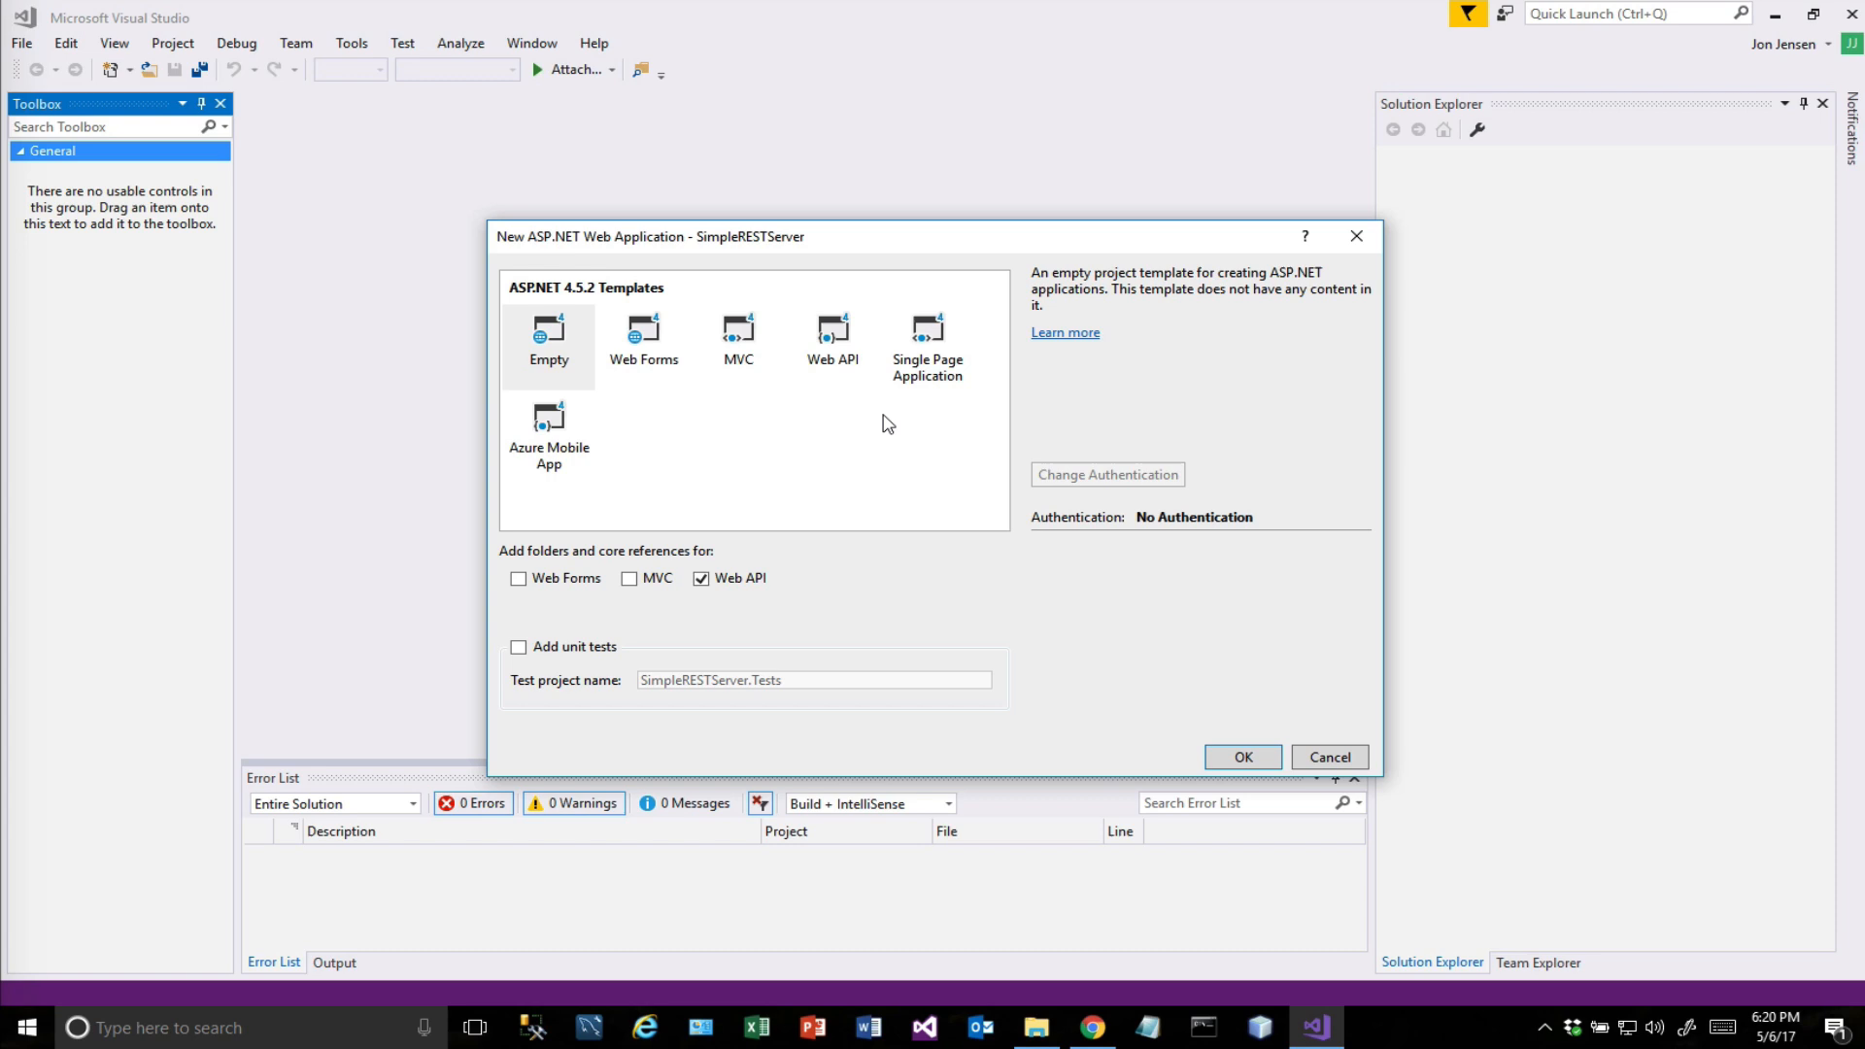
pyautogui.moveTo(800, 585)
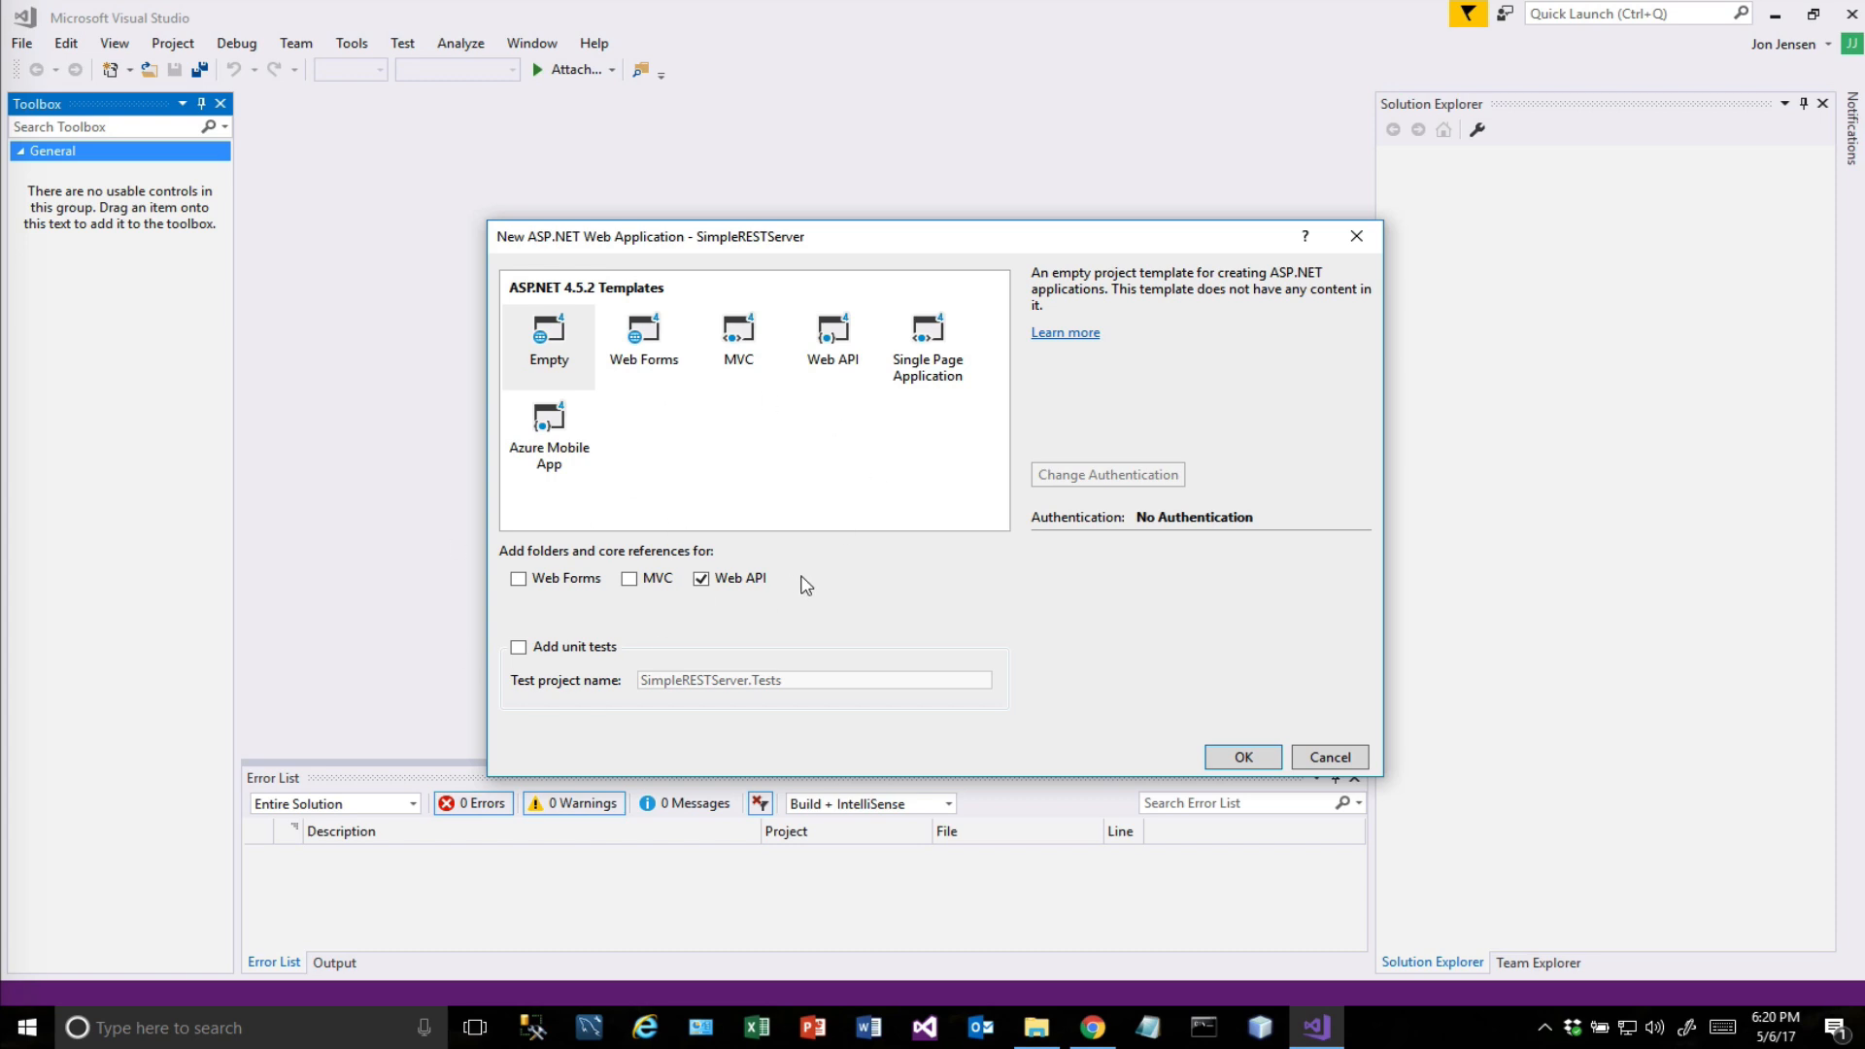
pyautogui.moveTo(914, 581)
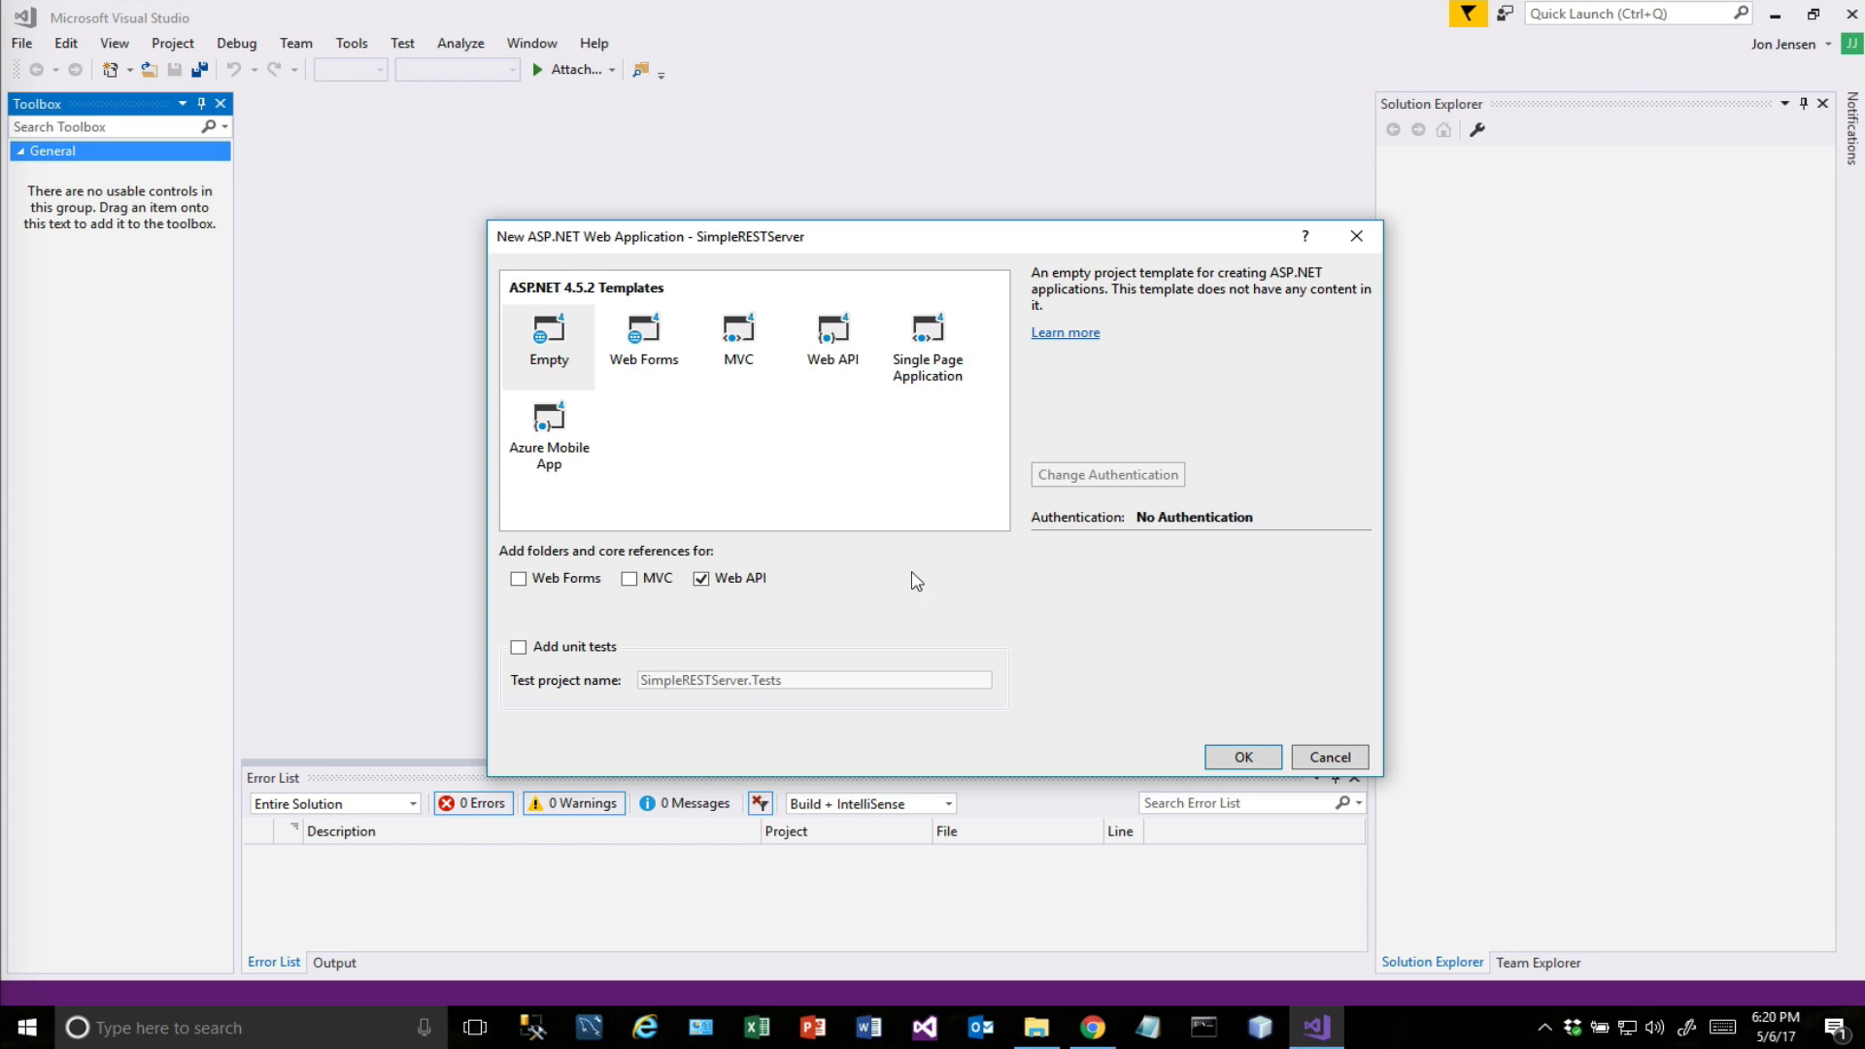
pyautogui.click(1241, 758)
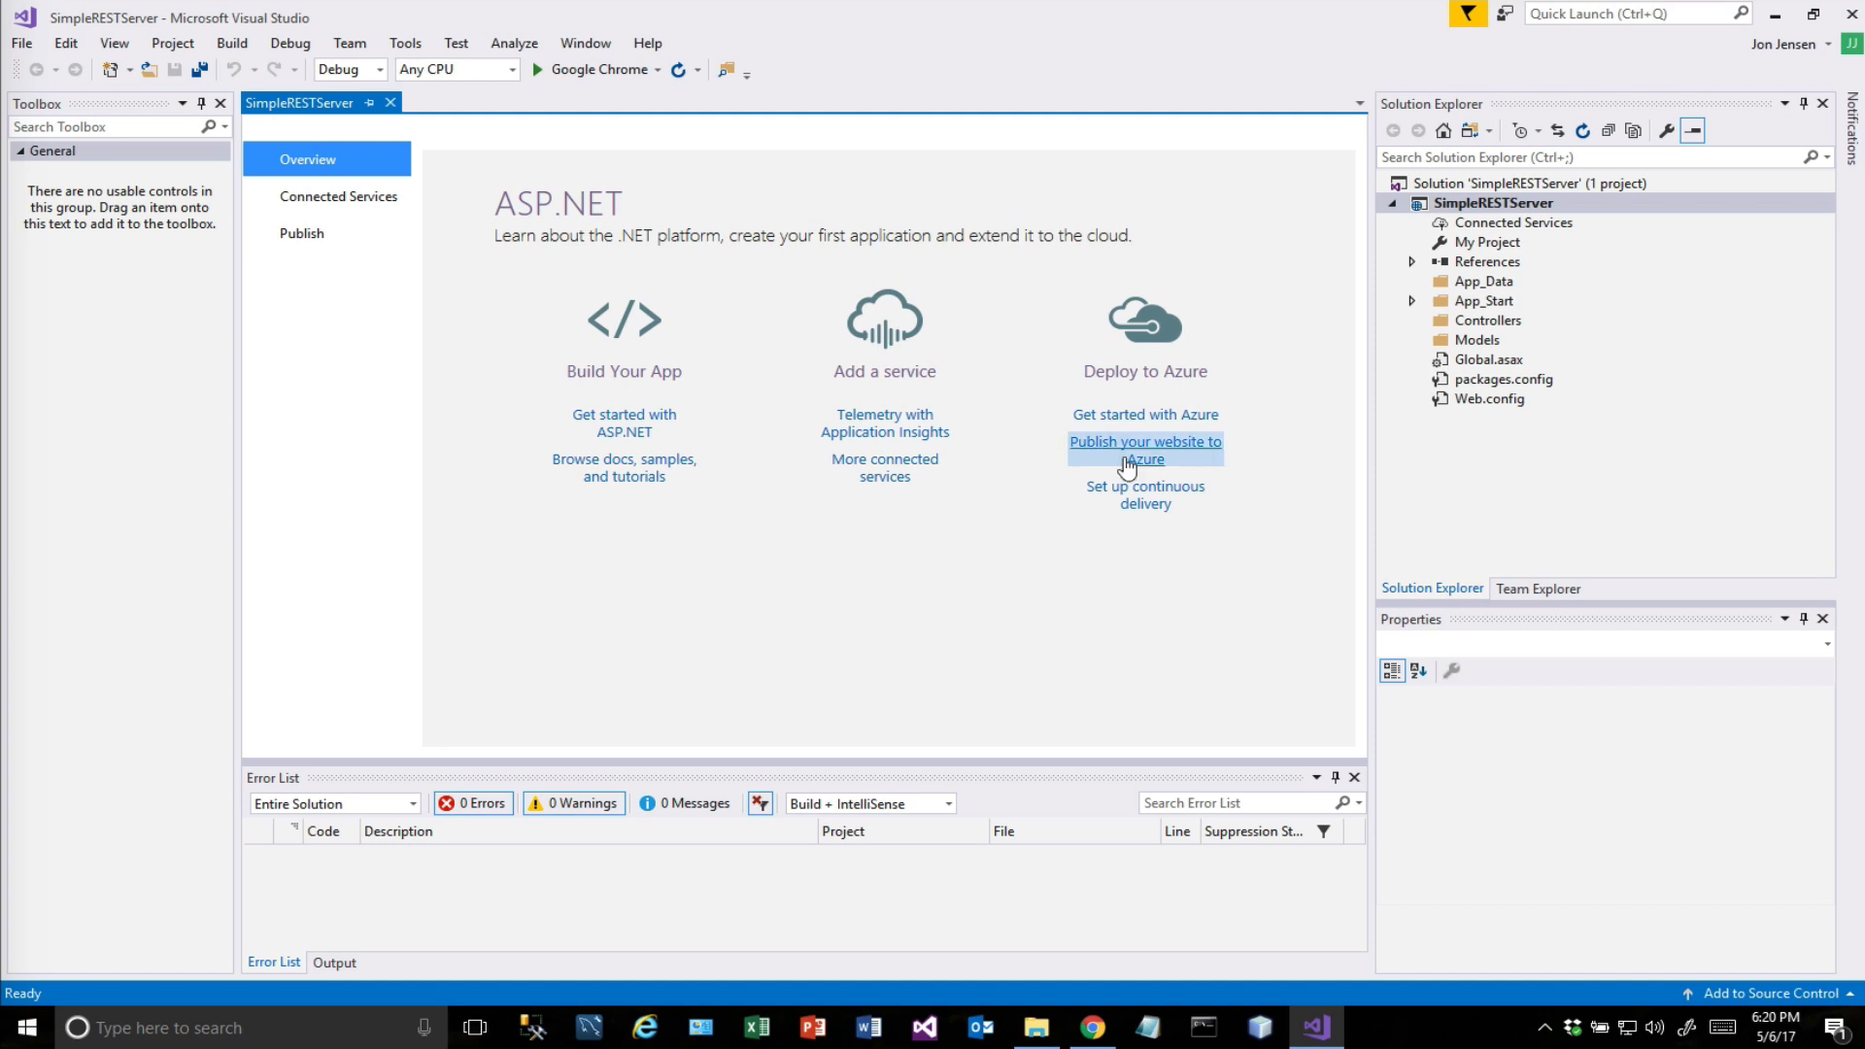
pyautogui.moveTo(462, 233)
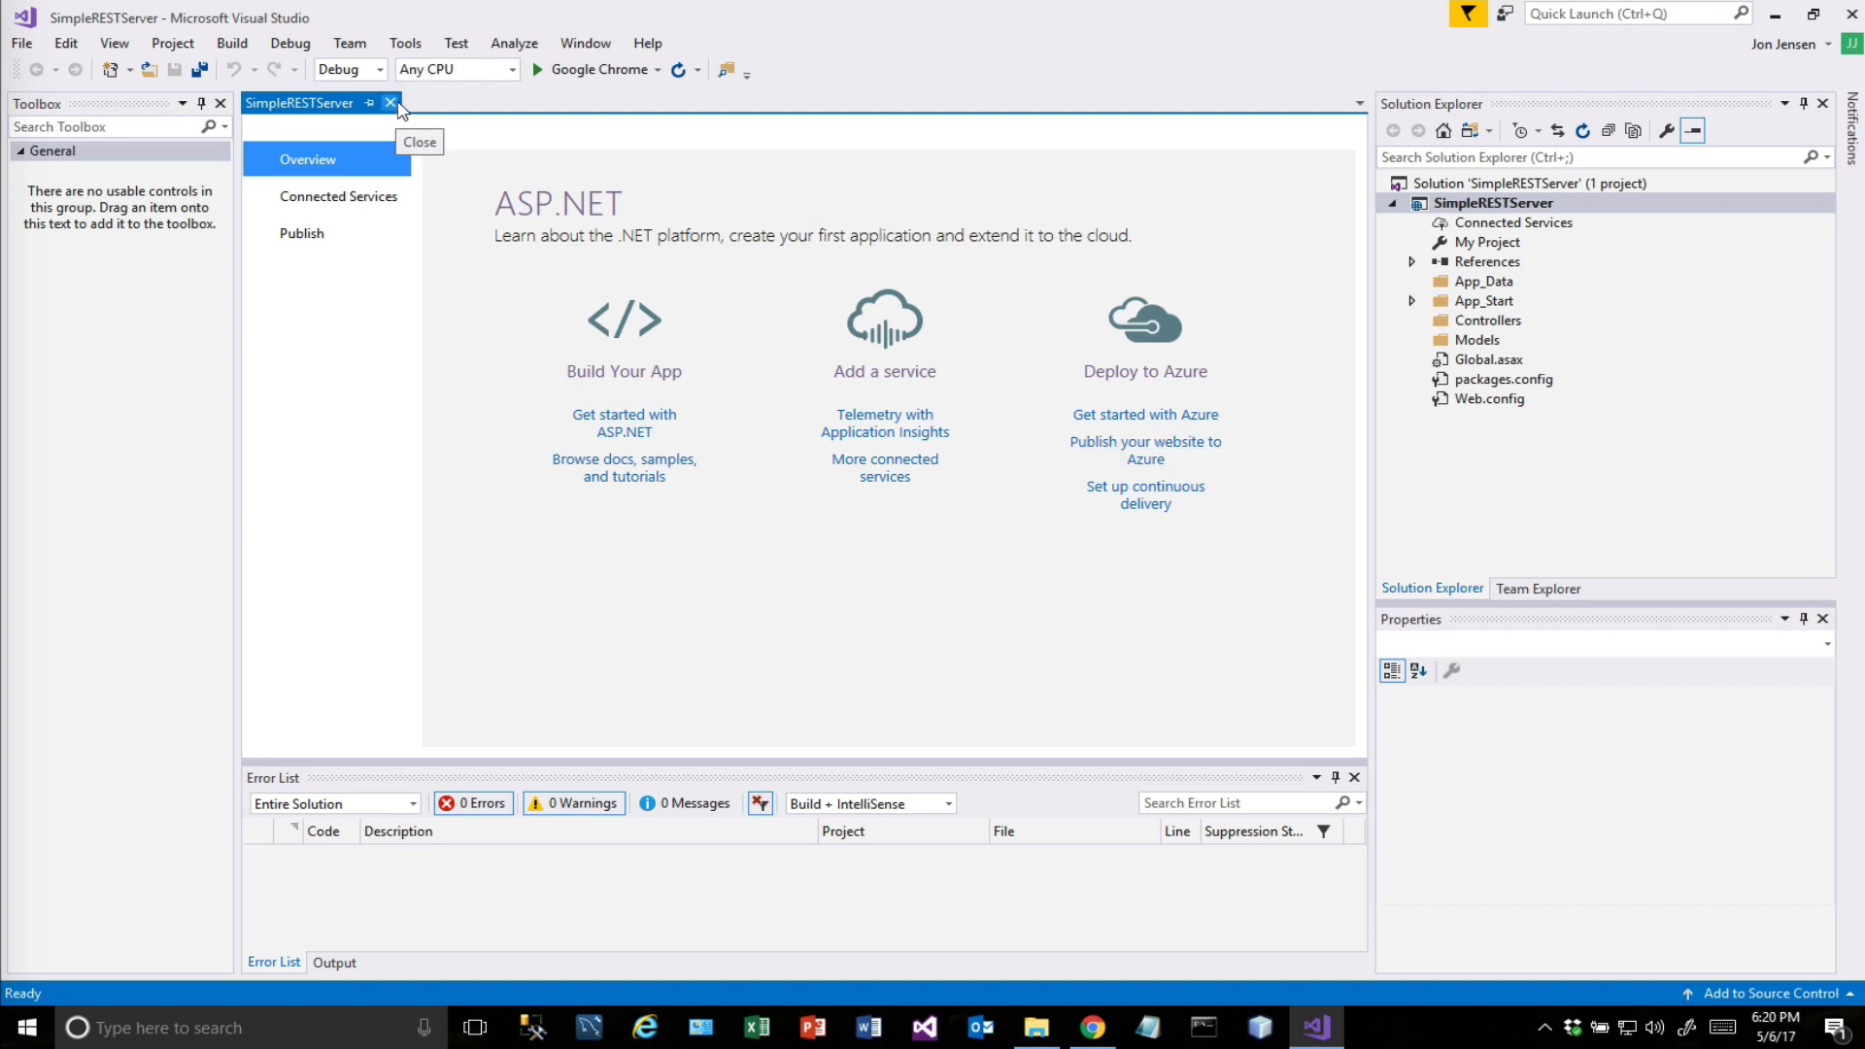
# Close the ASP.NET overview page and select the Controllers folder in Solution Explorer.
pyautogui.click(391, 103)
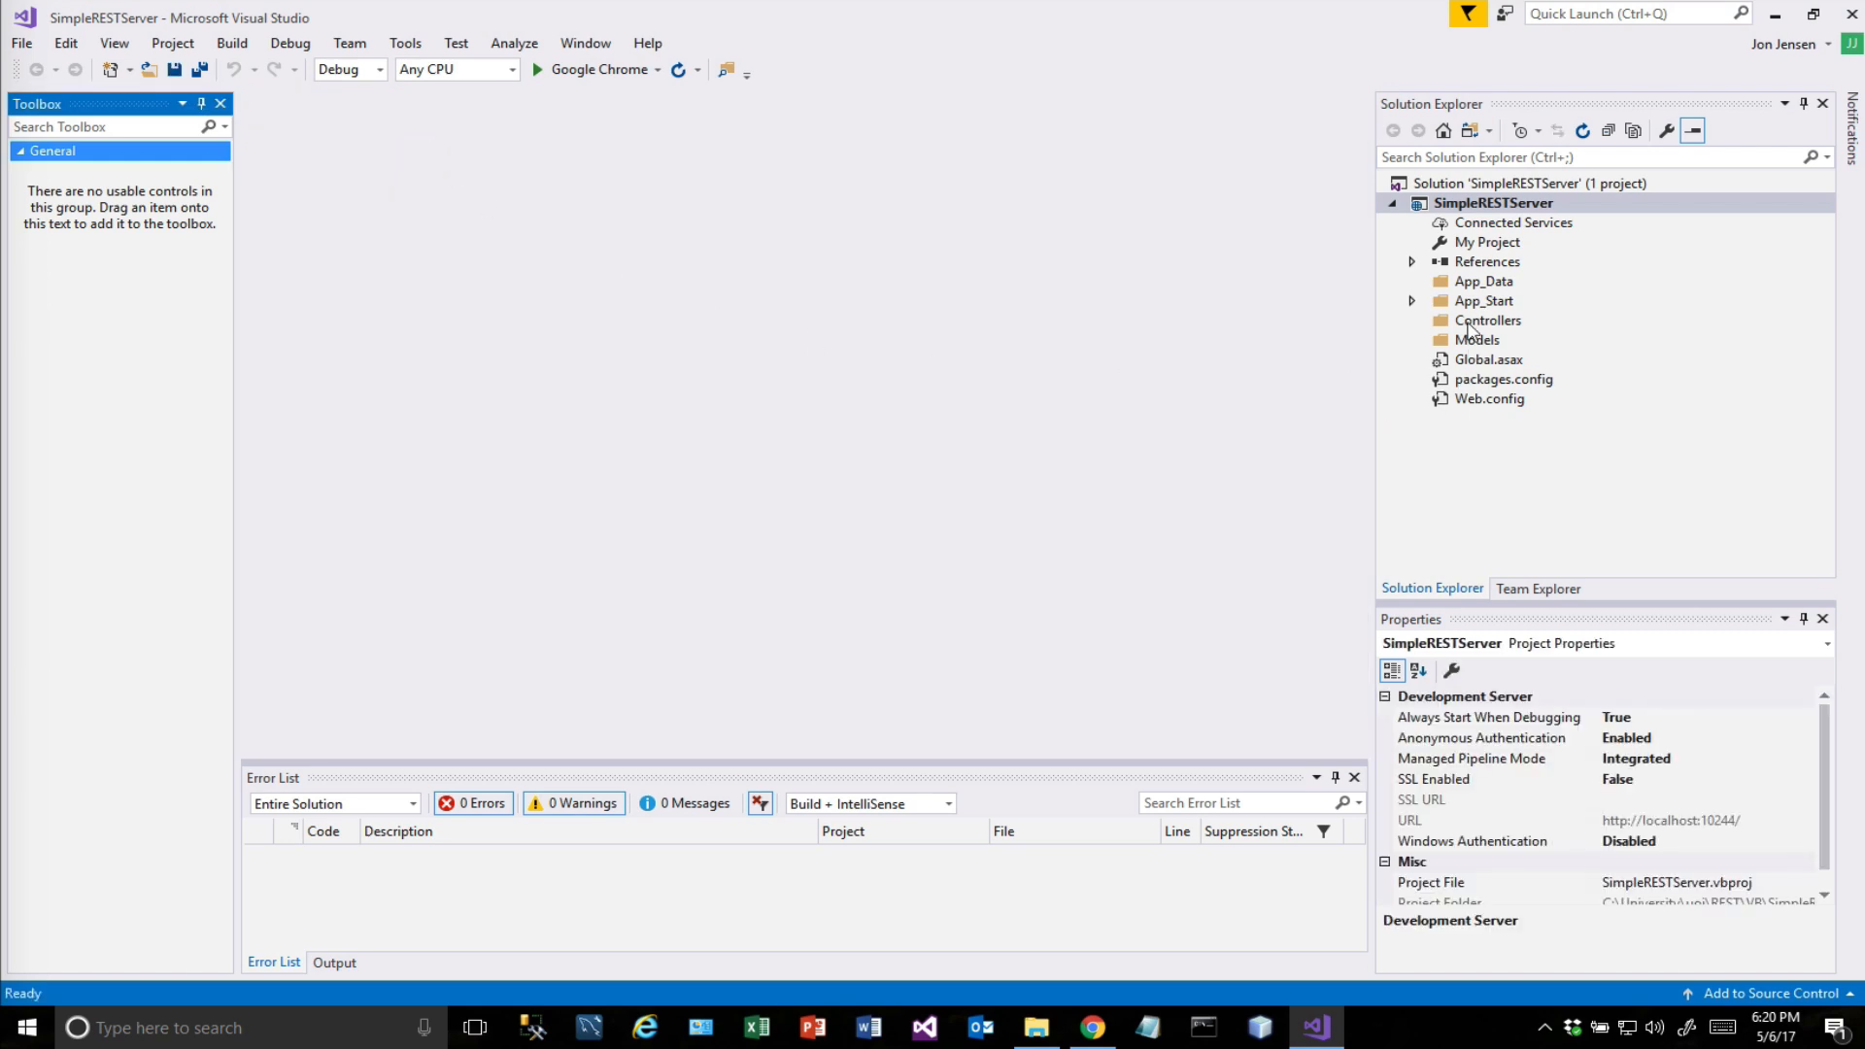
pyautogui.moveTo(1488, 309)
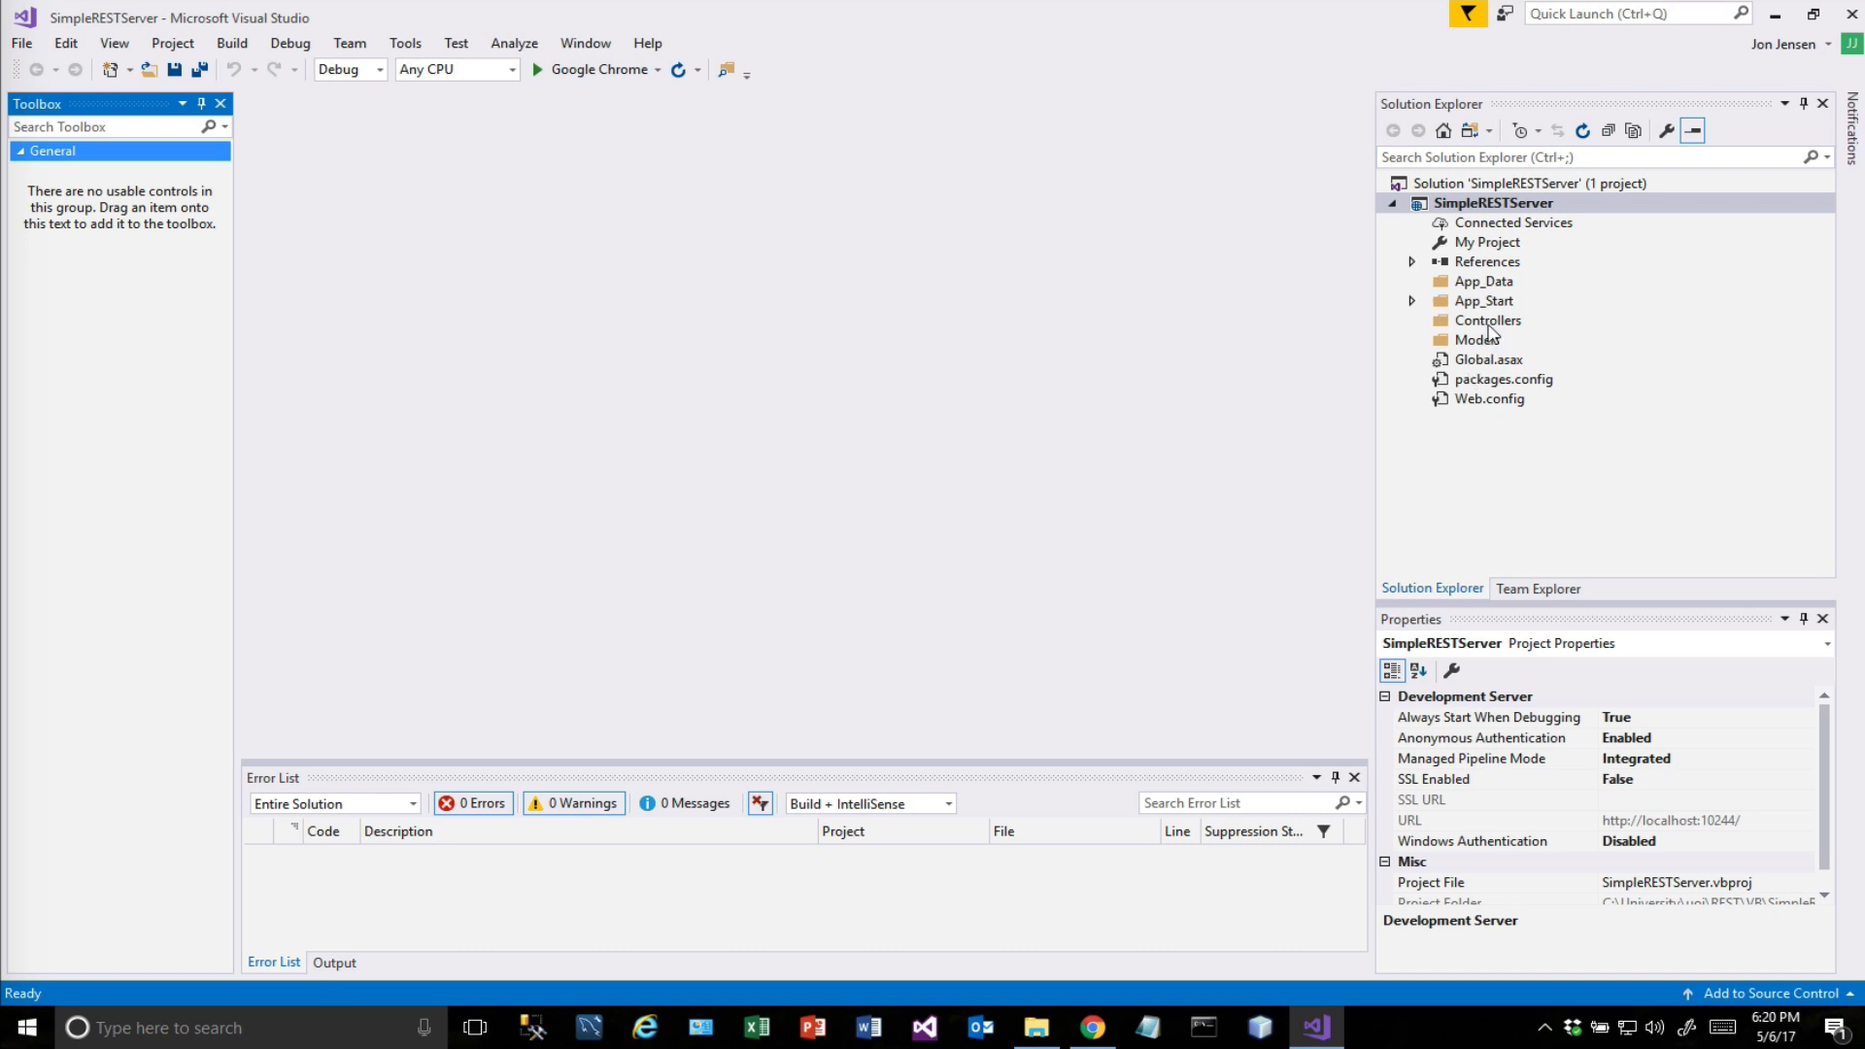
pyautogui.moveTo(1562, 371)
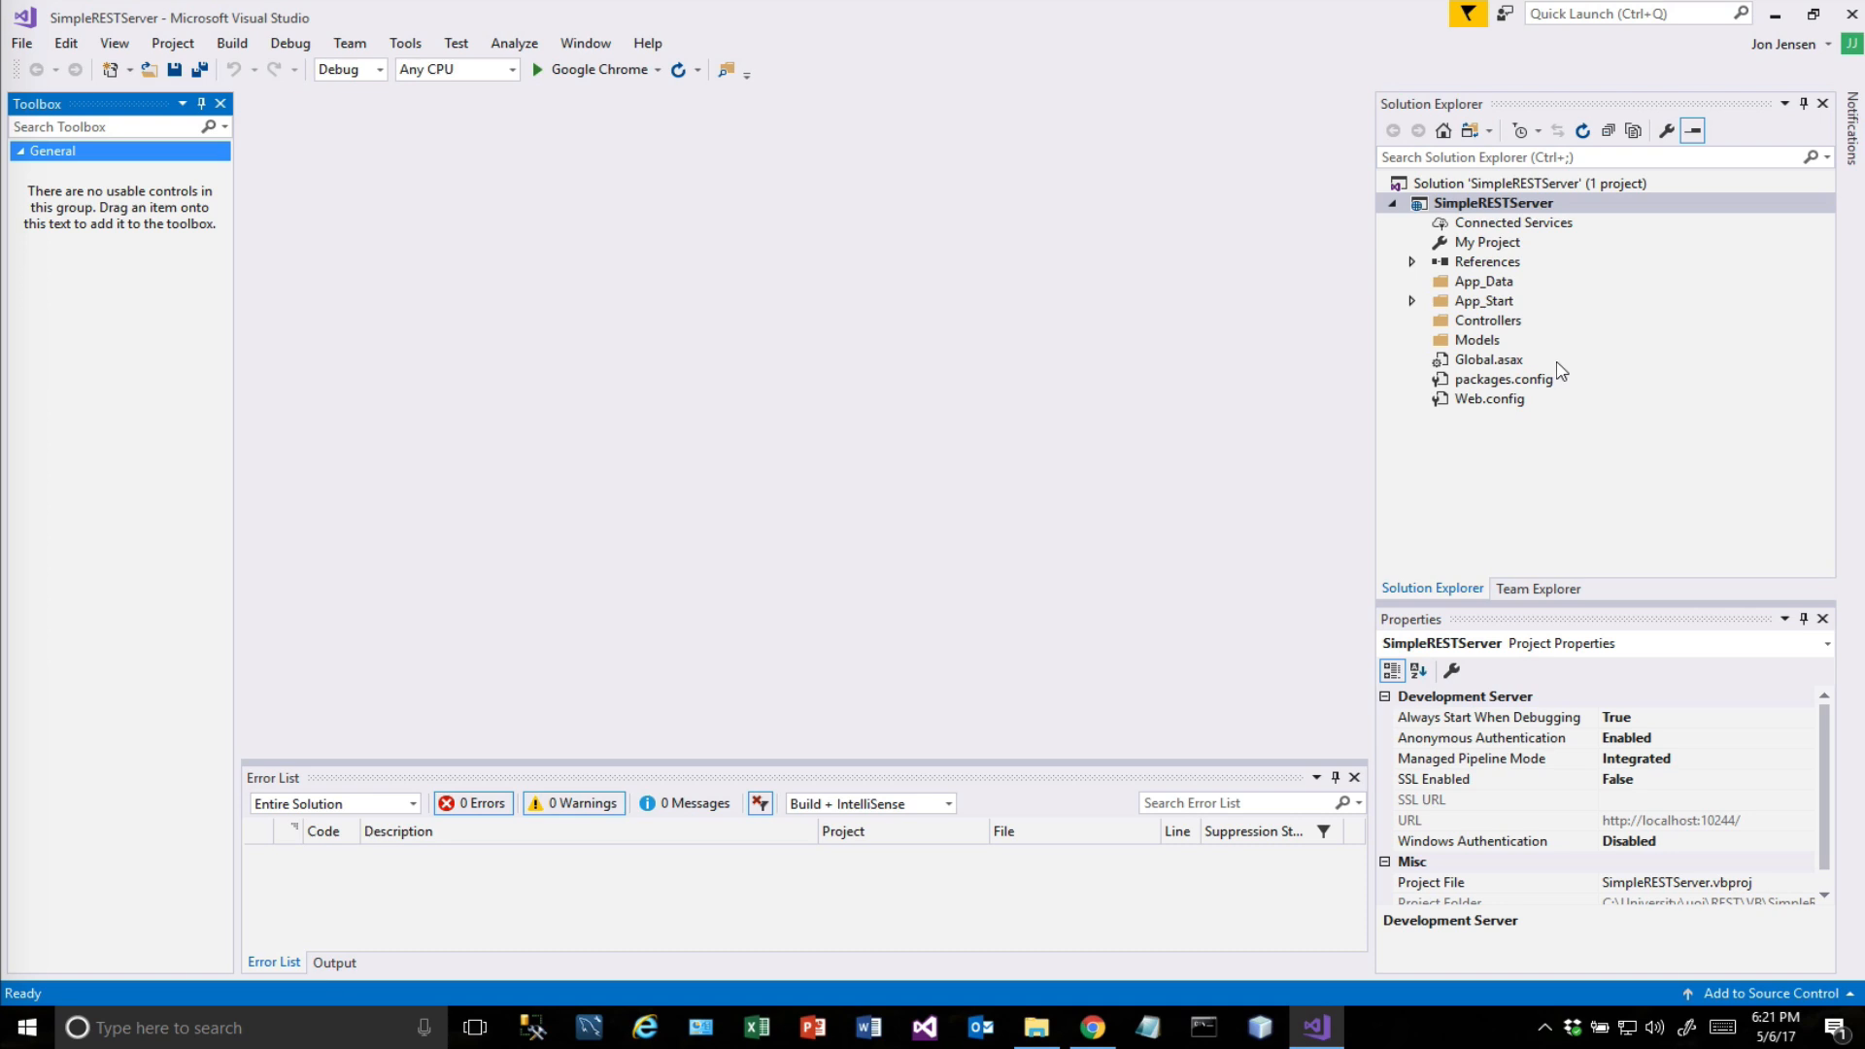
pyautogui.click(1486, 320)
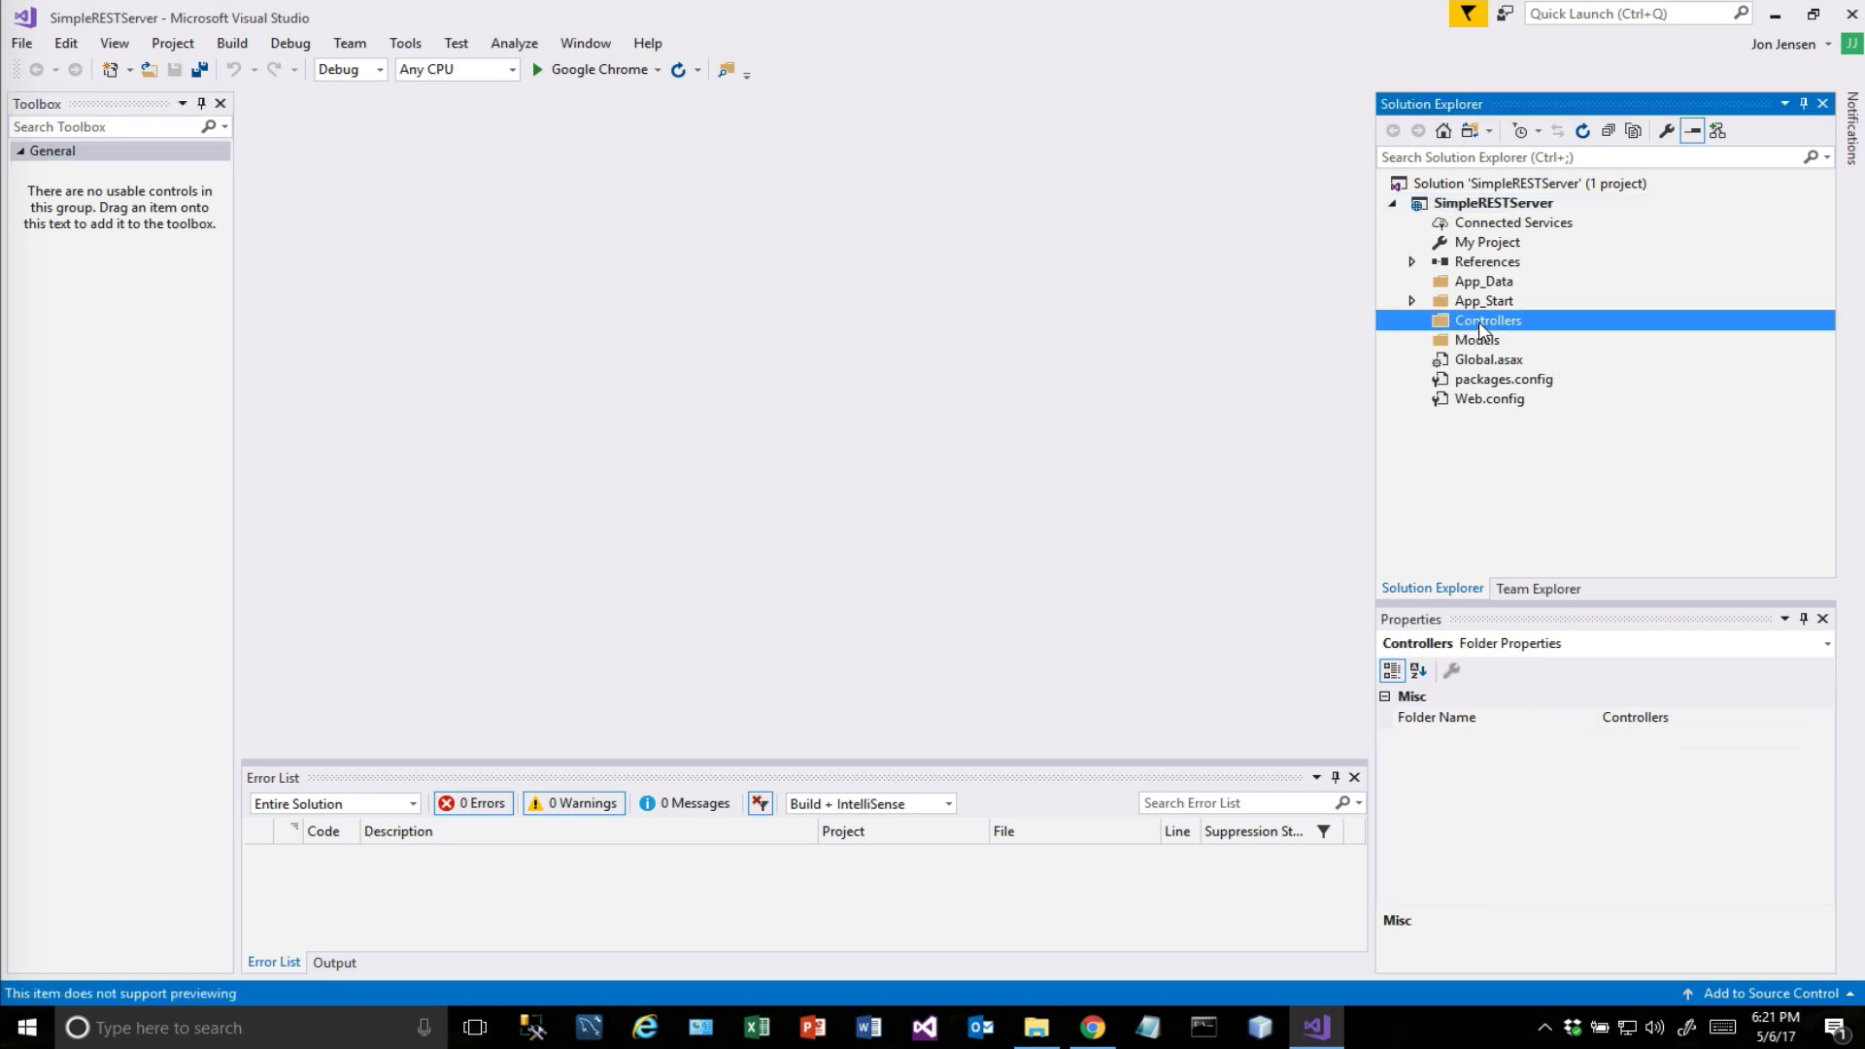
# Scaffold a 'Web API 2 Controller with read/write actions' named PersonController in the Controllers folder.
pyautogui.rightClick(1486, 321)
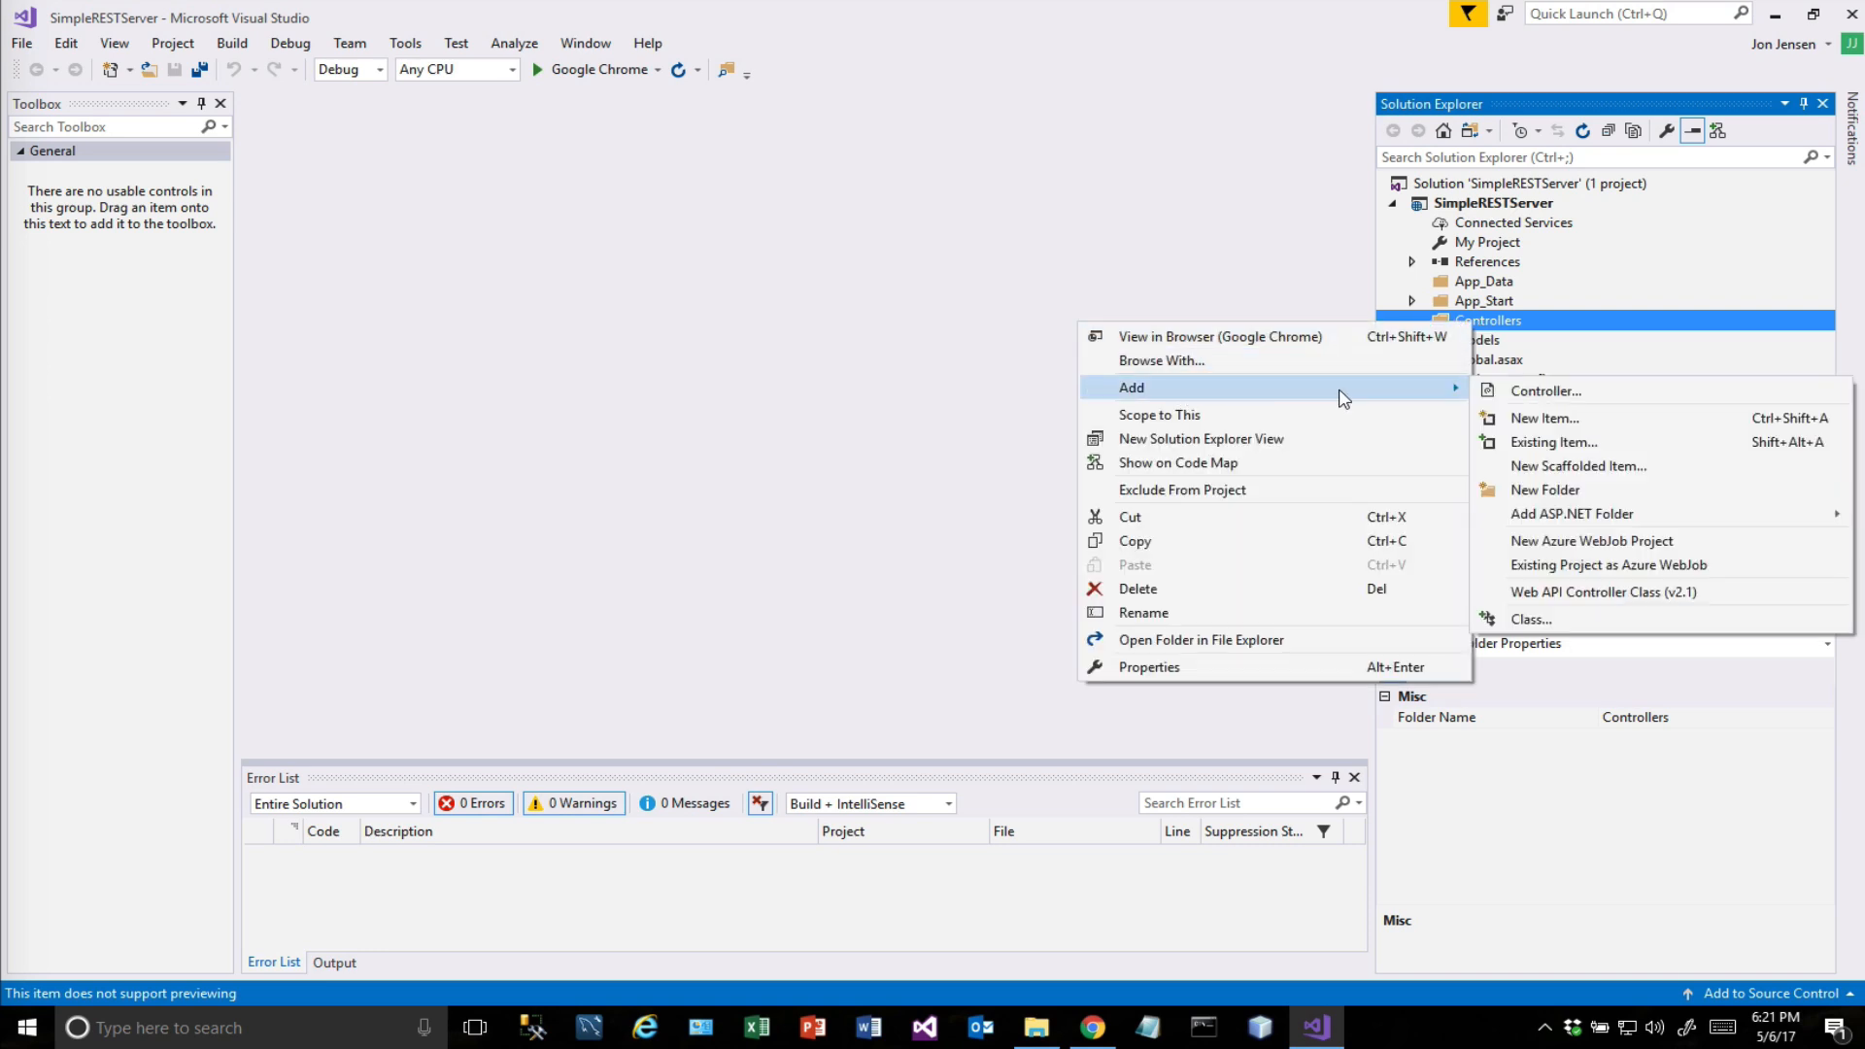
pyautogui.moveTo(1547, 391)
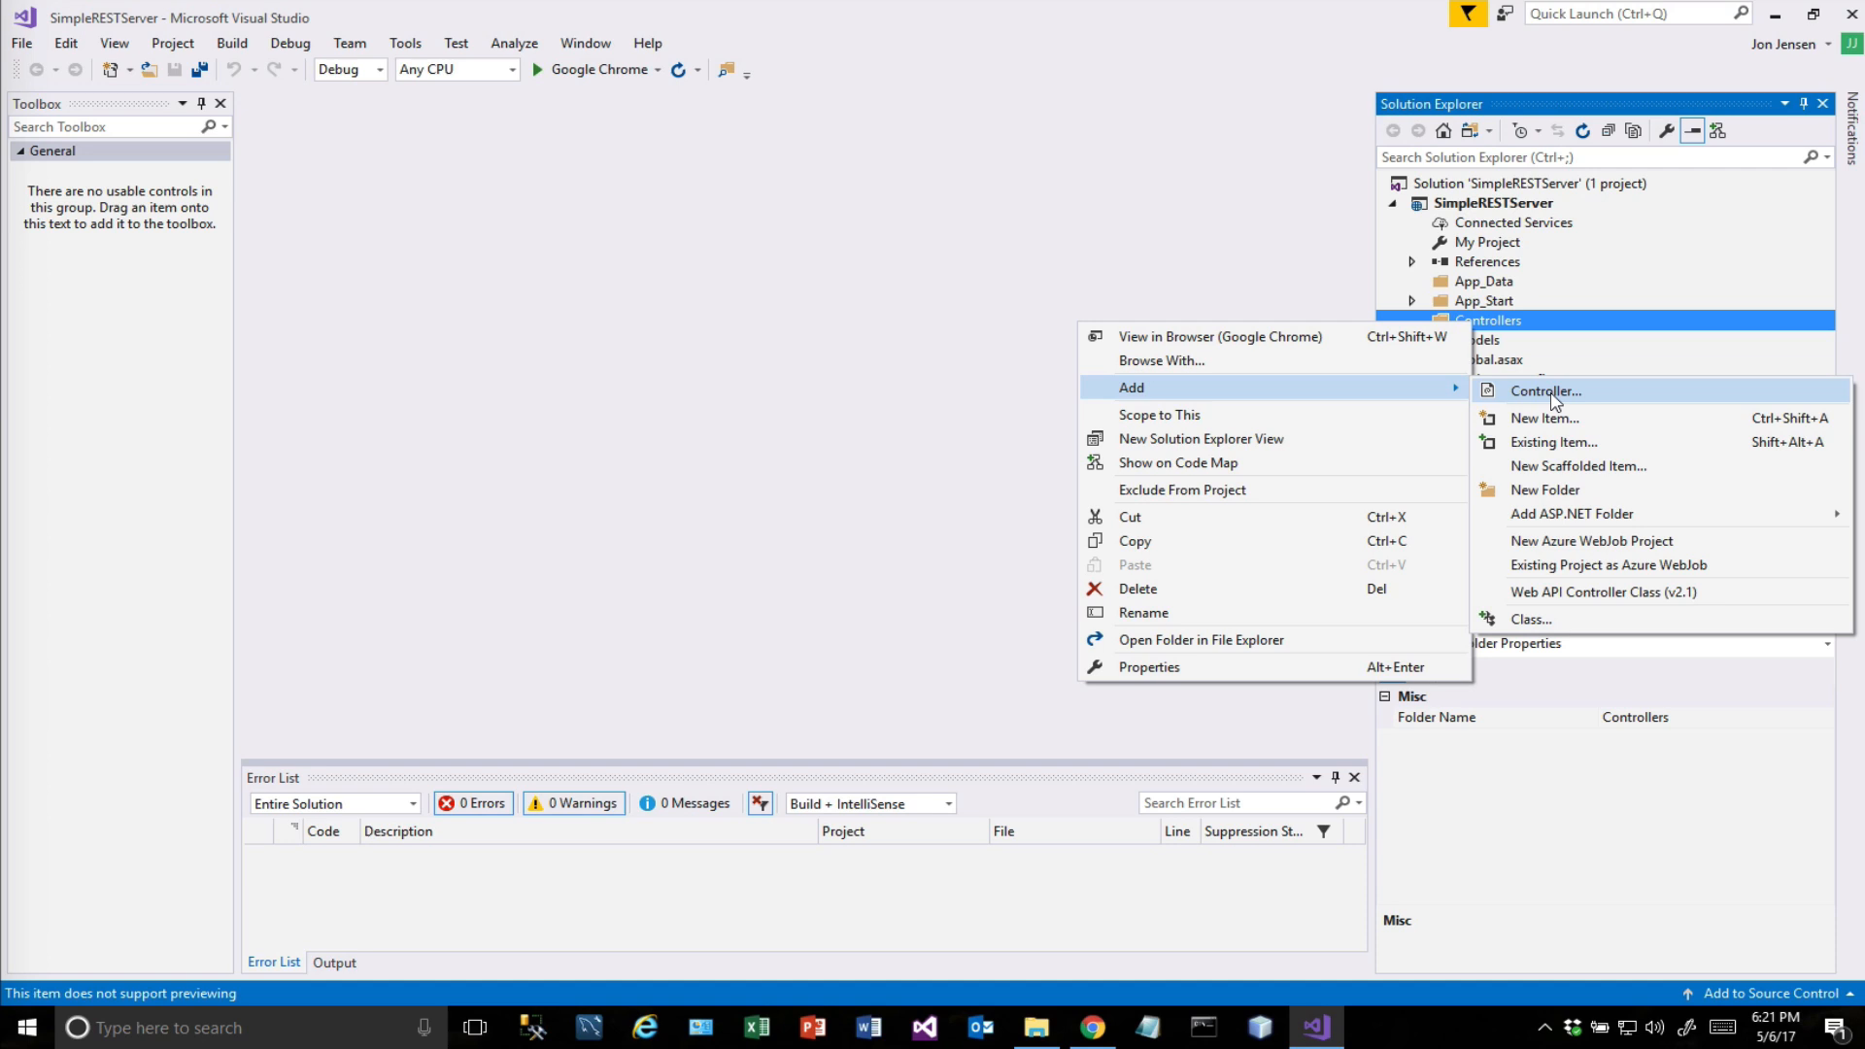
pyautogui.click(1545, 391)
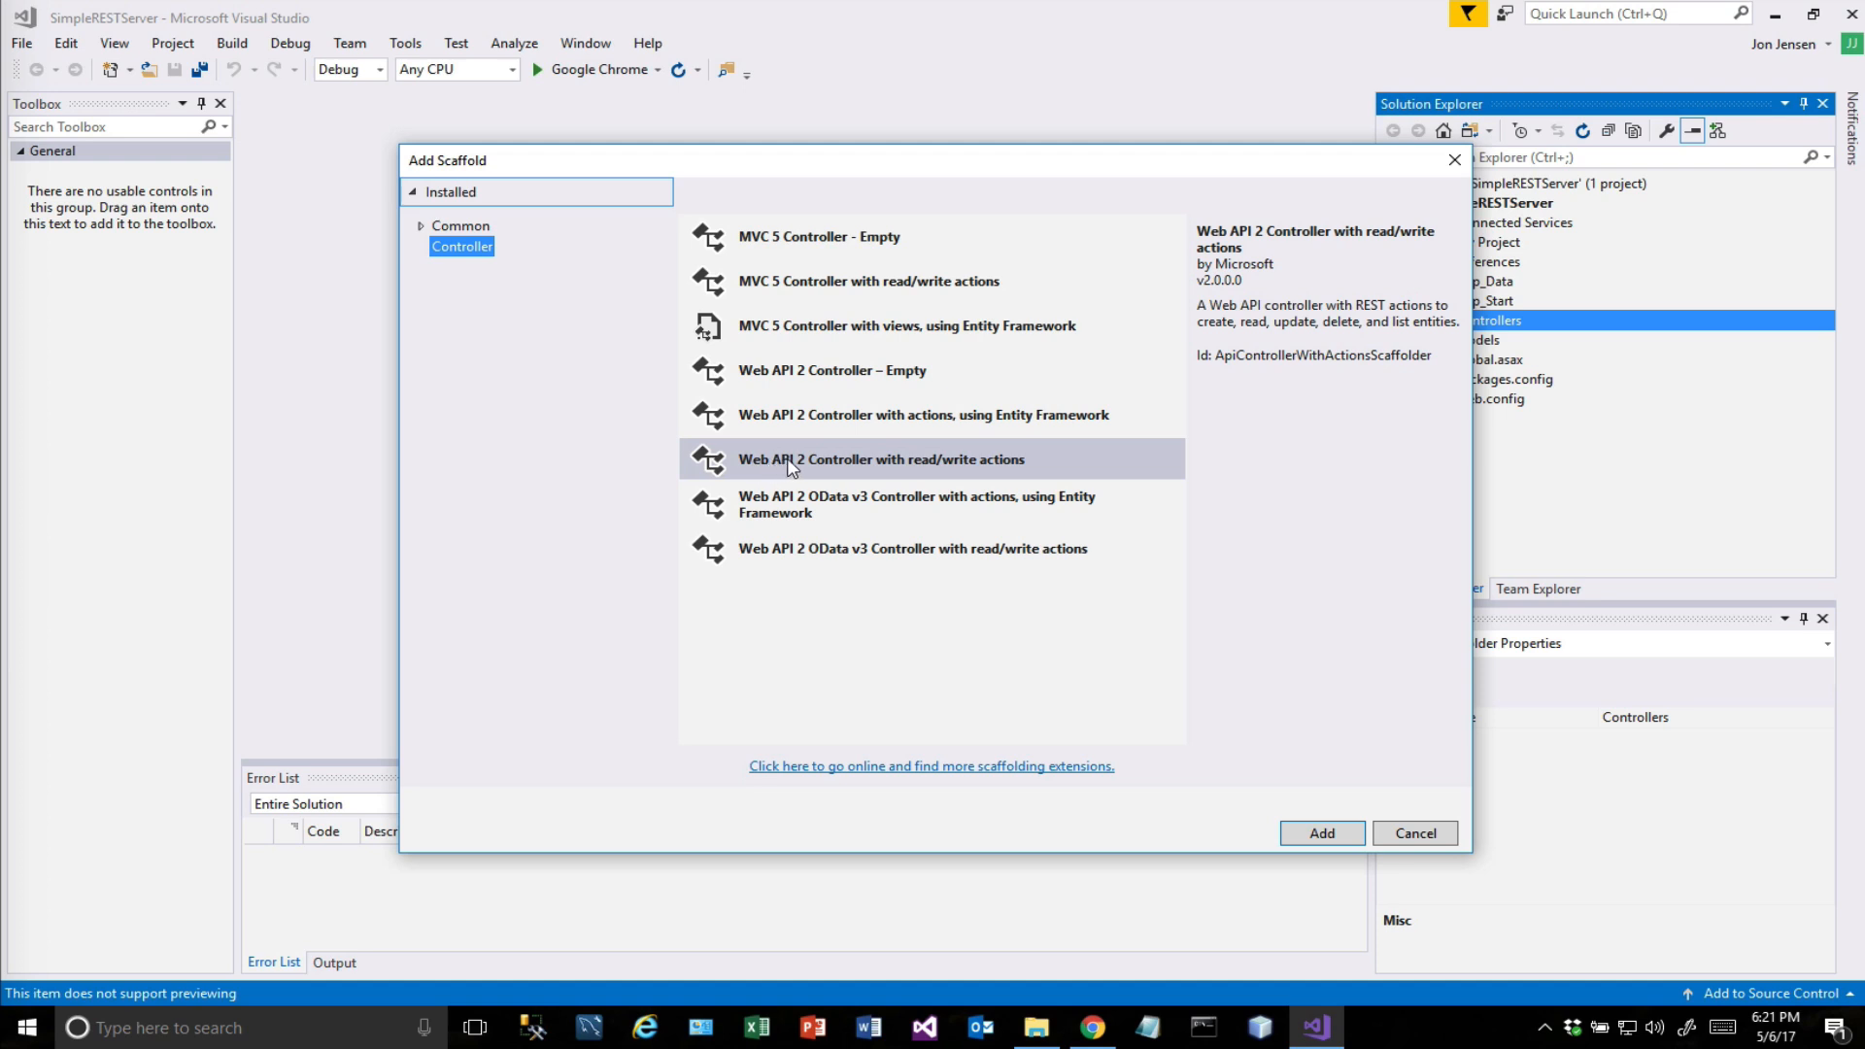
pyautogui.moveTo(852, 466)
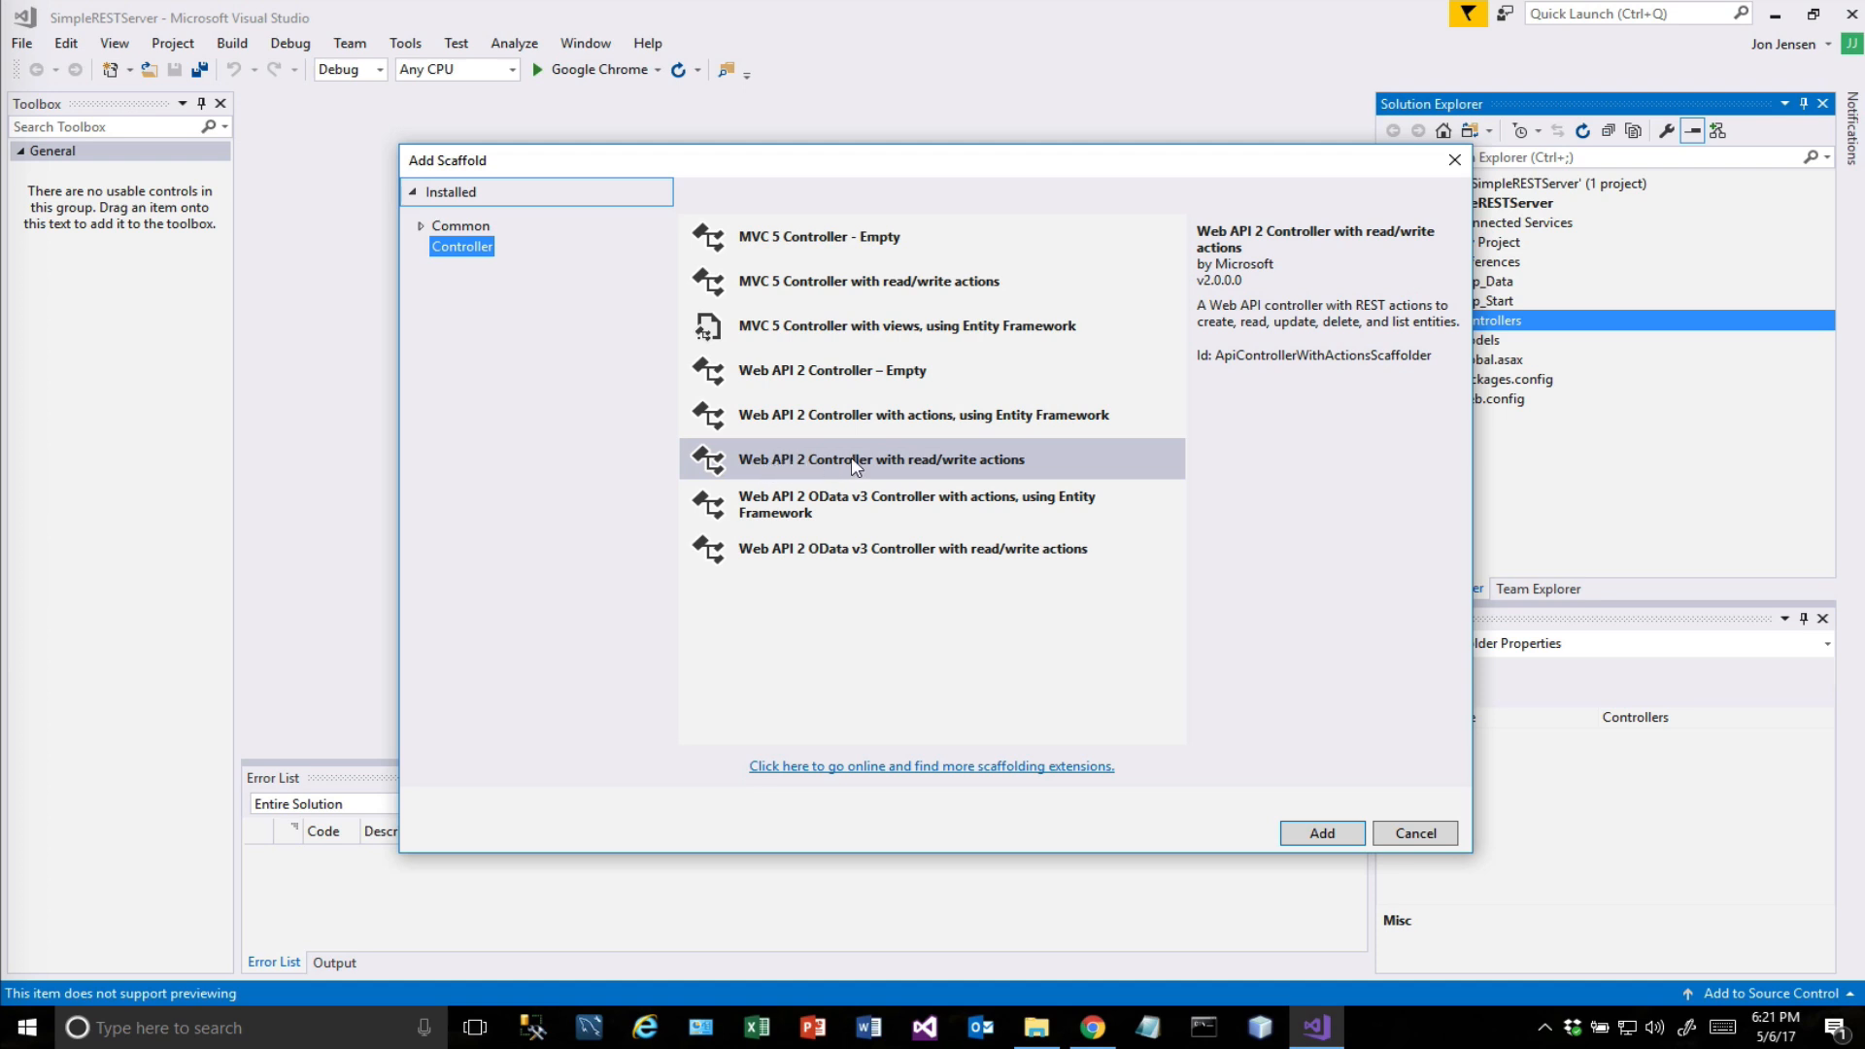
pyautogui.moveTo(1308, 862)
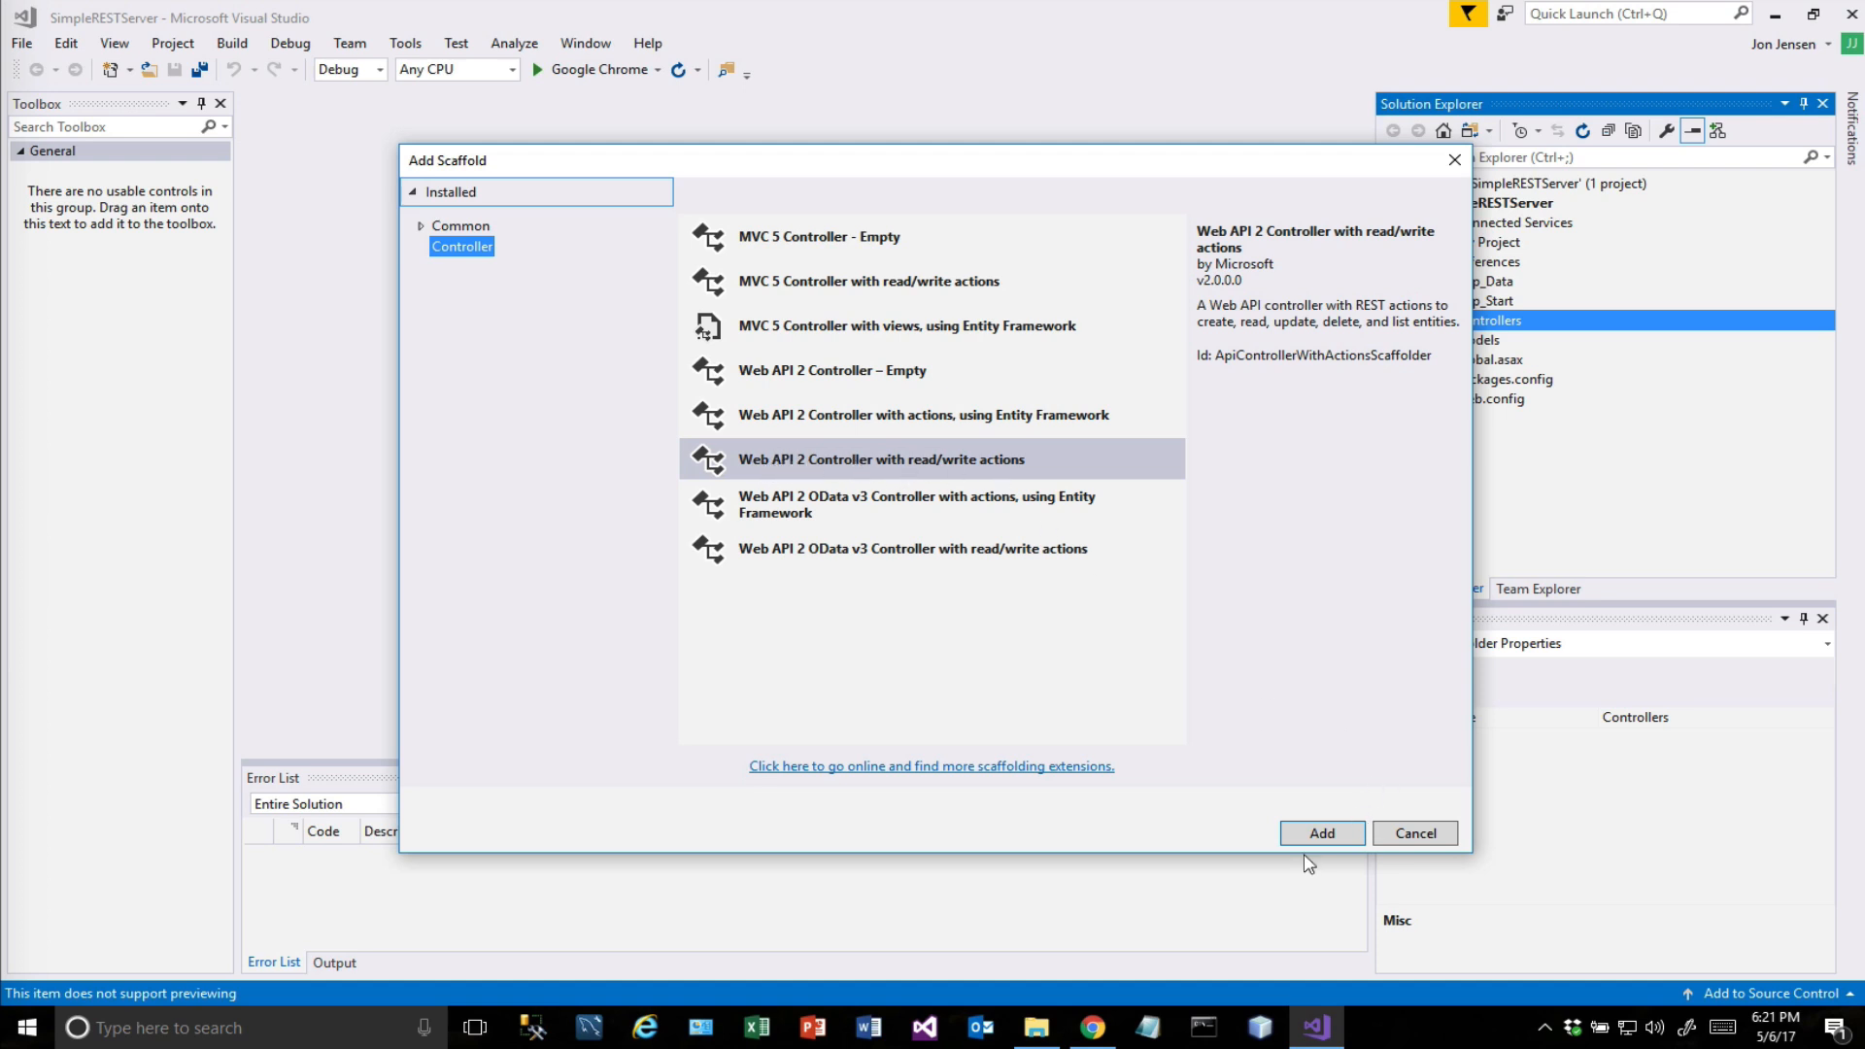
pyautogui.click(1321, 833)
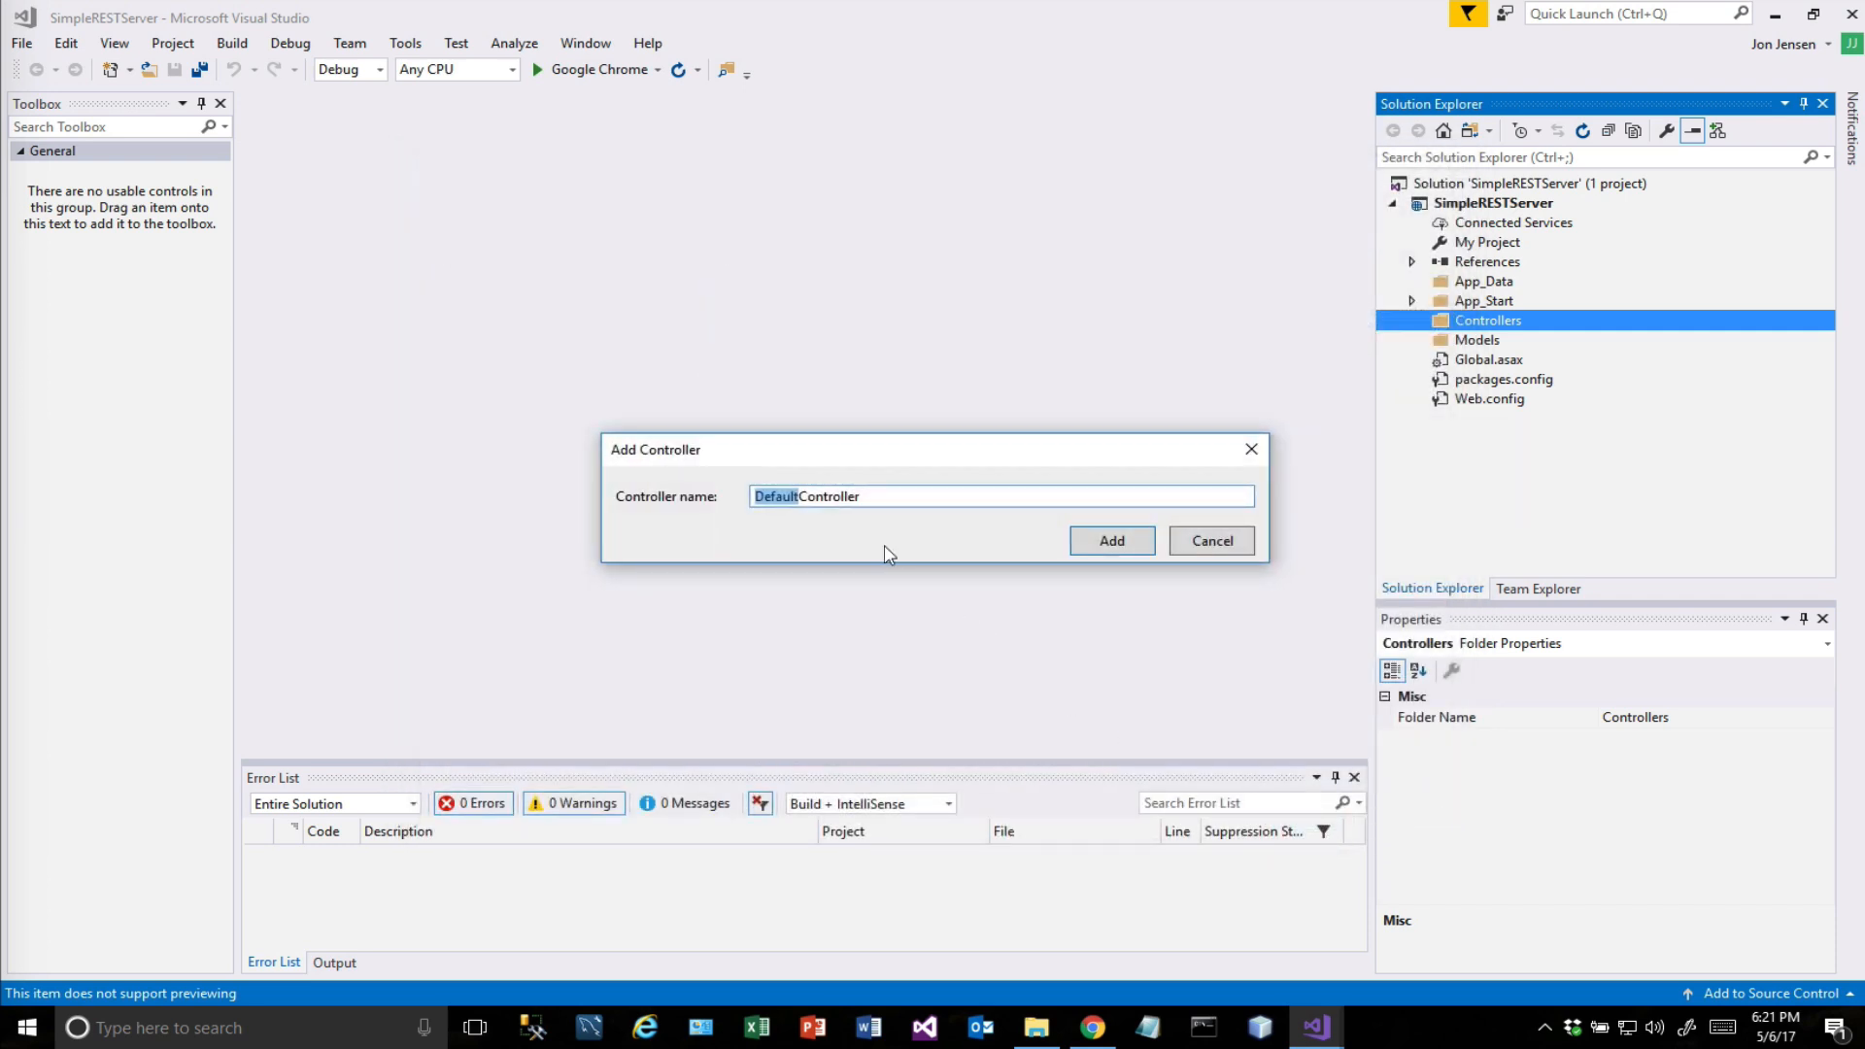
pyautogui.write('Person')
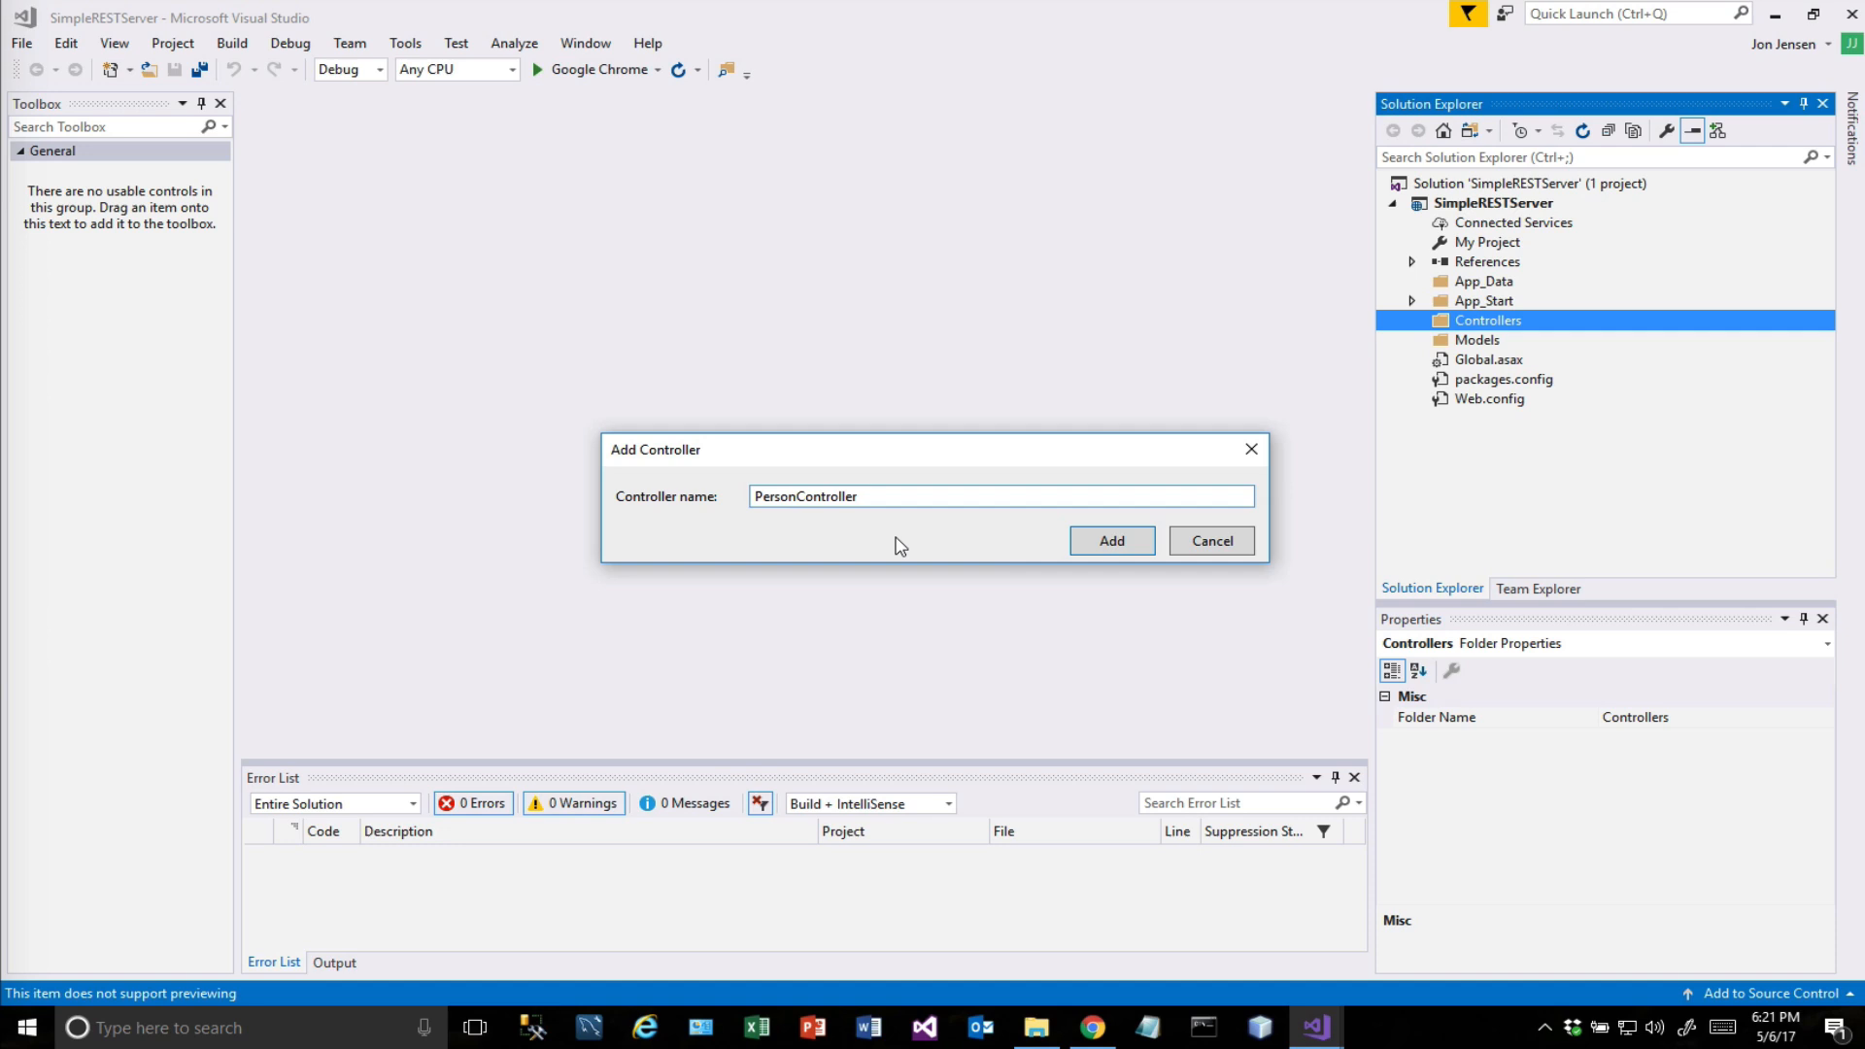
pyautogui.click(1109, 540)
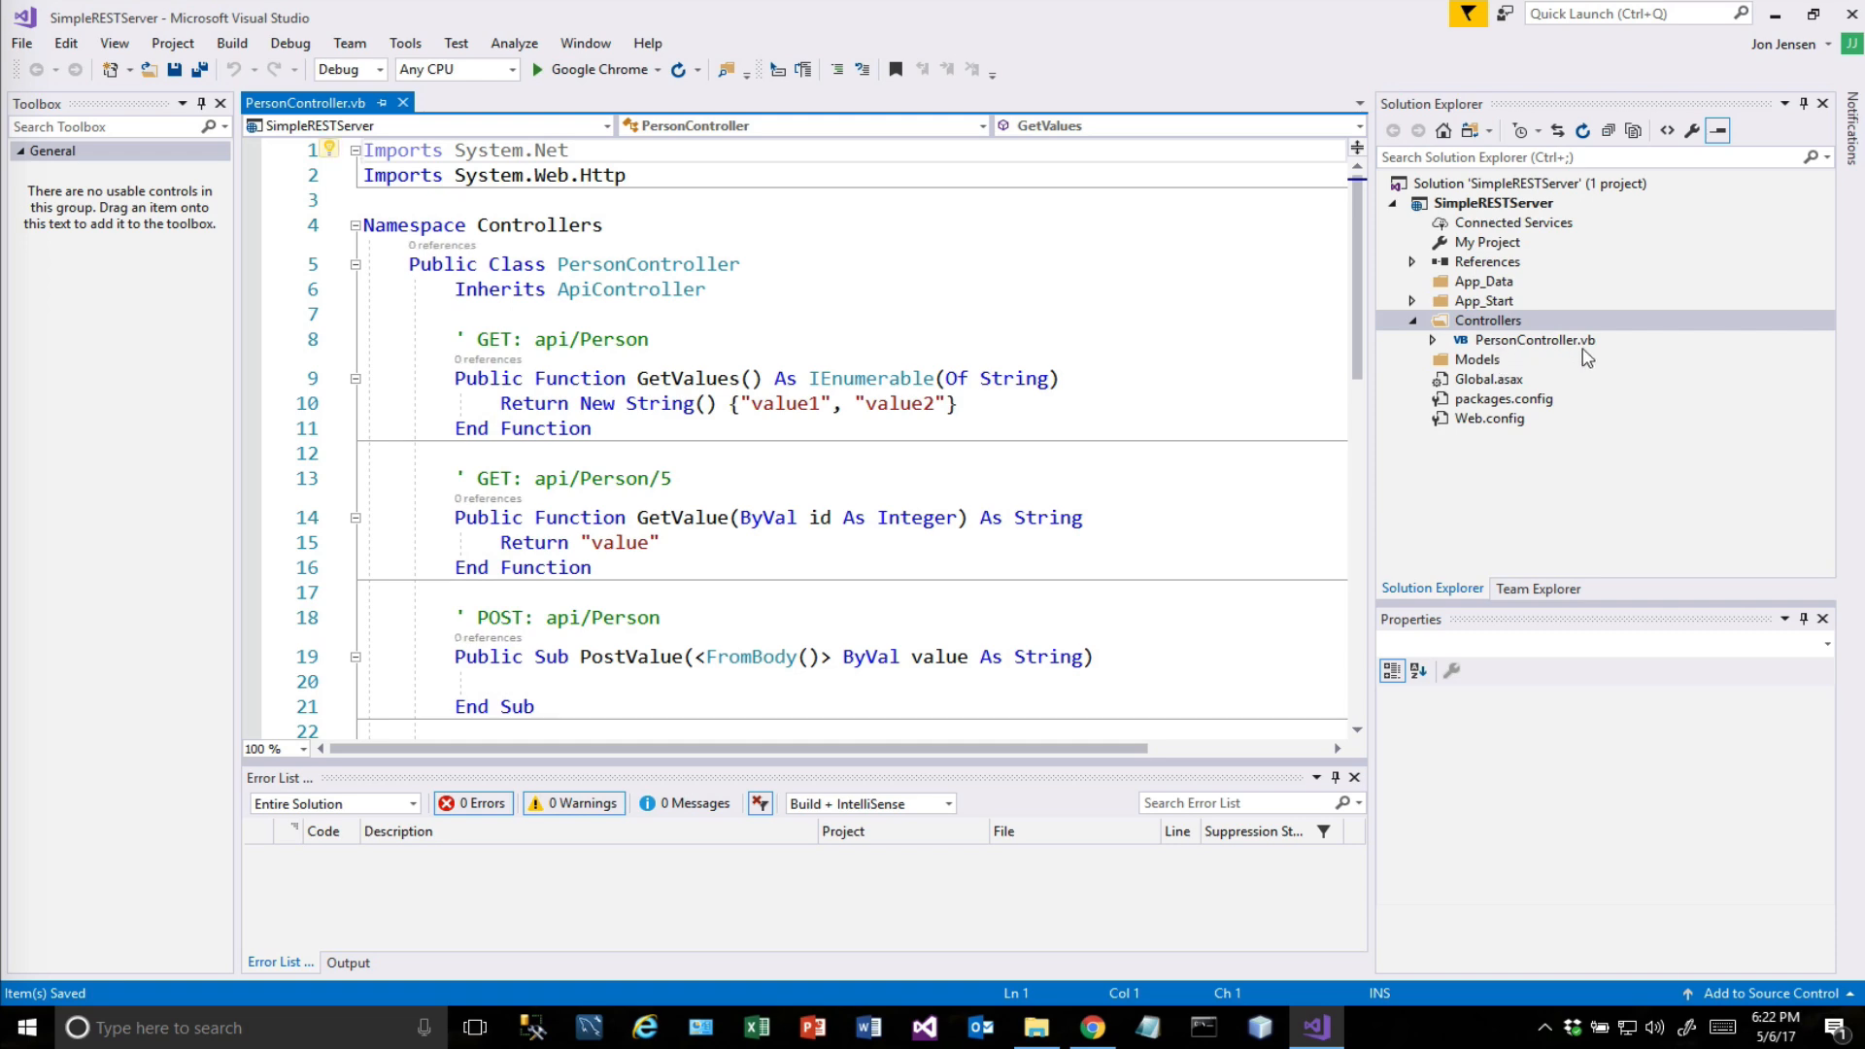
pyautogui.scroll(-3)
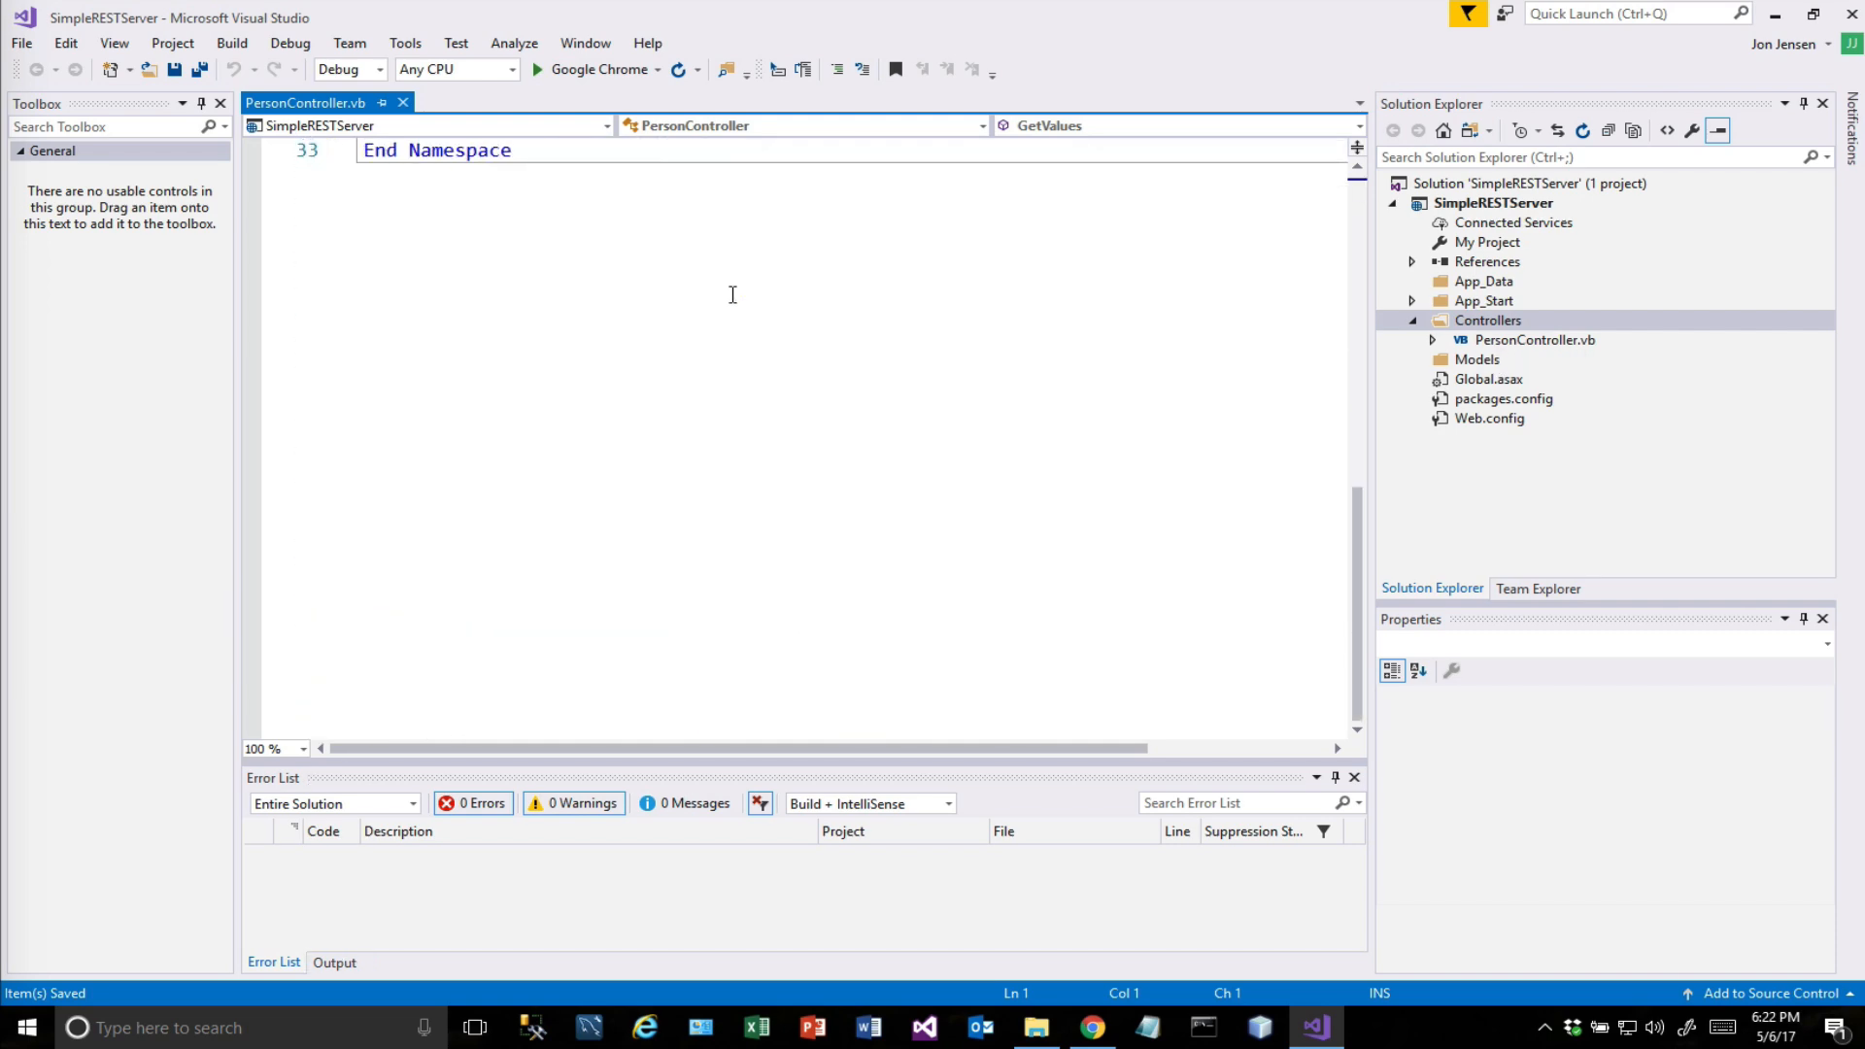
pyautogui.scroll(3)
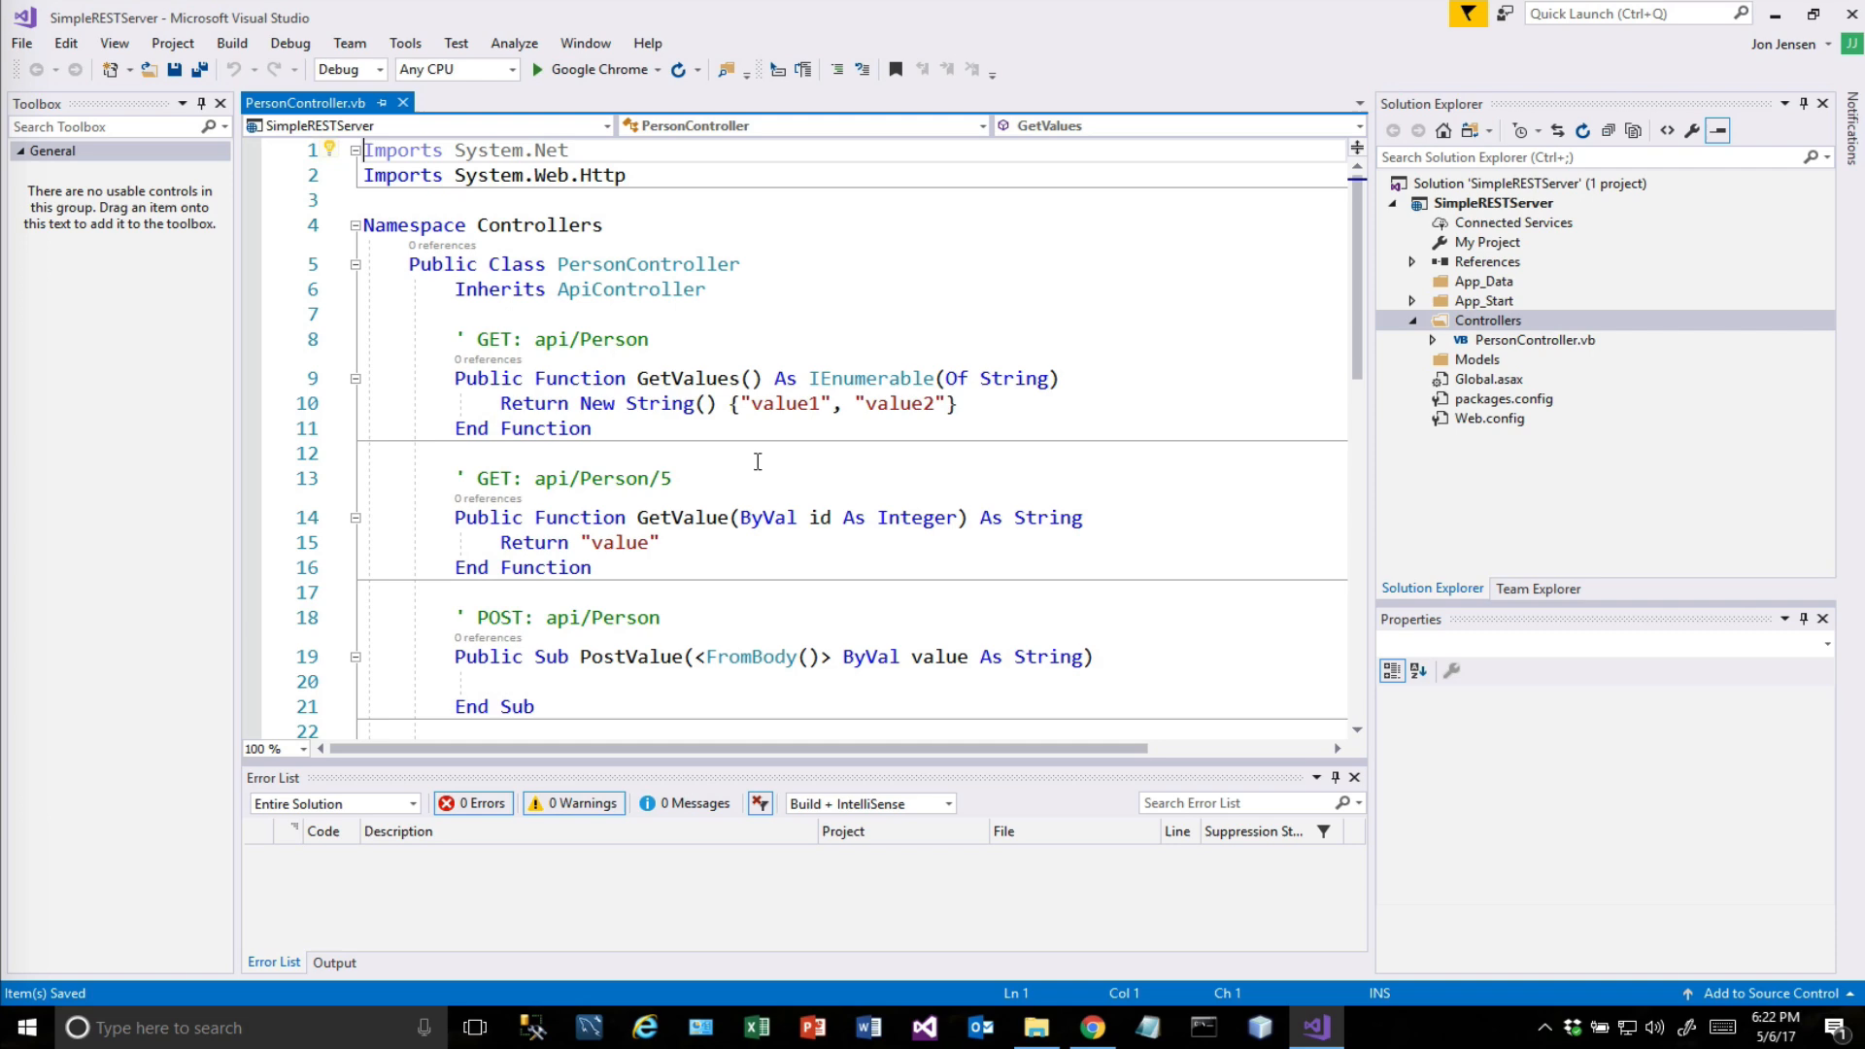
pyautogui.scroll(-3)
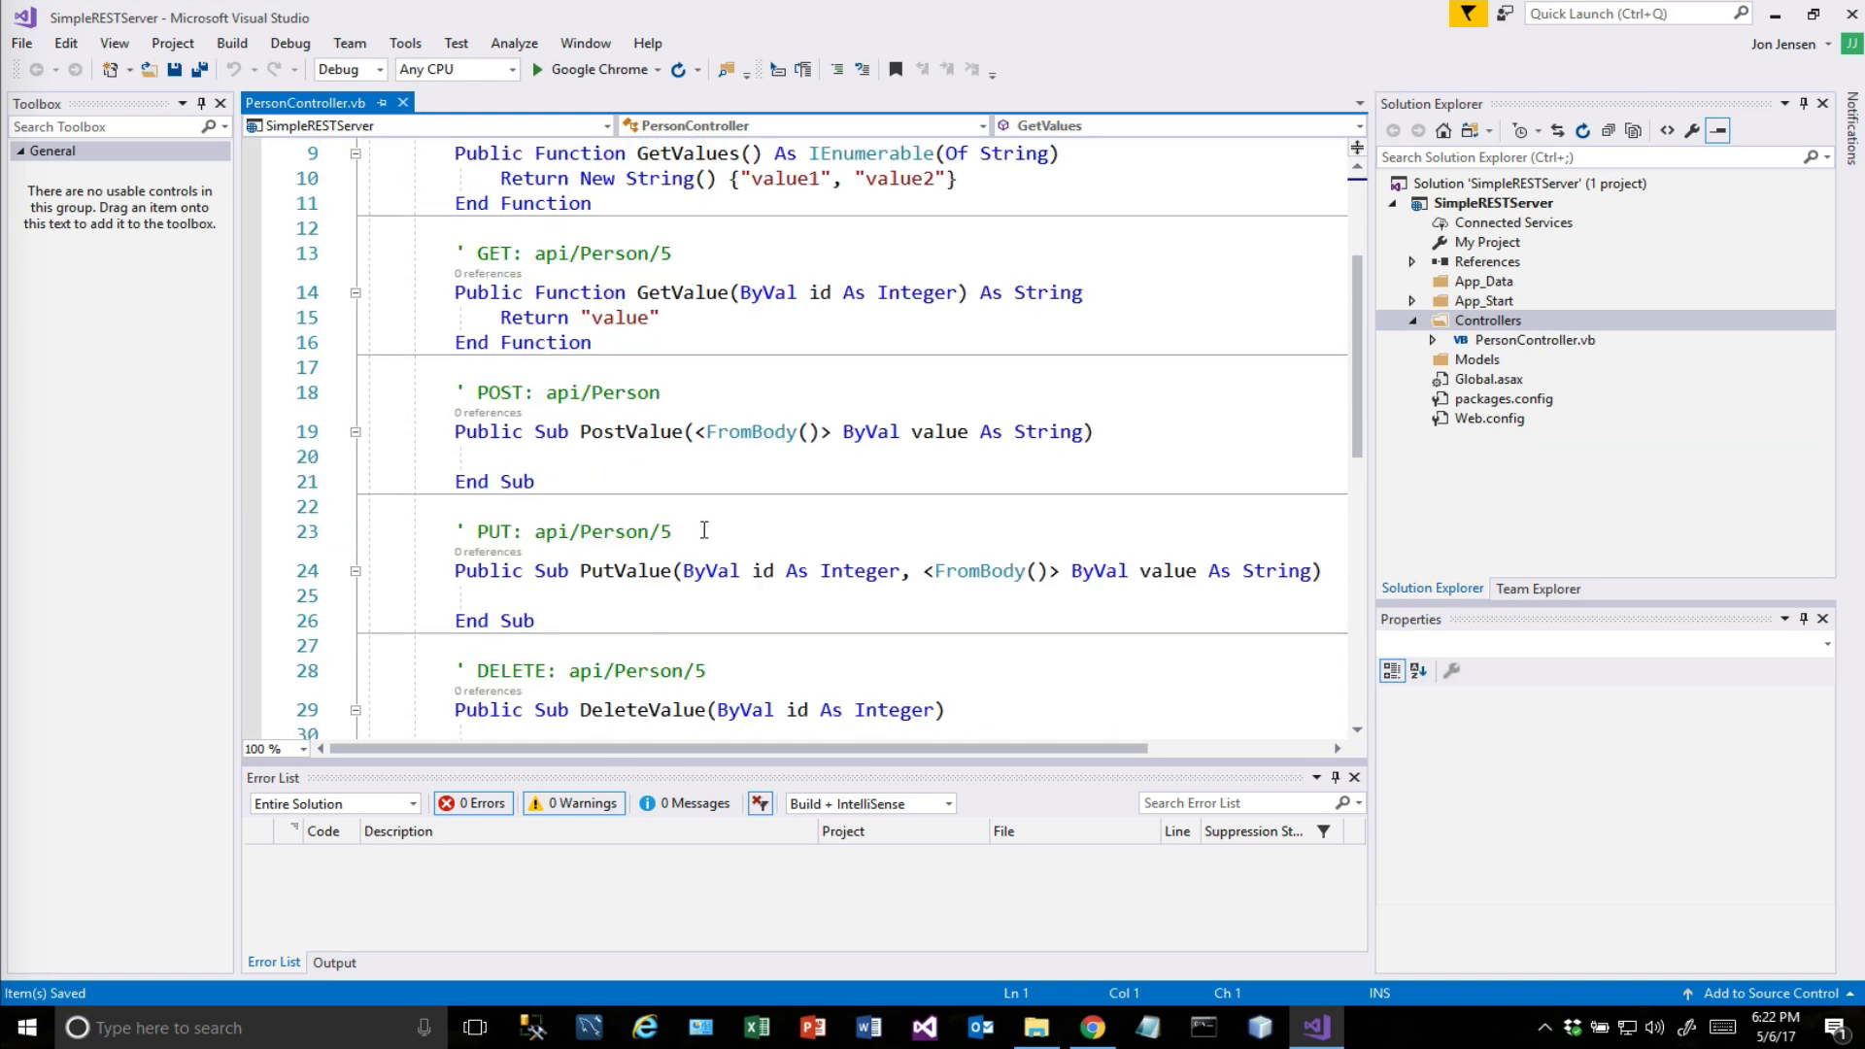
pyautogui.scroll(-3)
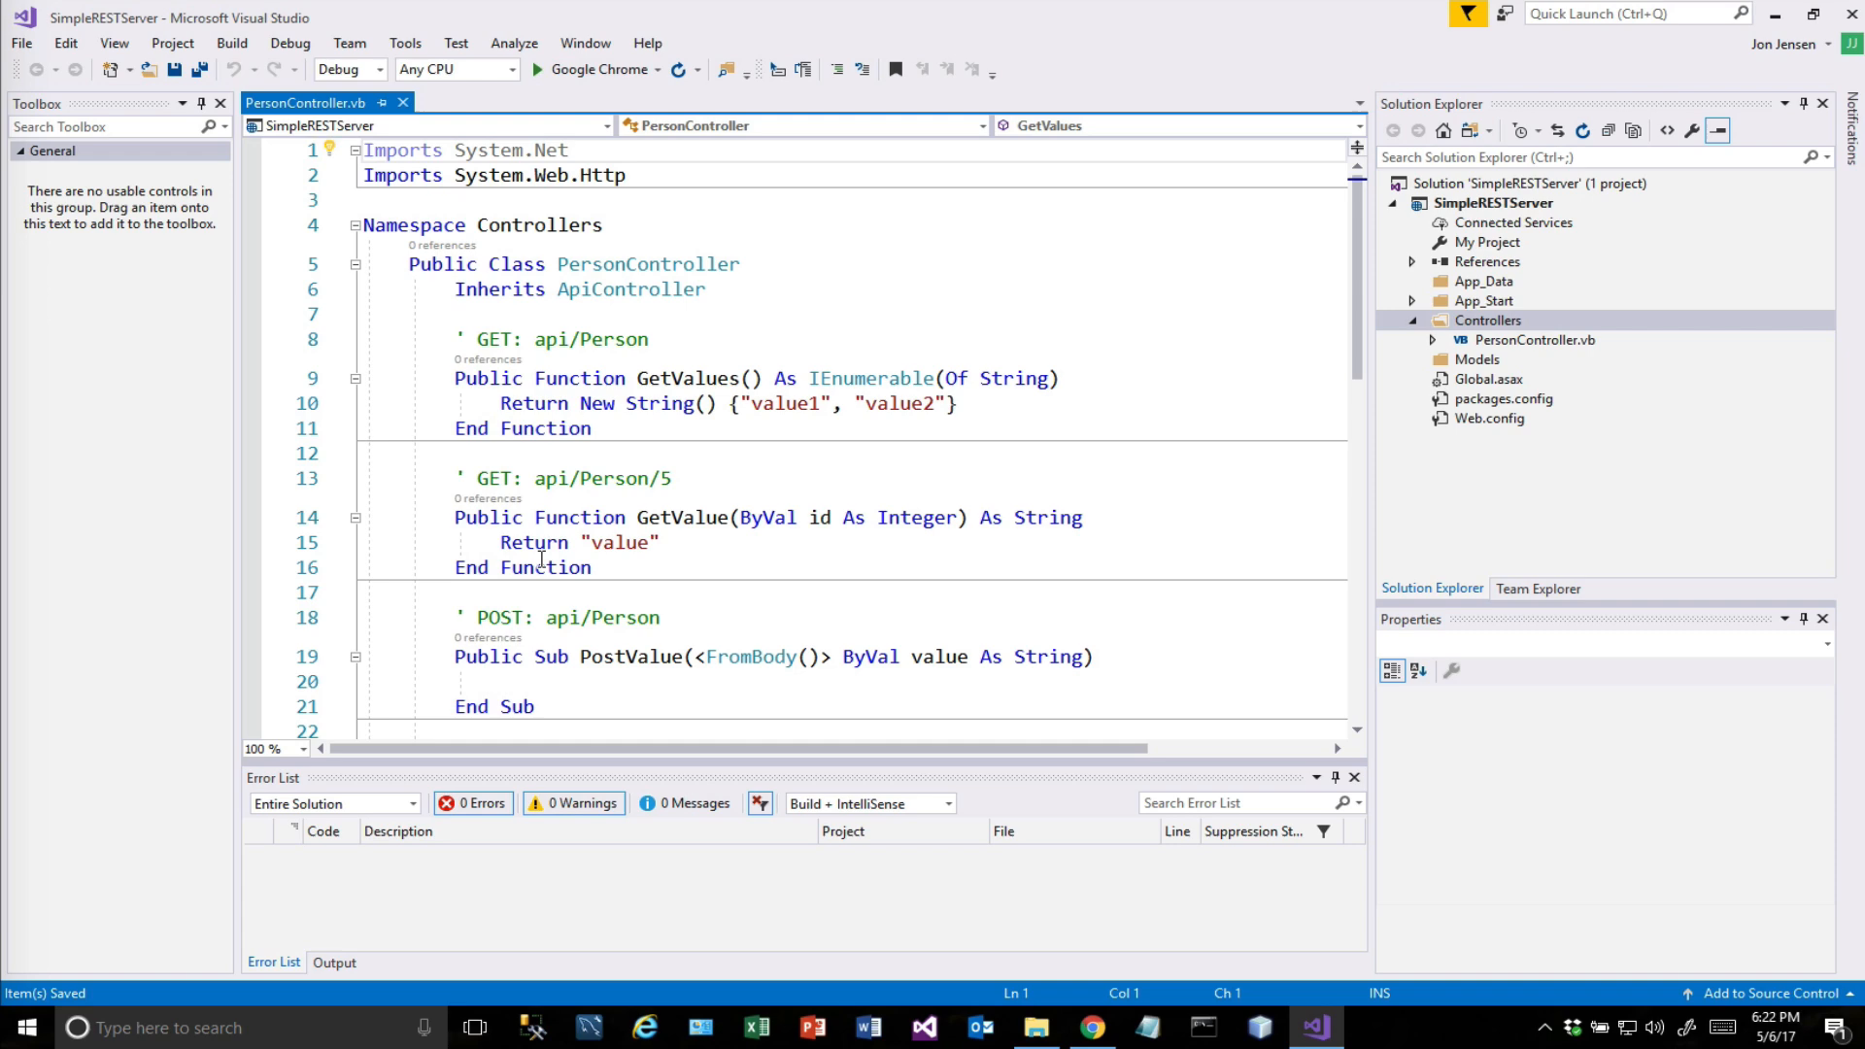
pyautogui.scroll(-3)
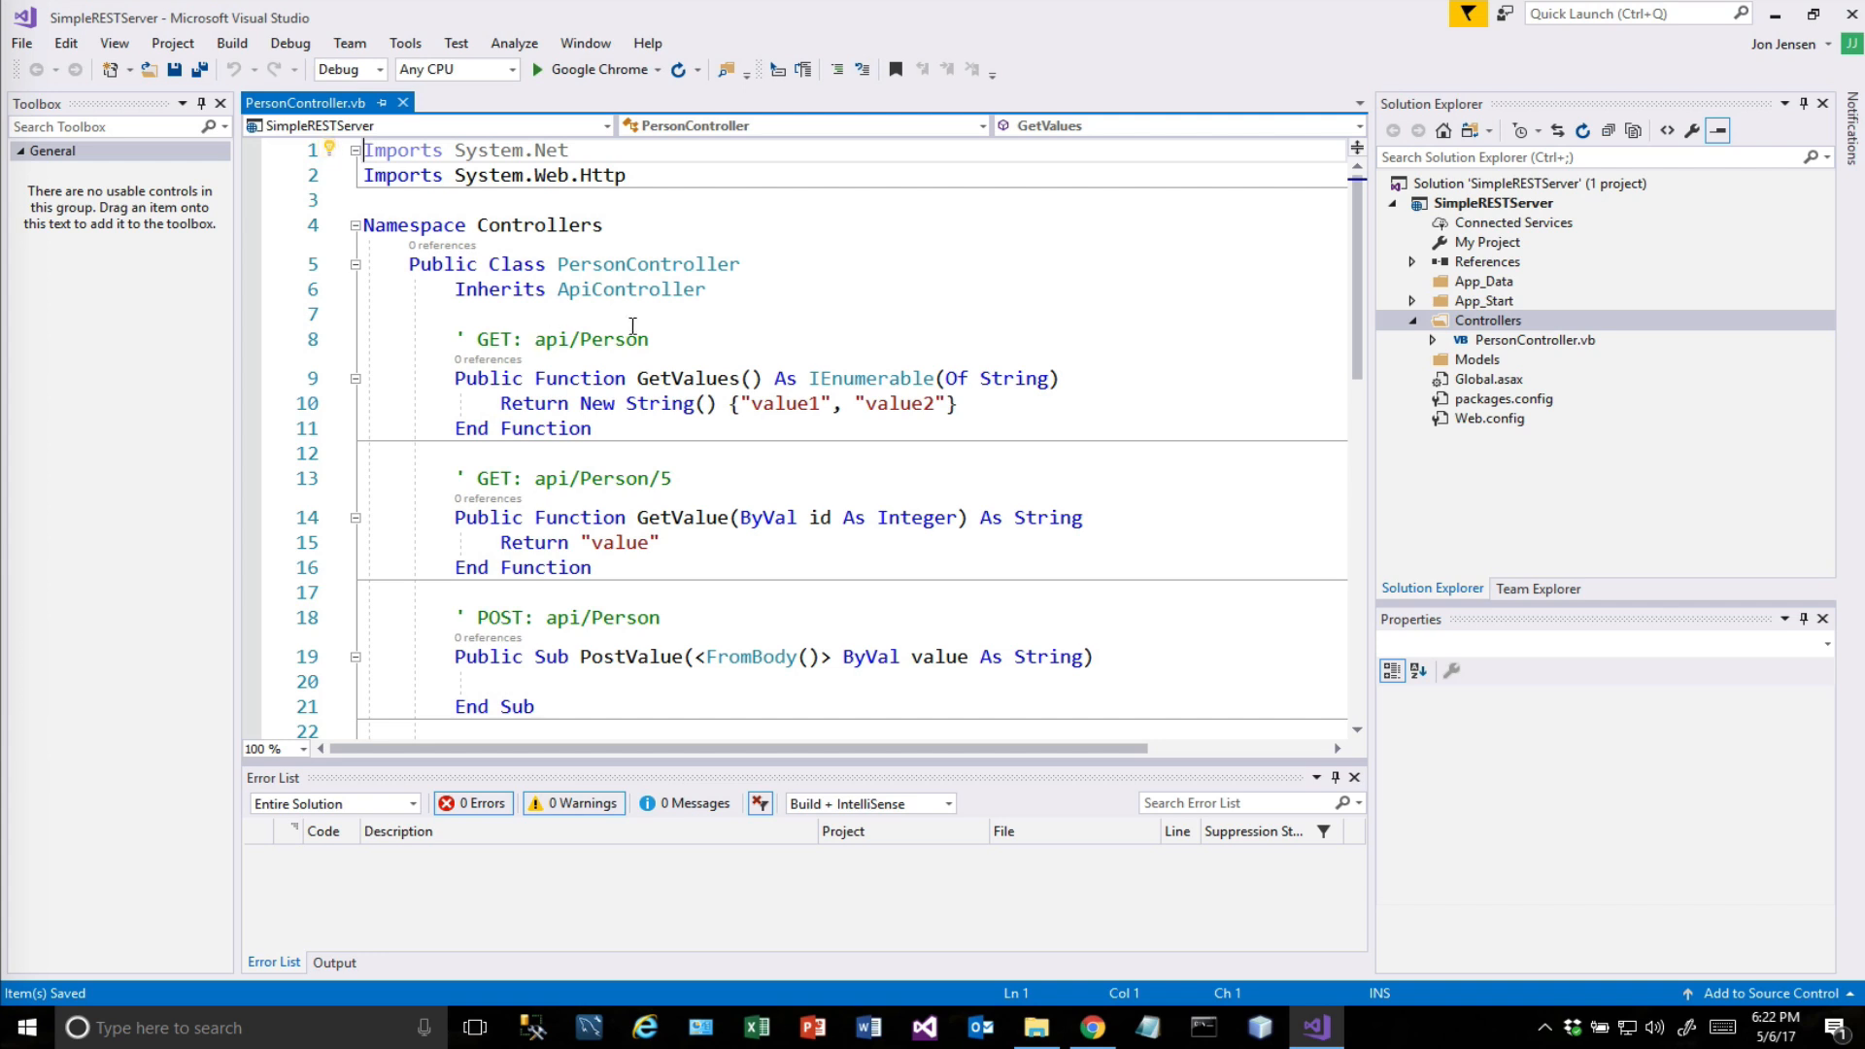
pyautogui.moveTo(744, 416)
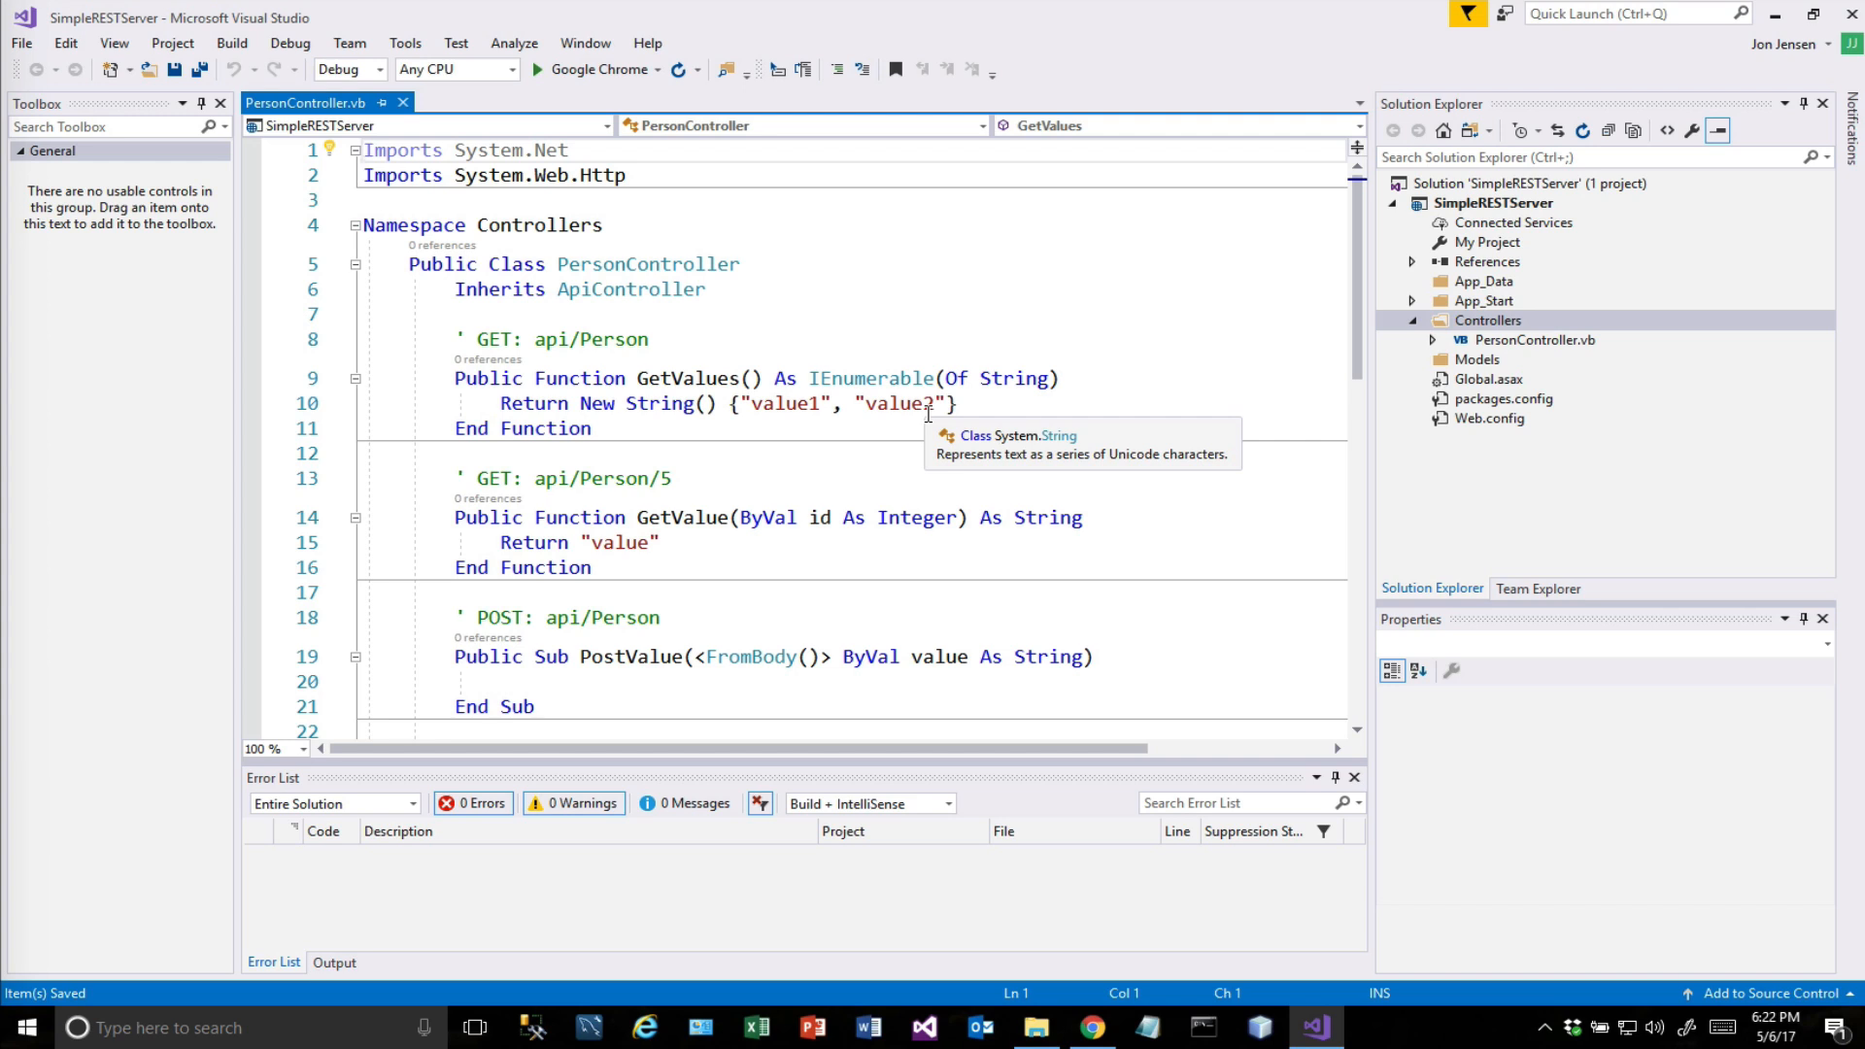
pyautogui.moveTo(590, 542)
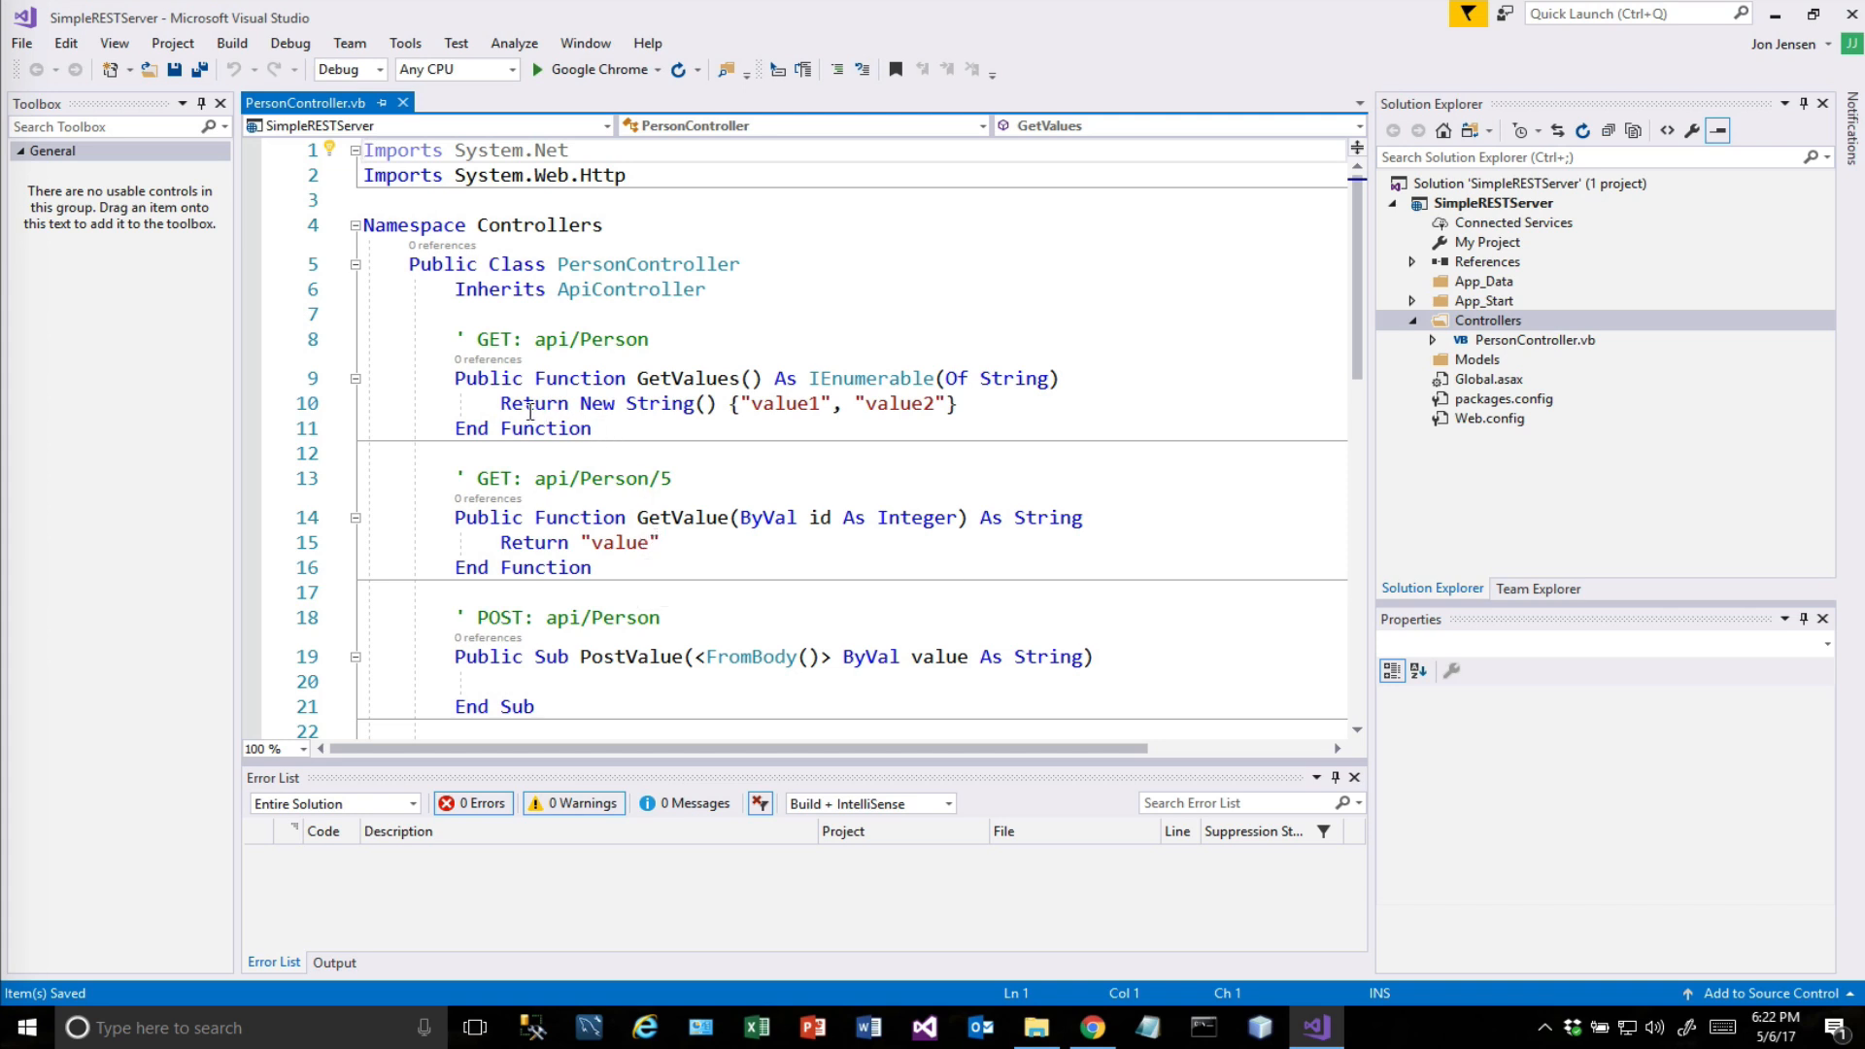
pyautogui.tripleClick(713, 404)
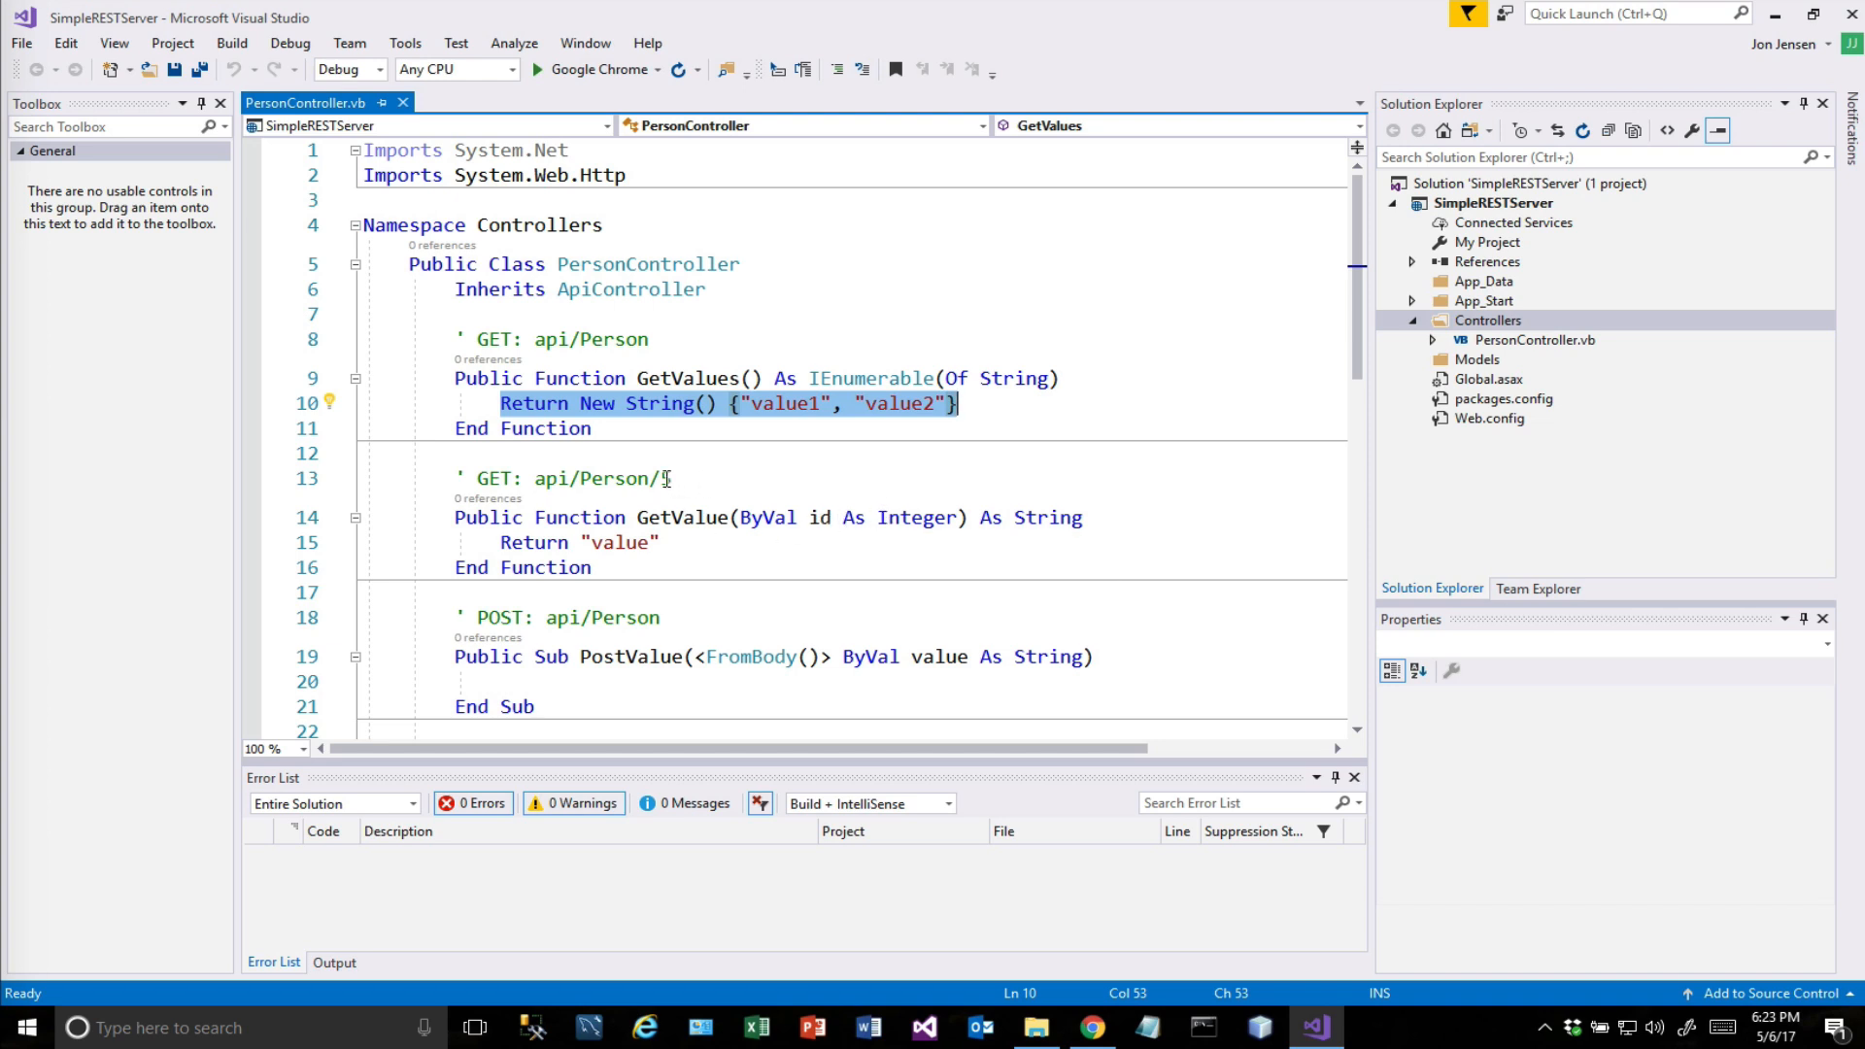
pyautogui.write('5')
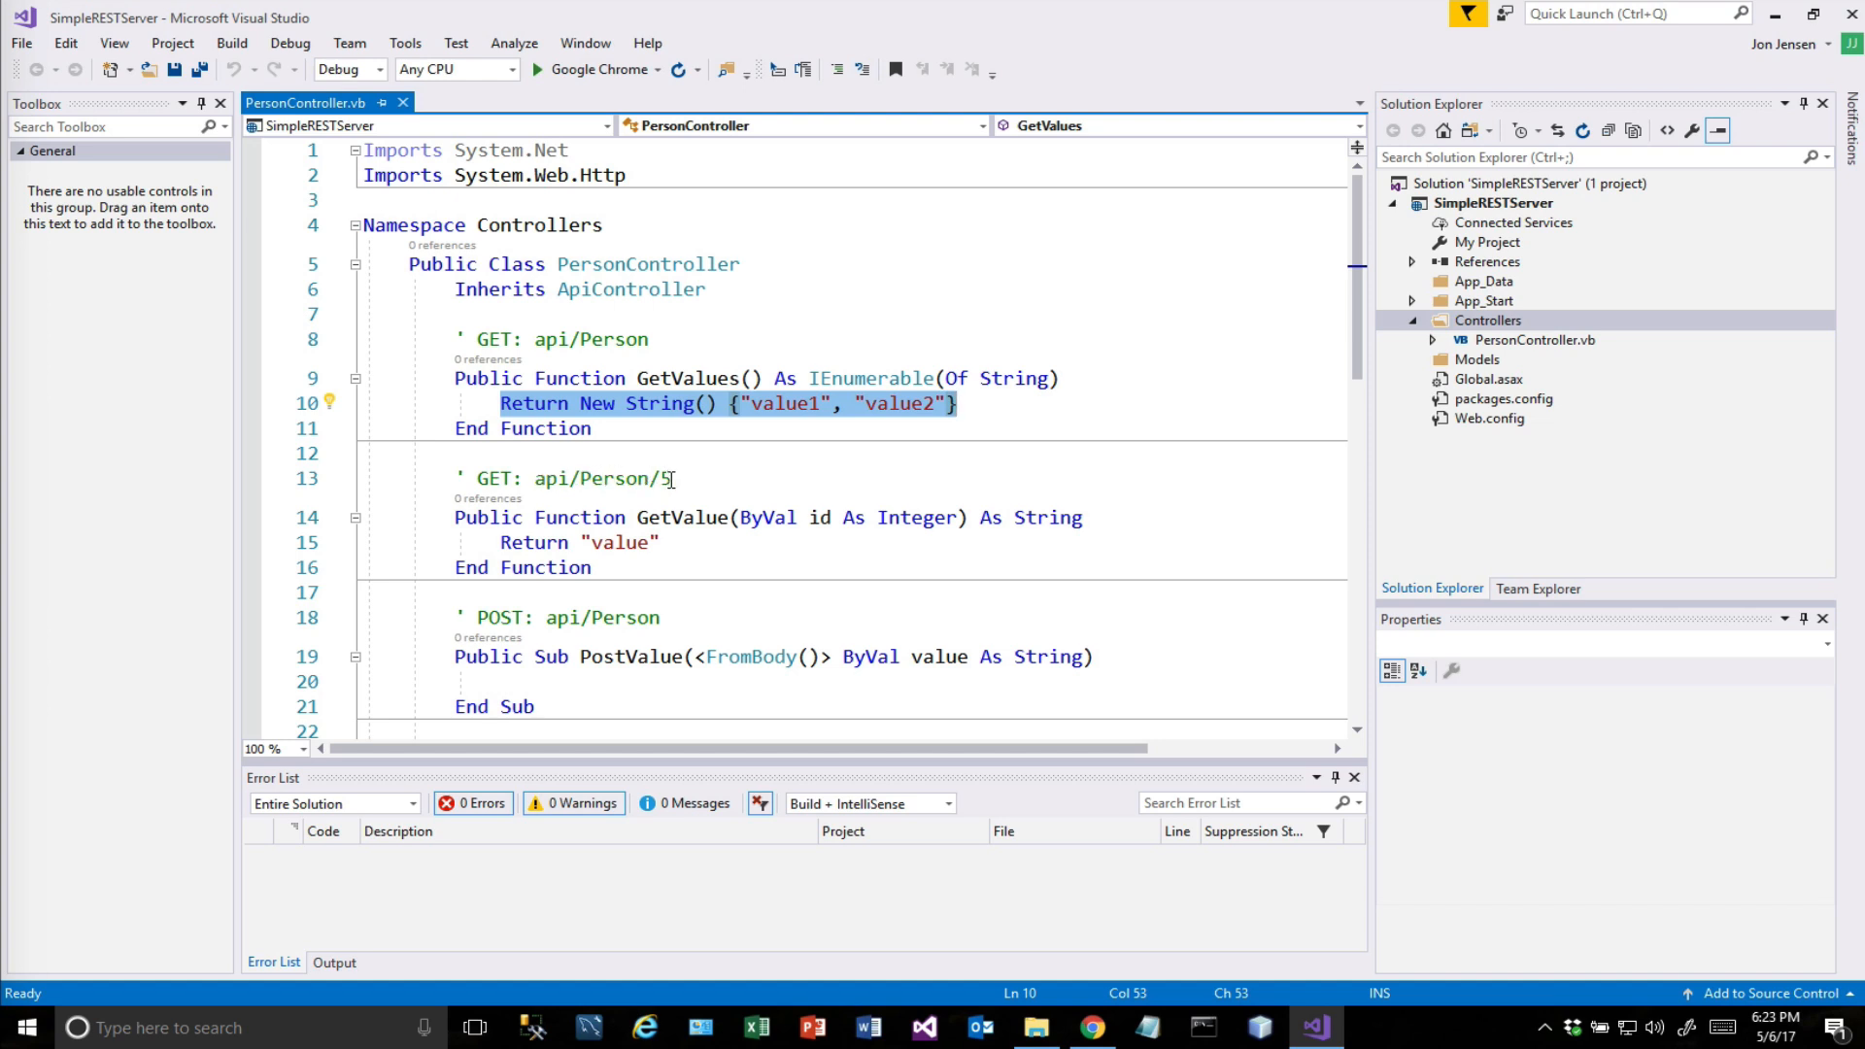
pyautogui.moveTo(818, 517)
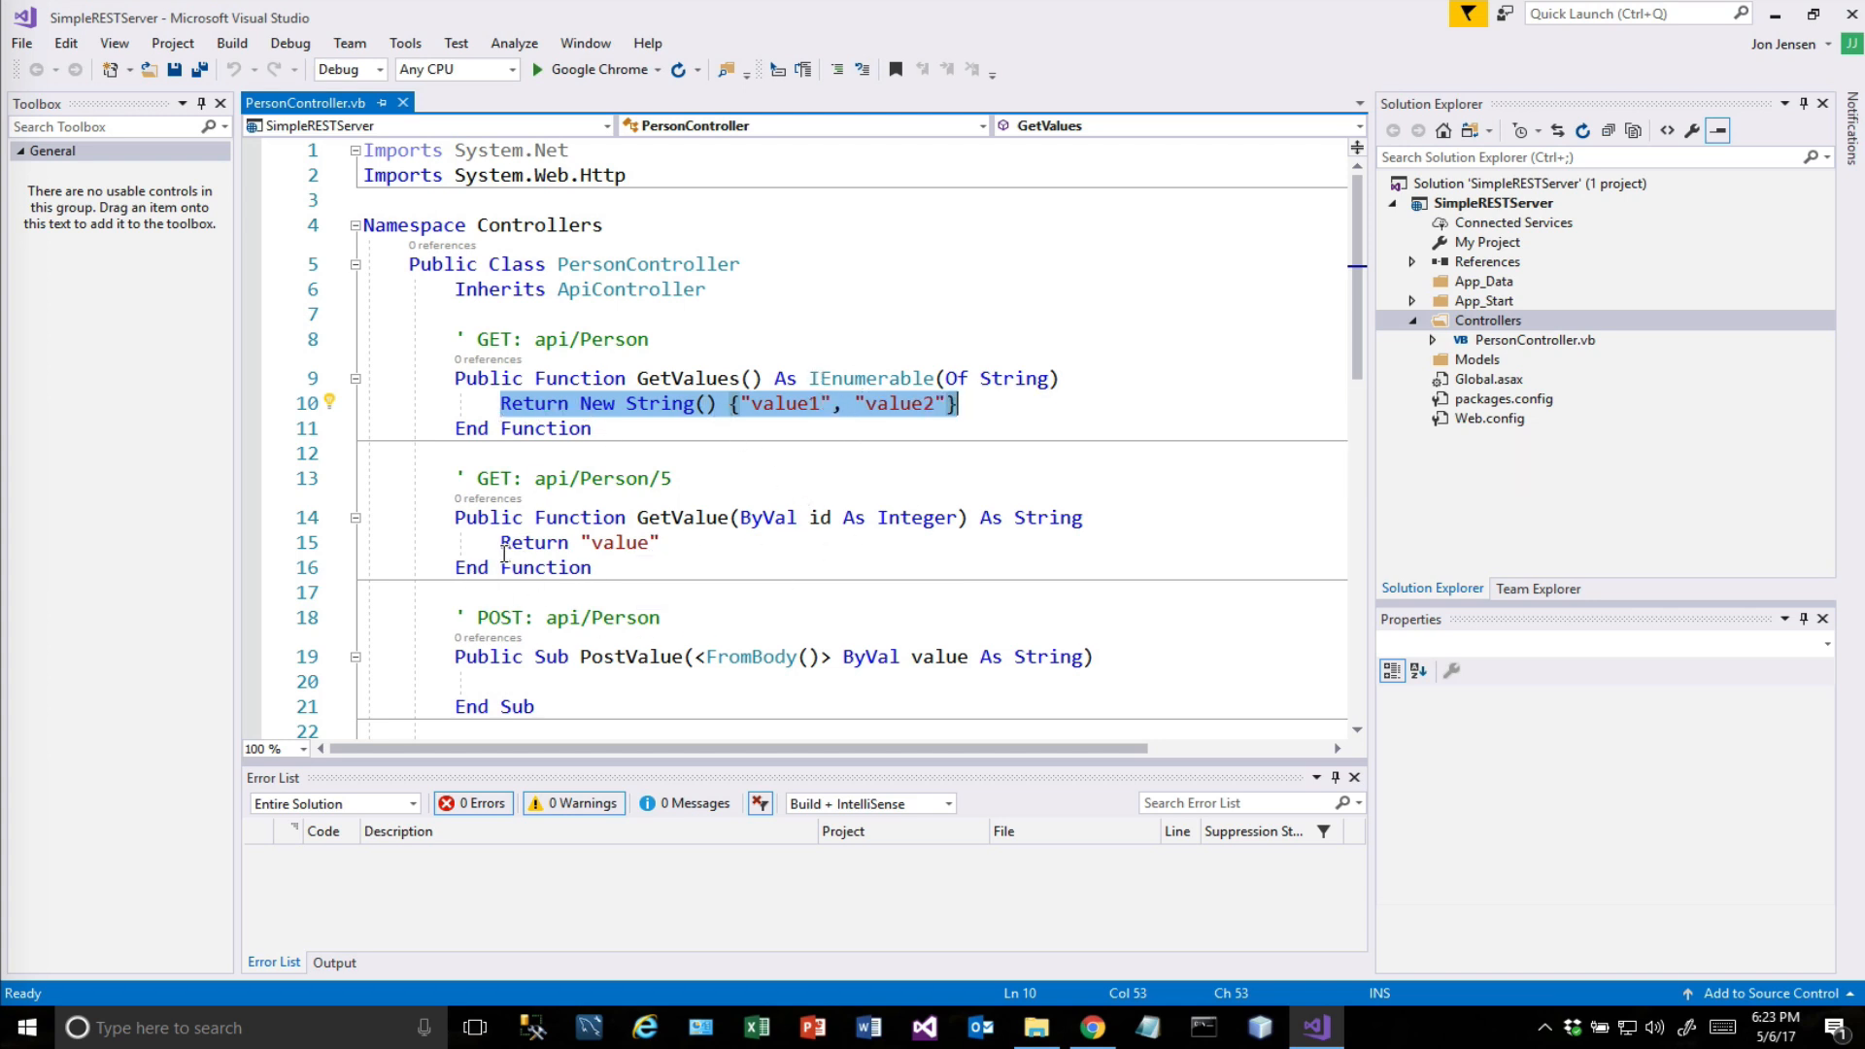
# Change GetValues to return "Person1" and "Person2" instead of the template values.
pyautogui.click(532, 542)
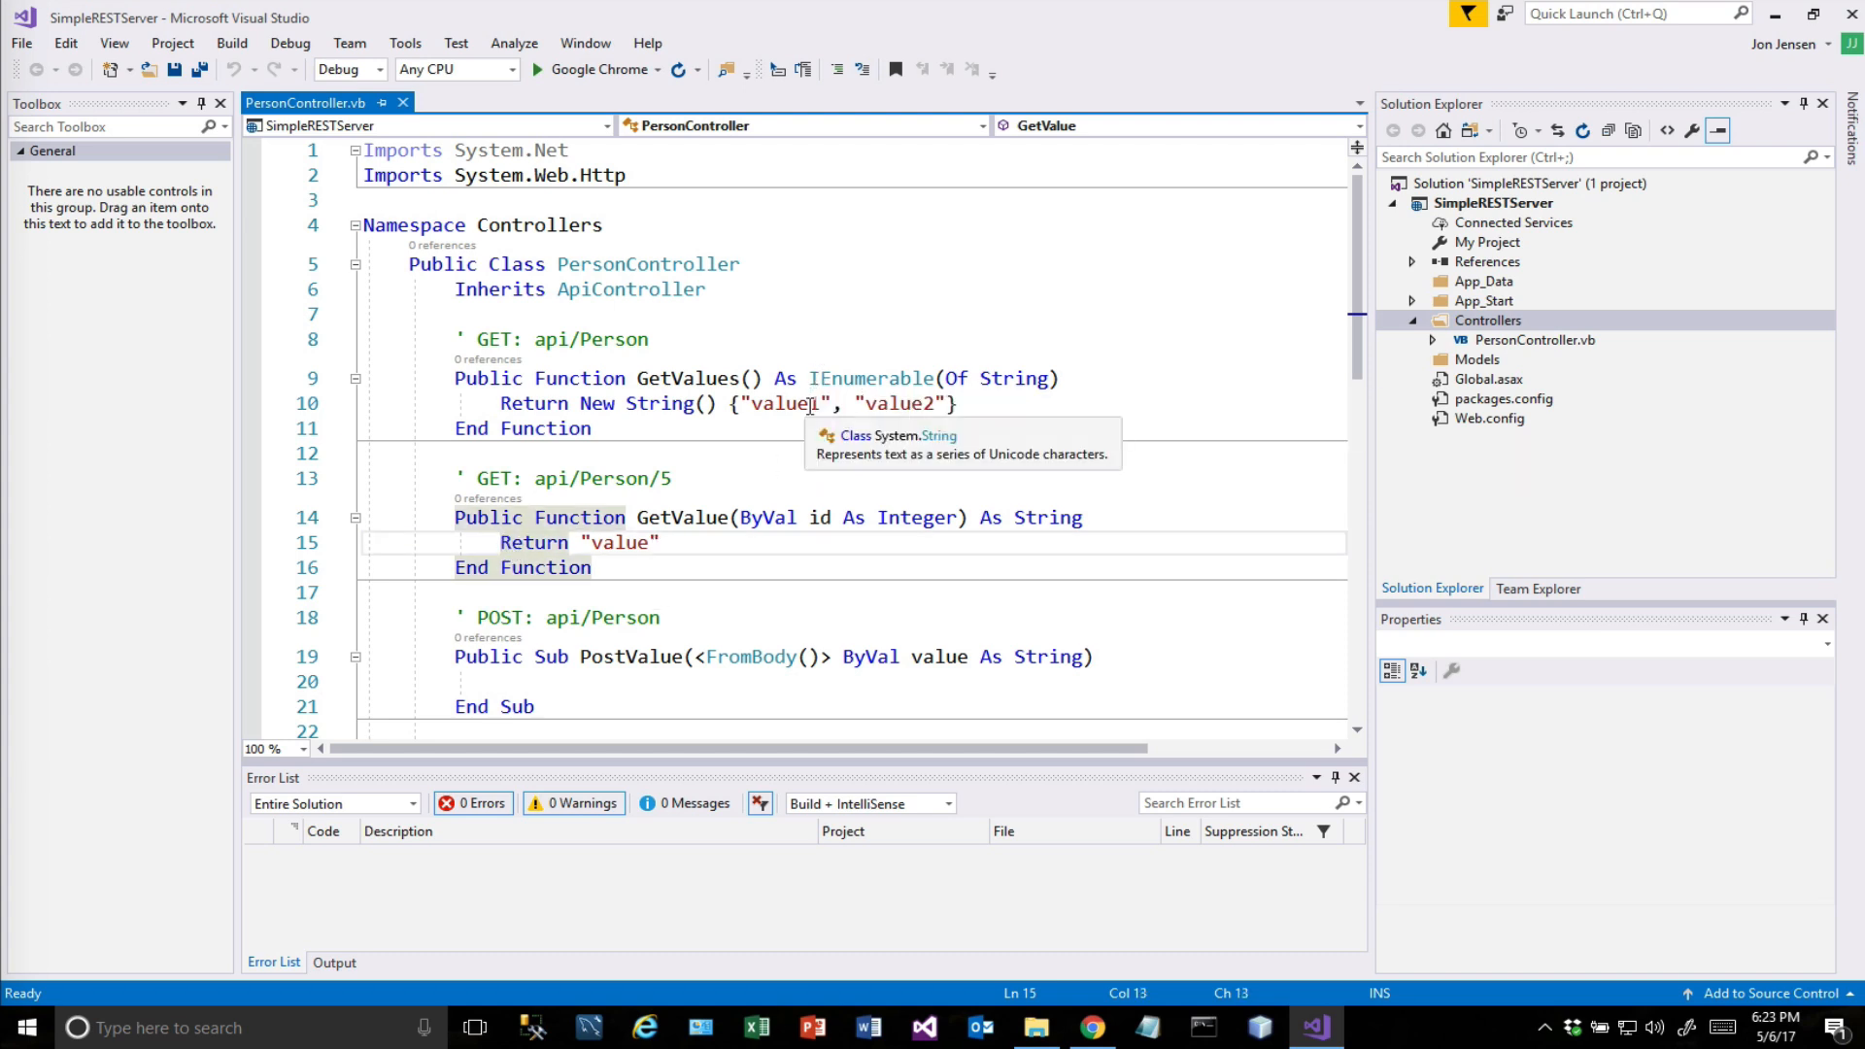
pyautogui.write('Pe')
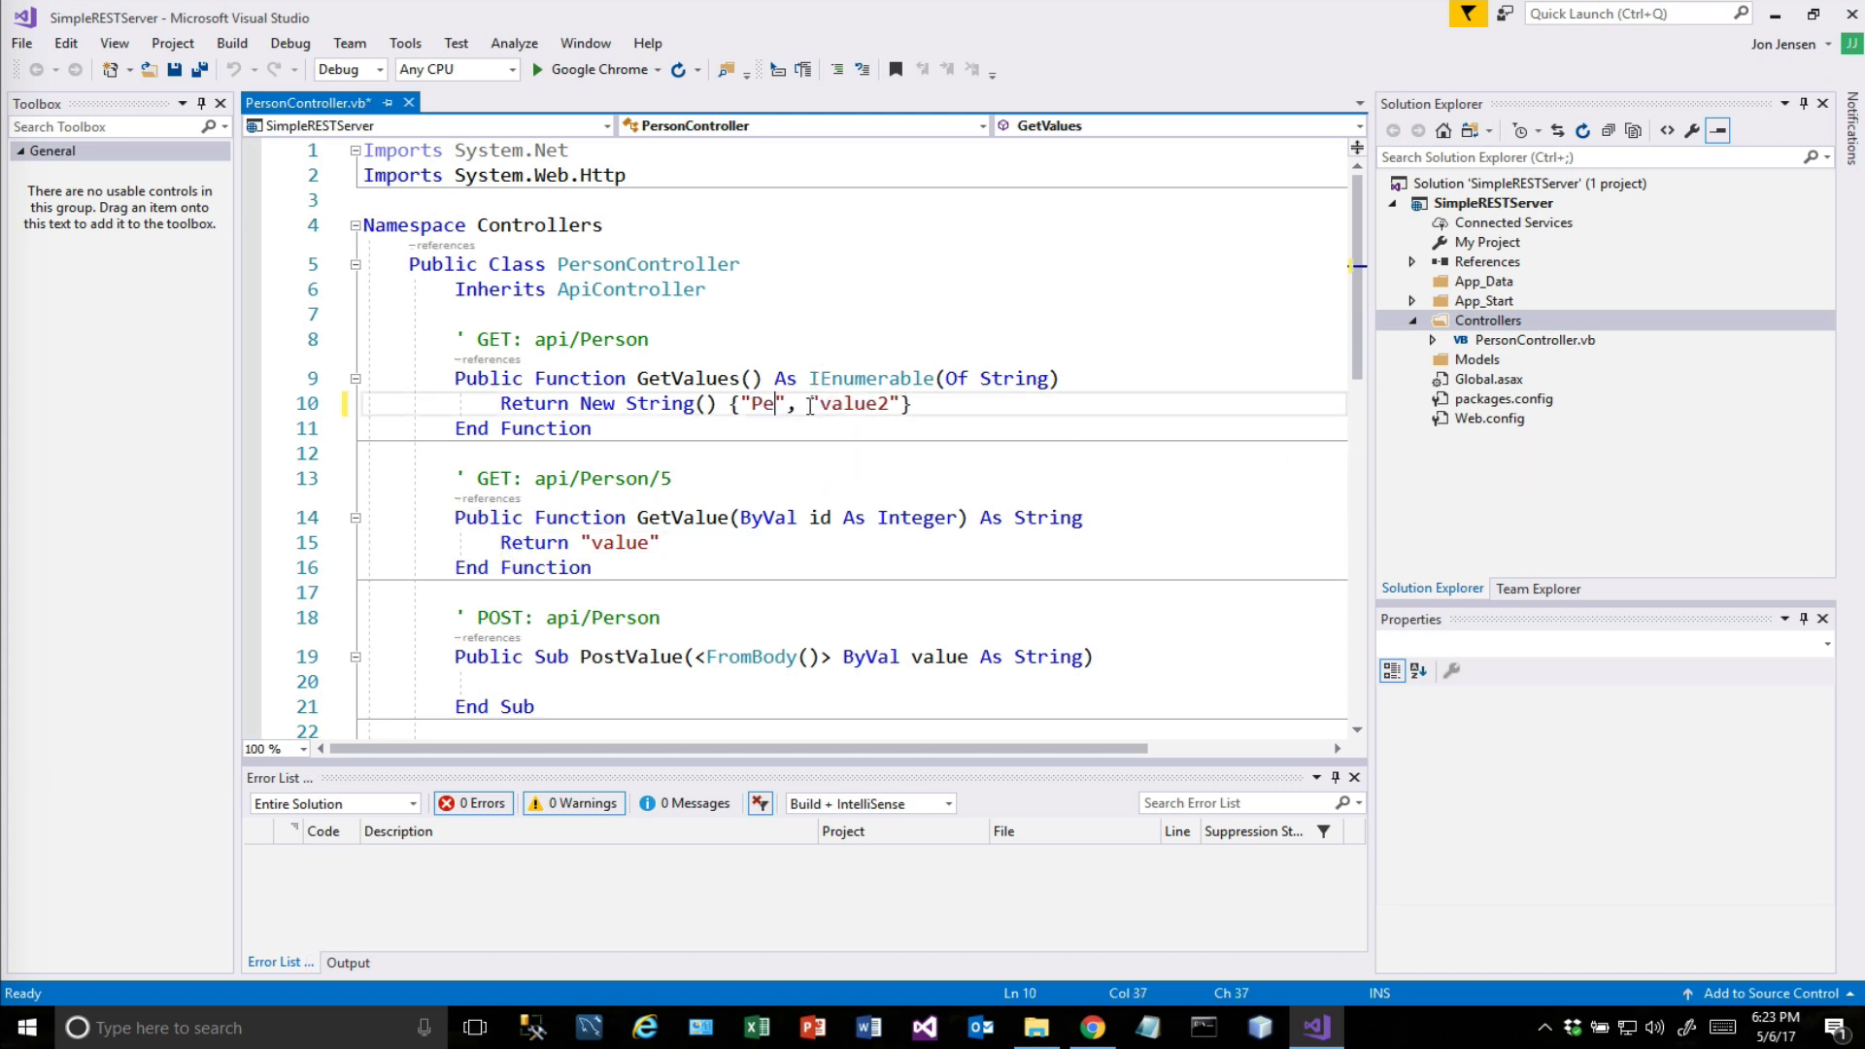
pyautogui.write('rson1')
pyautogui.click(855, 541)
pyautogui.write(' +')
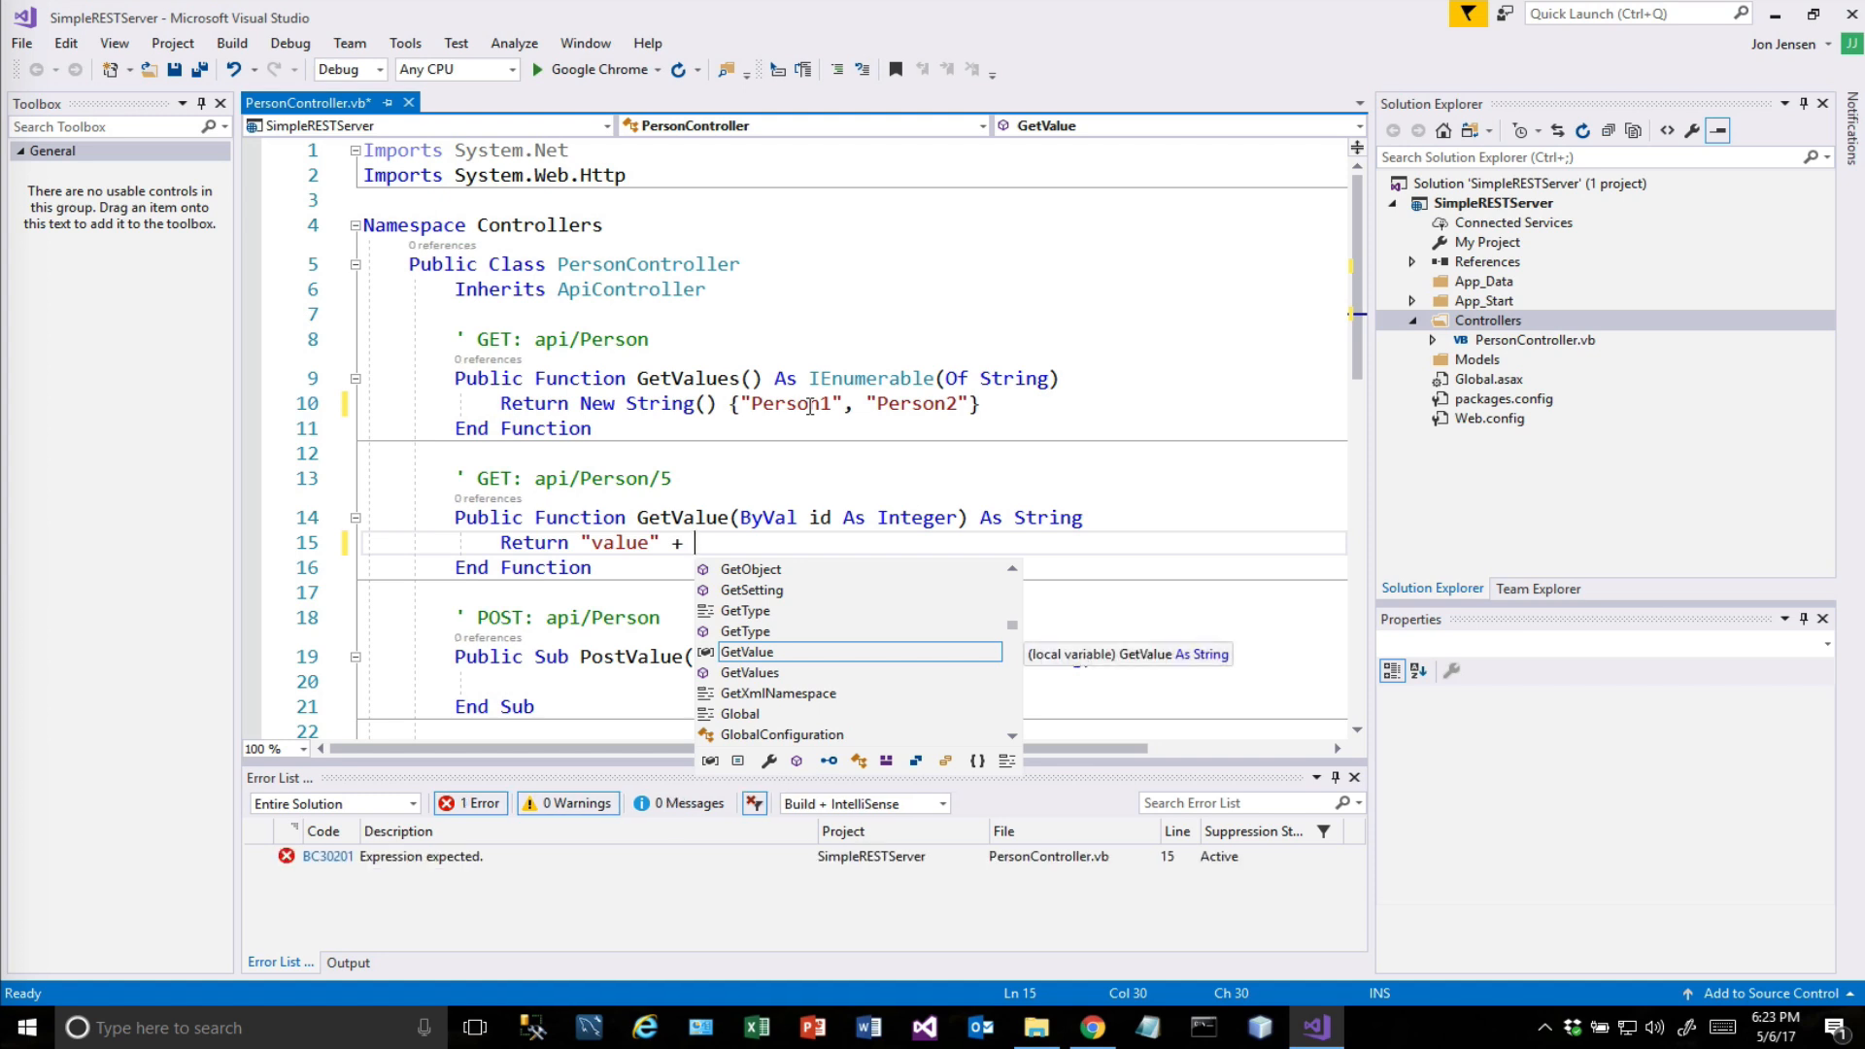
# Change GetValue to return "Person" joined with the id parameter.
pyautogui.write('id')
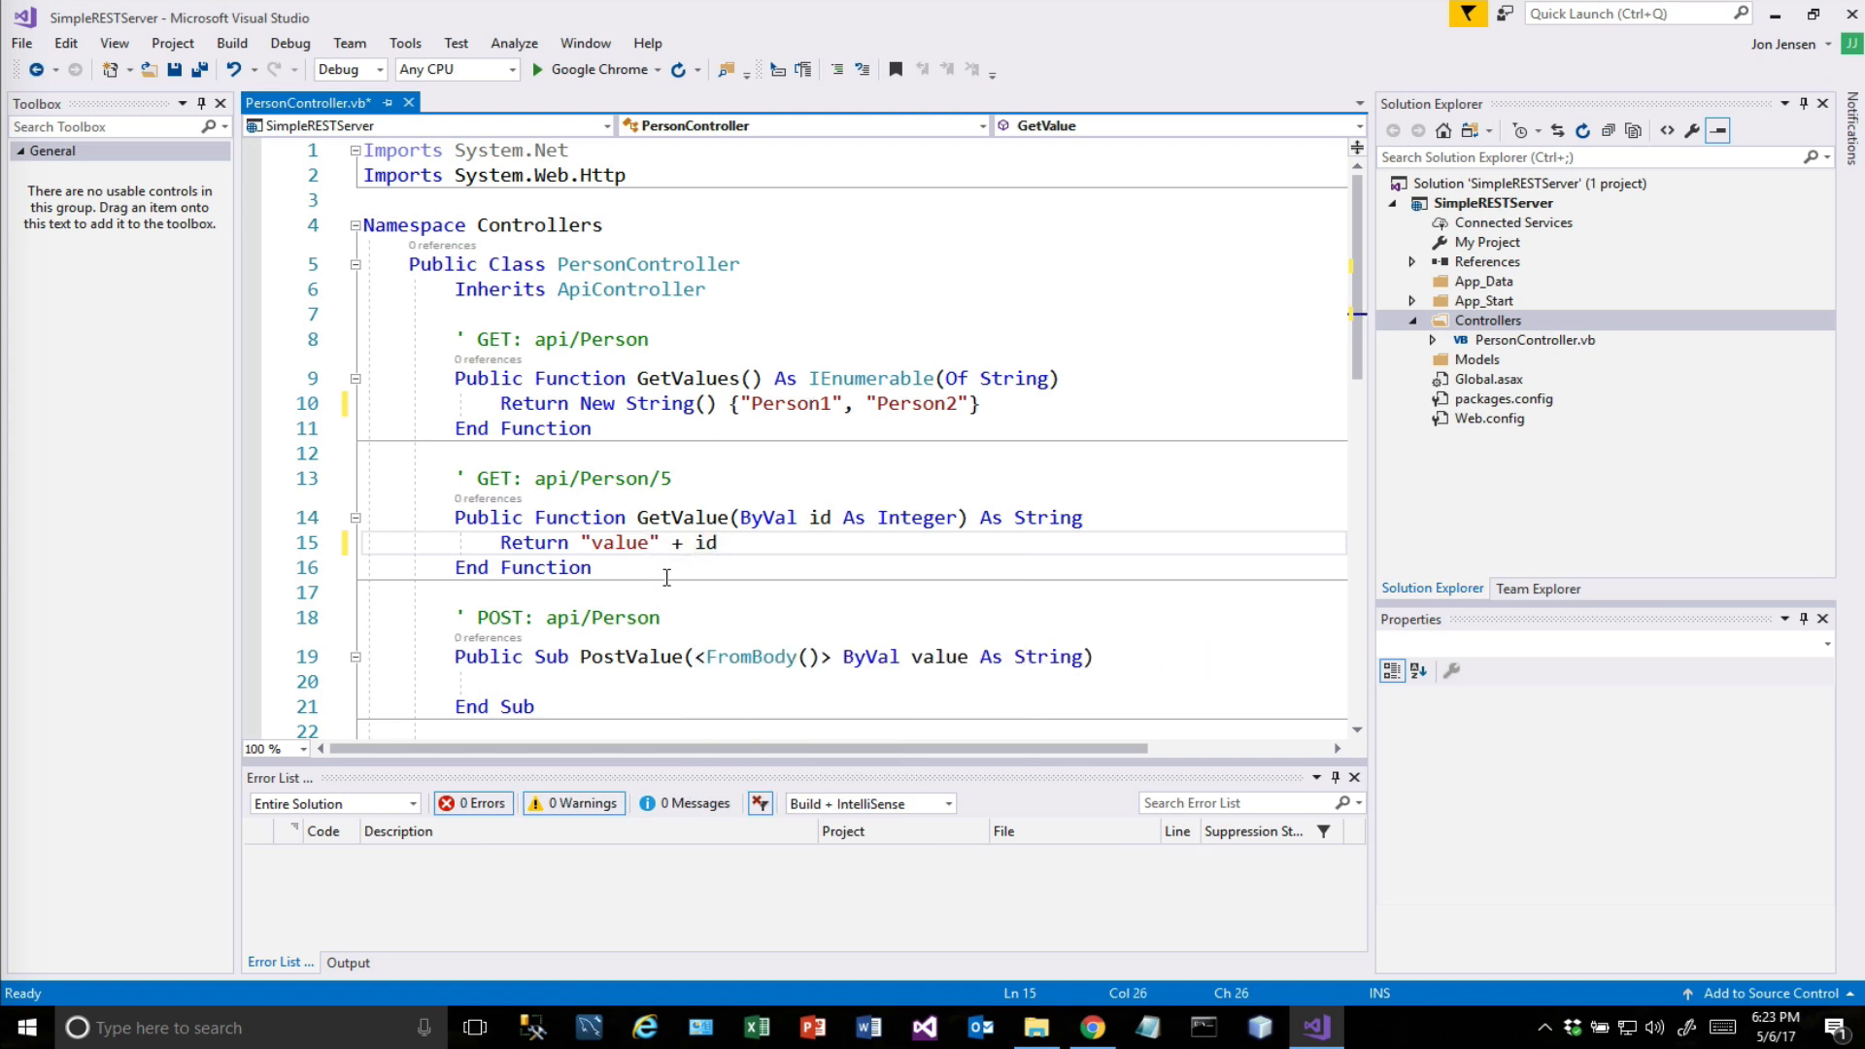
pyautogui.write('Pe')
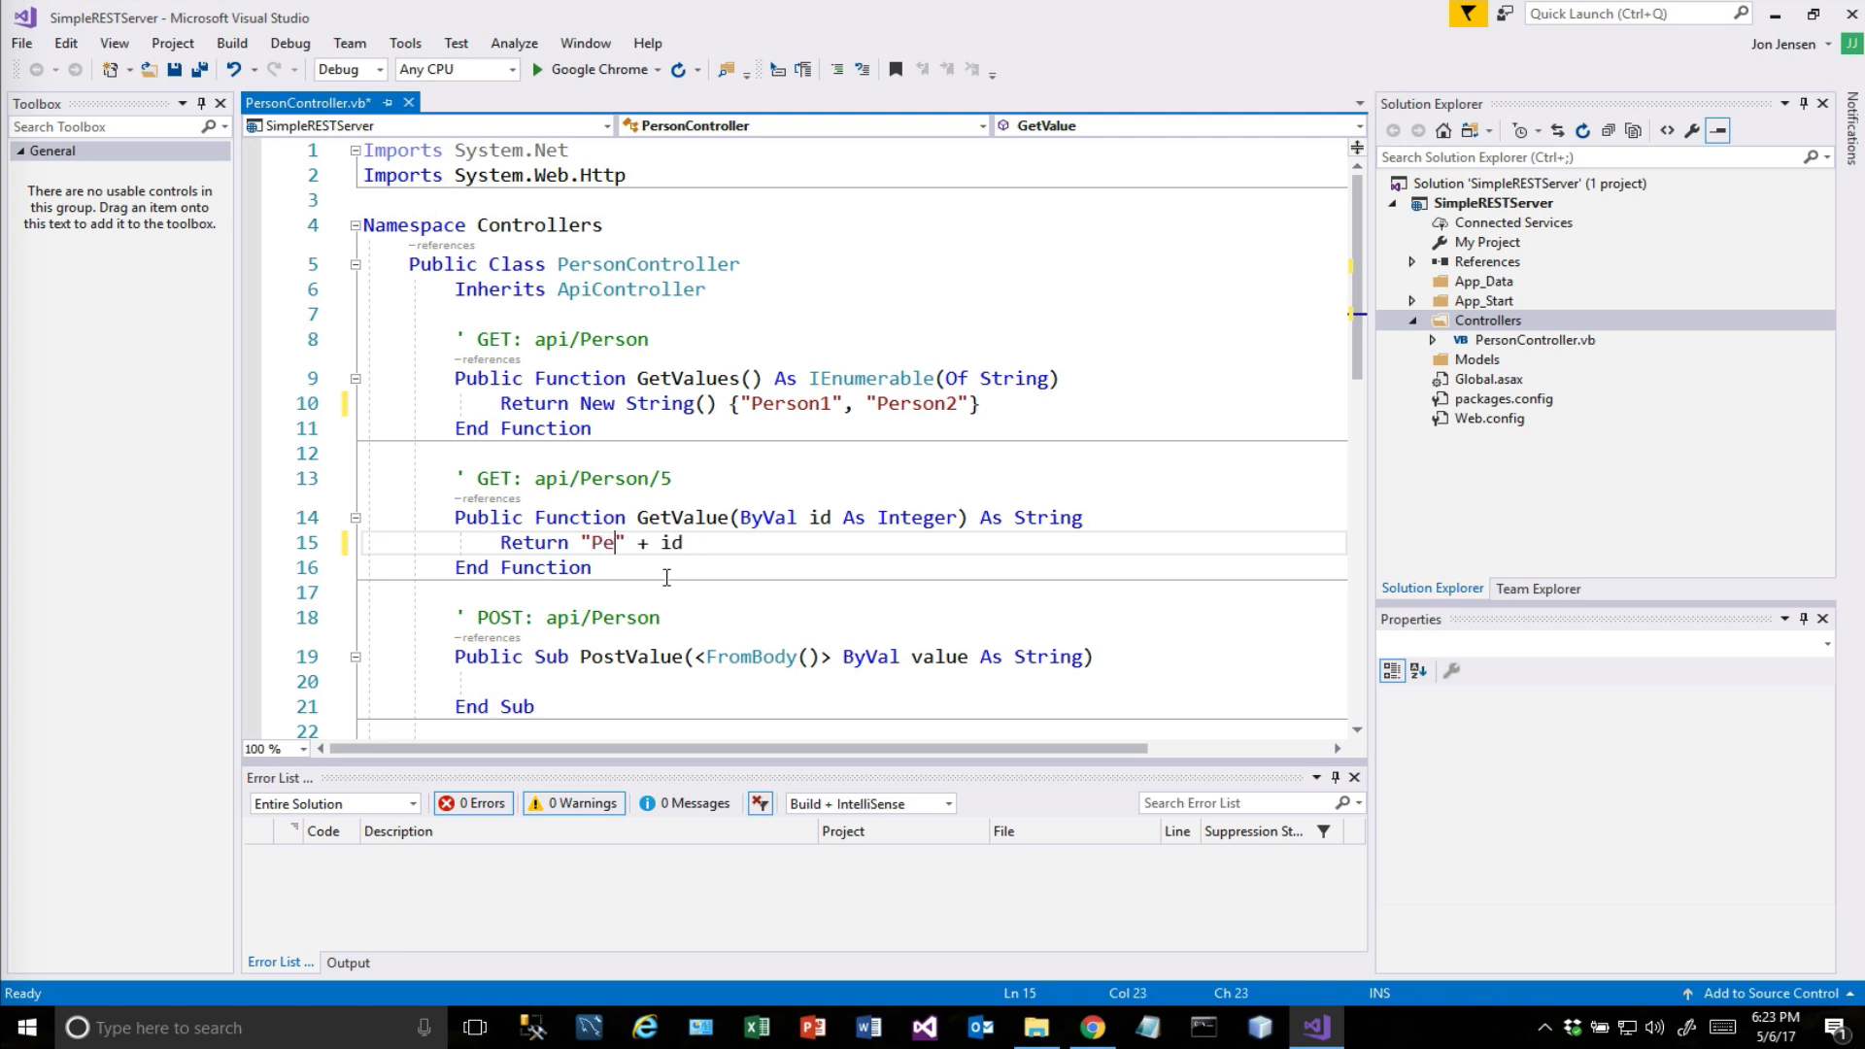
pyautogui.write('rson')
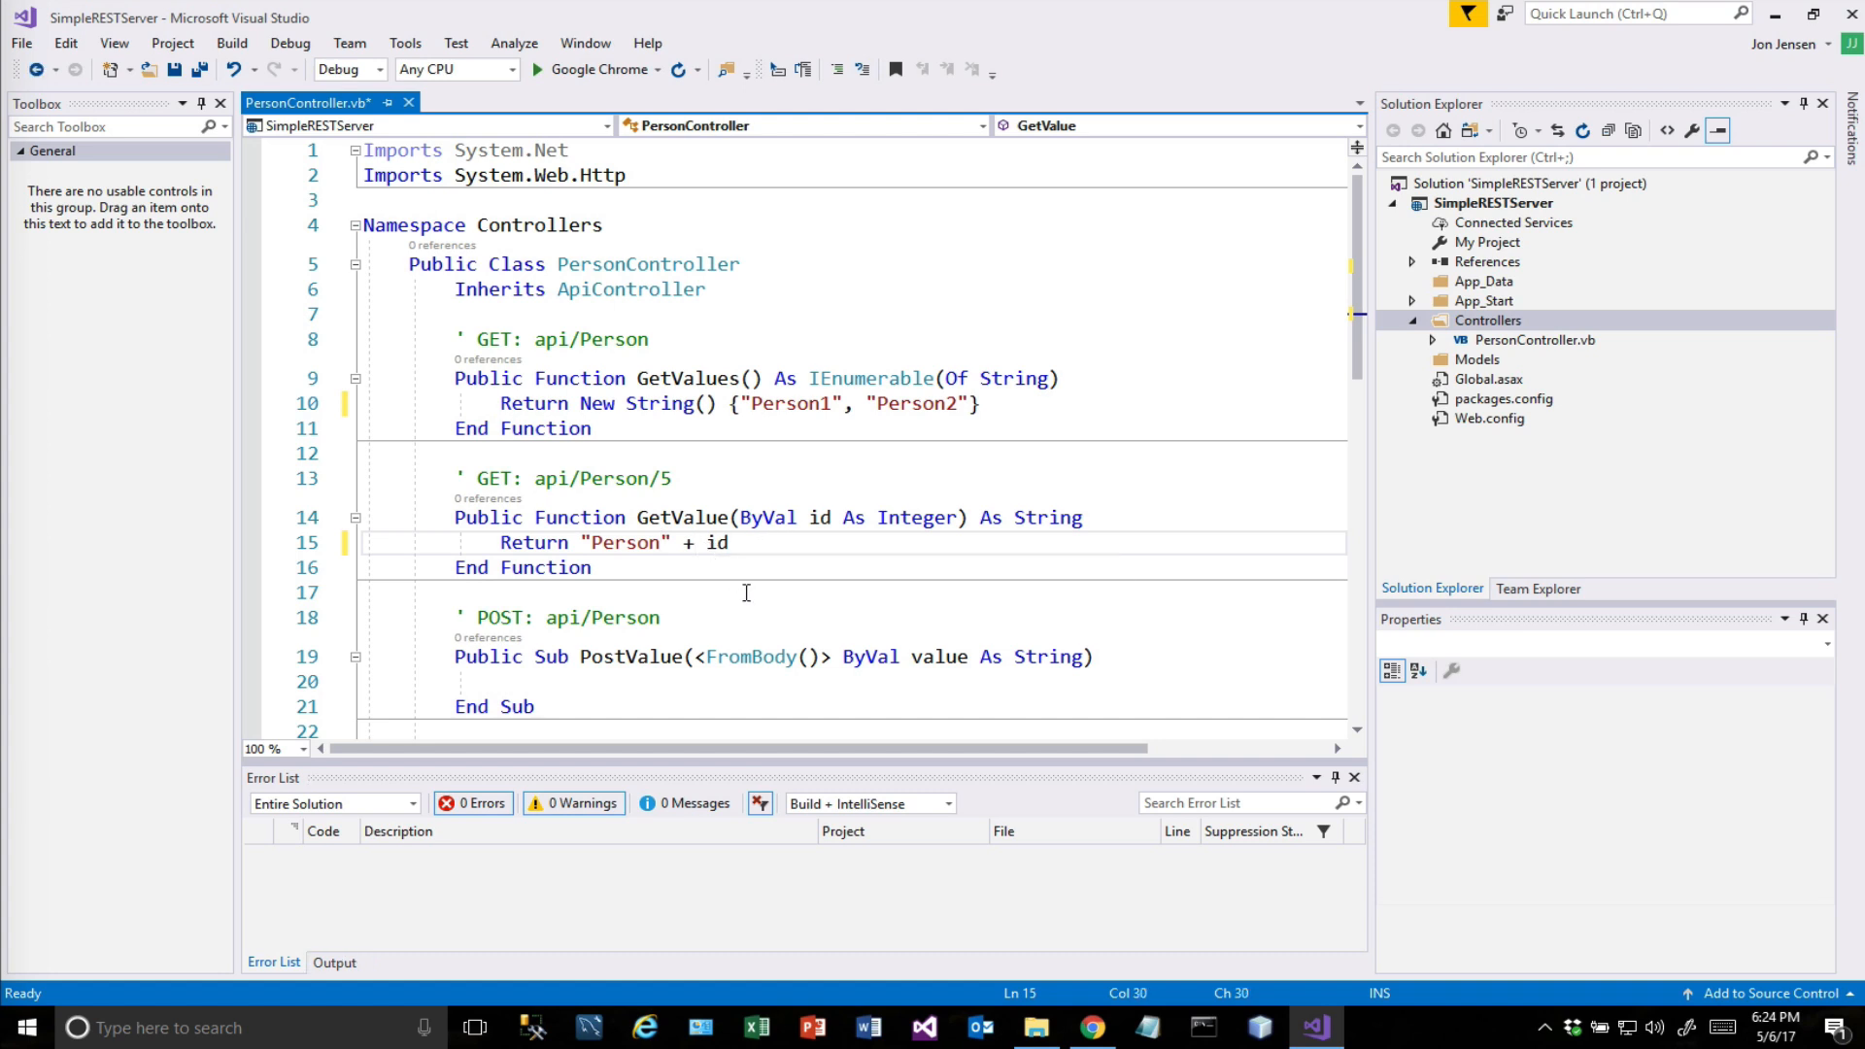
pyautogui.write('&')
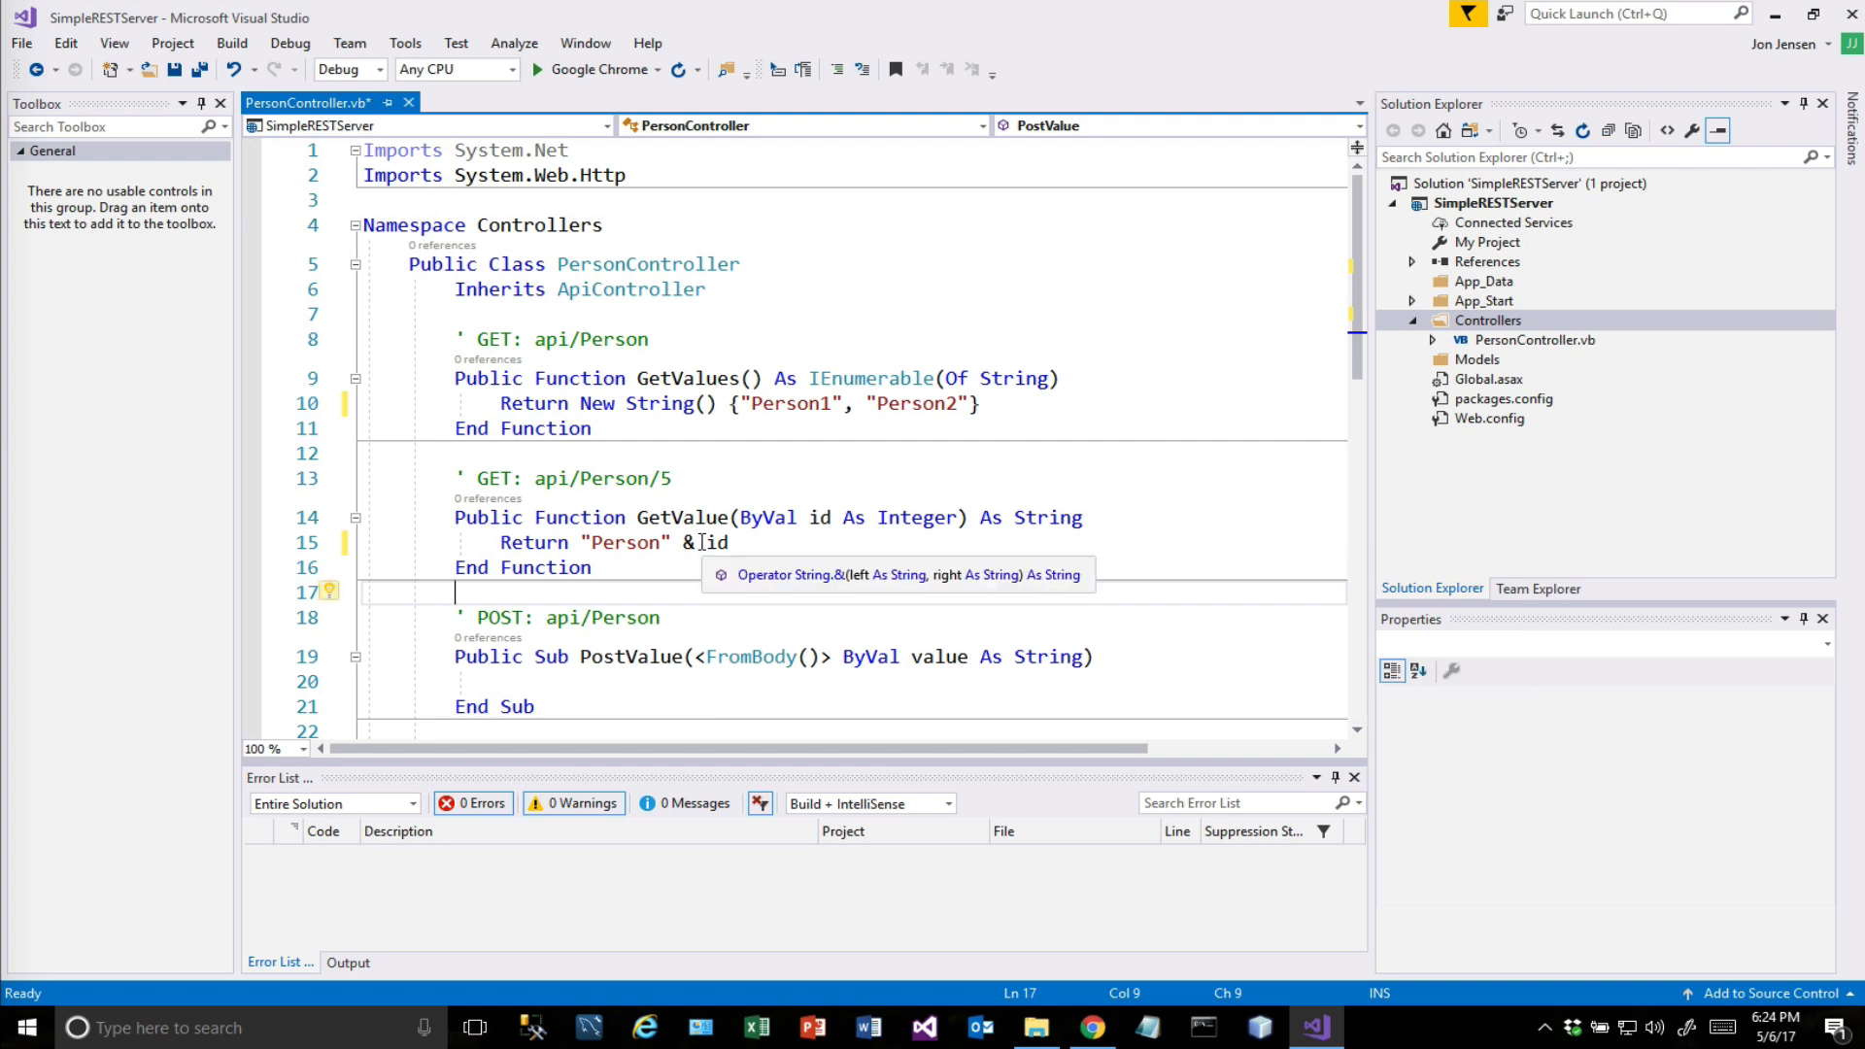
pyautogui.write('+')
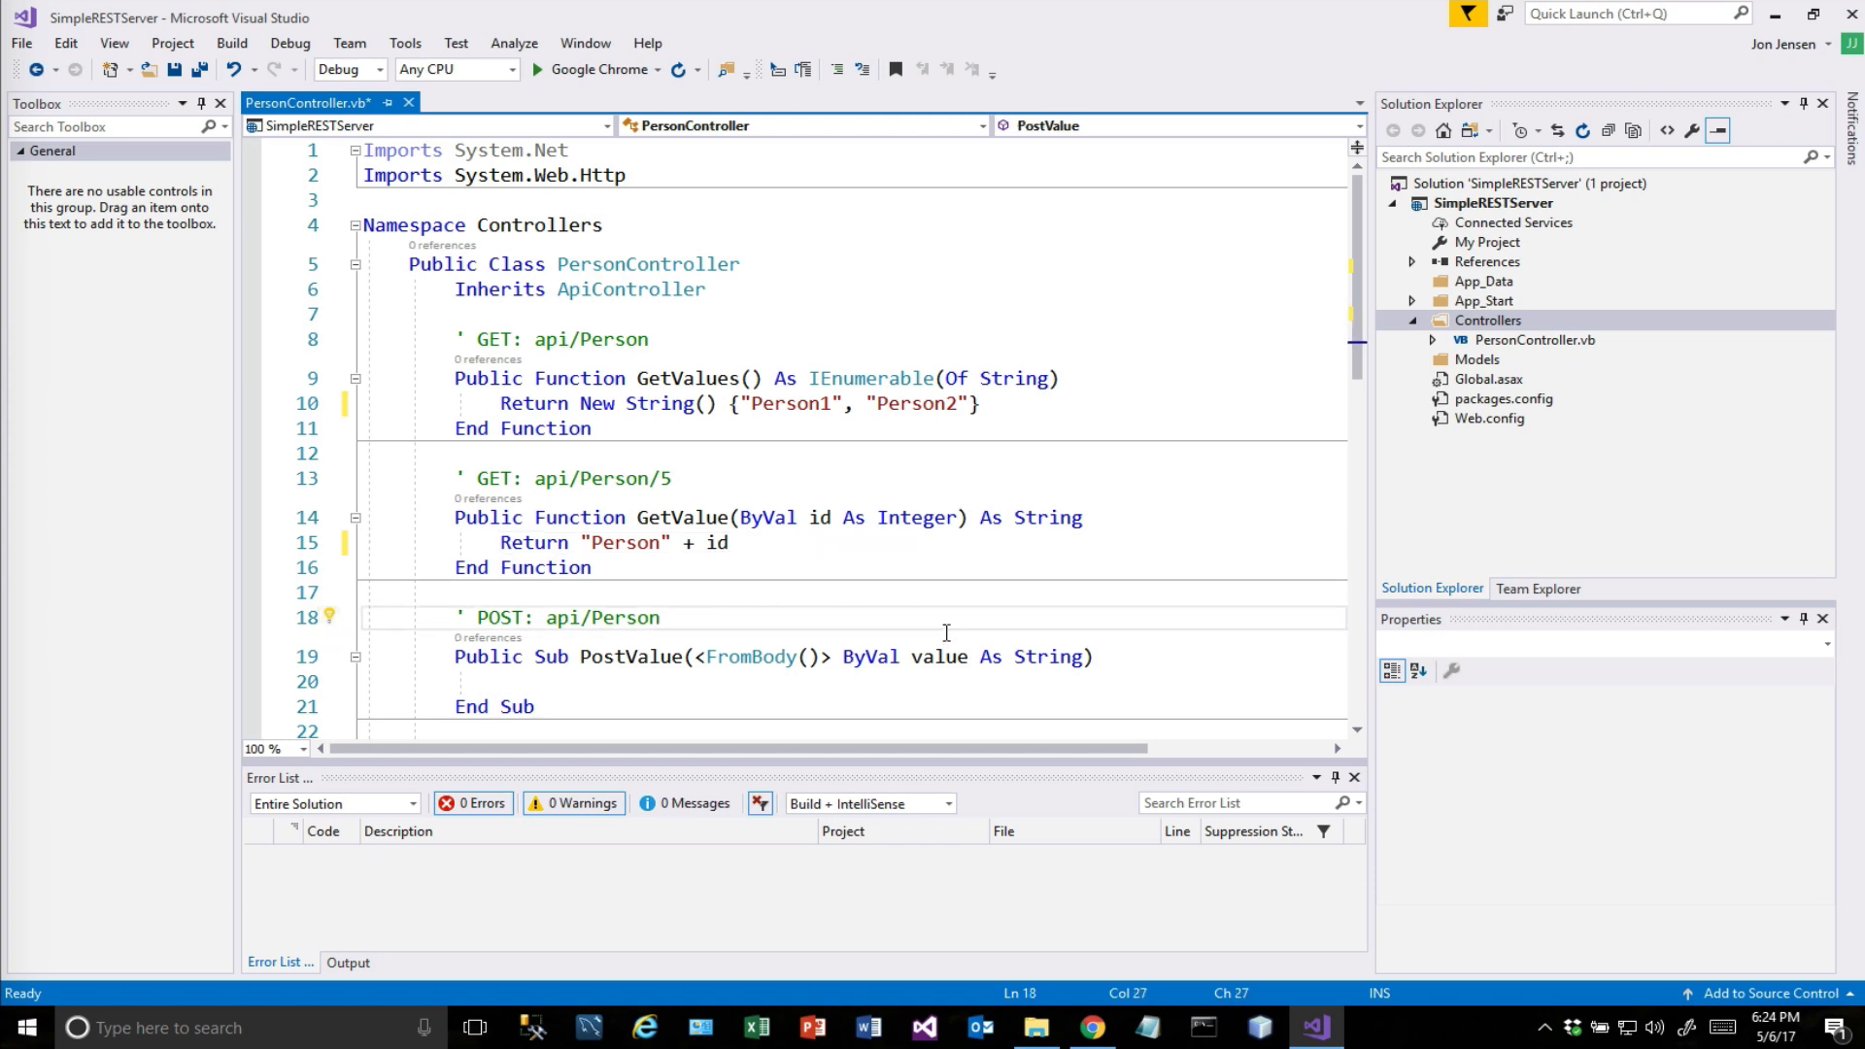
pyautogui.moveTo(601, 76)
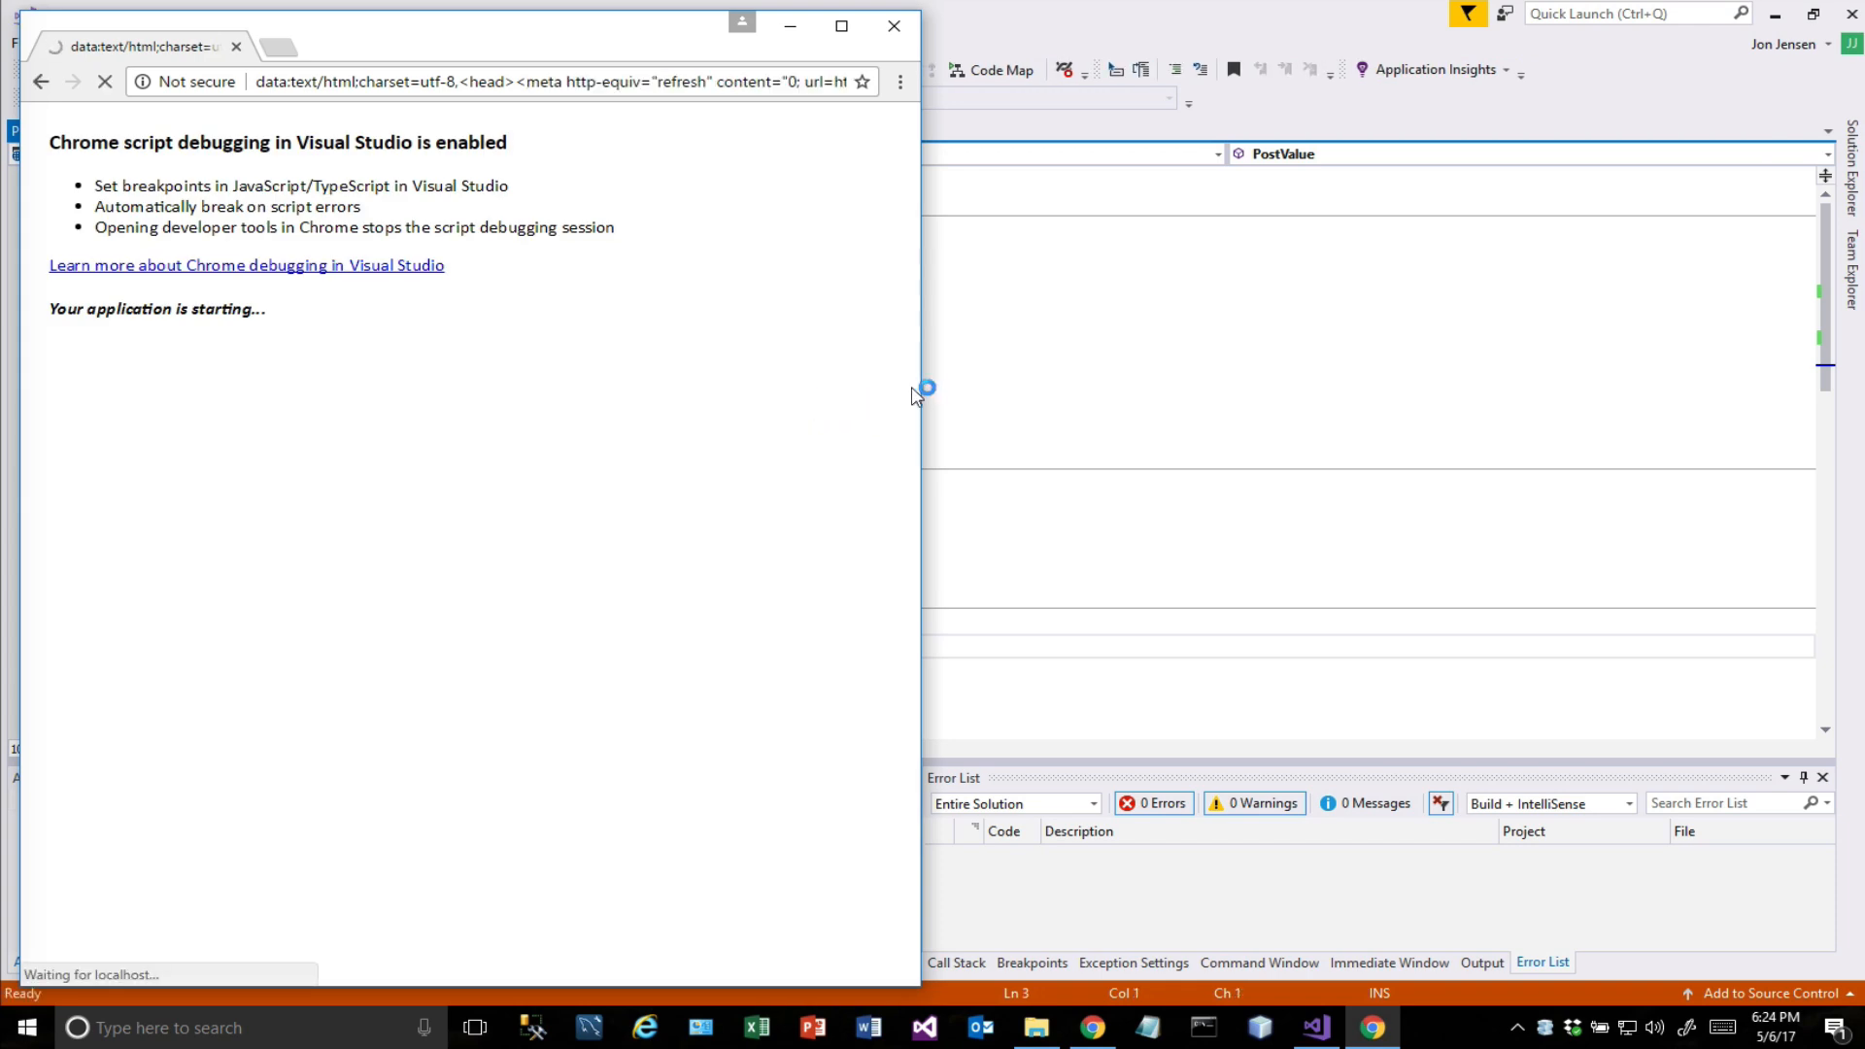
# Enlarge Chrome's 403.14 Forbidden page and copy the localhost:10244 address from the address bar.
pyautogui.moveTo(919, 410); pyautogui.dragTo(1222, 410)
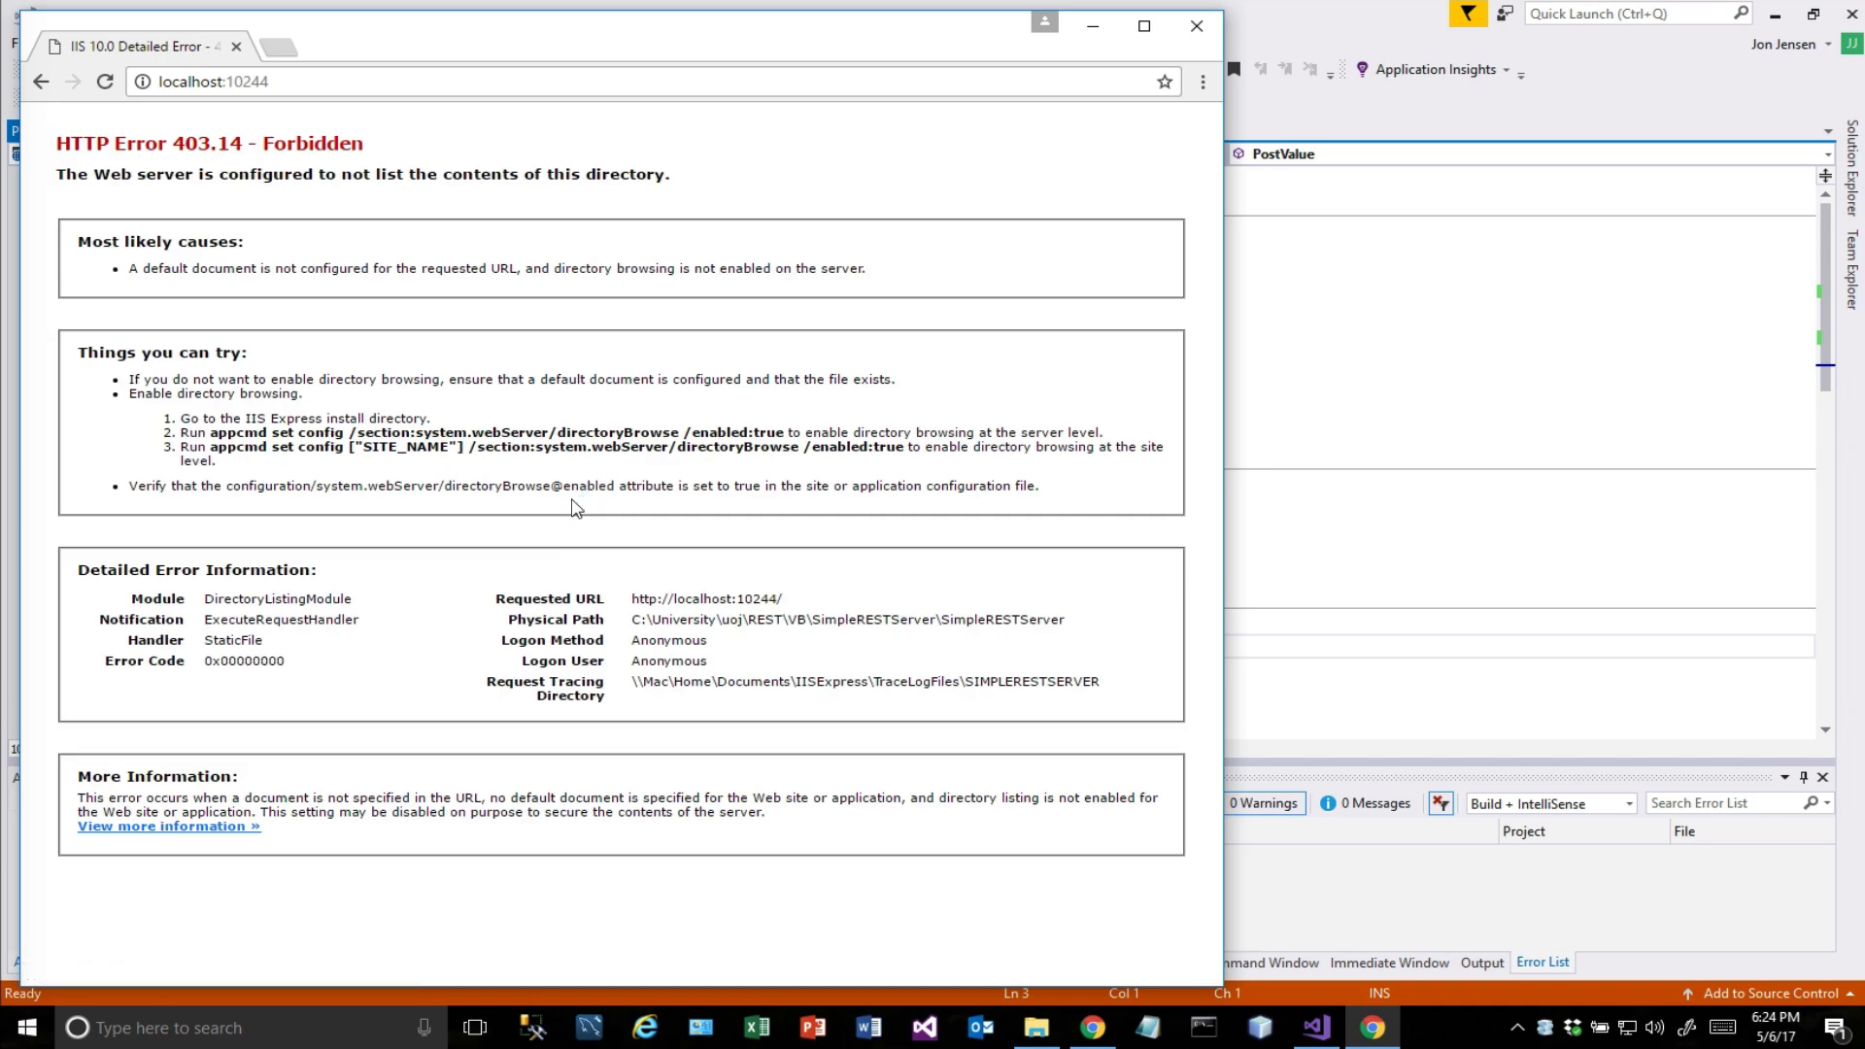
pyautogui.moveTo(518, 416)
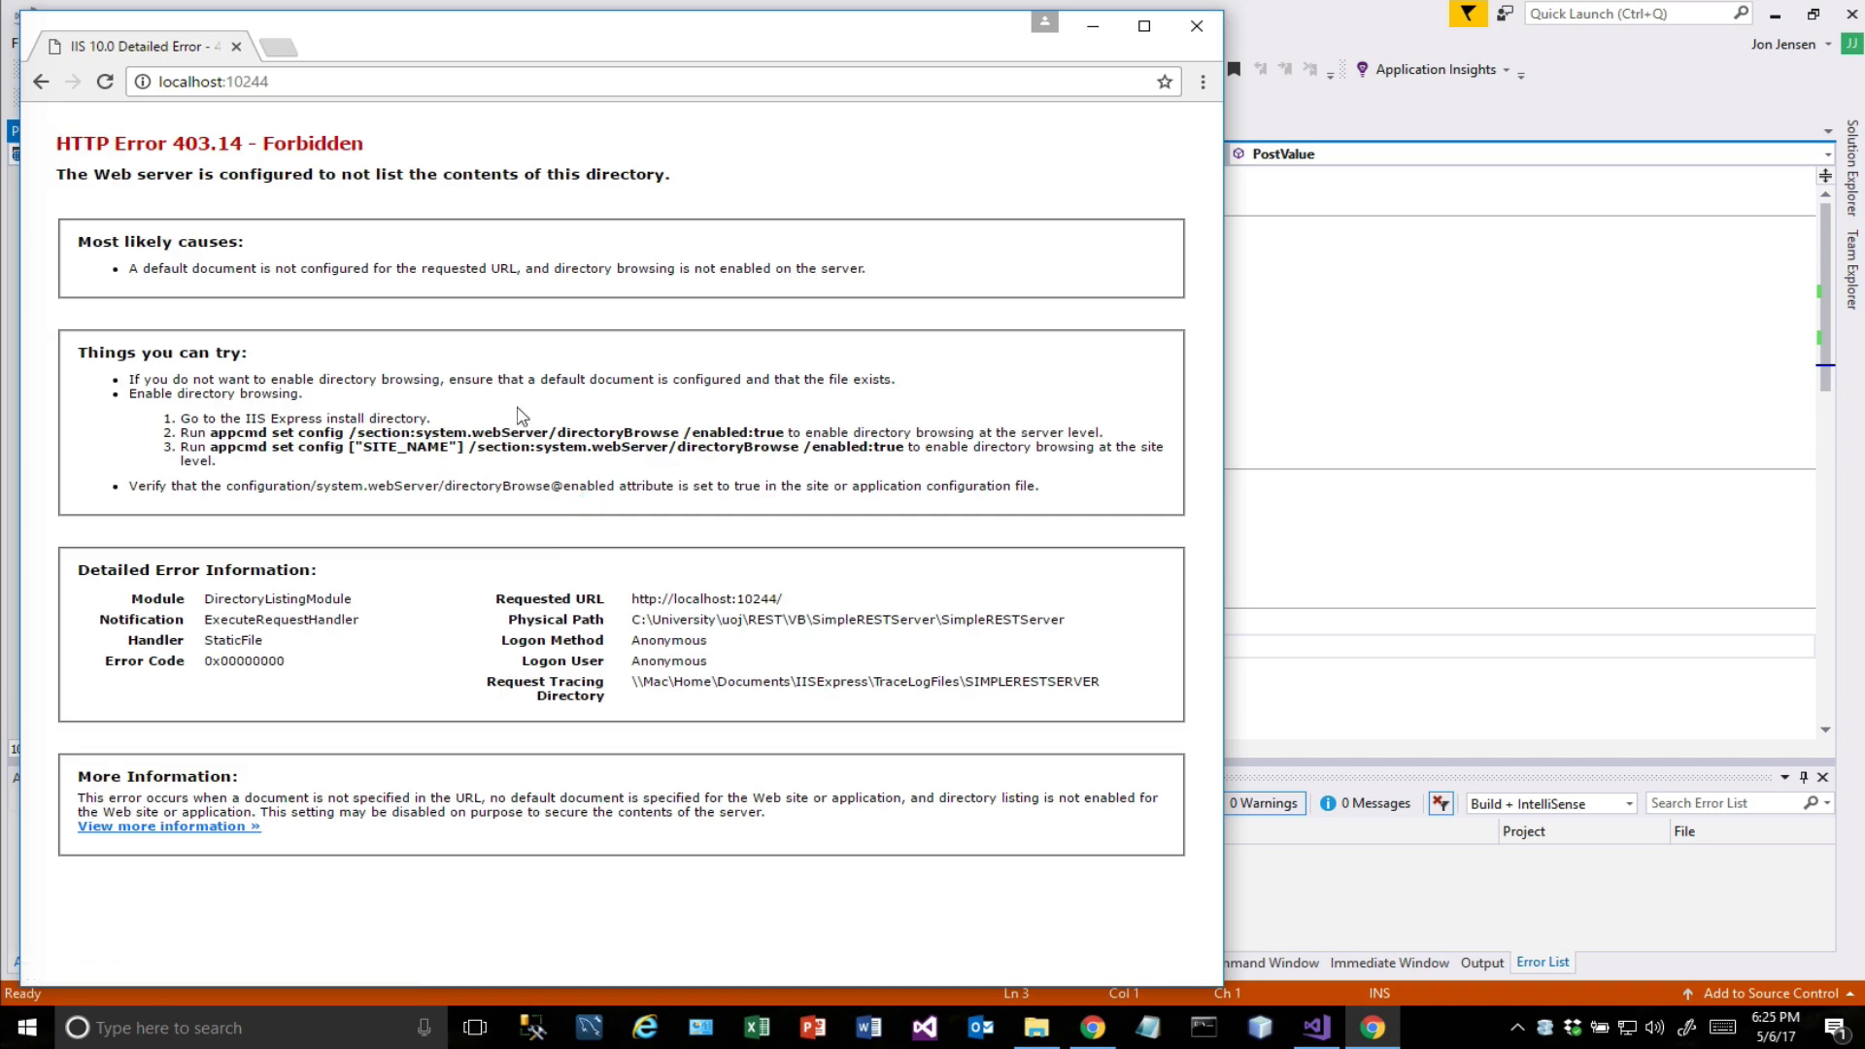
pyautogui.click(212, 81)
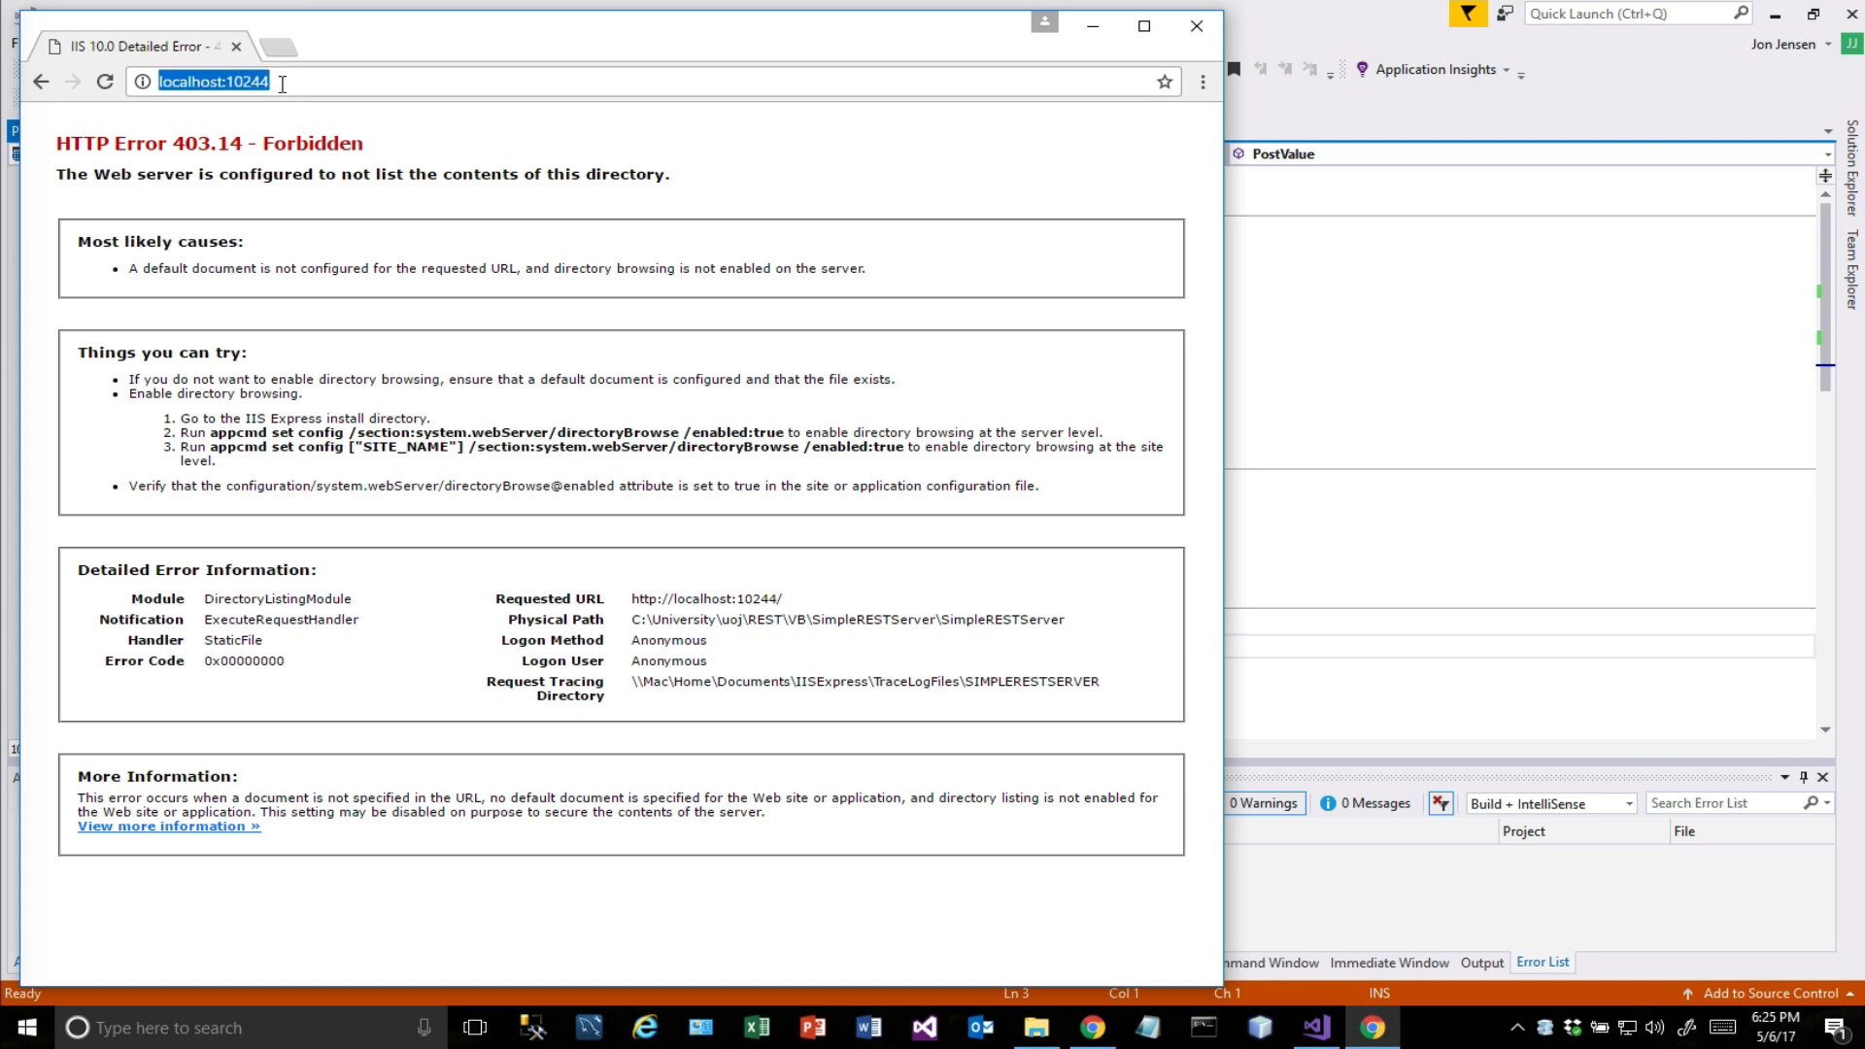
pyautogui.rightClick(213, 82)
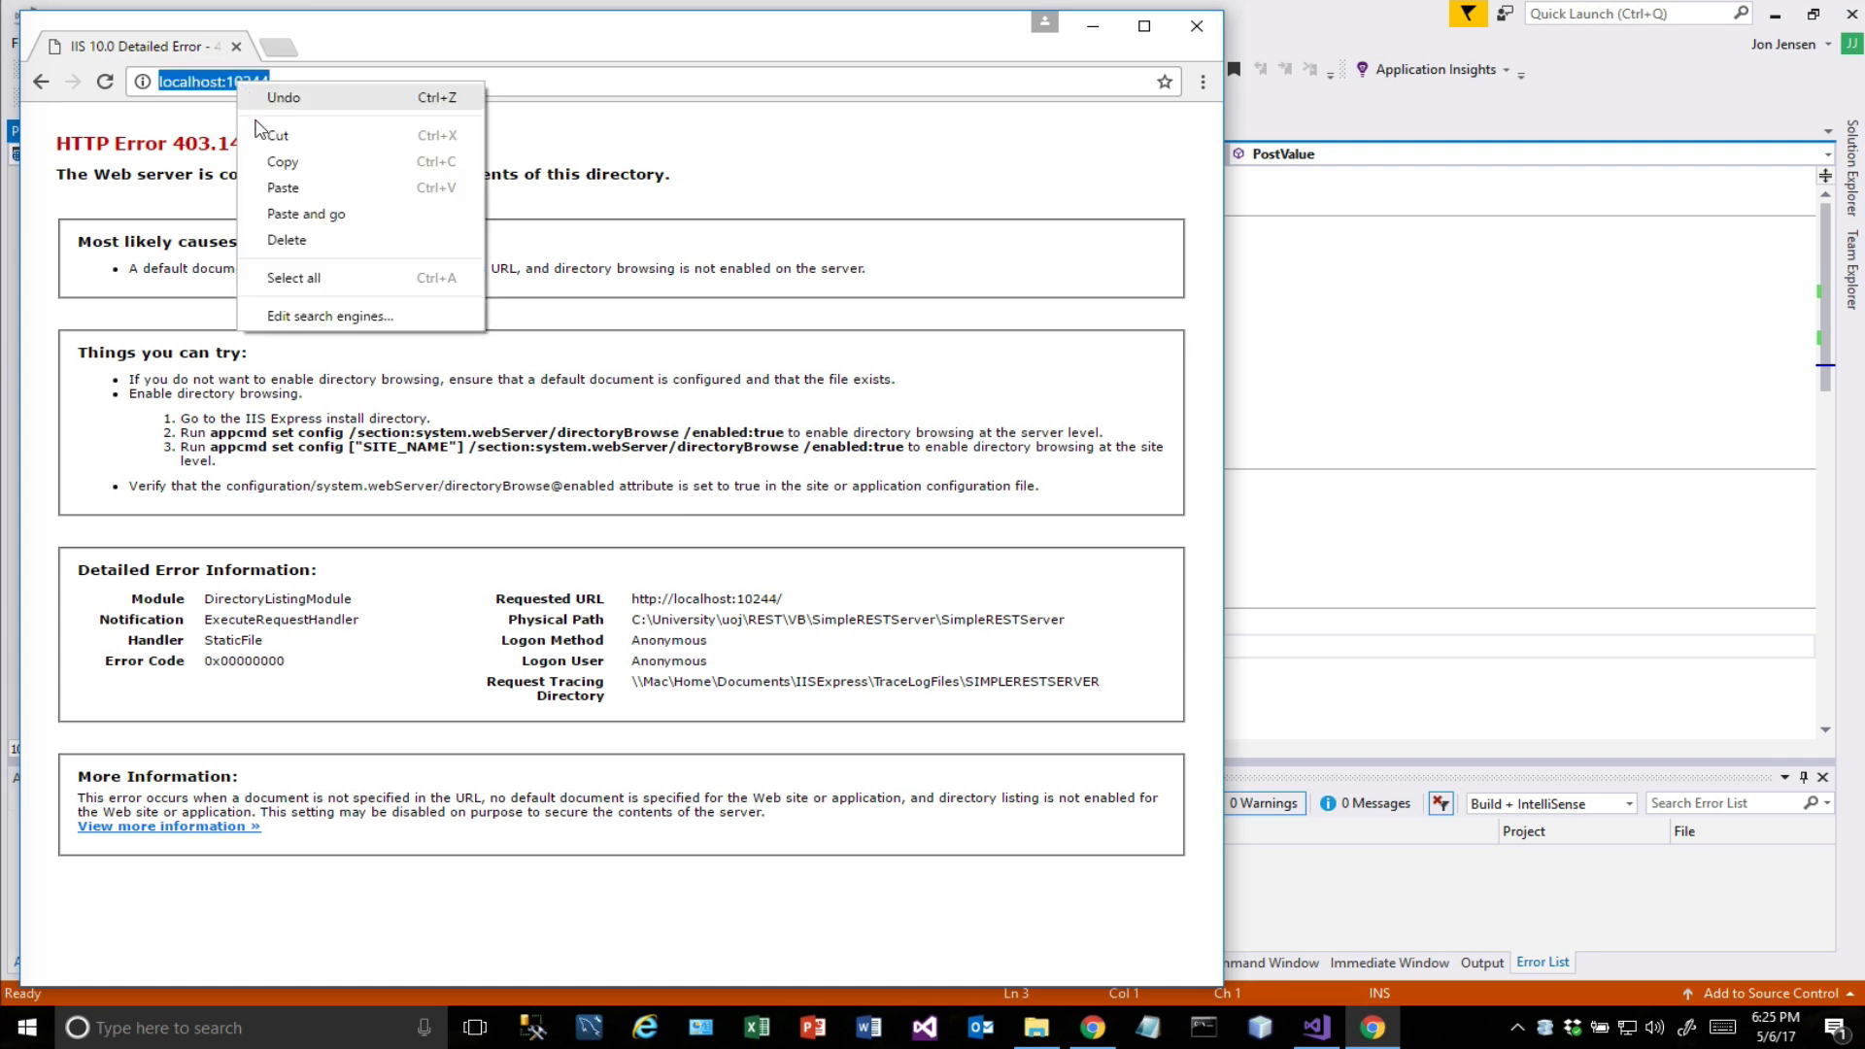
pyautogui.click(1168, 839)
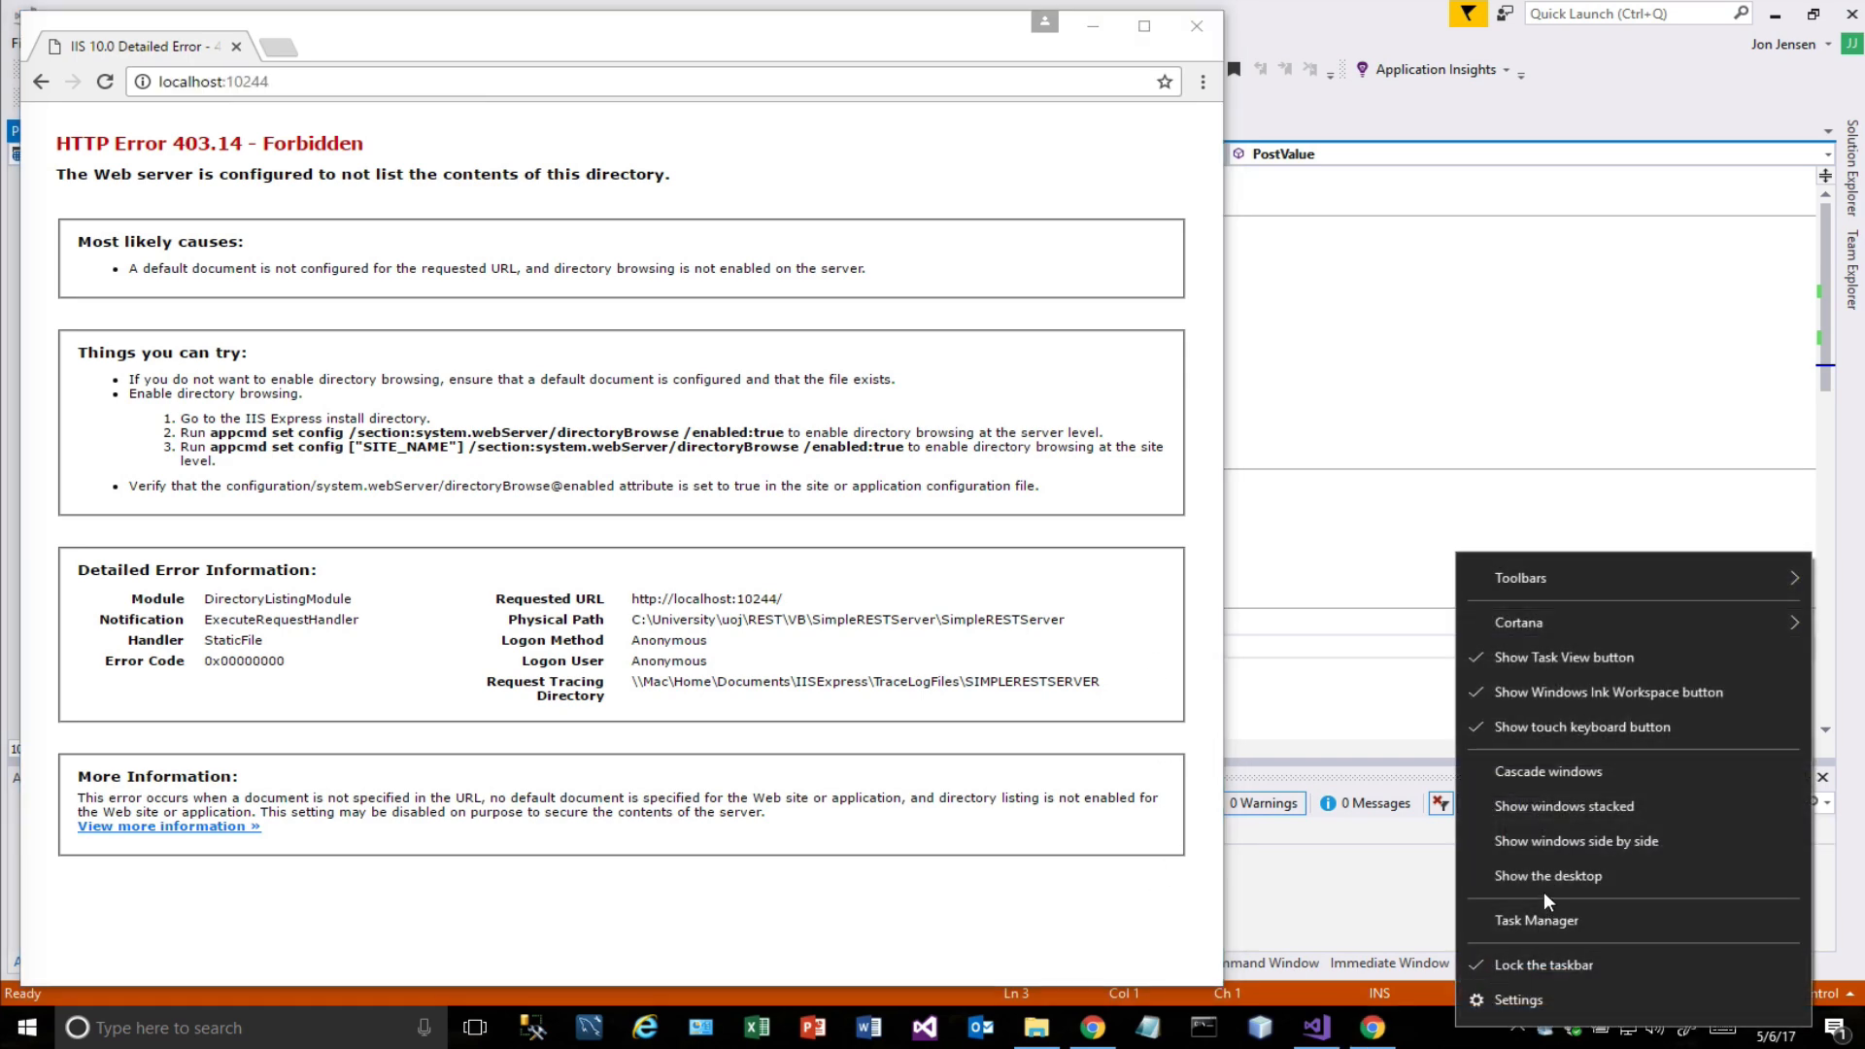
# Launch Postman from its desktop shortcut.
pyautogui.click(1548, 876)
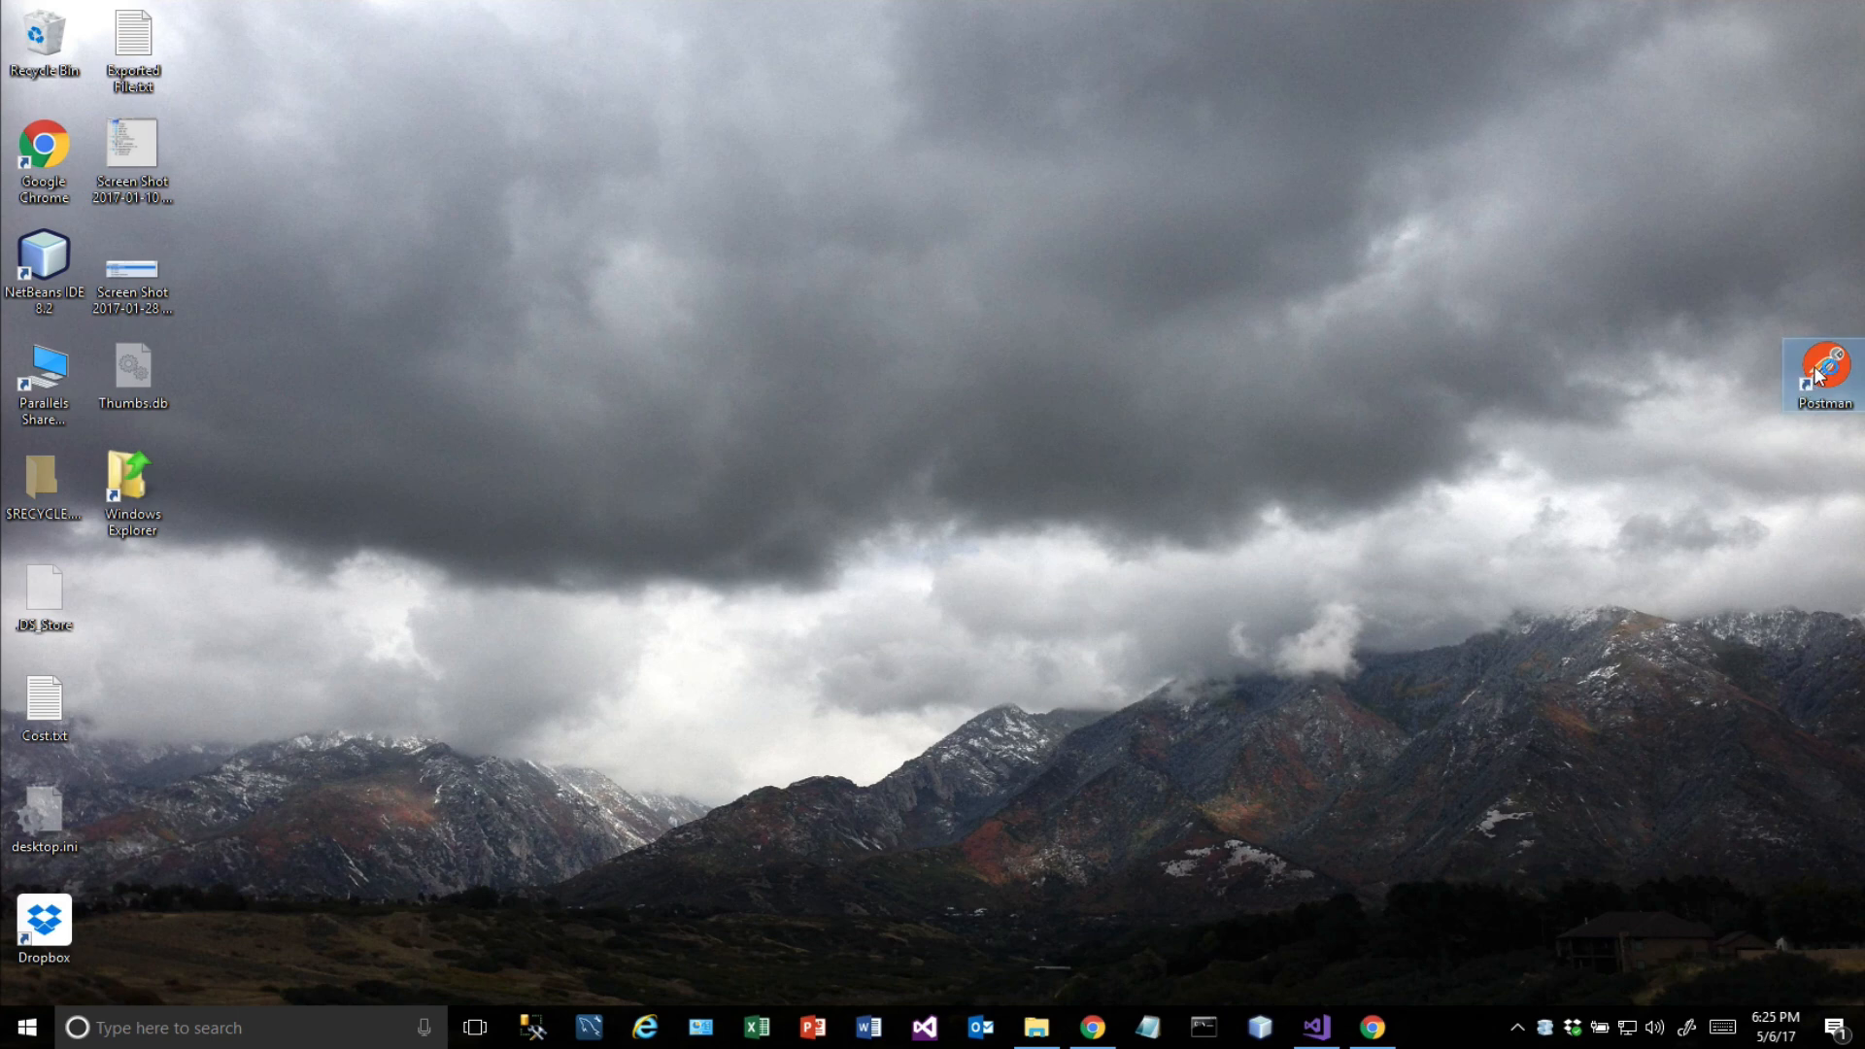
pyautogui.doubleClick(1824, 369)
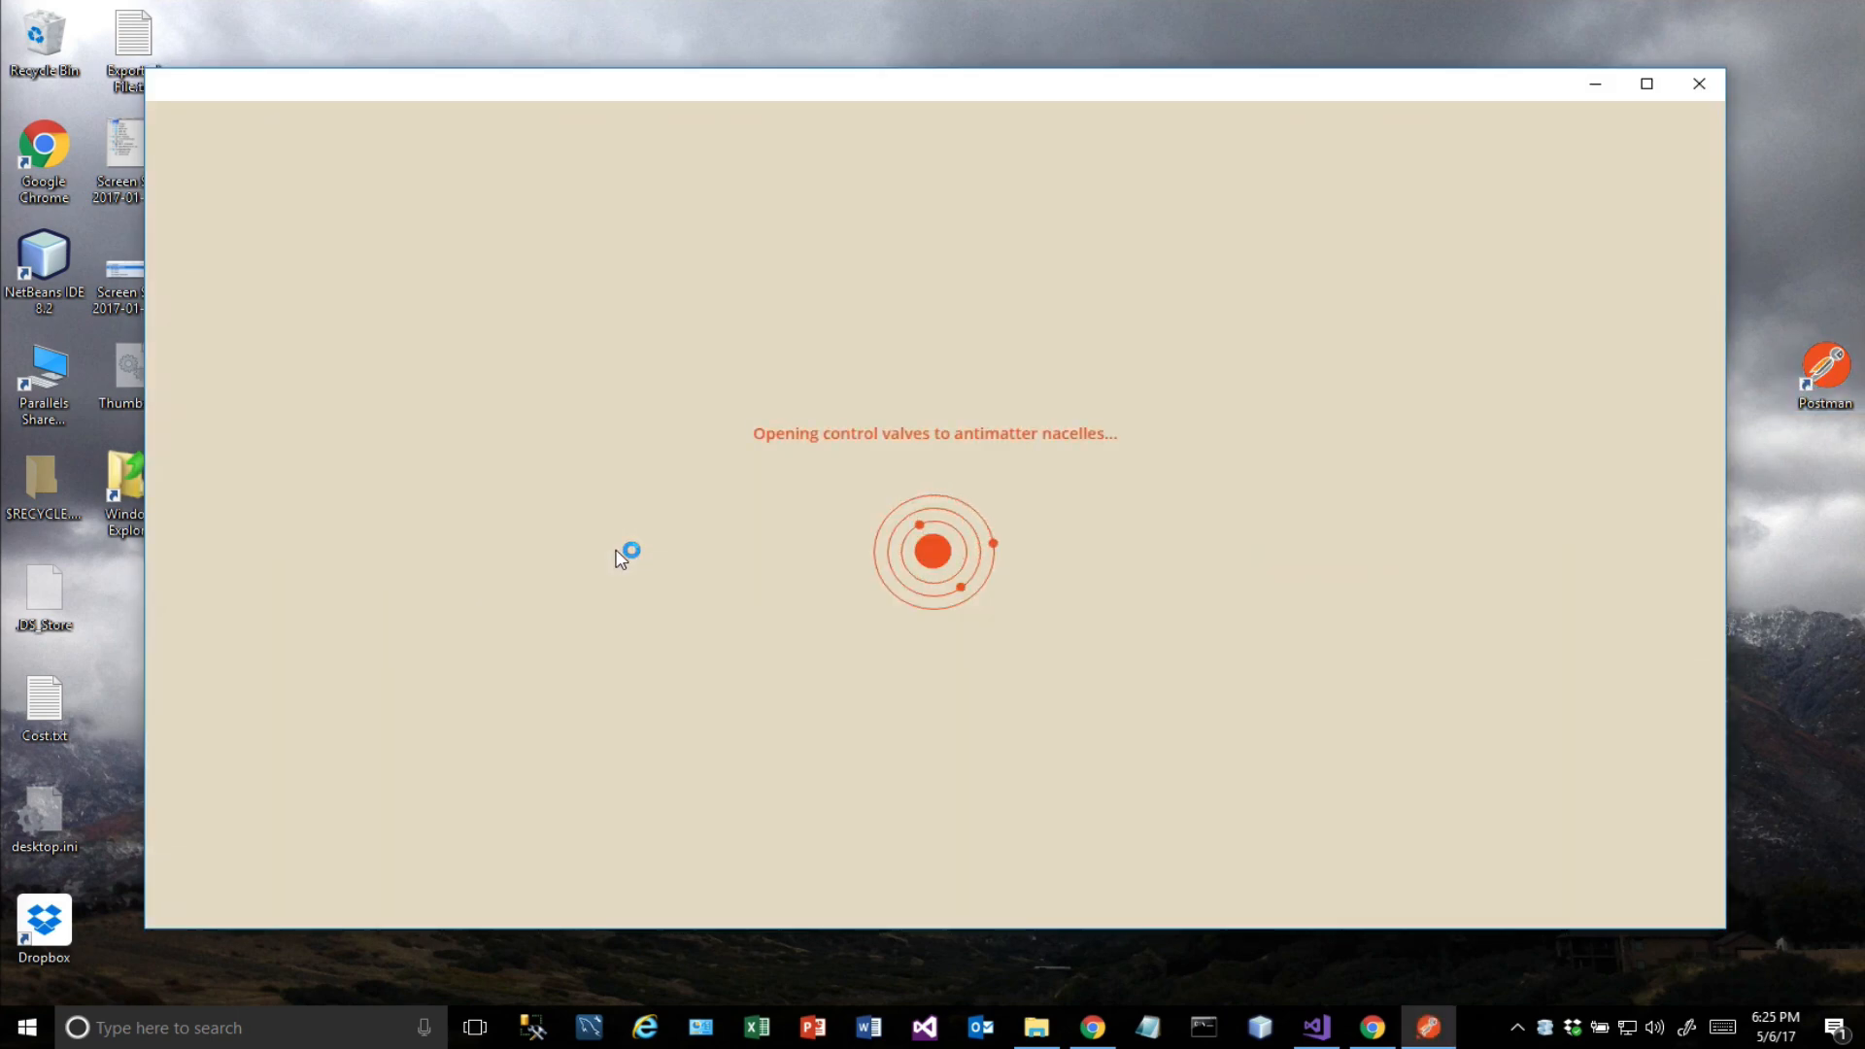
pyautogui.moveTo(746, 536)
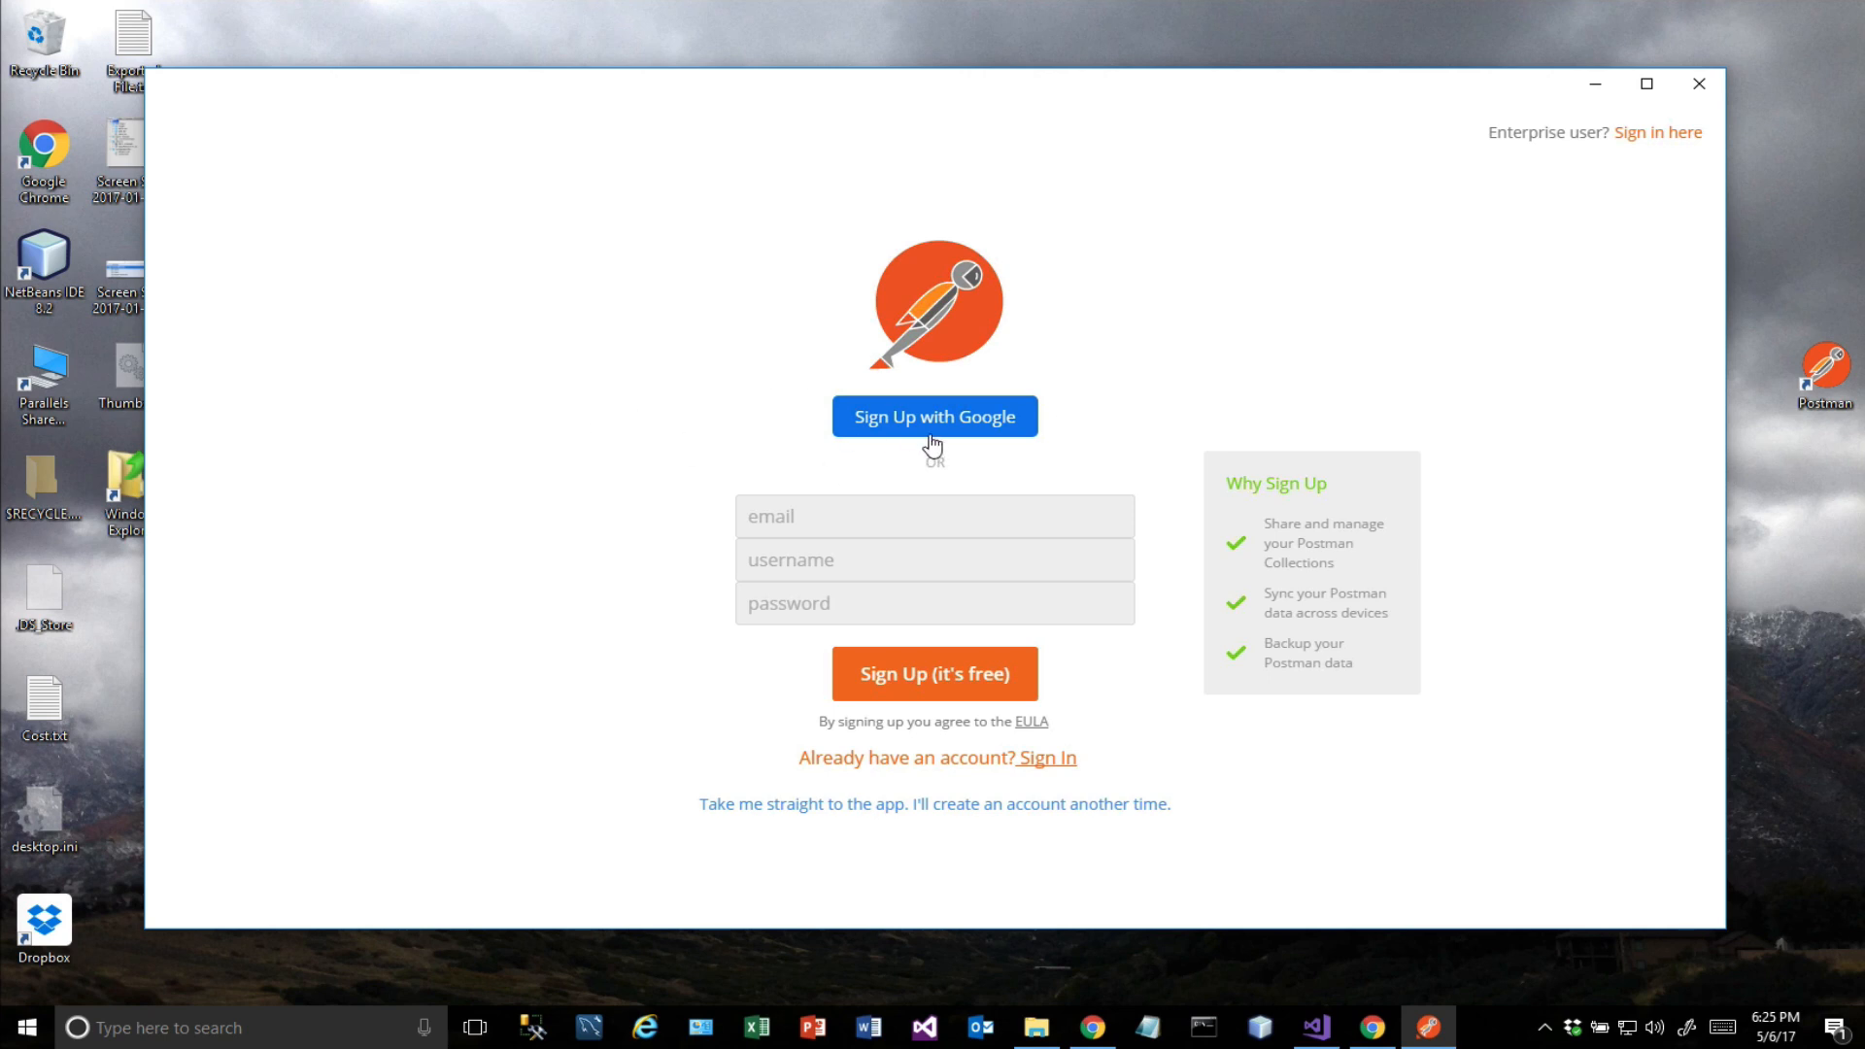
pyautogui.moveTo(1165, 353)
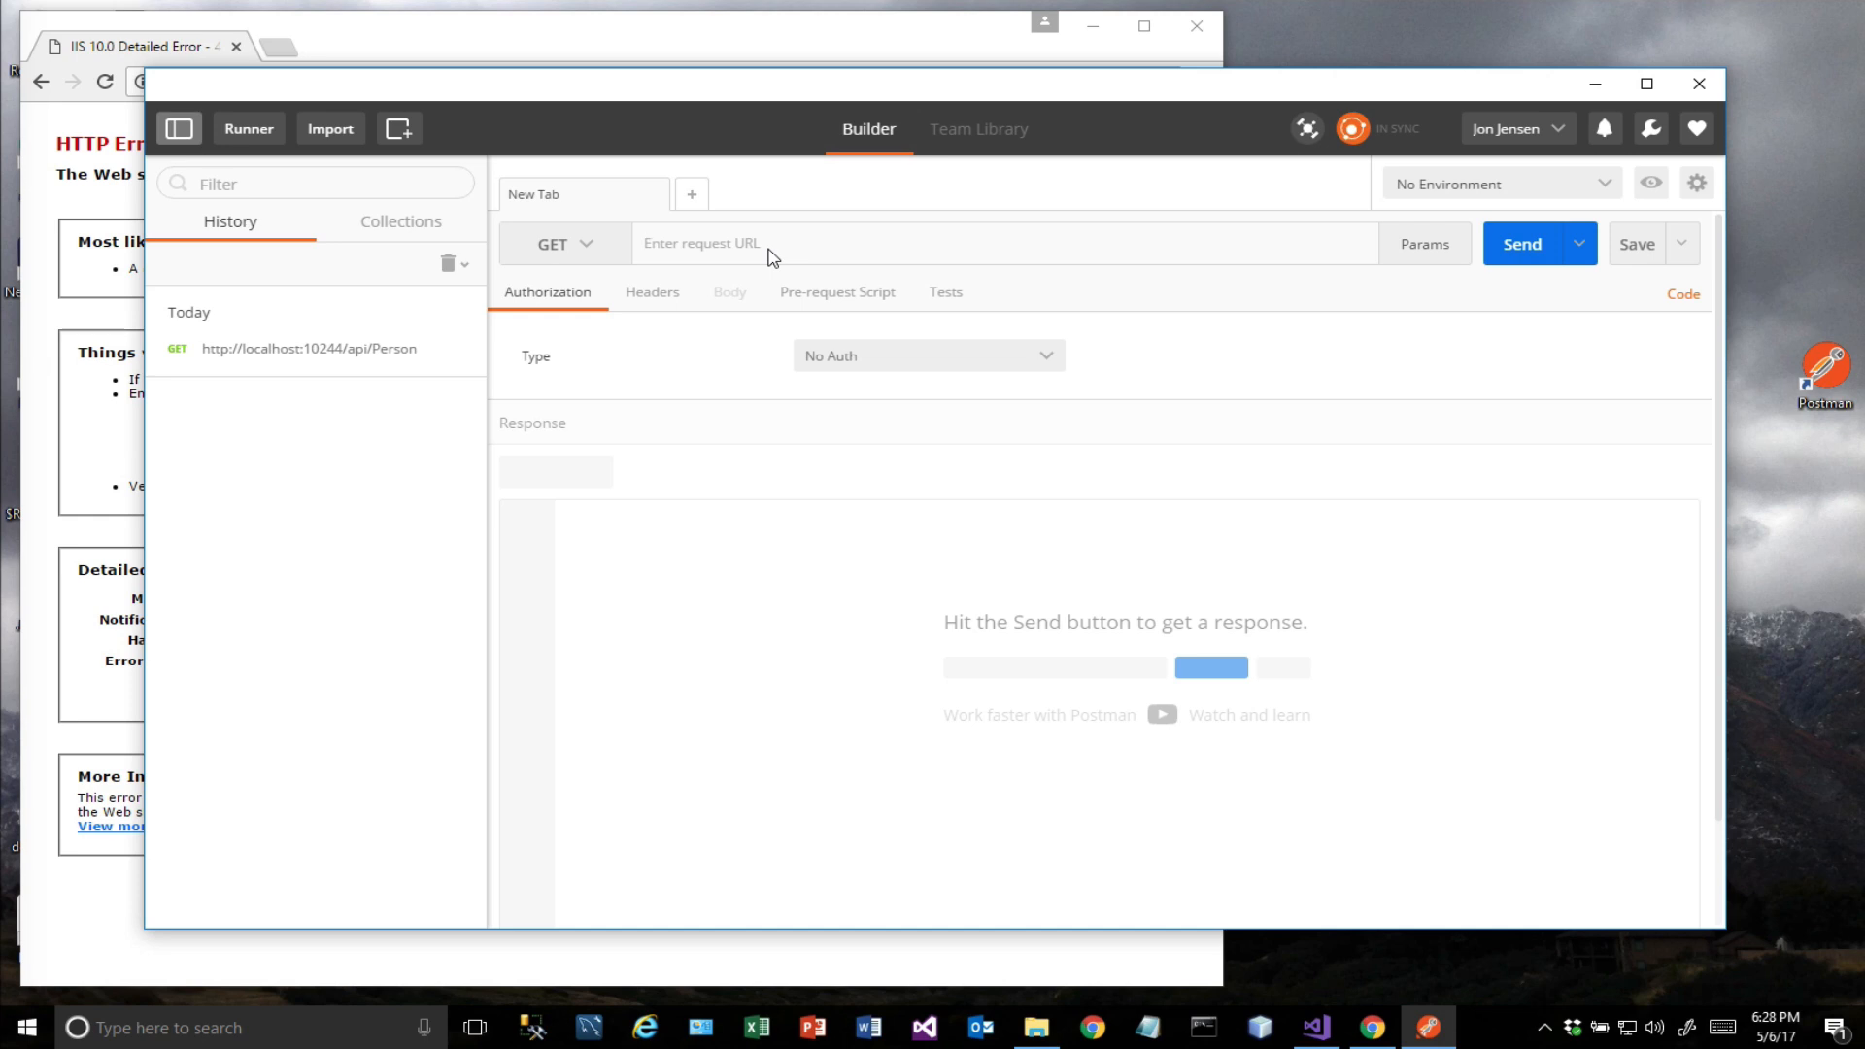
pyautogui.write('http://localhost:10244/')
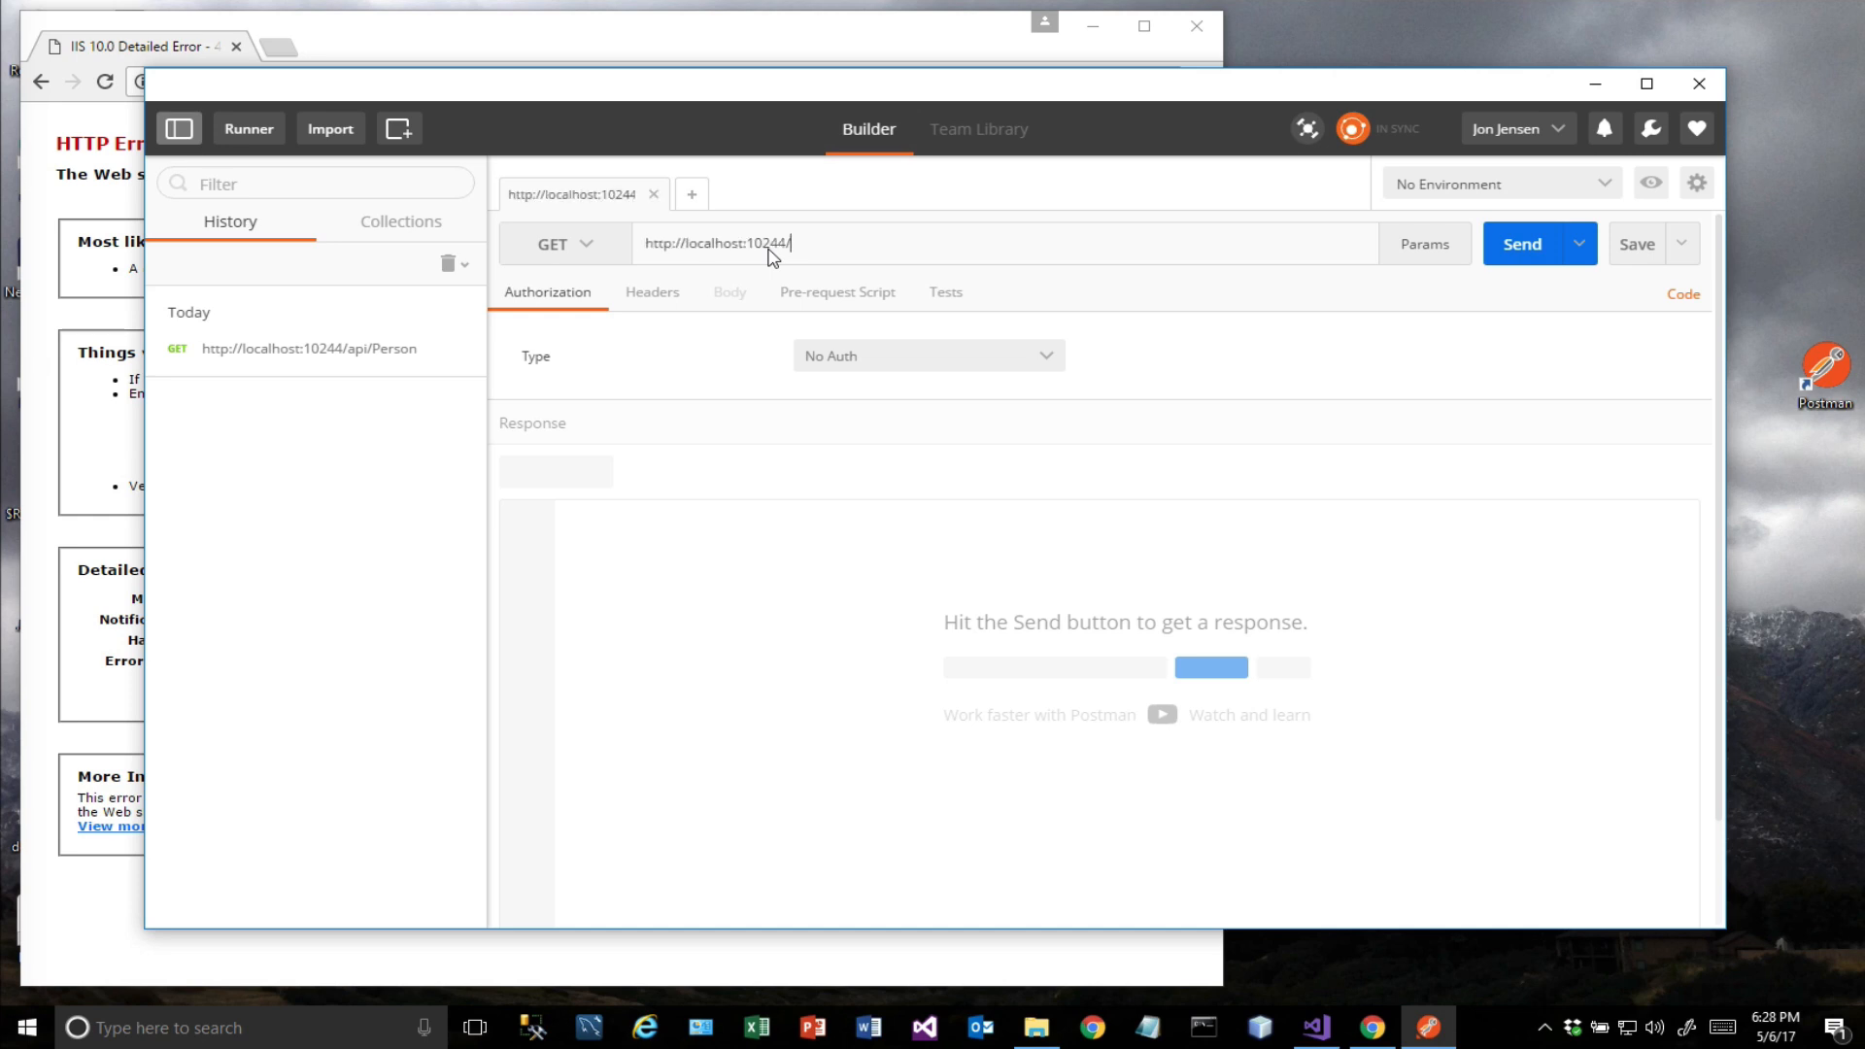
pyautogui.moveTo(983, 769)
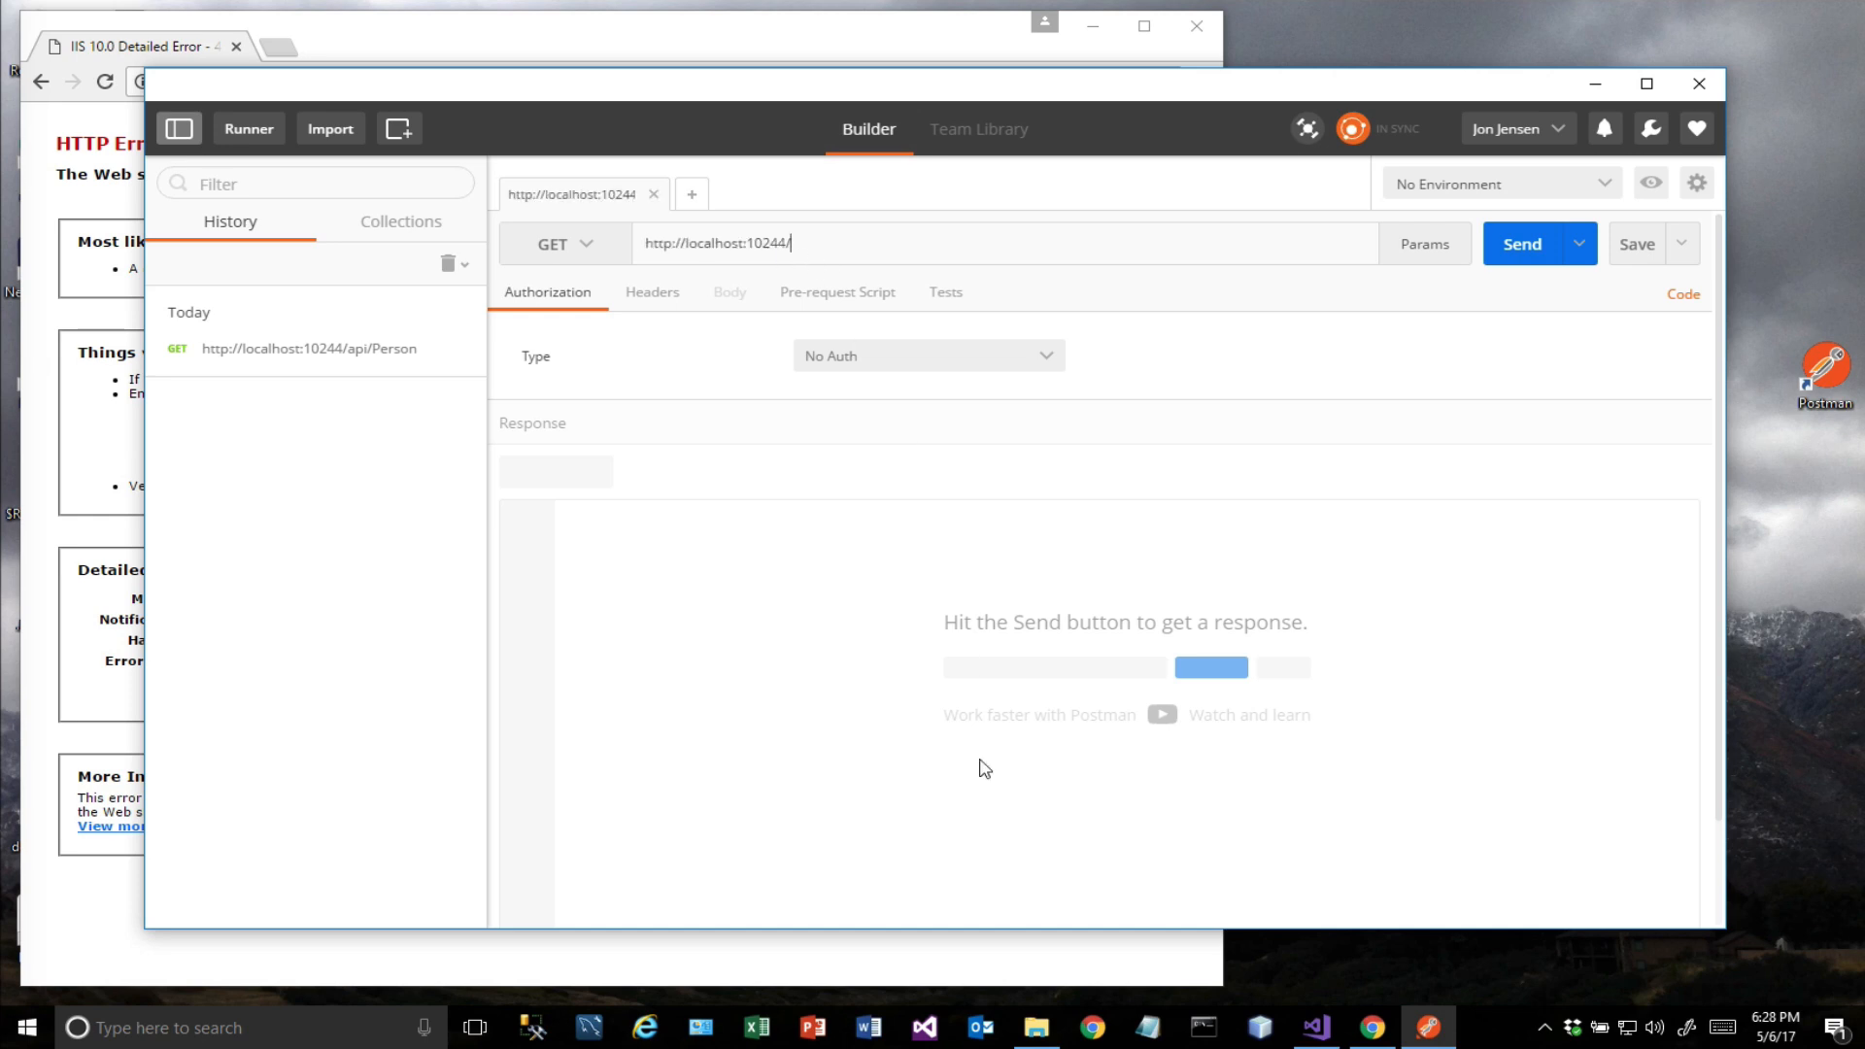
pyautogui.click(1312, 1026)
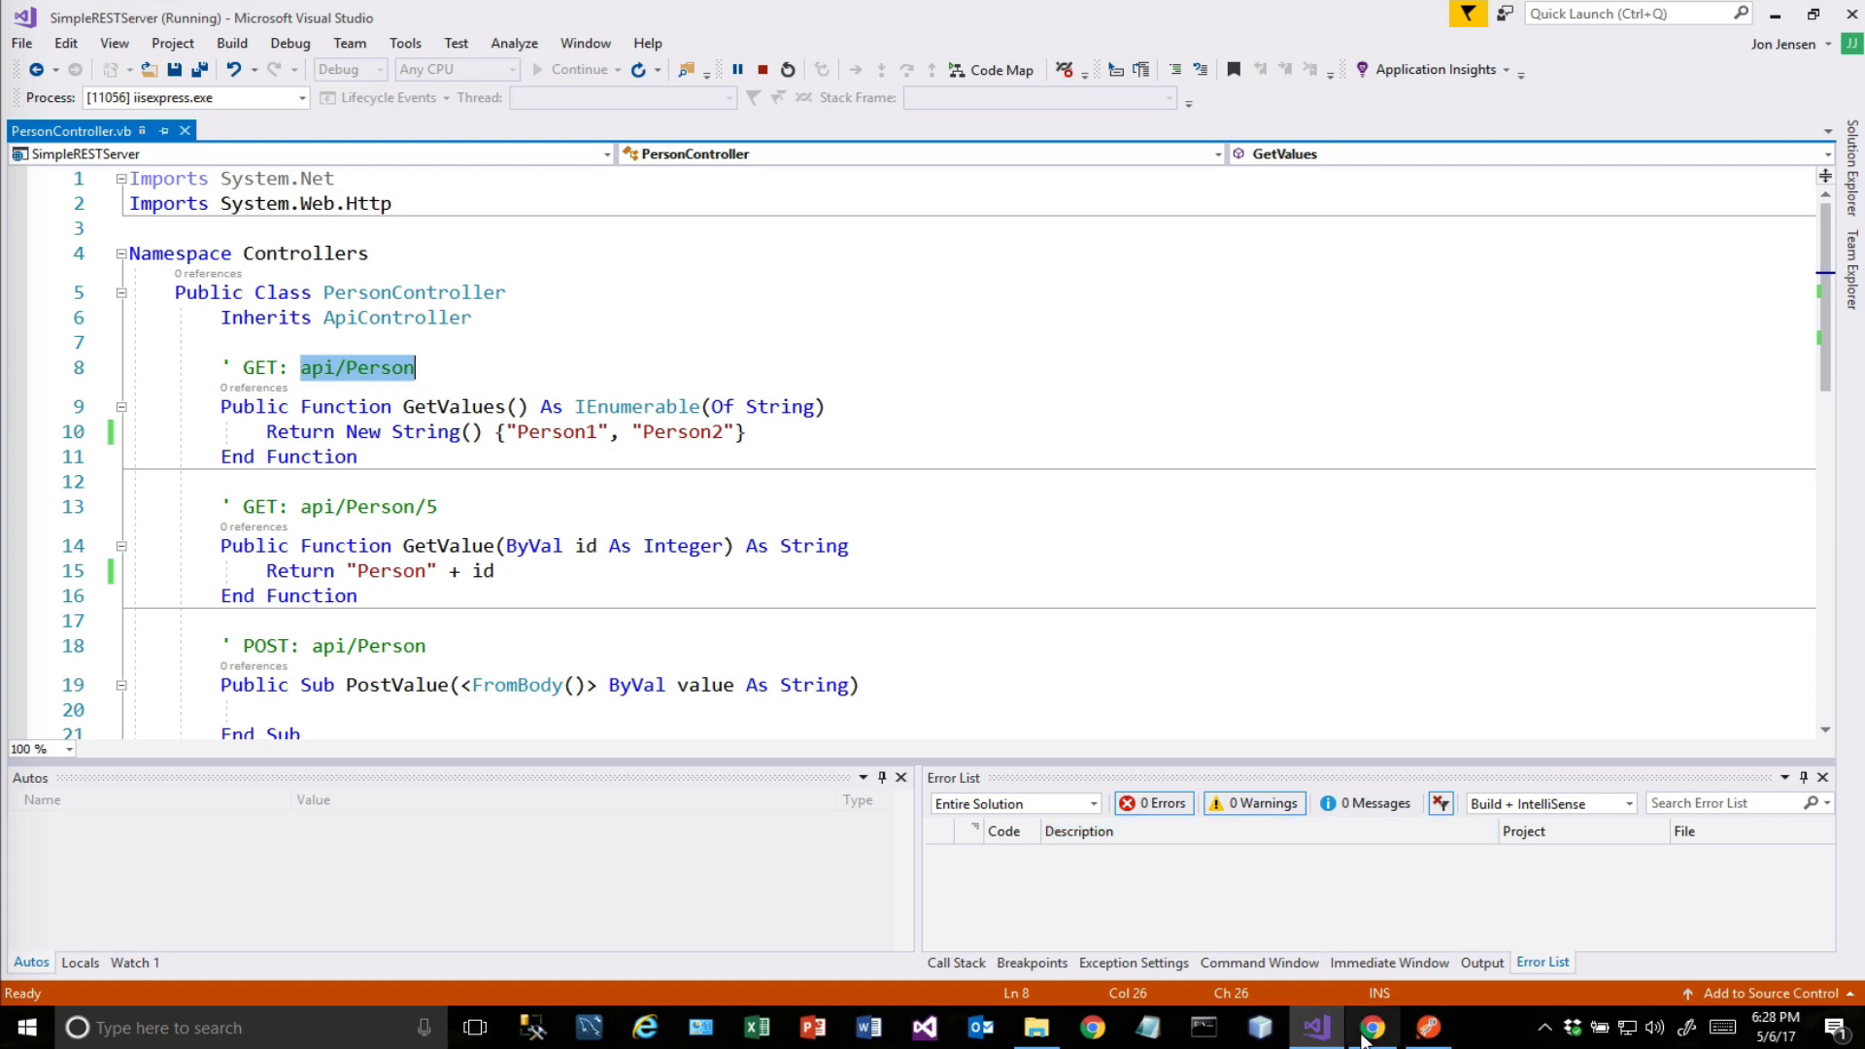
pyautogui.click(1426, 1026)
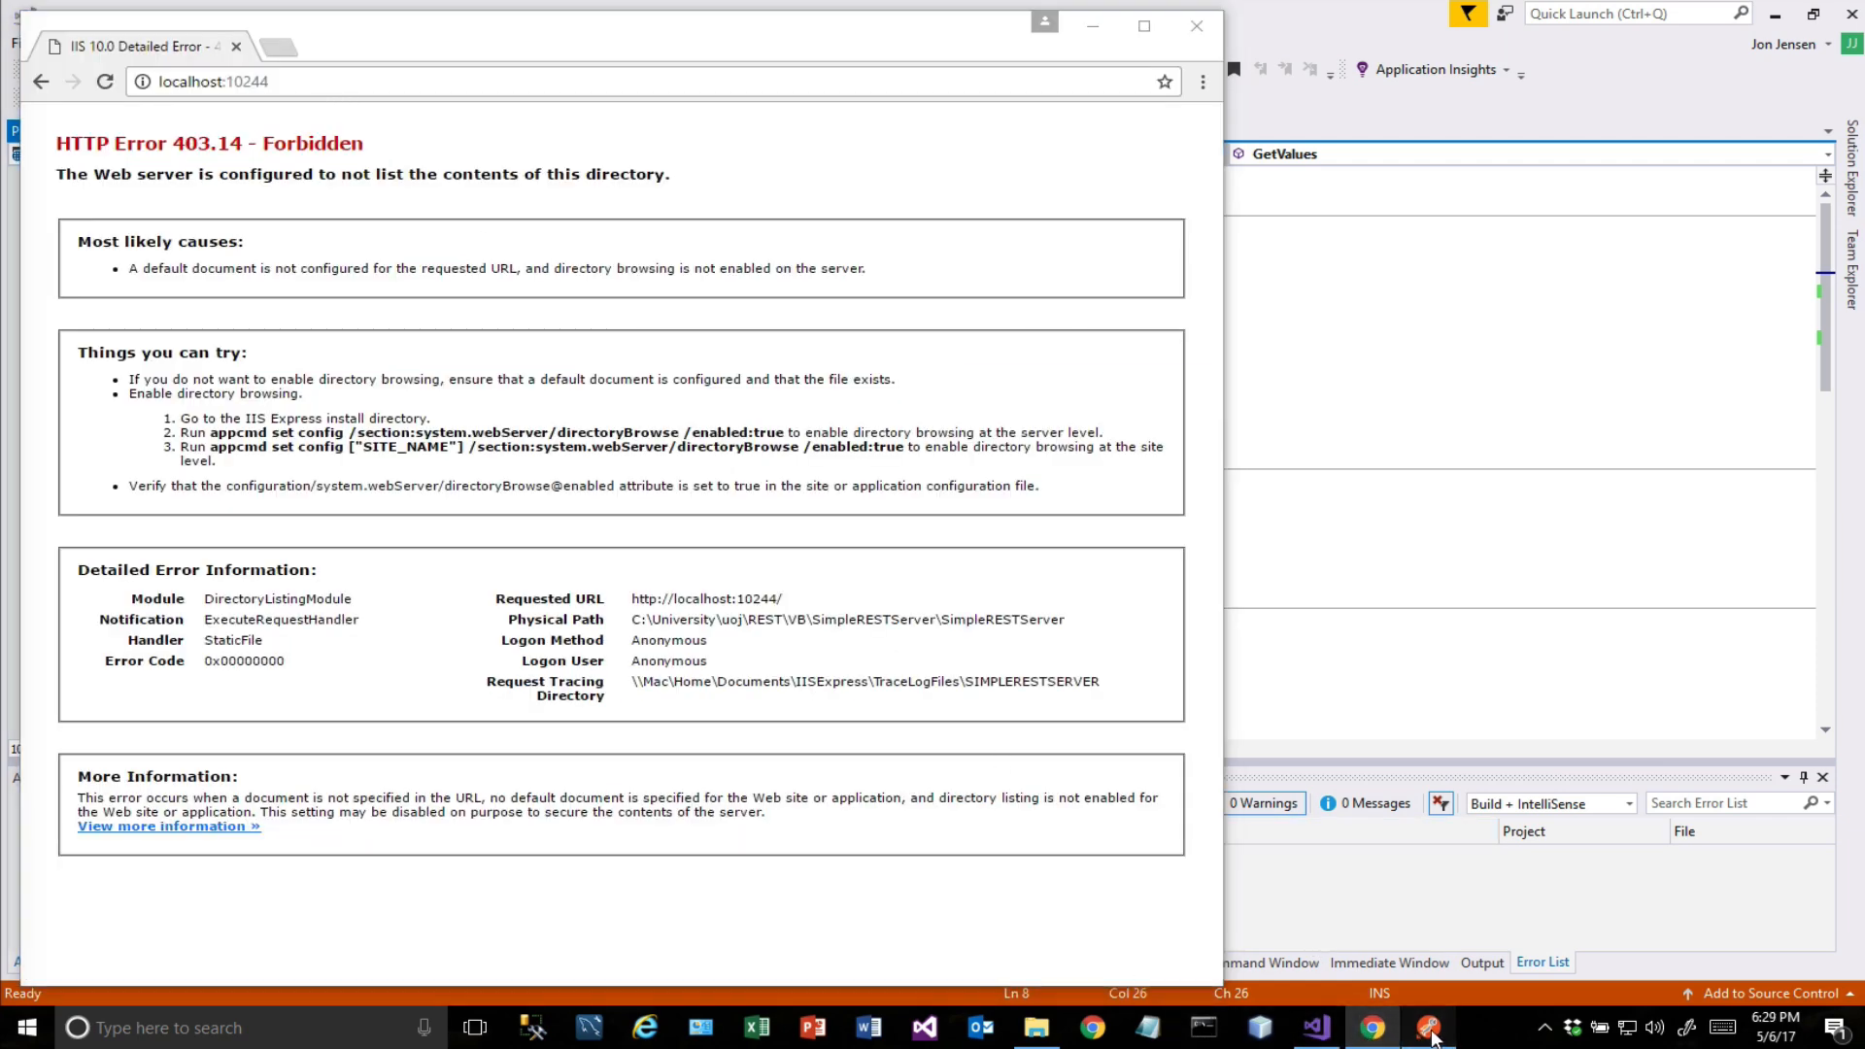
pyautogui.click(1428, 1026)
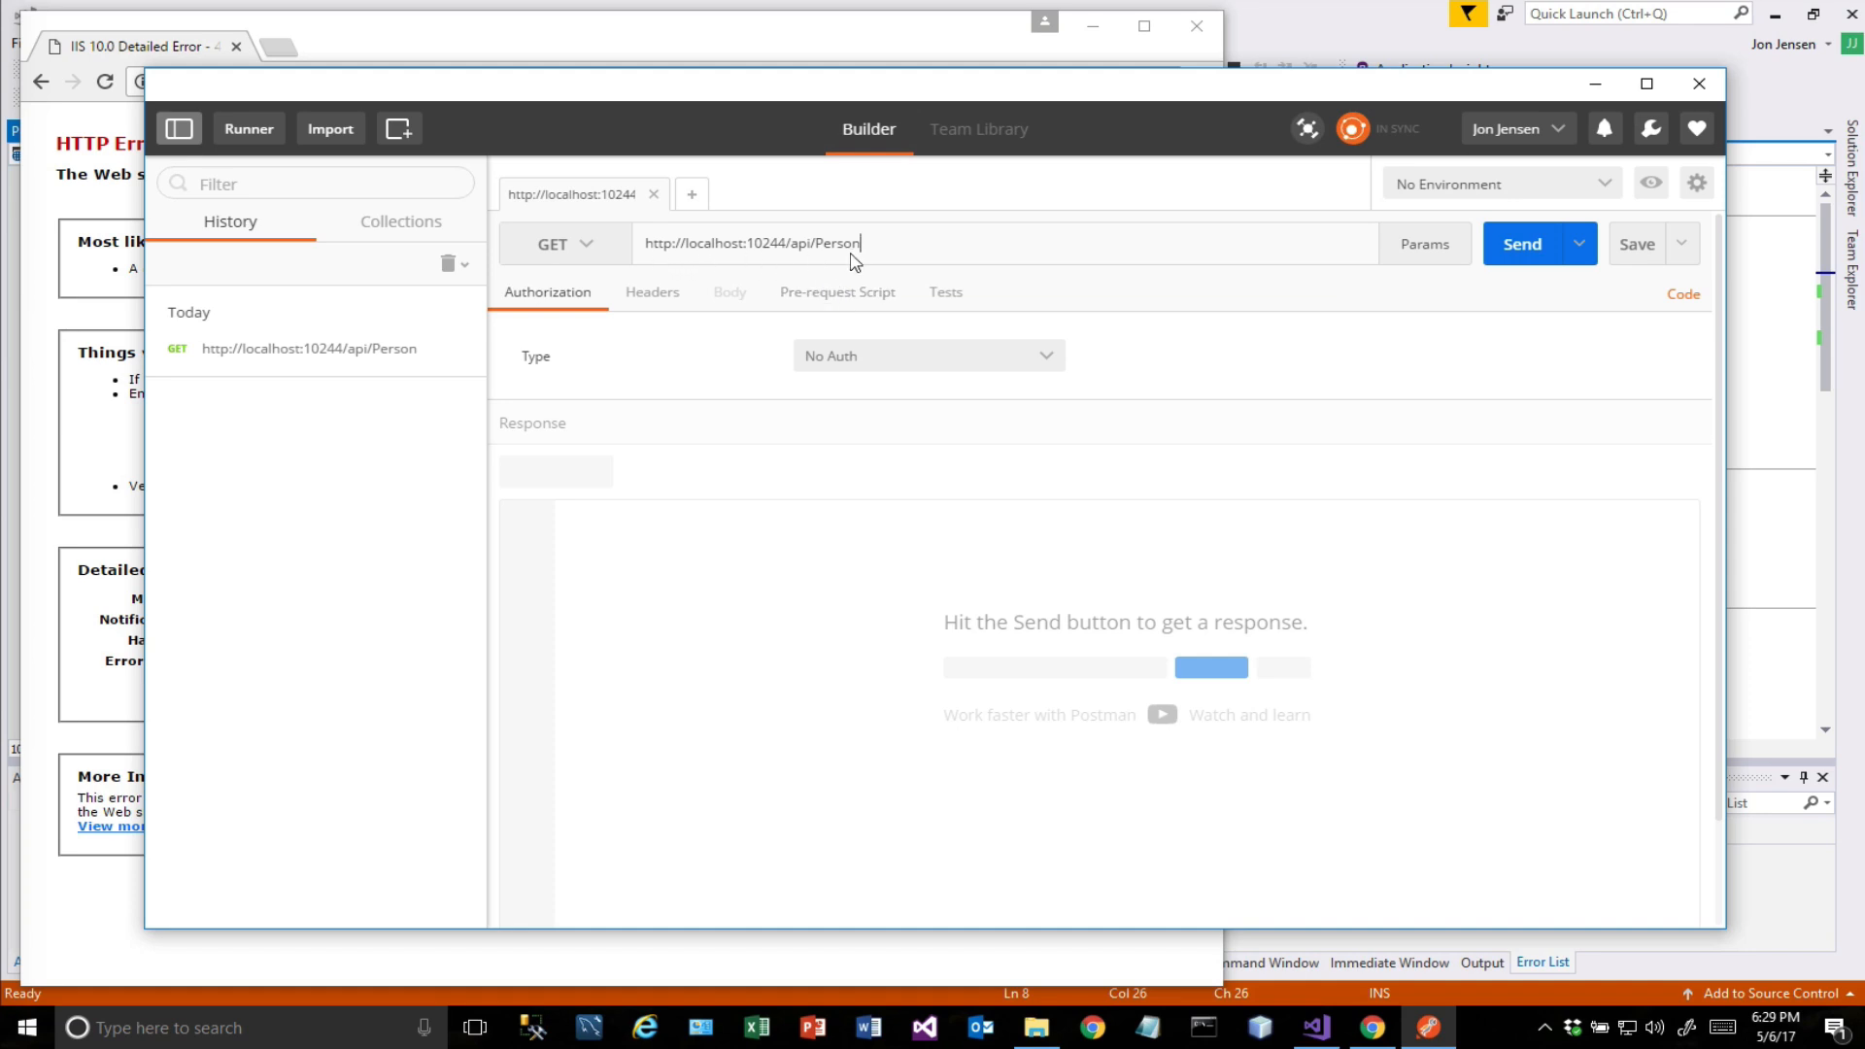
pyautogui.moveTo(772, 258)
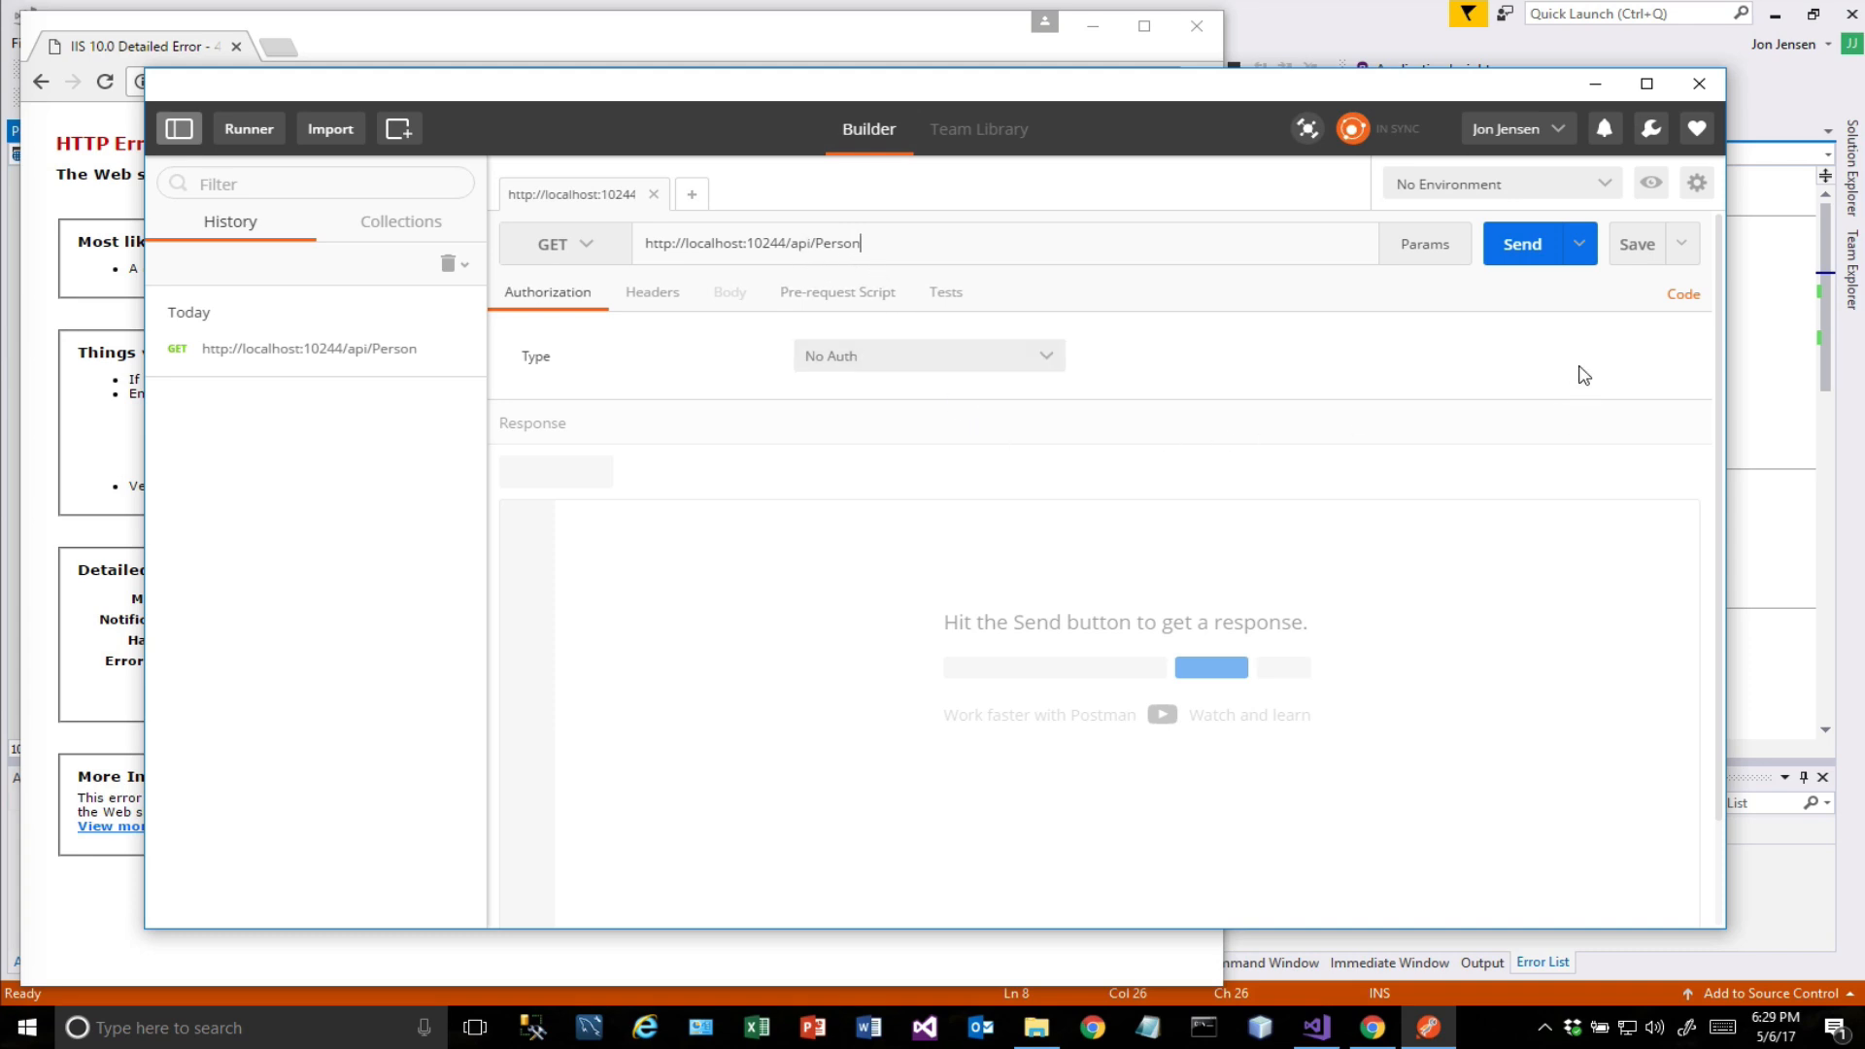
pyautogui.click(1521, 245)
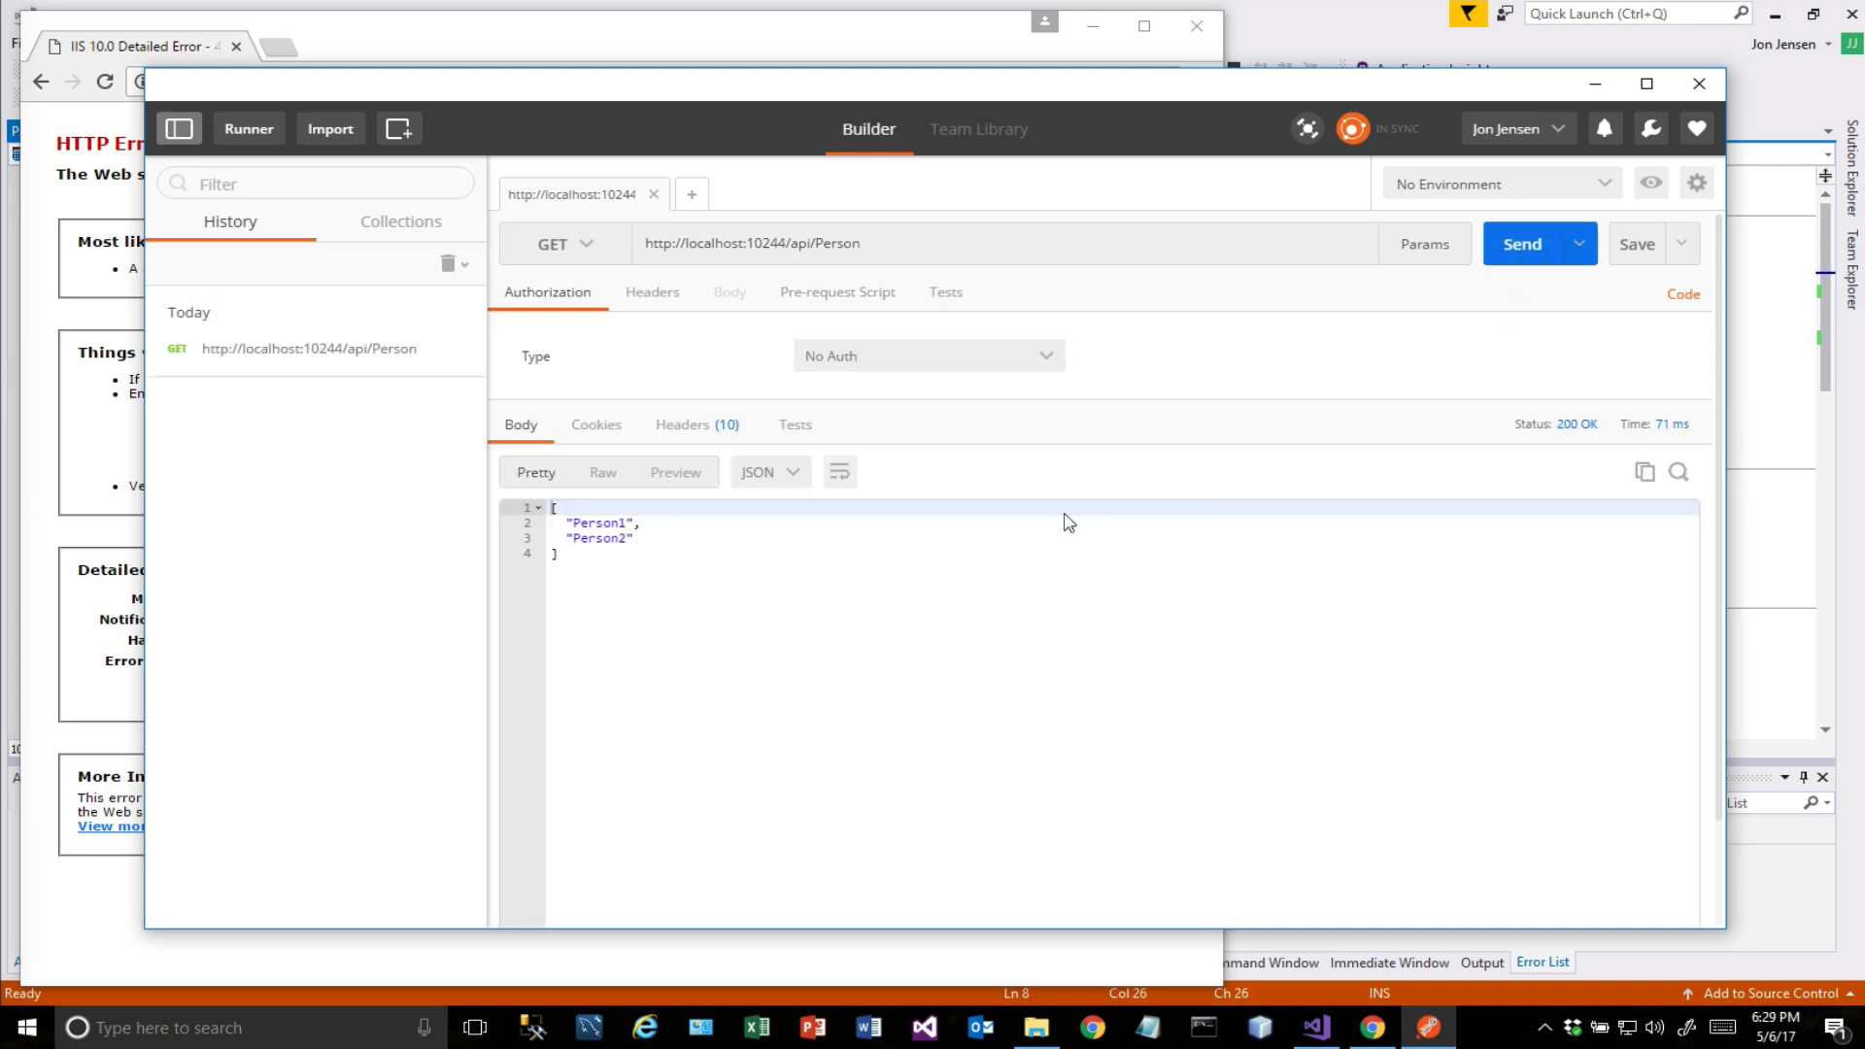
pyautogui.click(563, 245)
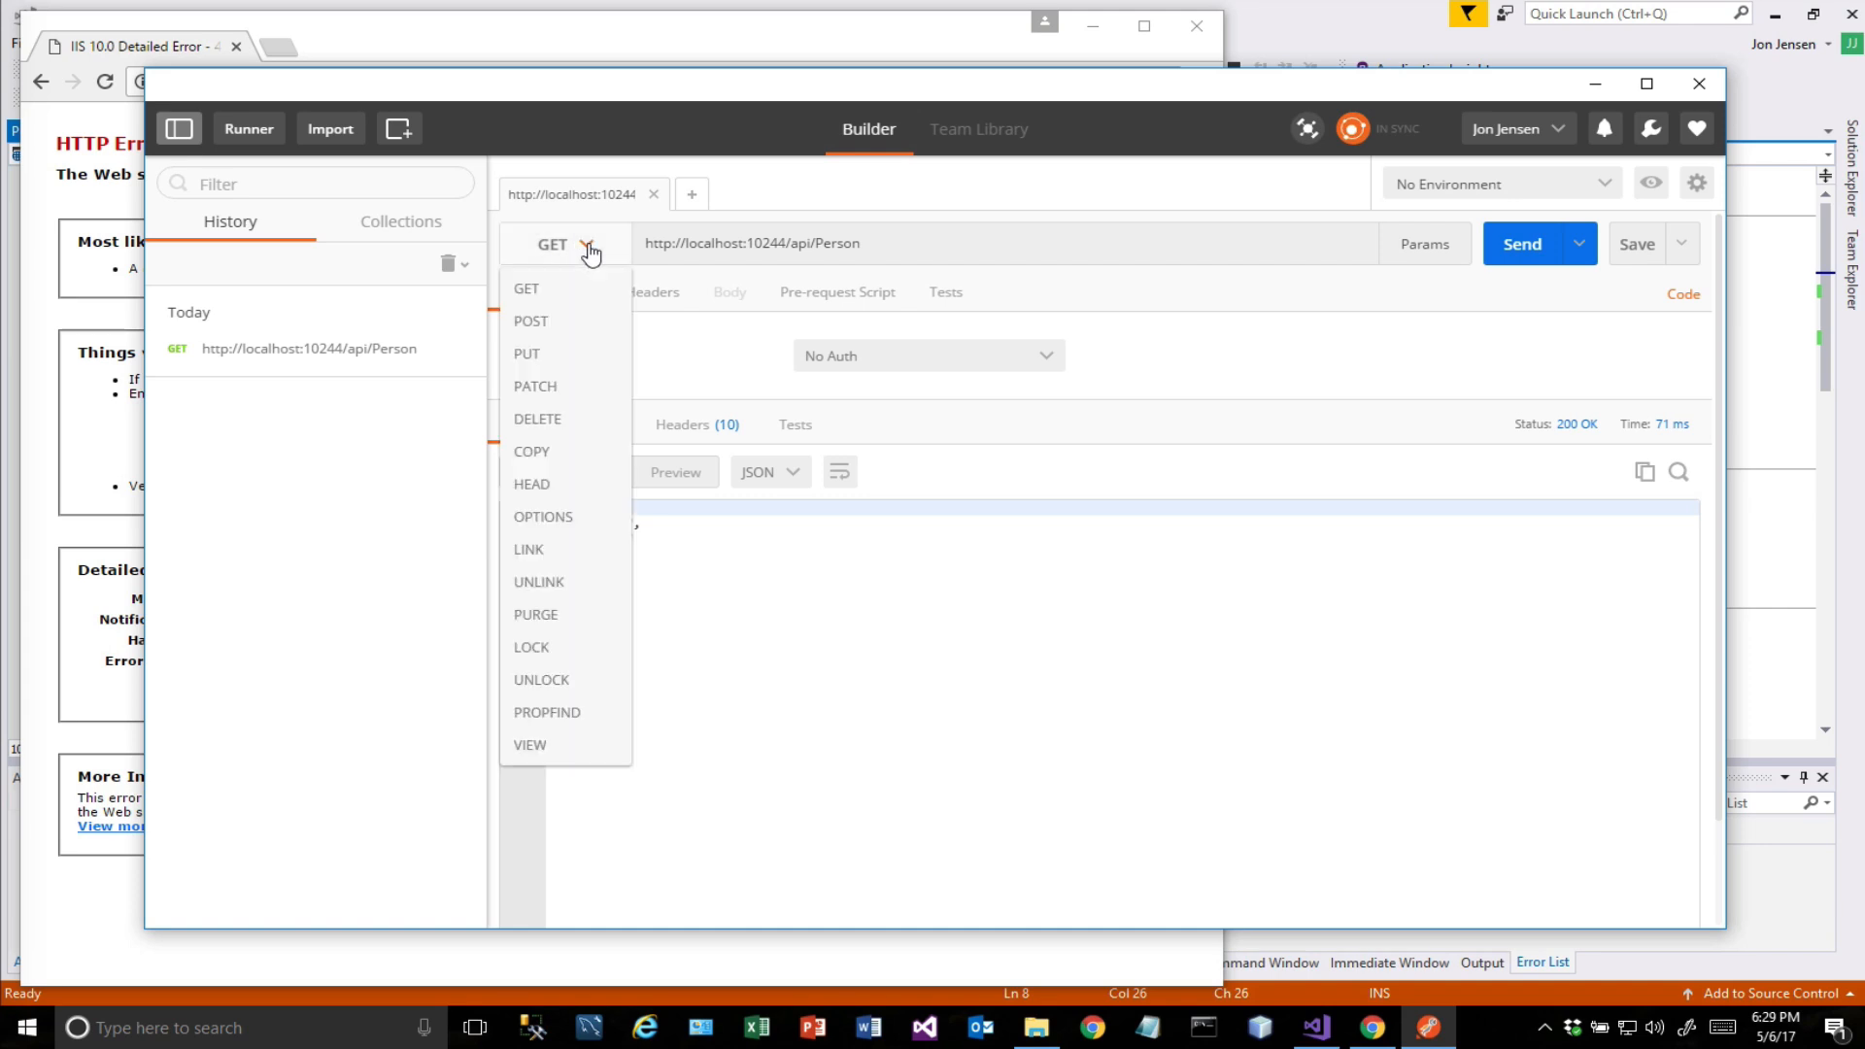
pyautogui.click(527, 288)
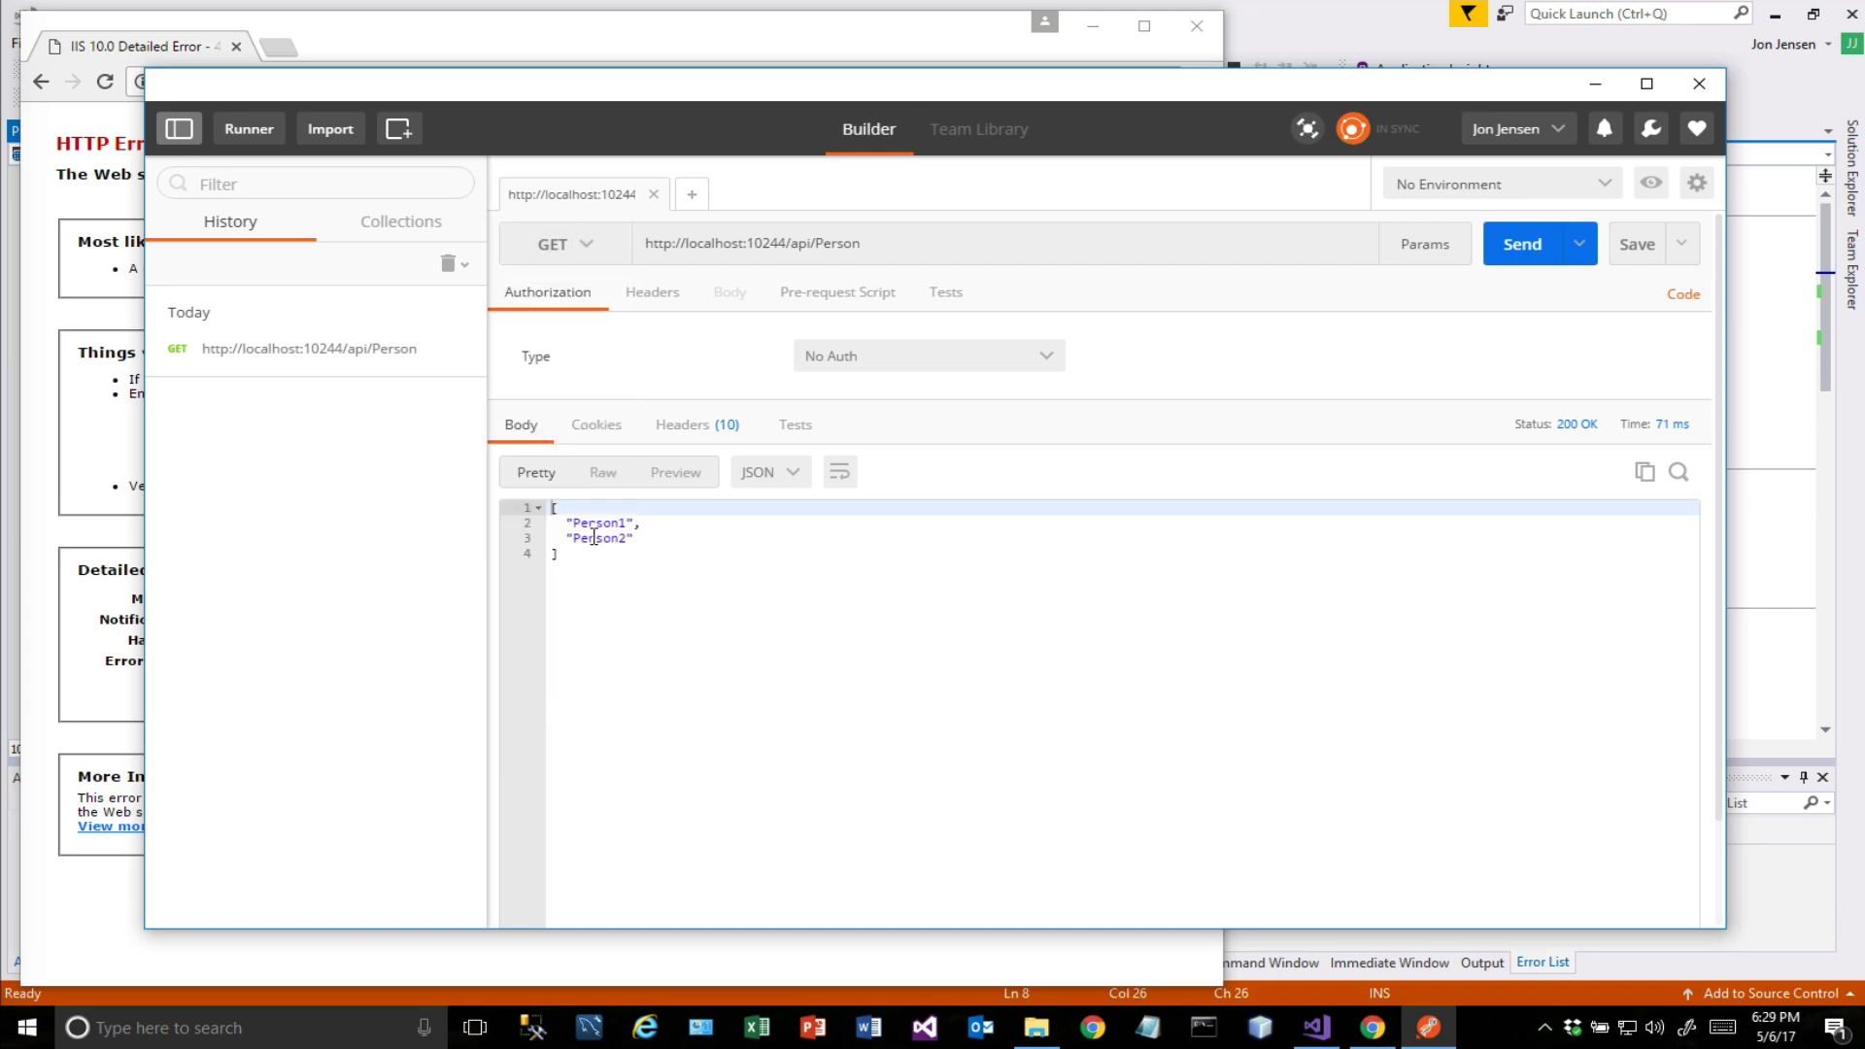
pyautogui.moveTo(631, 572)
pyautogui.write('/')
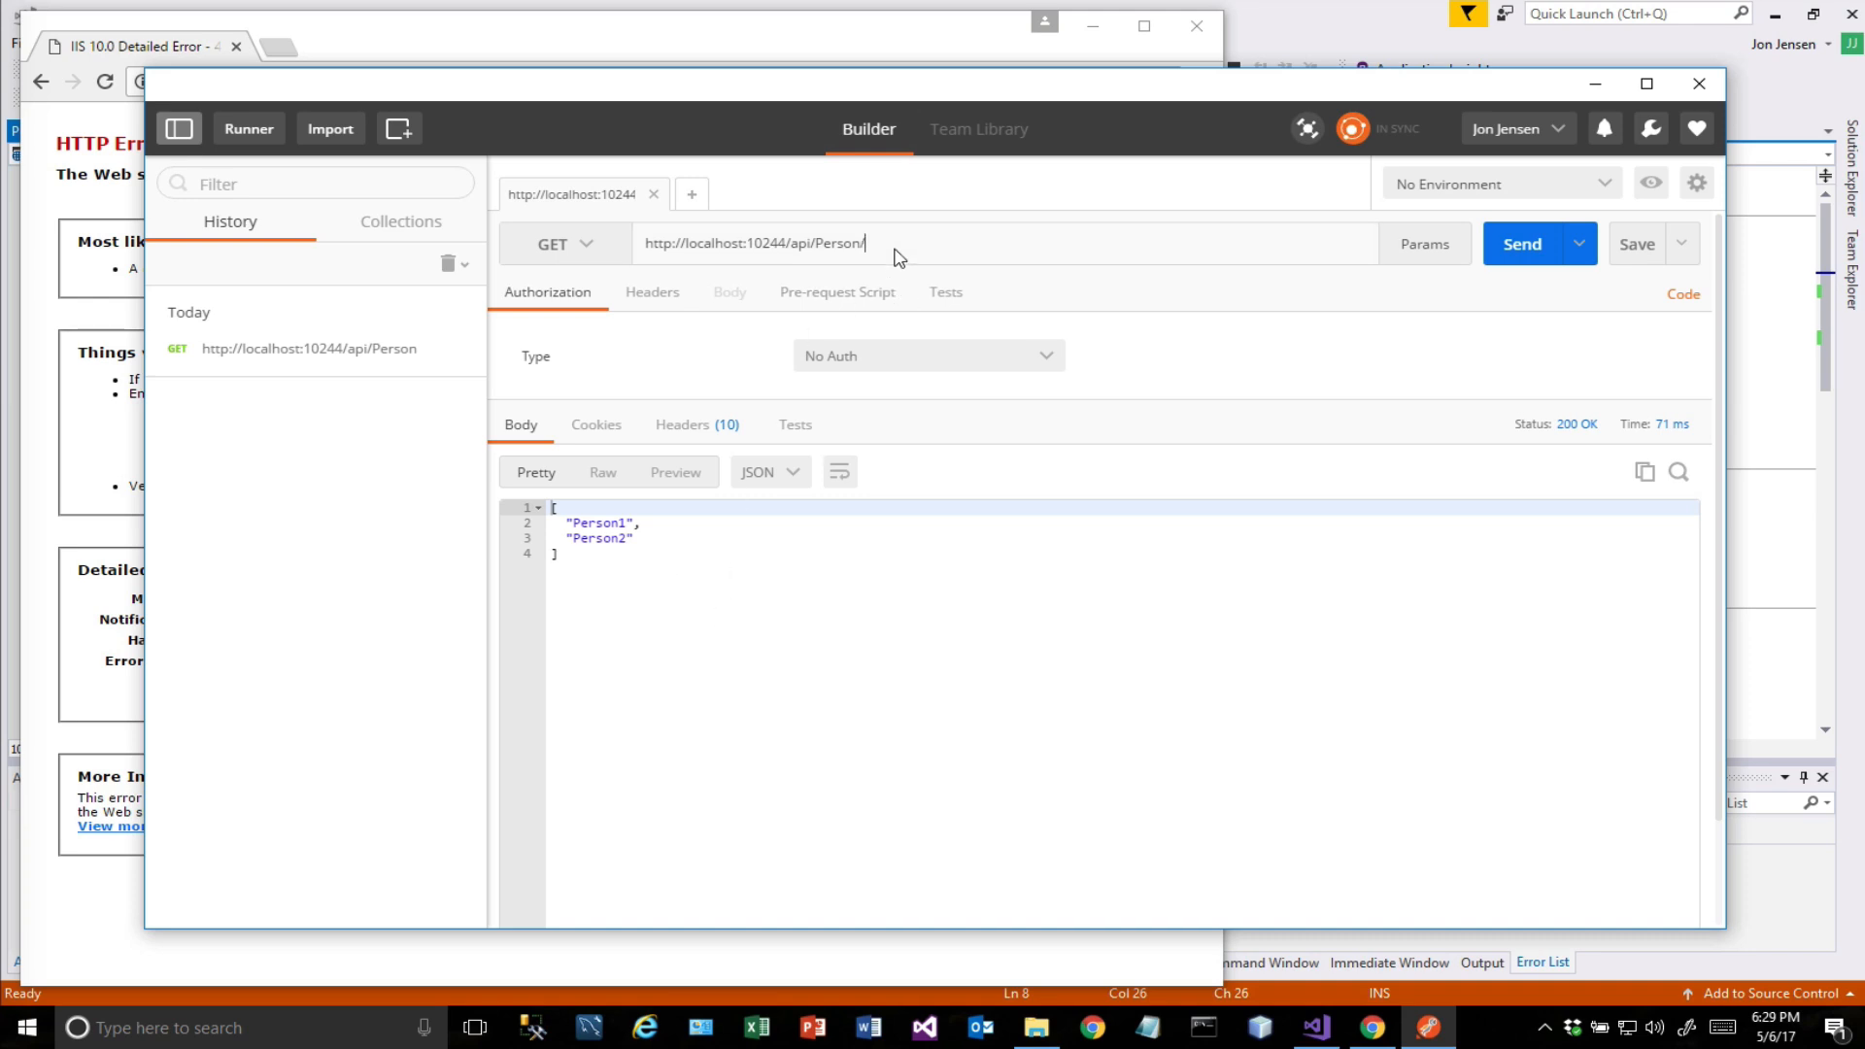
# Add id 4 to the request URL and make GetValue join "Person" and id with & instead of +.
pyautogui.write('4')
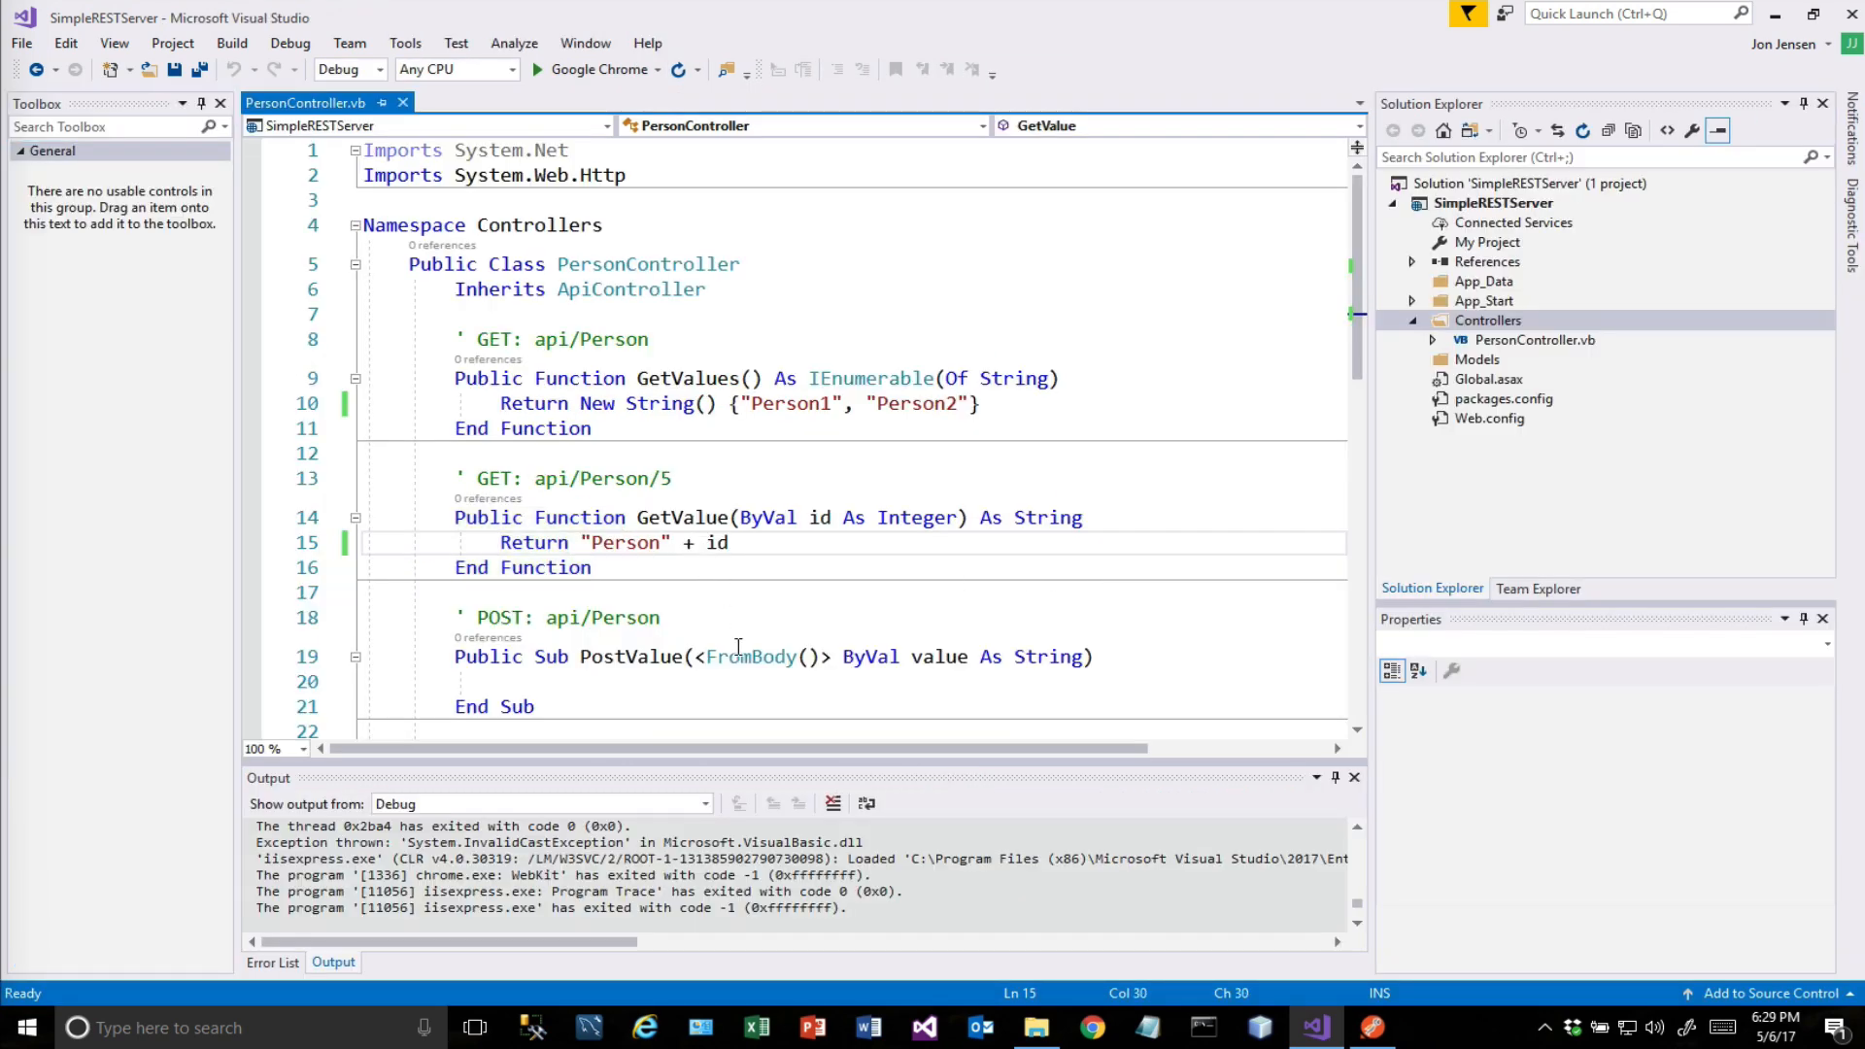
pyautogui.write('&')
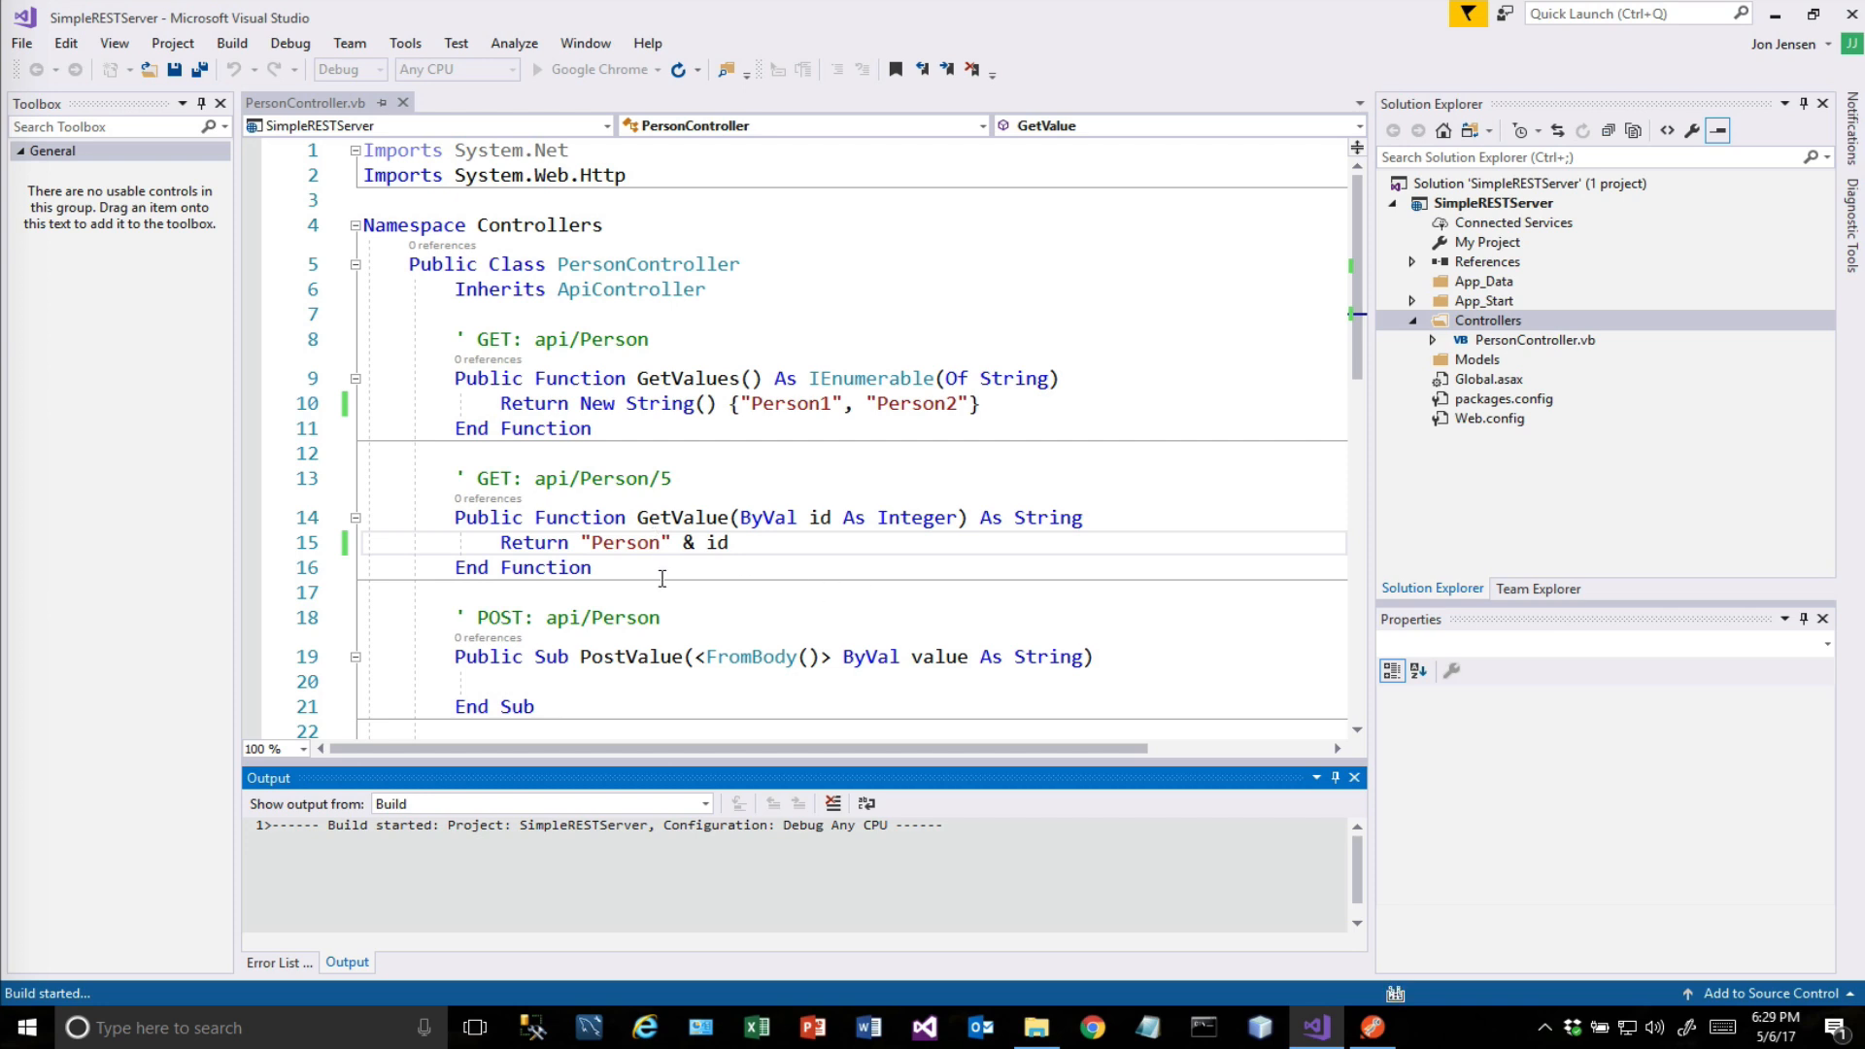
# Bring the failed api/Person/4 request back up in Postman while the server rebuilds.
pyautogui.click(1370, 1026)
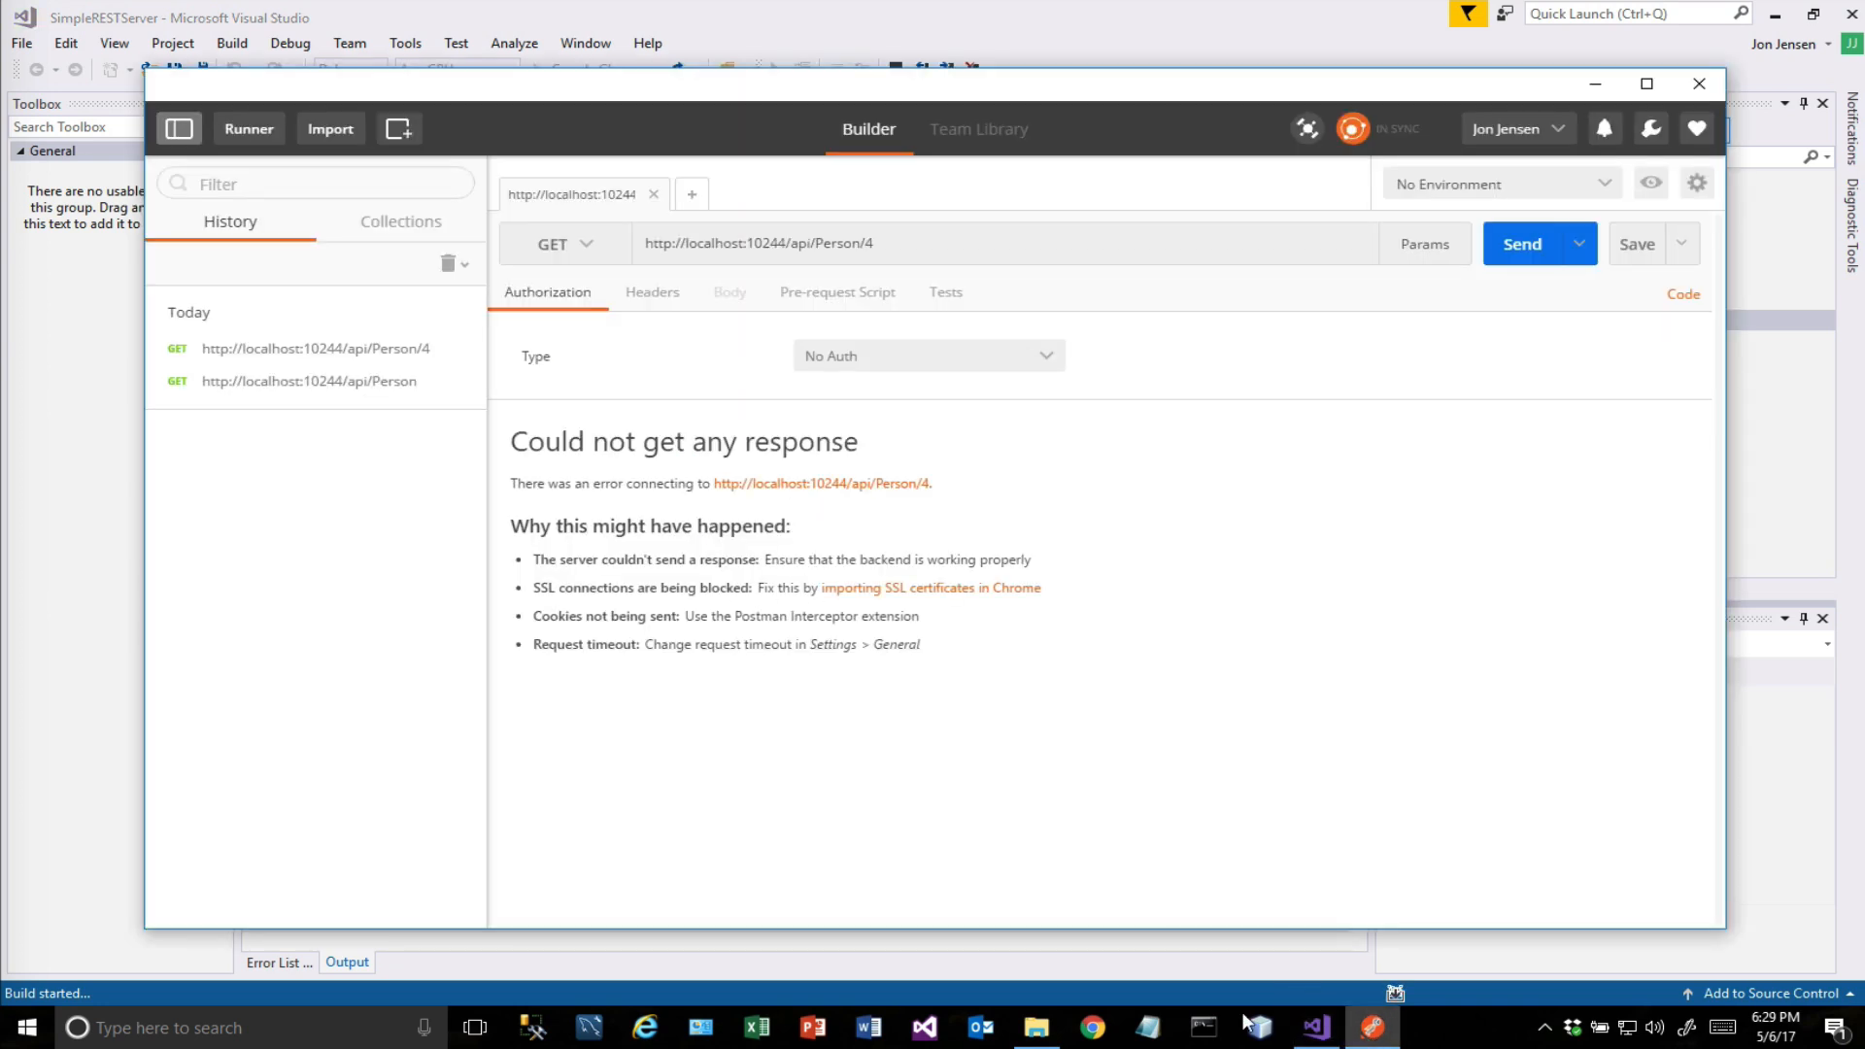
pyautogui.moveTo(1016, 616)
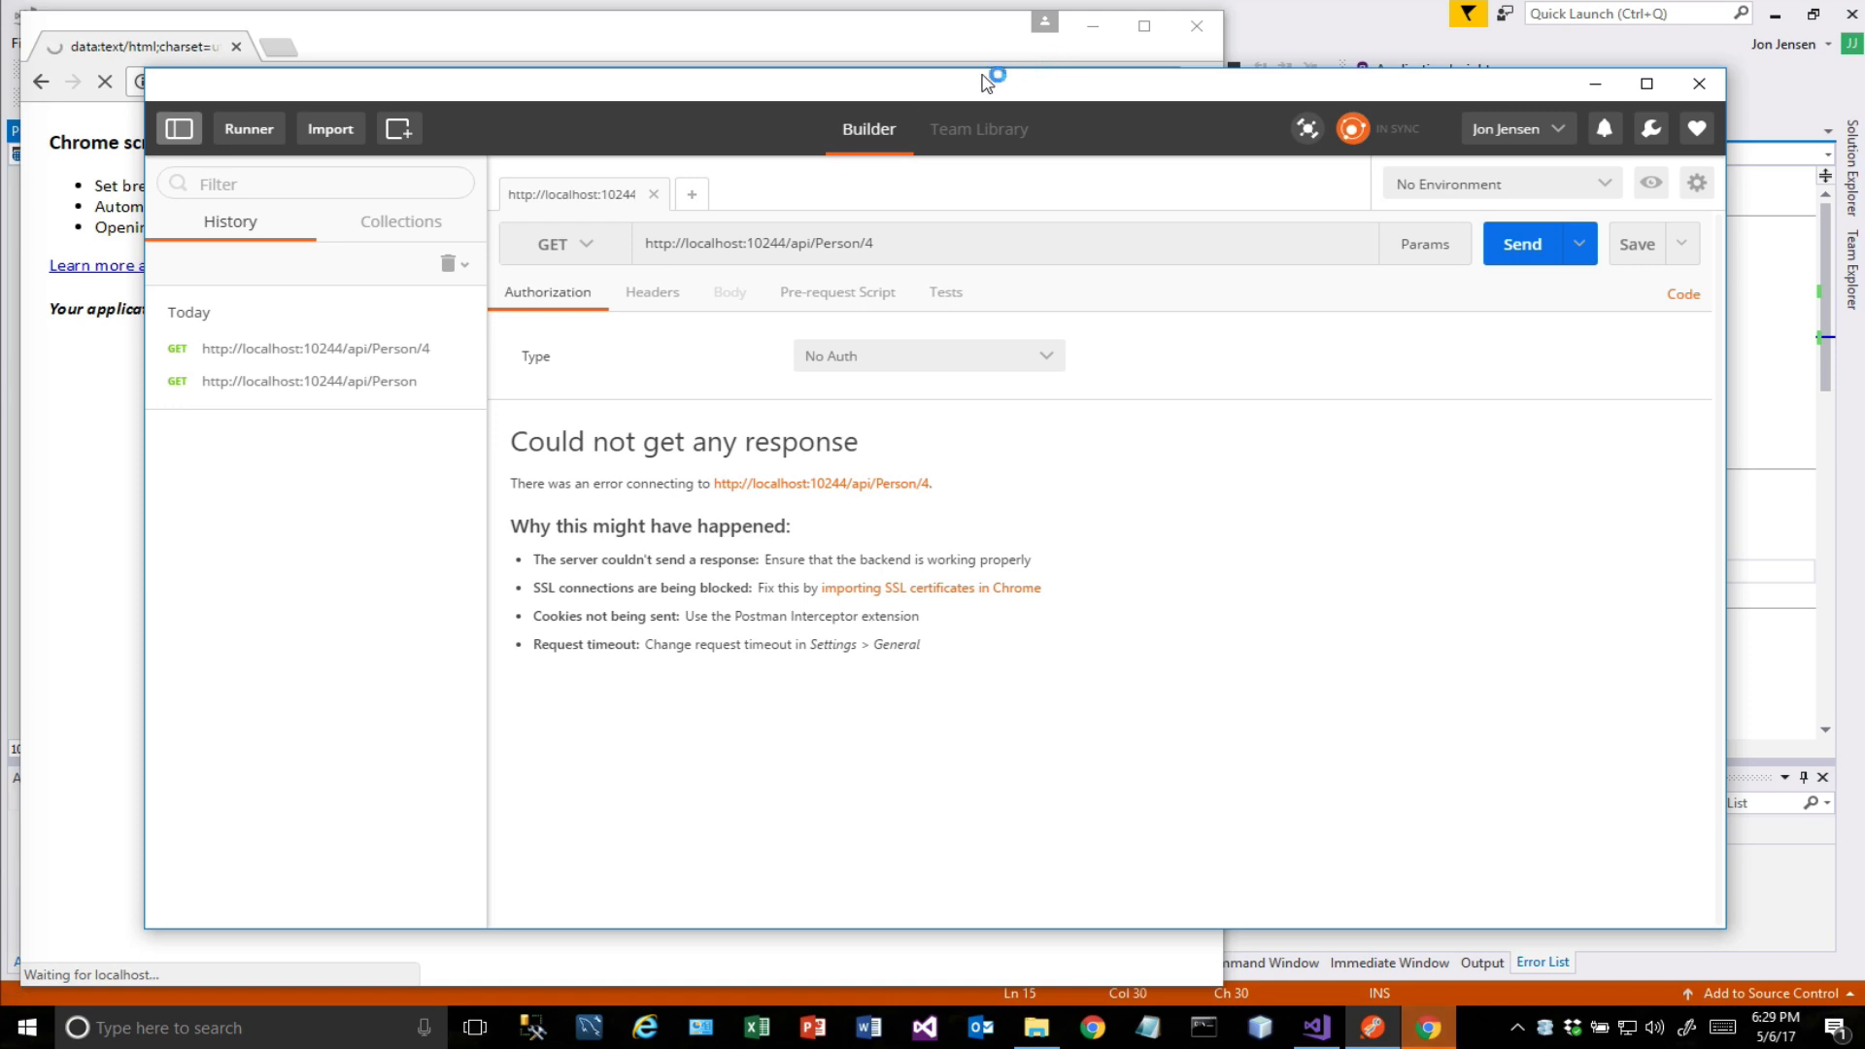
pyautogui.moveTo(1004, 83)
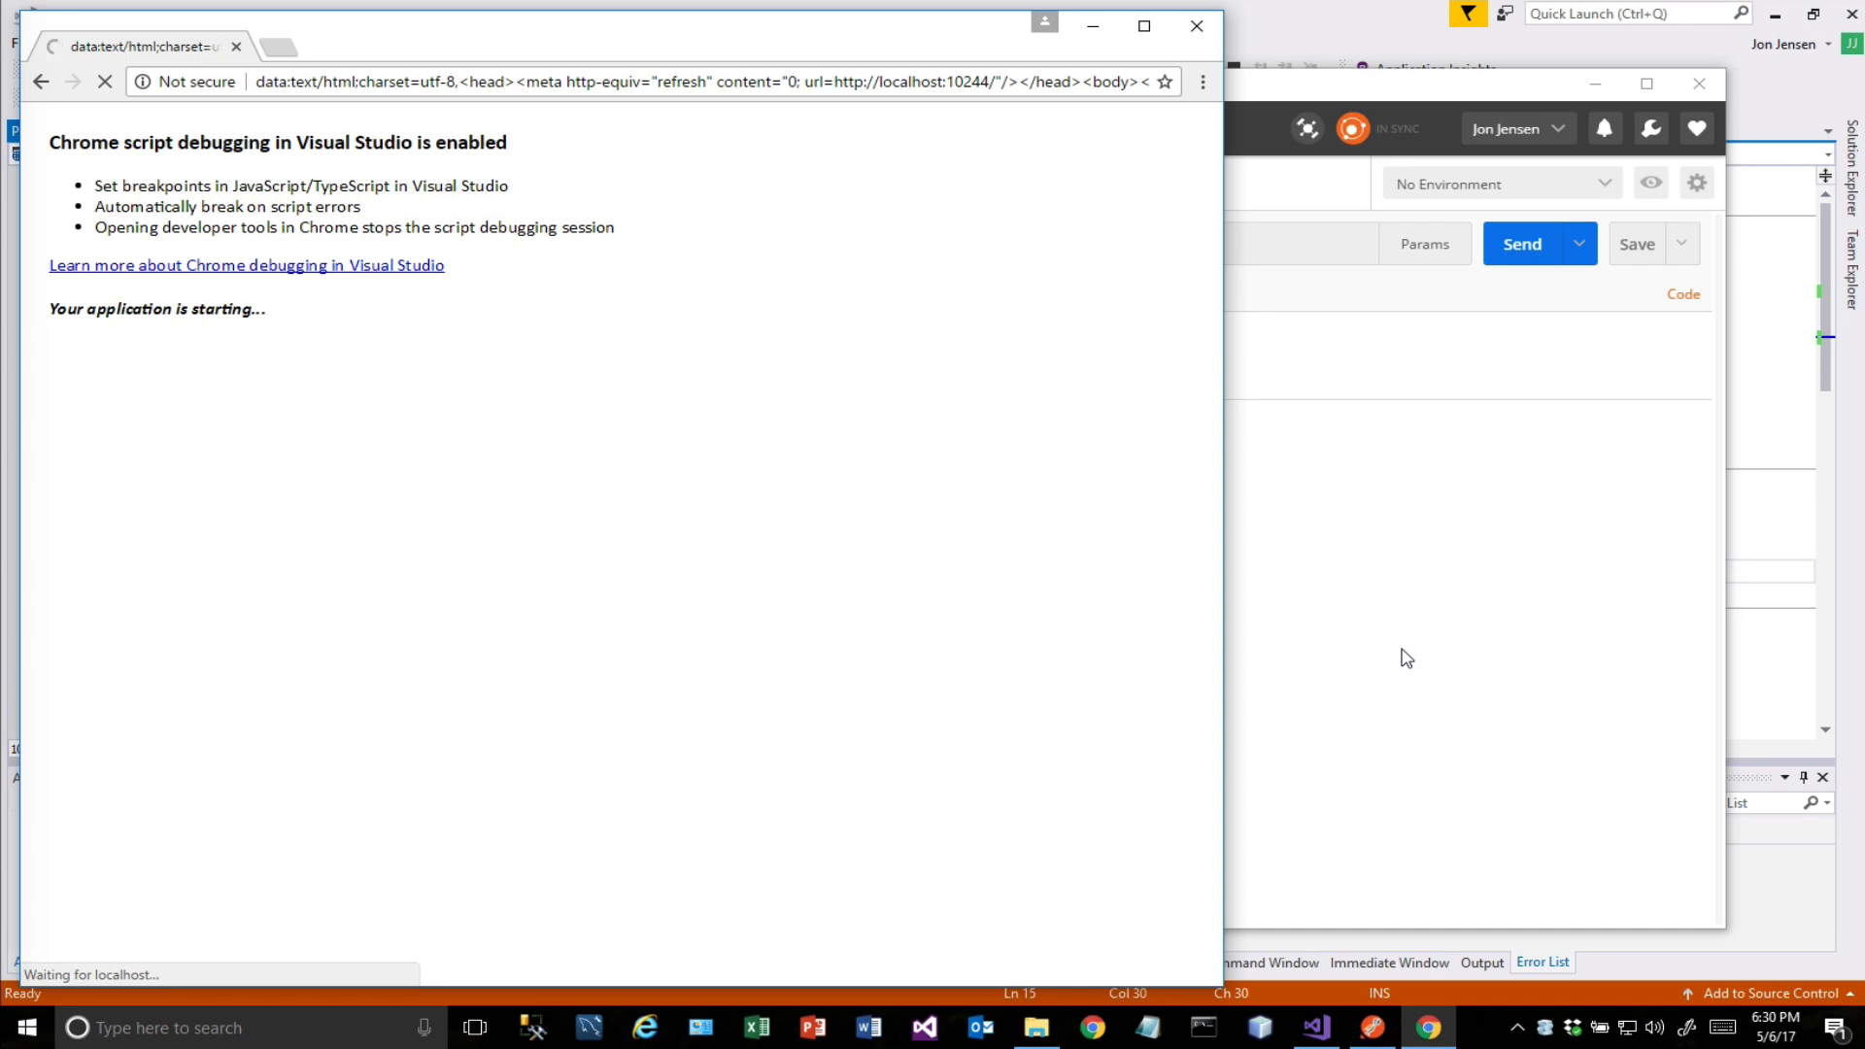
pyautogui.moveTo(1325, 532)
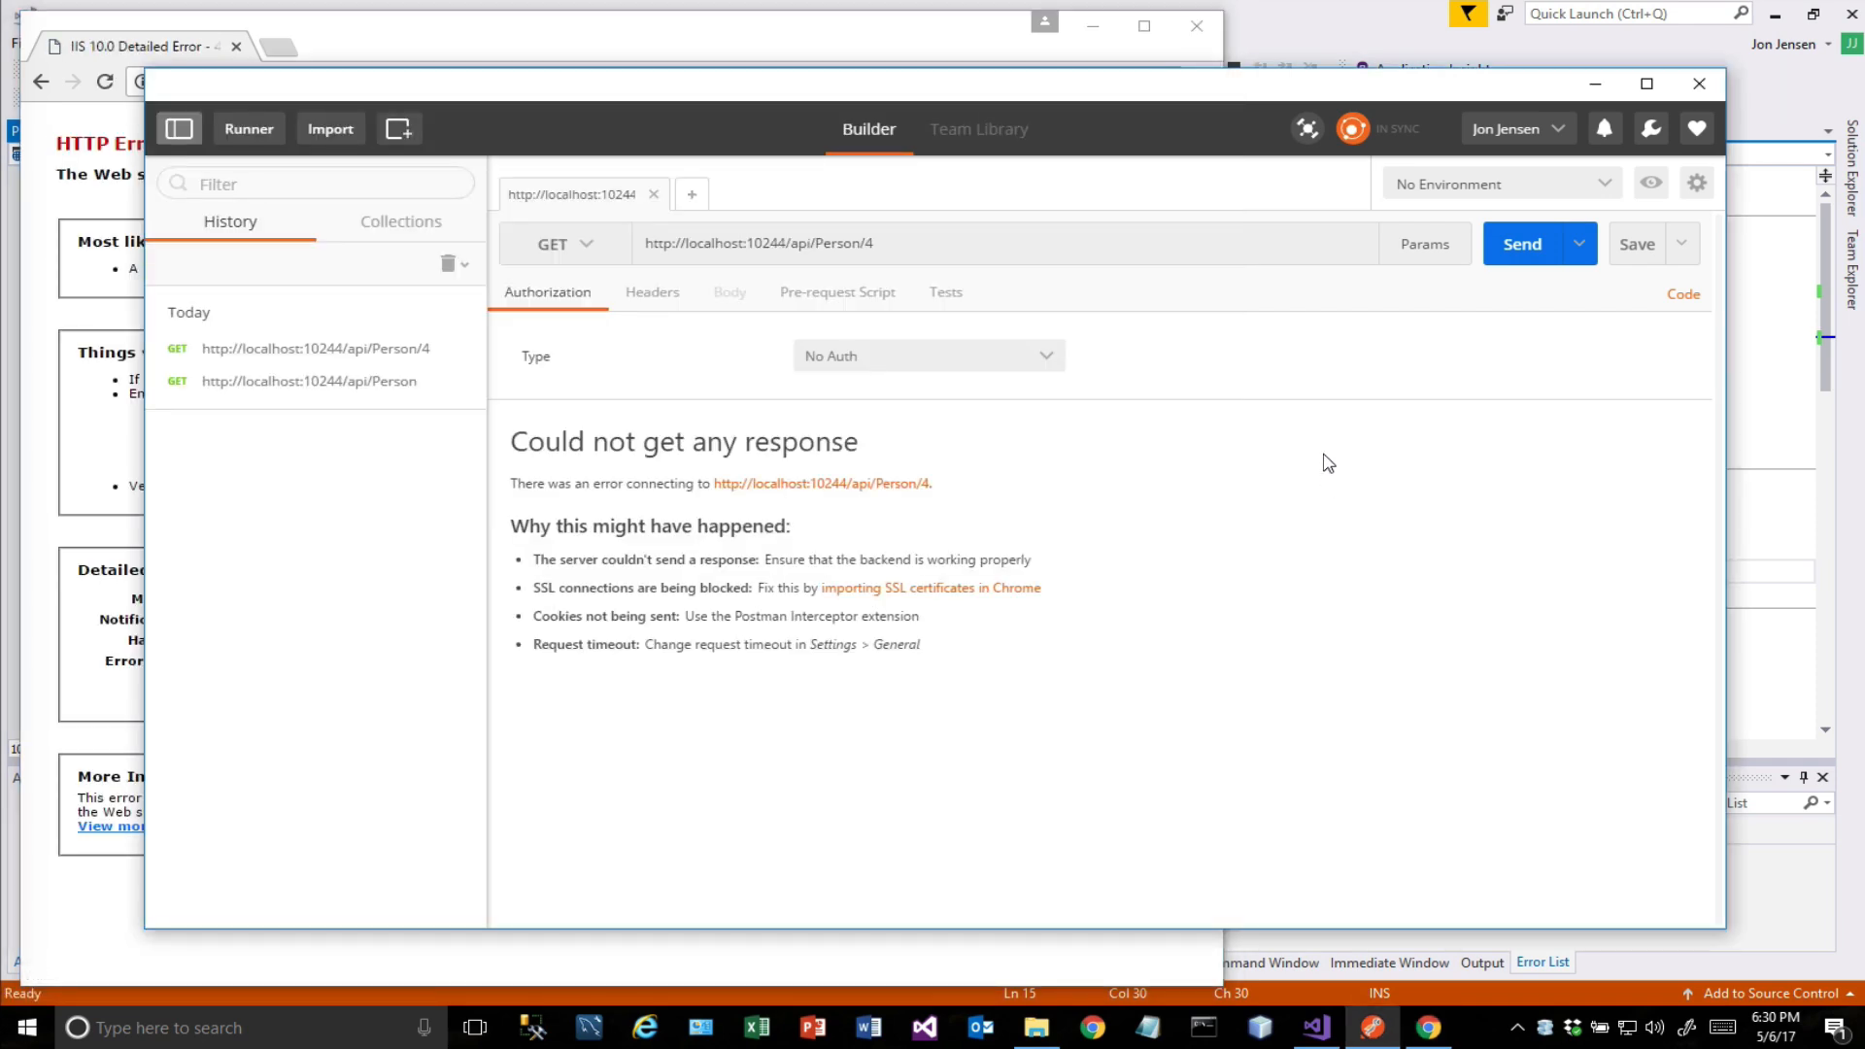
# Send GET api/Person/4 then api/Person/43243, receiving Person4 and Person43243.
pyautogui.click(1521, 245)
pyautogui.write('3243')
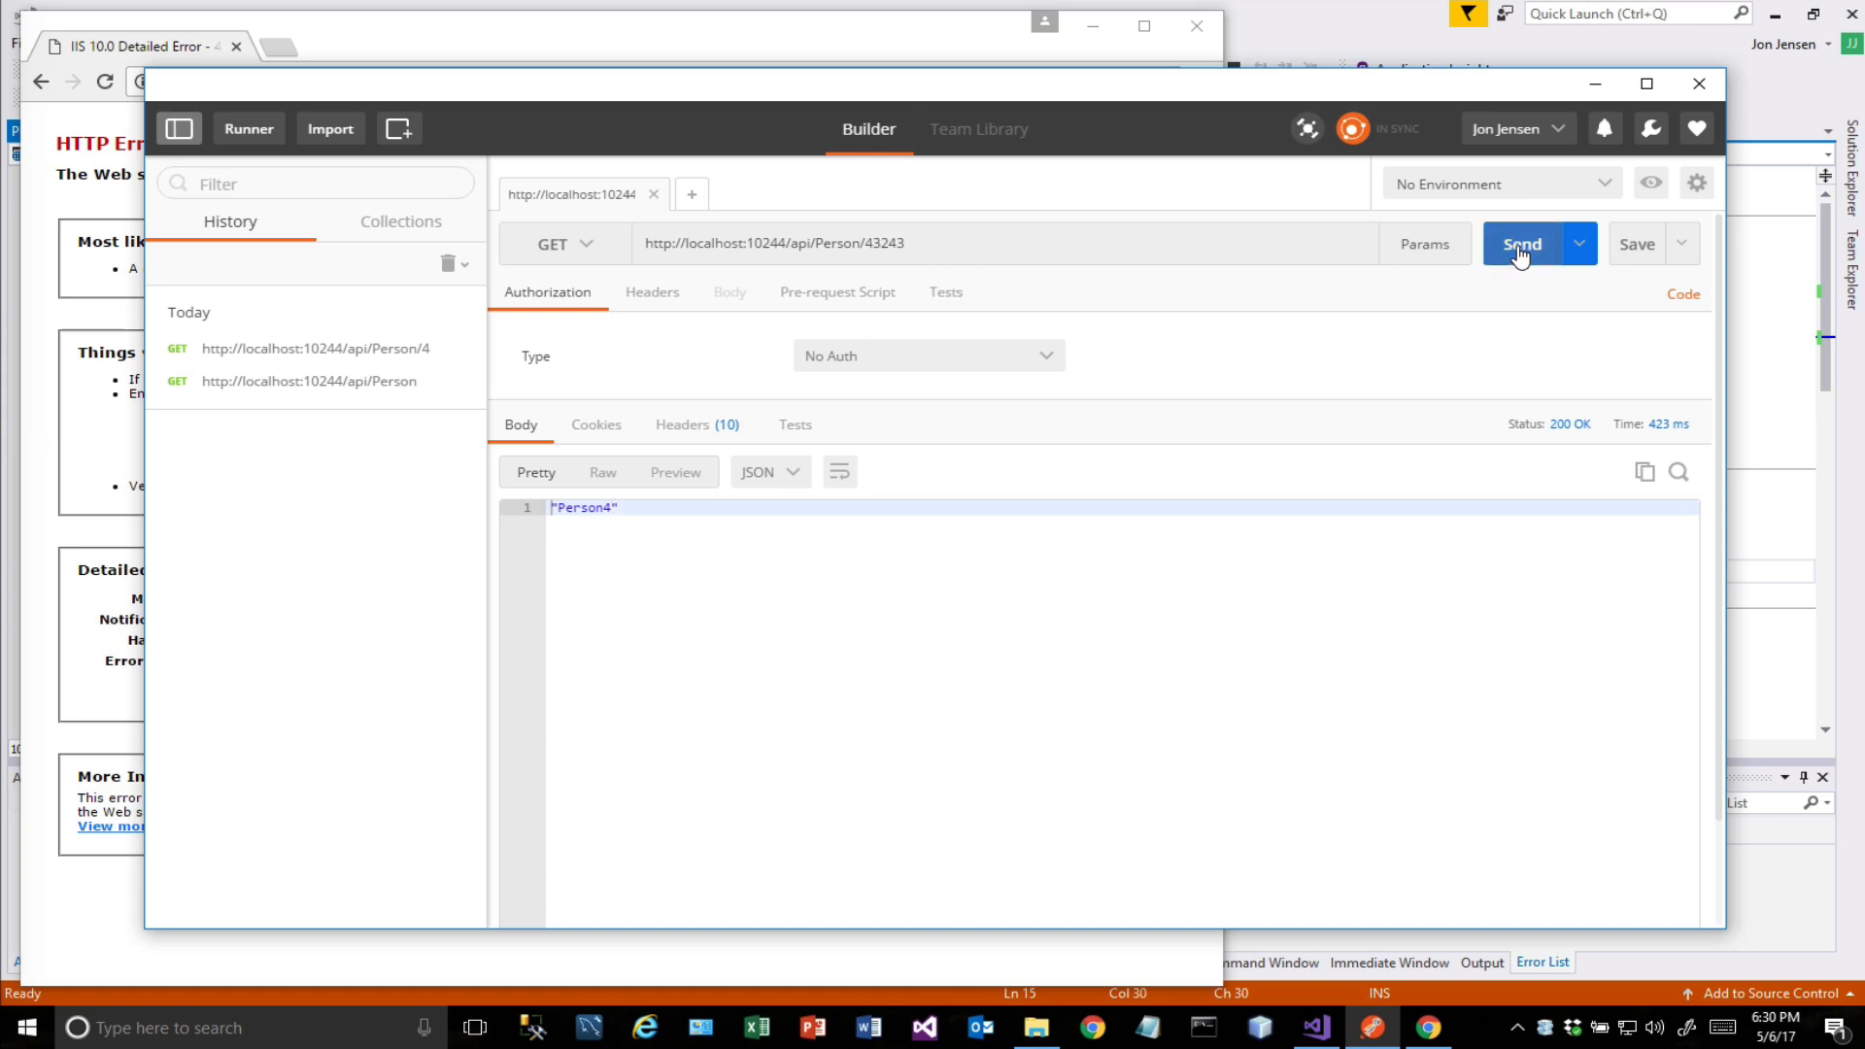
pyautogui.click(1521, 245)
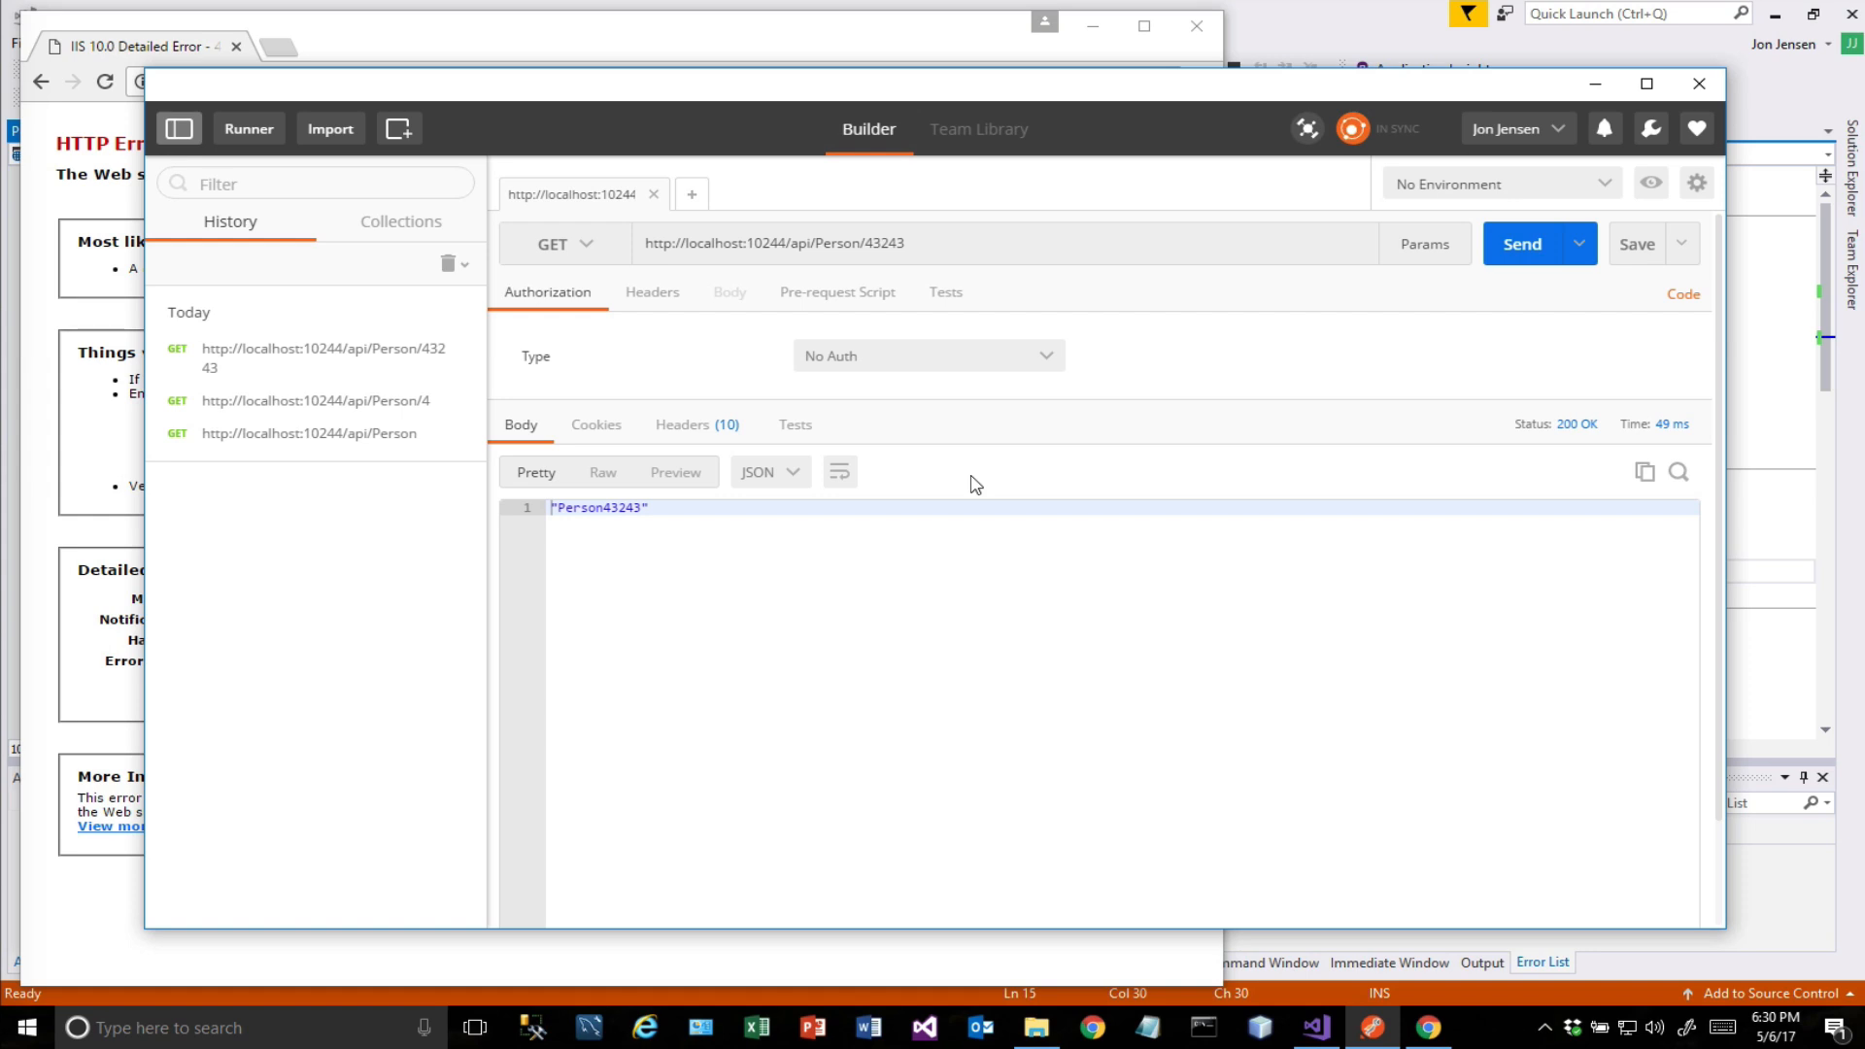
pyautogui.moveTo(707, 1008)
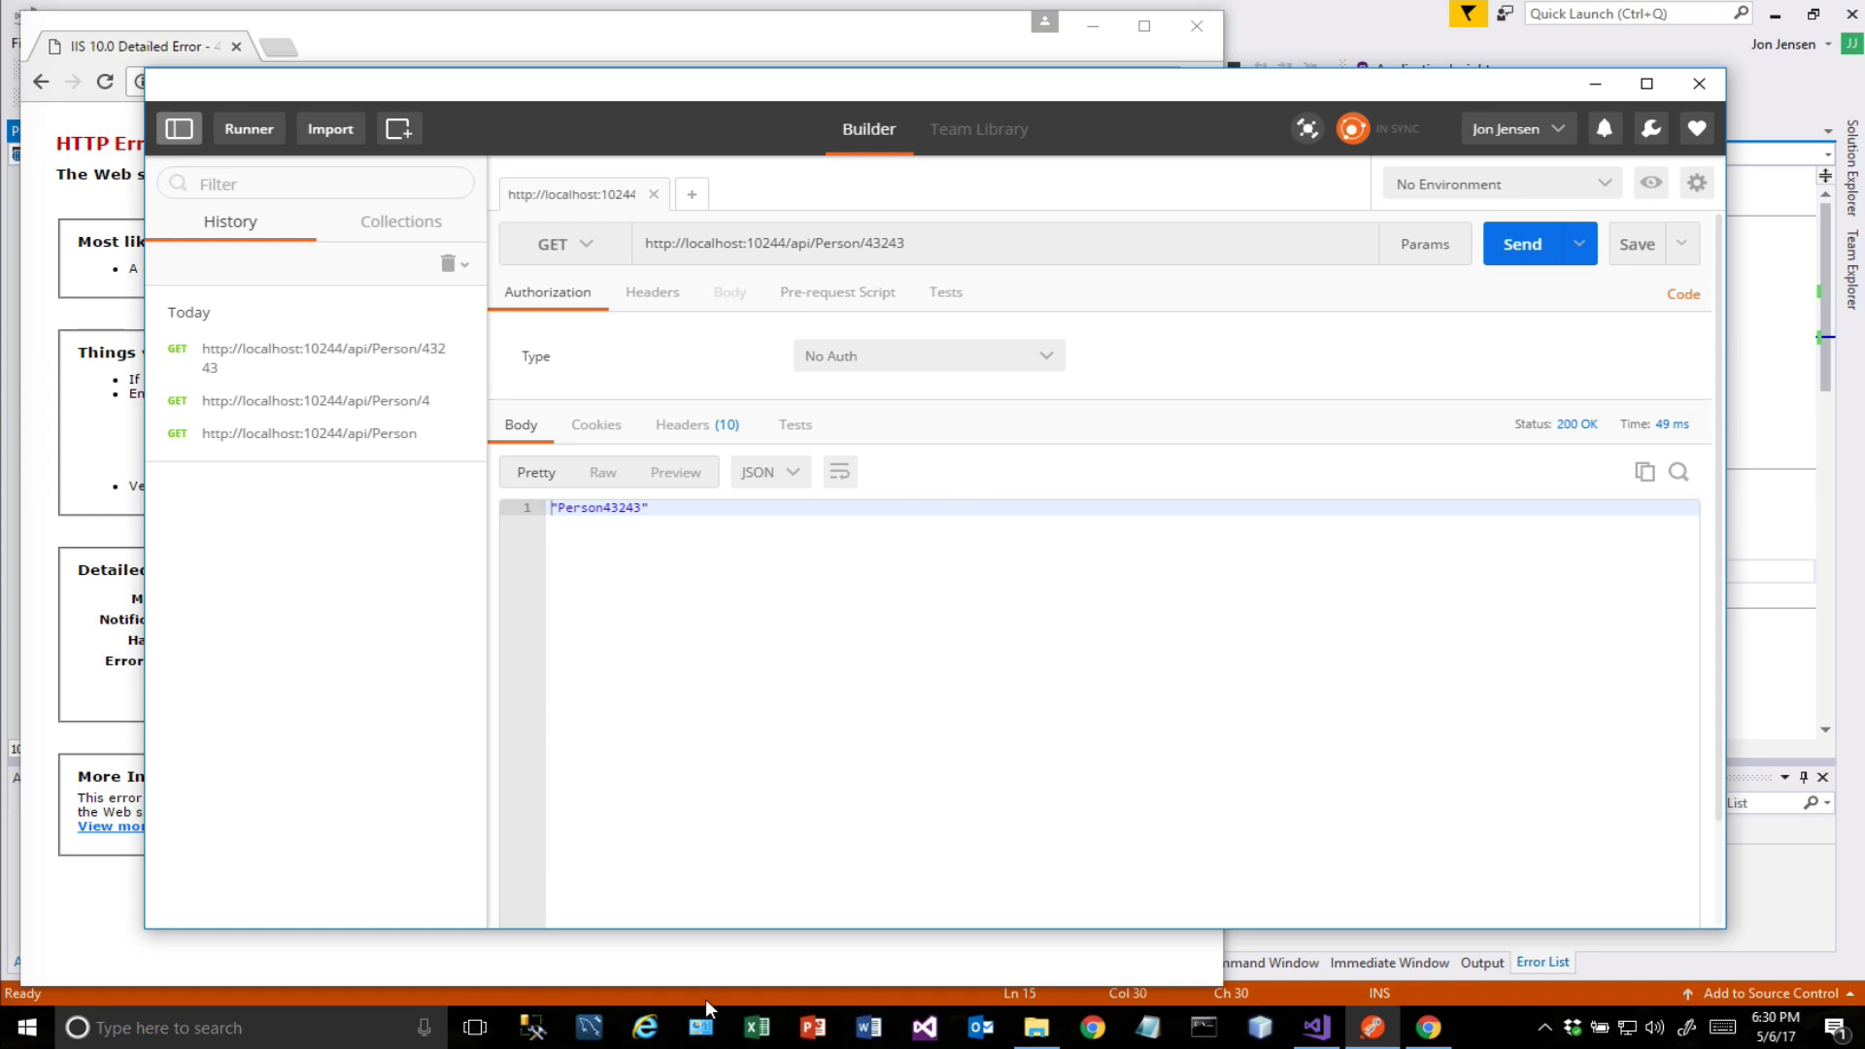
# Switch to the running Visual Studio 2017 project showing the breakpoint on GetValues' return line.
pyautogui.click(925, 1026)
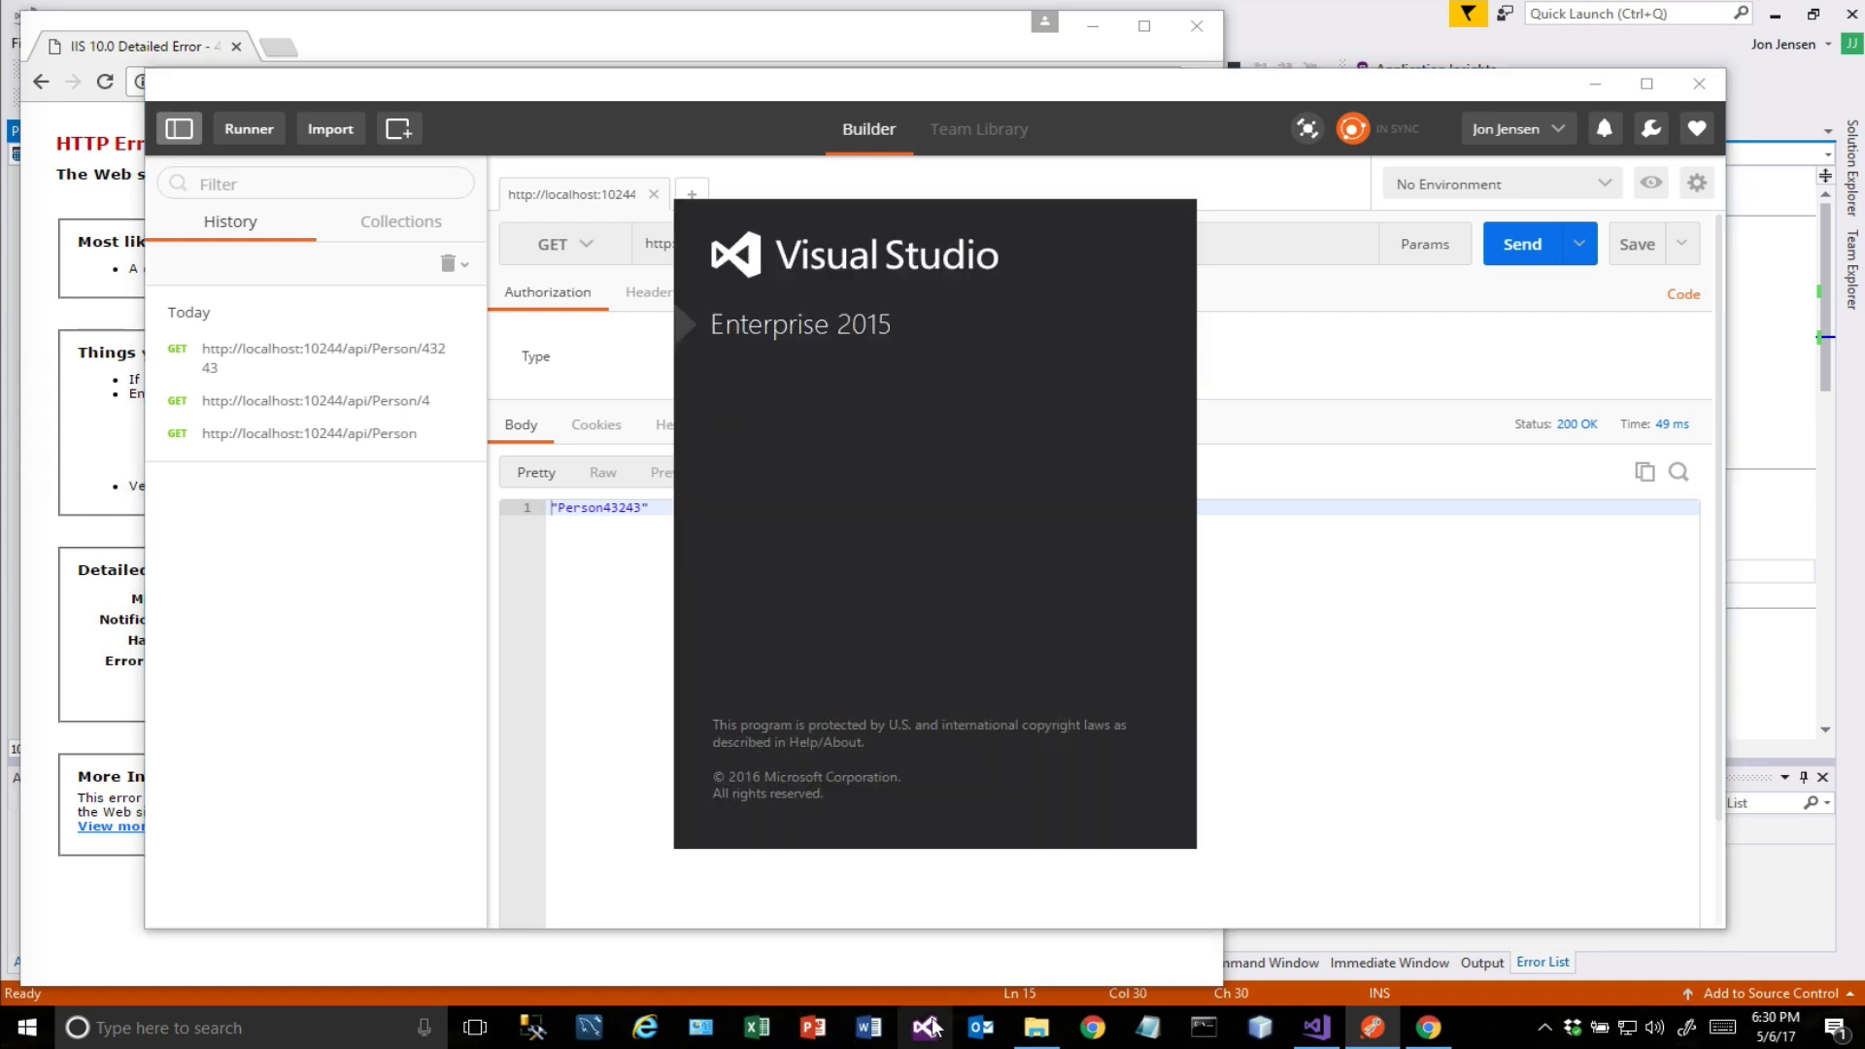
pyautogui.moveTo(1117, 412)
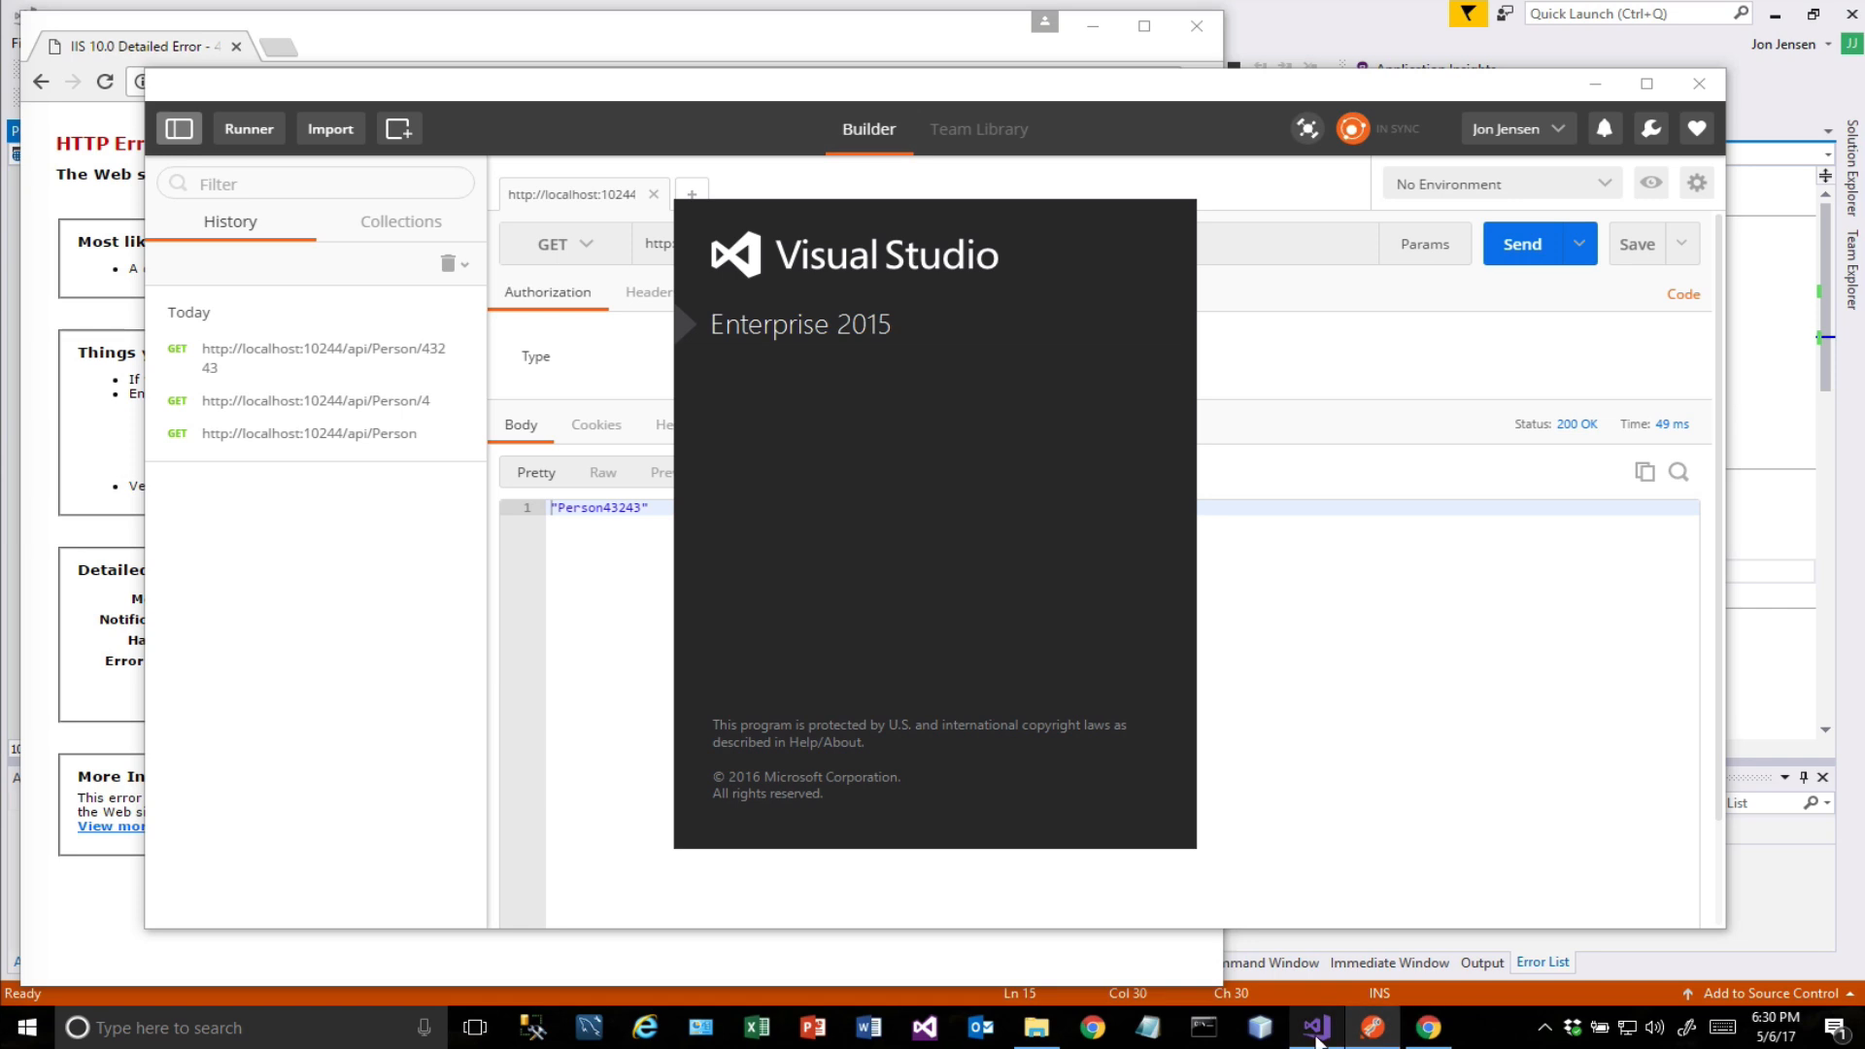
pyautogui.click(1313, 1025)
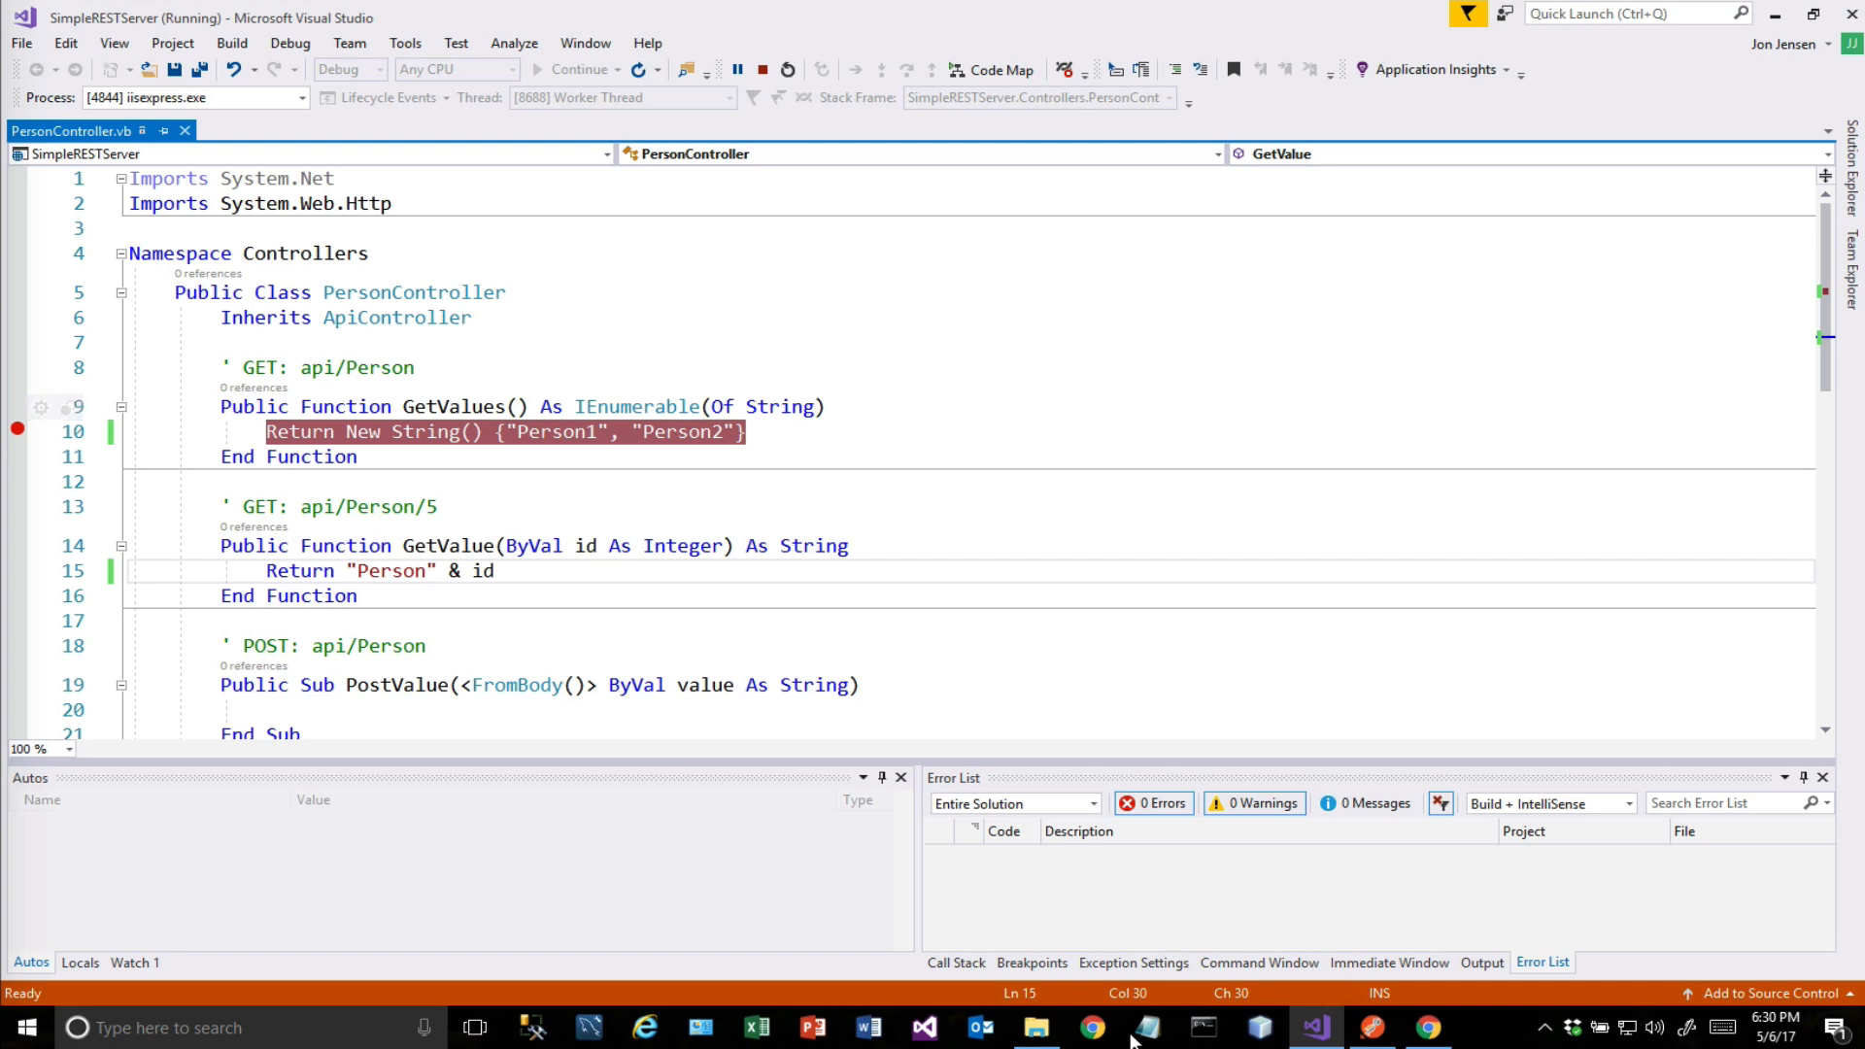
pyautogui.click(1370, 1026)
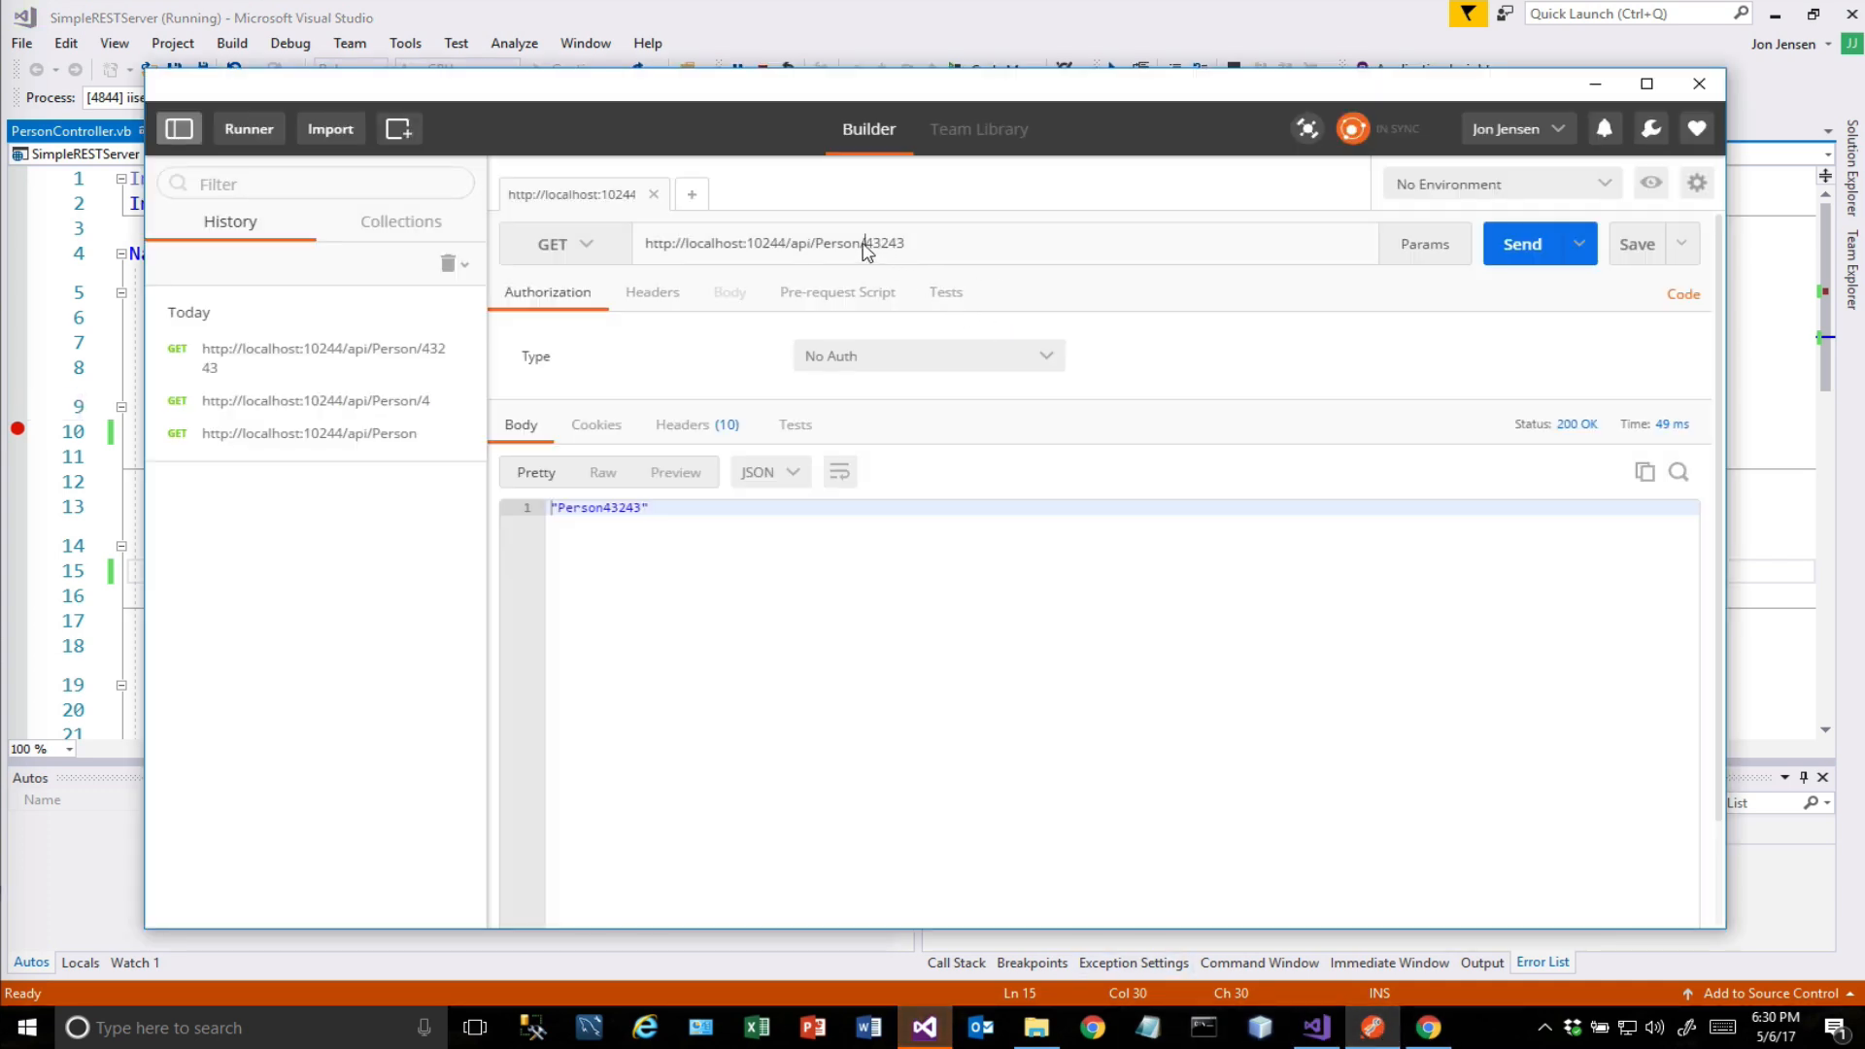
pyautogui.doubleClick(886, 242)
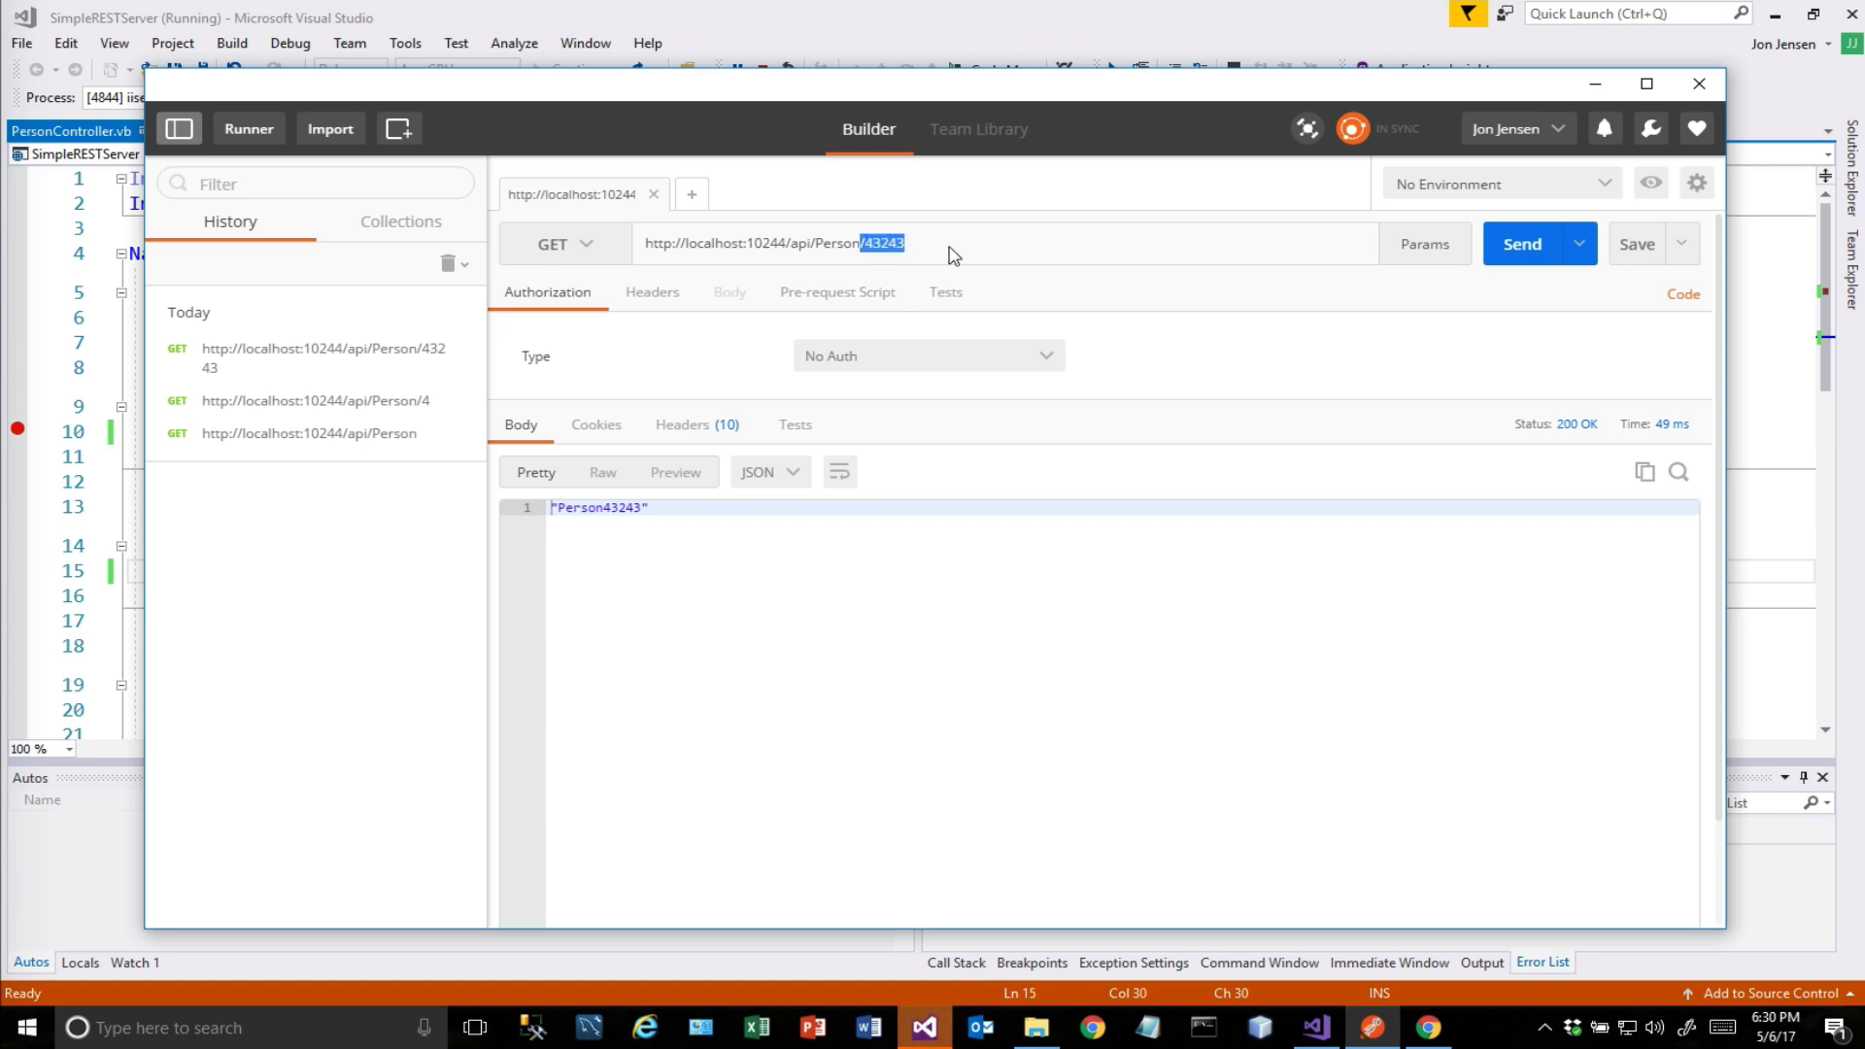
pyautogui.click(1521, 244)
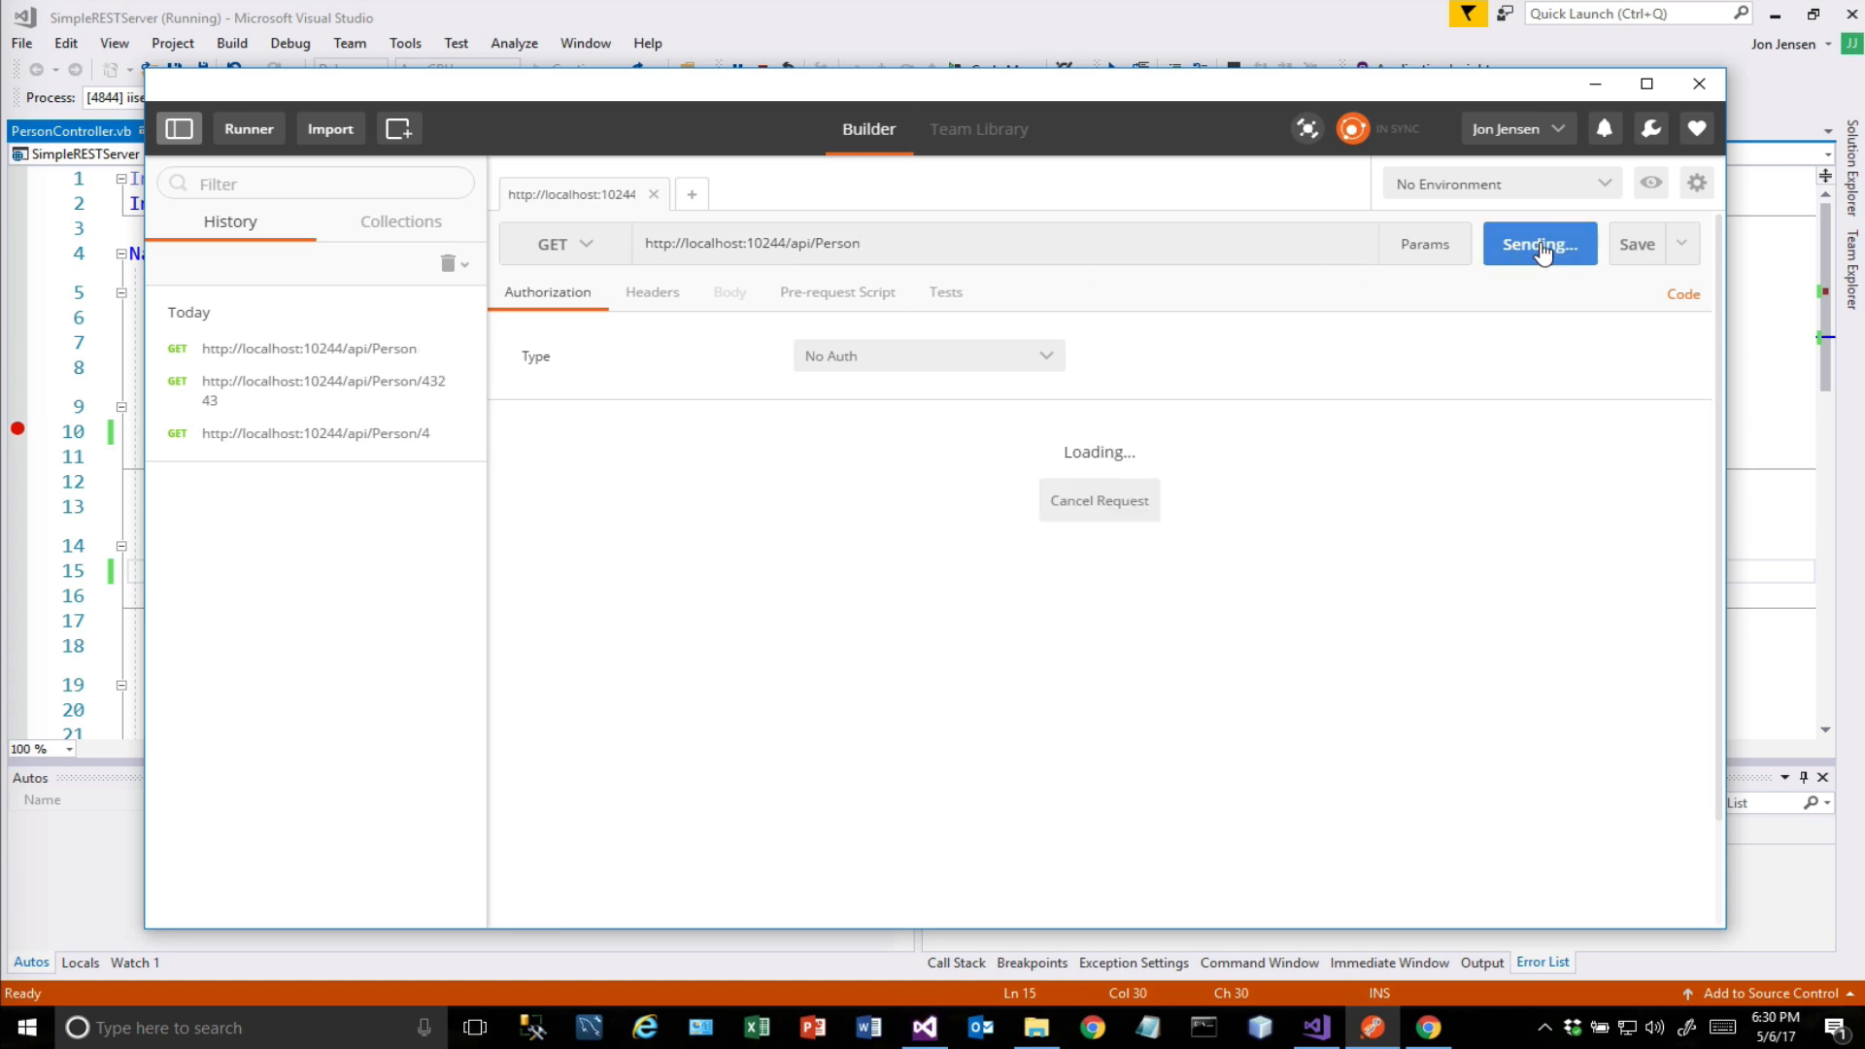